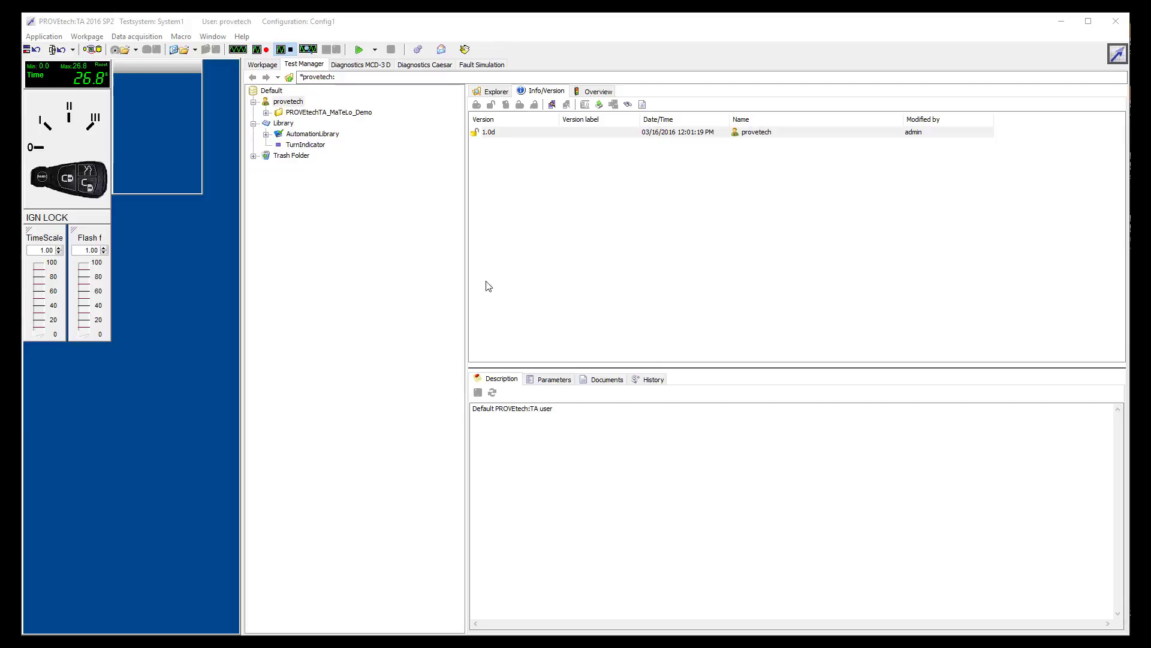
# - Save the MaTeLo+ settings with advanced modes enabled and the Automation Library path set
pyautogui.click(43, 36)
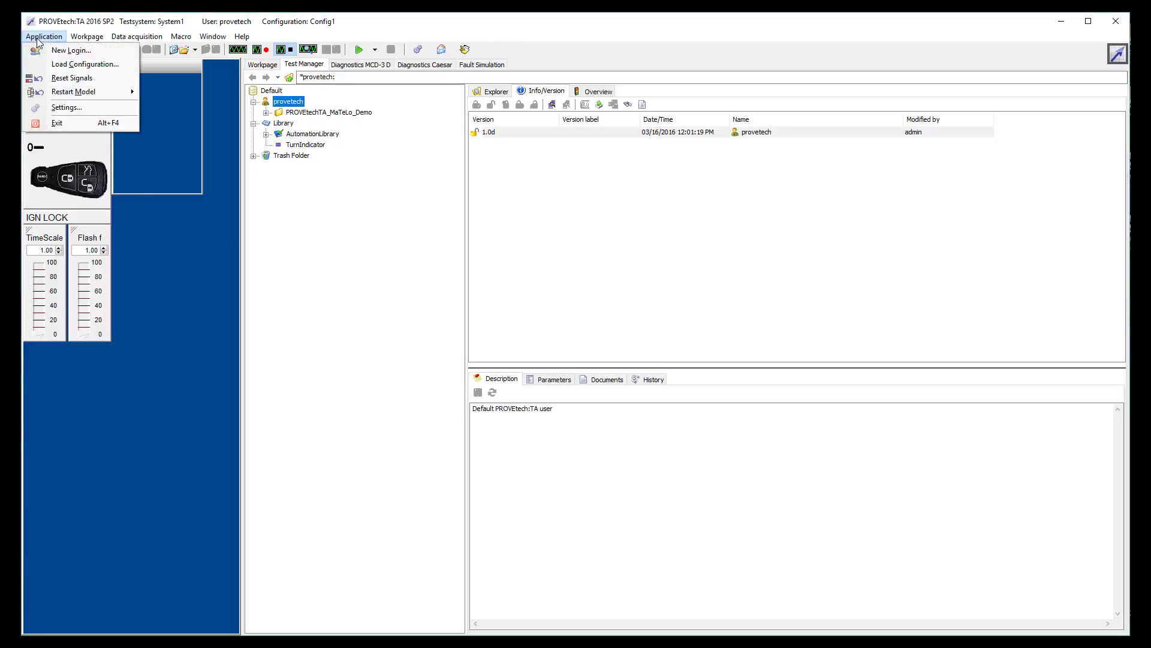
pyautogui.click(66, 107)
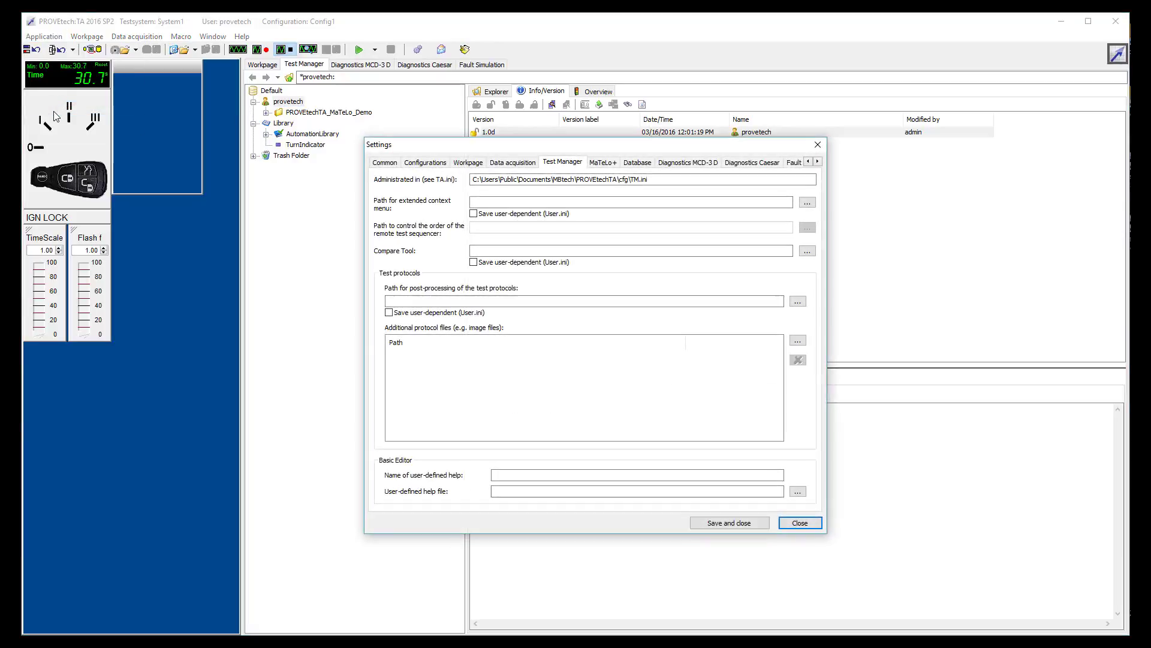
pyautogui.click(602, 162)
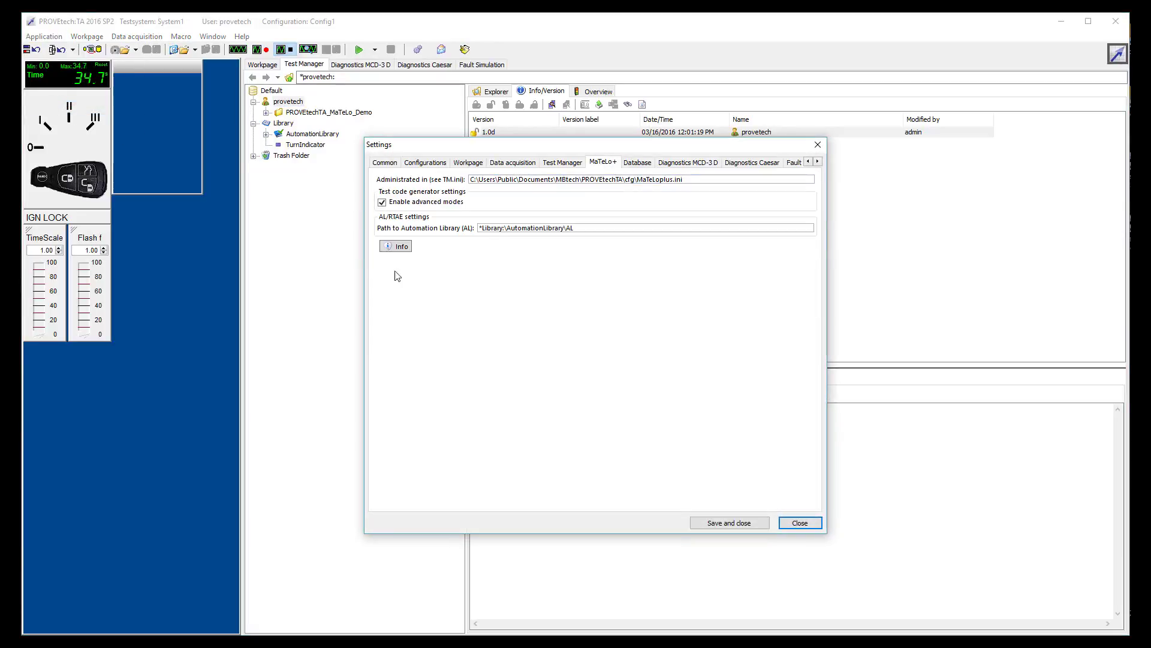
pyautogui.moveTo(678, 202)
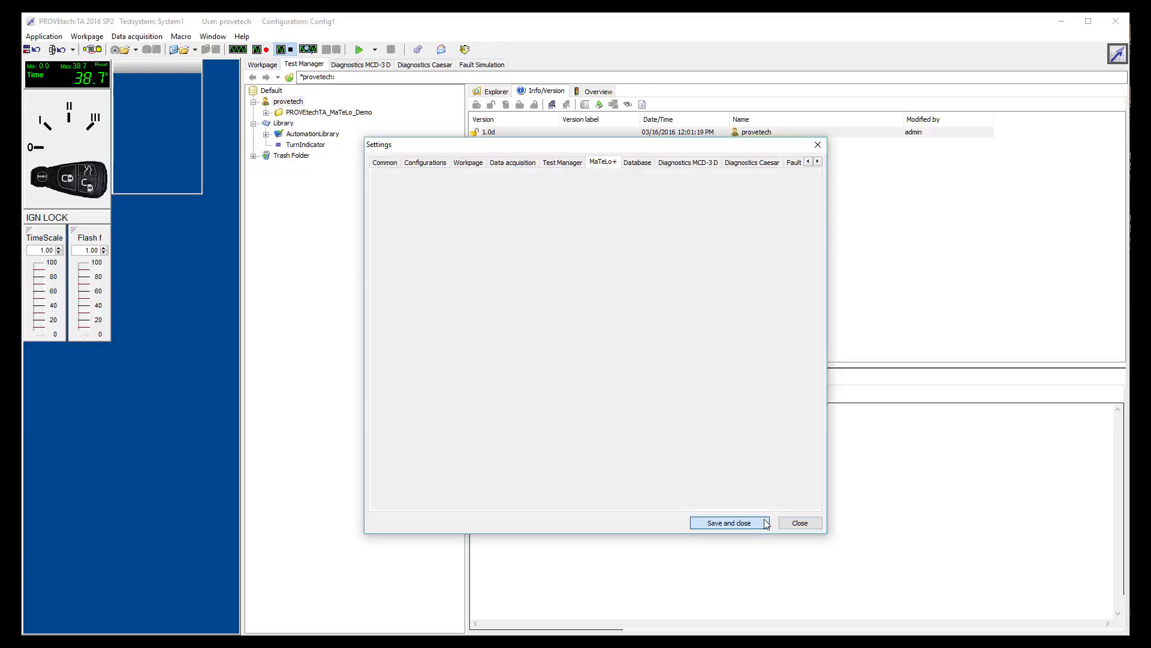
pyautogui.click(728, 522)
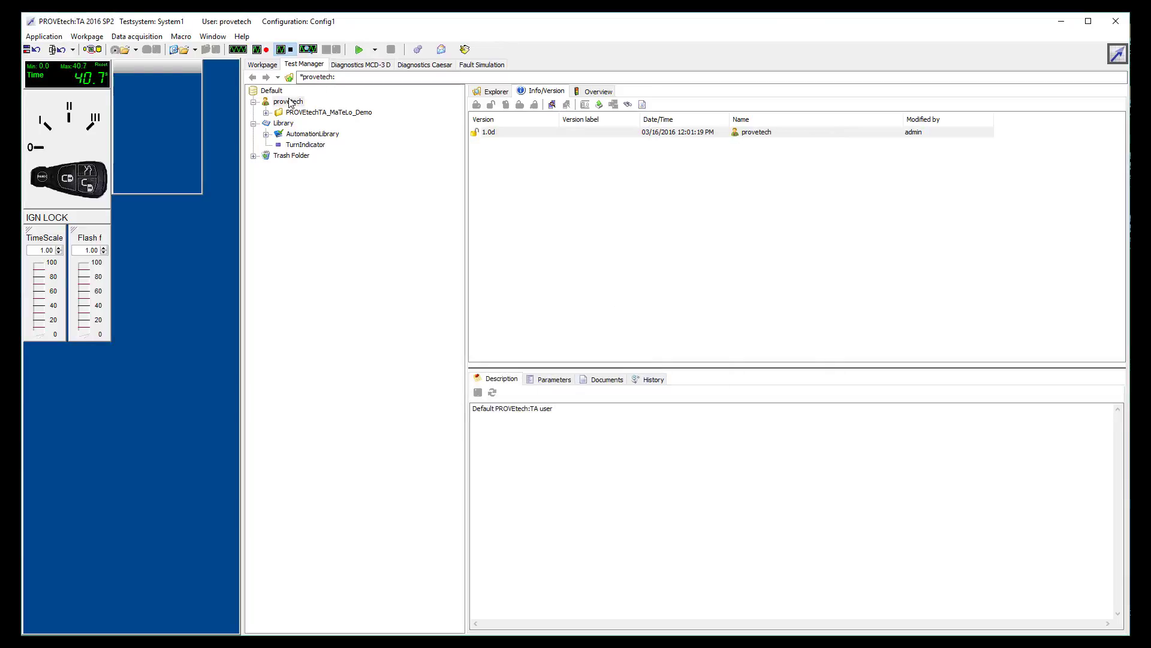
# - Create the MaTeLo+_demo project under the provetech user folder and expand it
pyautogui.rightClick(288, 100)
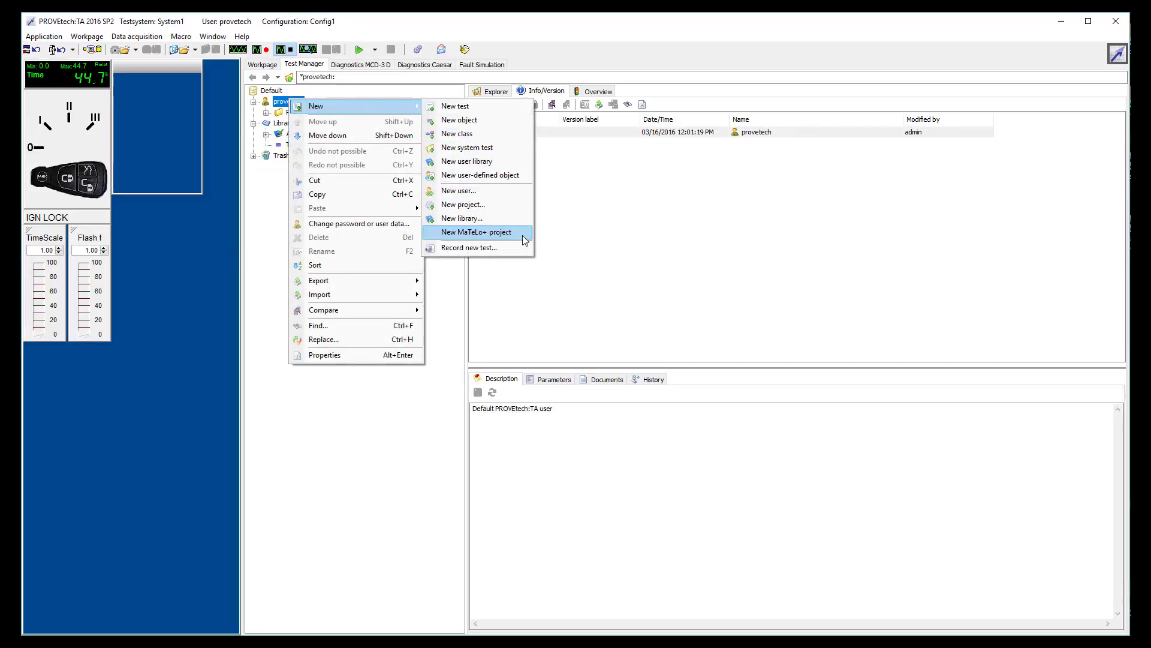
pyautogui.click(476, 232)
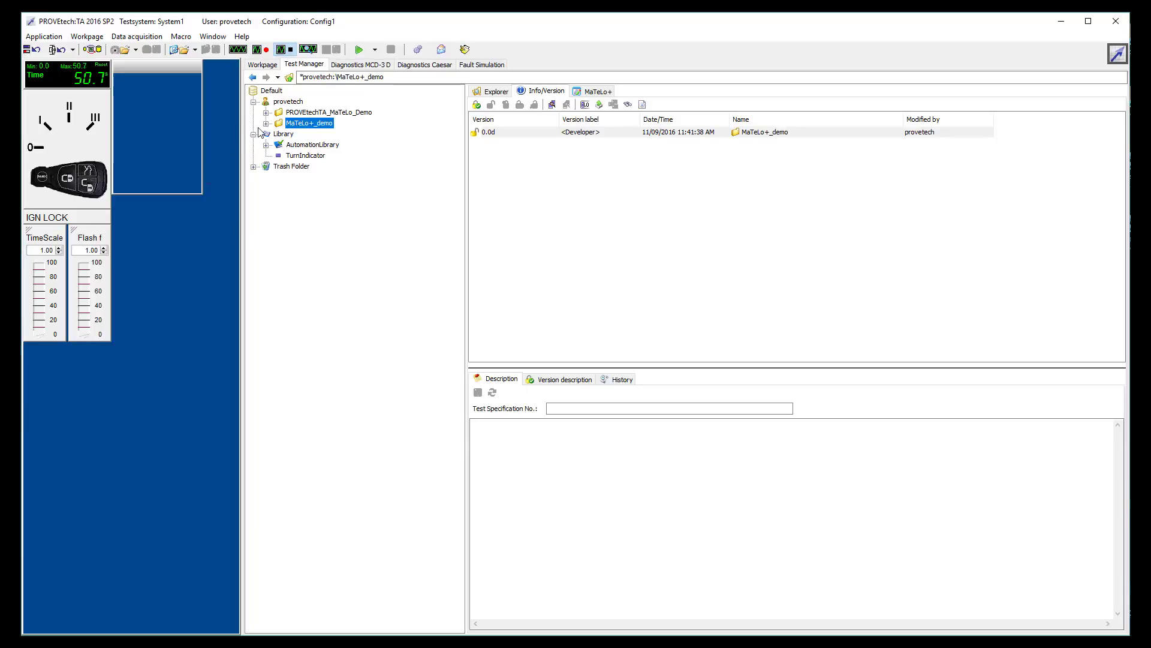
pyautogui.click(267, 123)
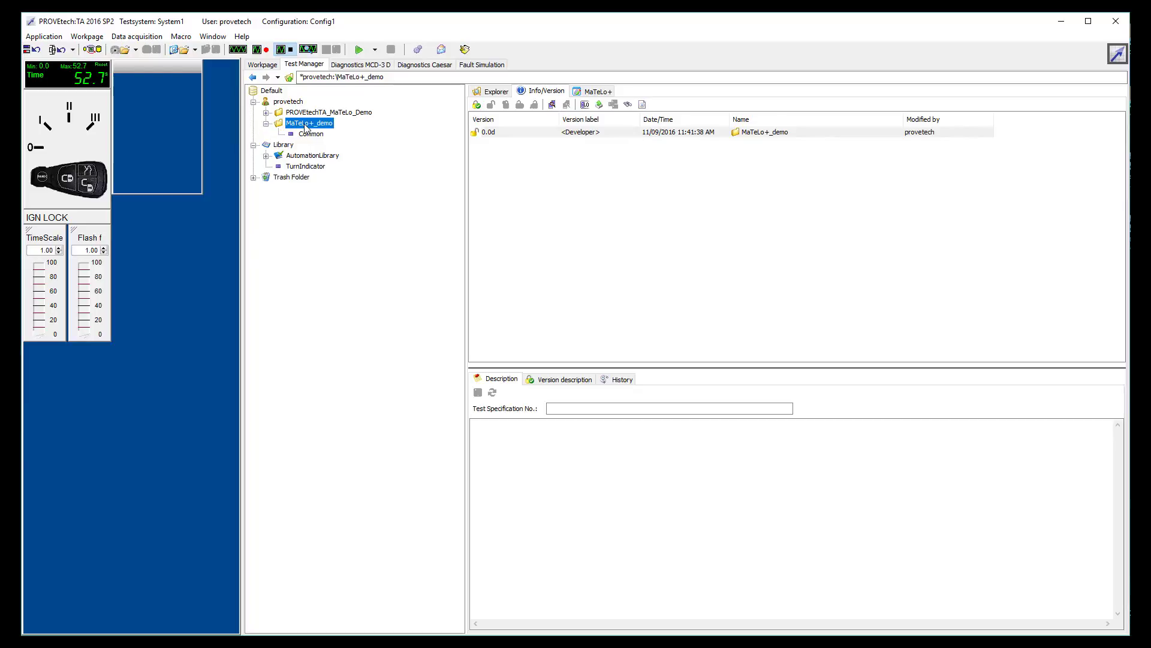
# - Show the MaTeLo+_demo project's signal list after glancing at its function list
pyautogui.click(592, 91)
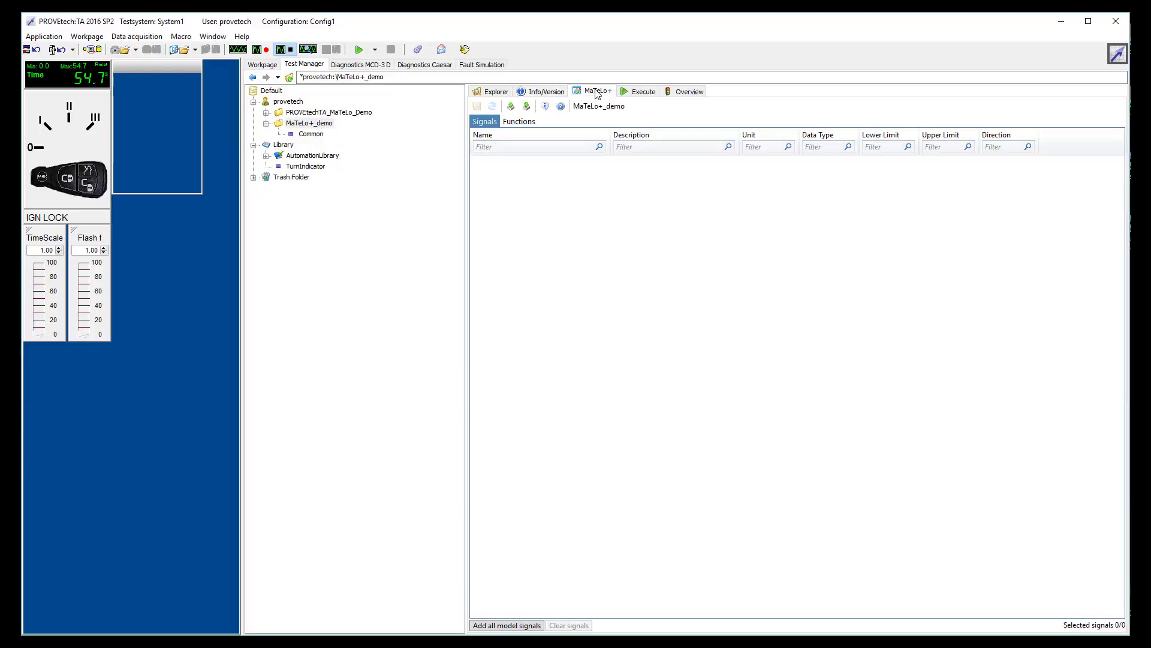
pyautogui.moveTo(600, 202)
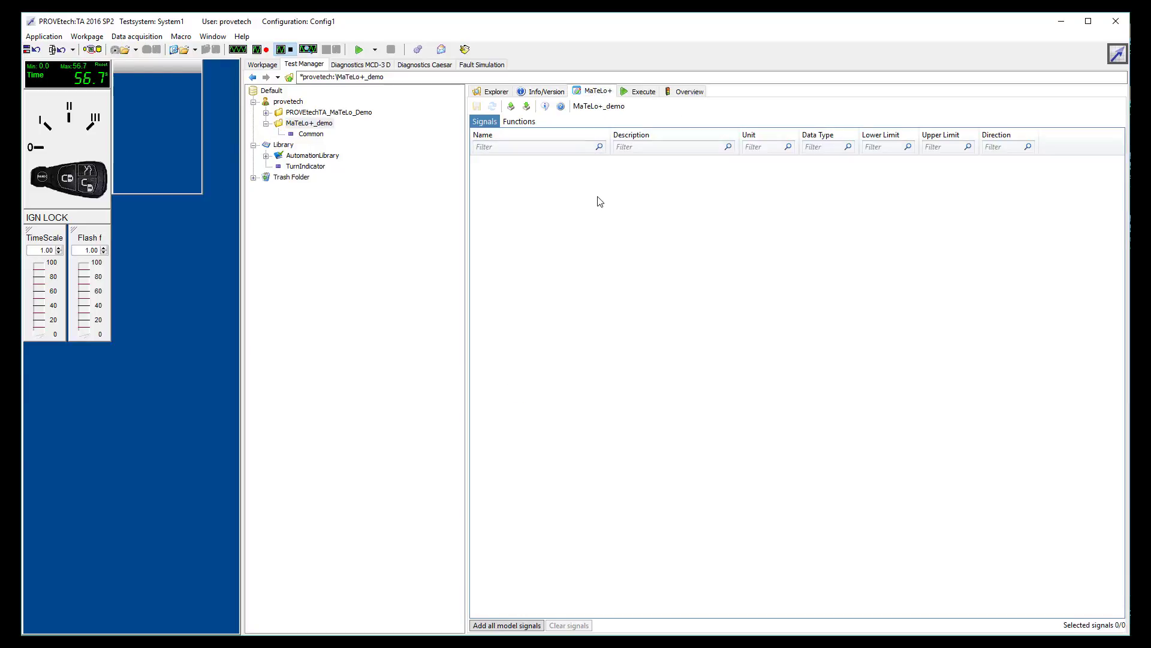
pyautogui.click(518, 121)
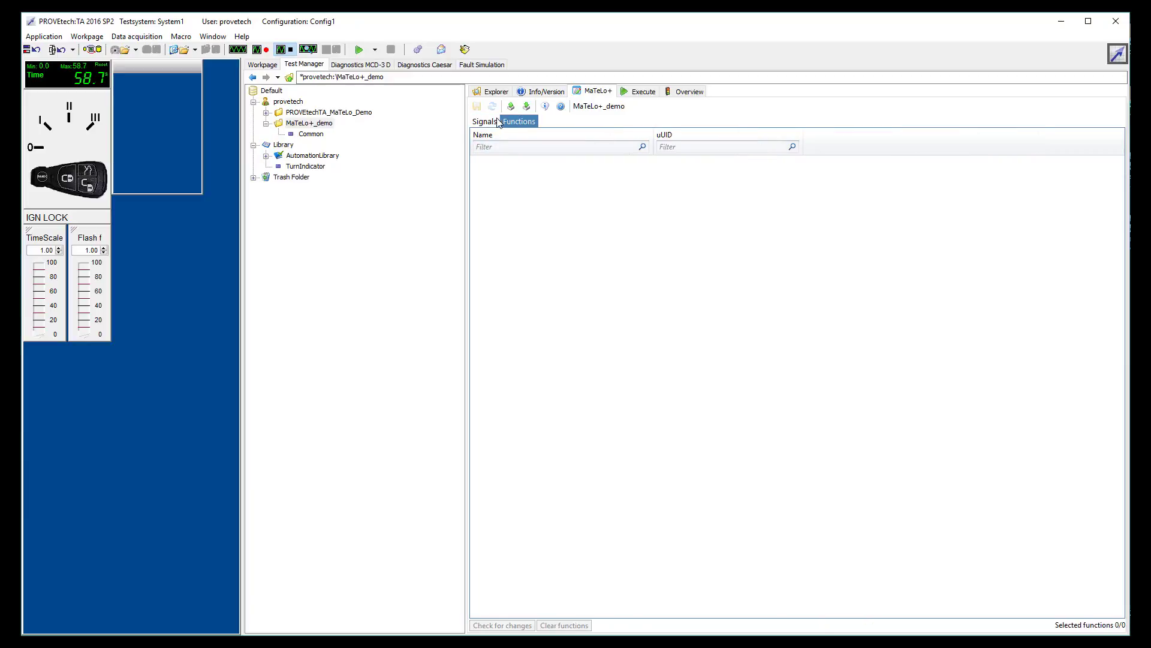
pyautogui.click(483, 122)
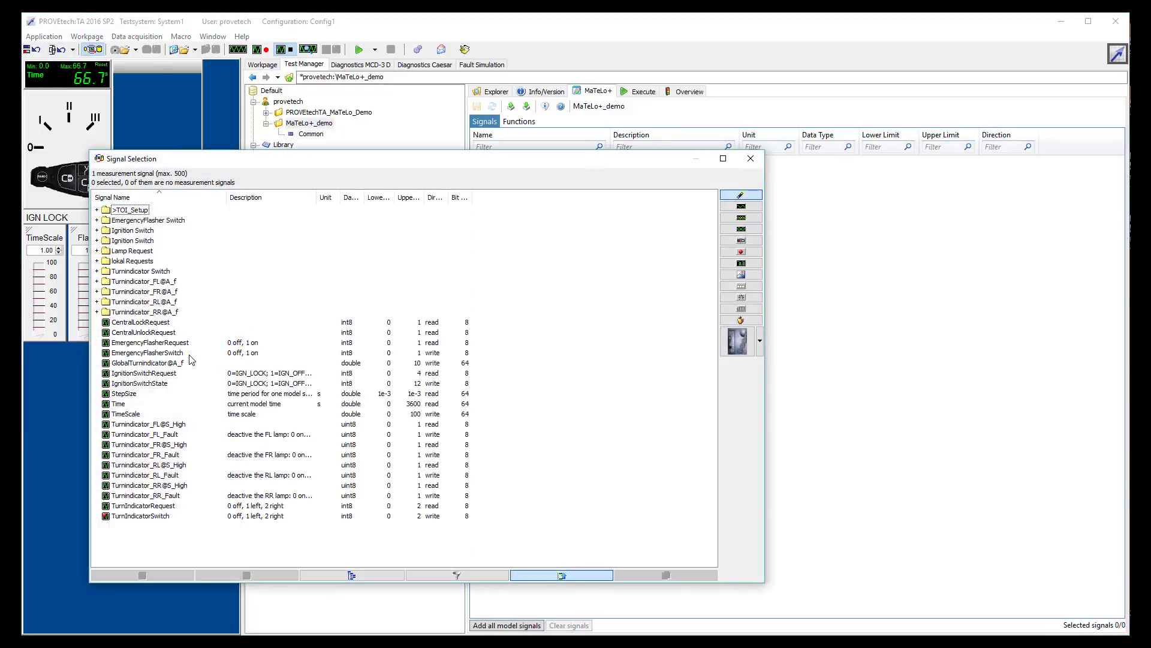
# - Select the 20 signals from CentralLockRequest through TurnIndicatorSwitch for the project
pyautogui.click(140, 321)
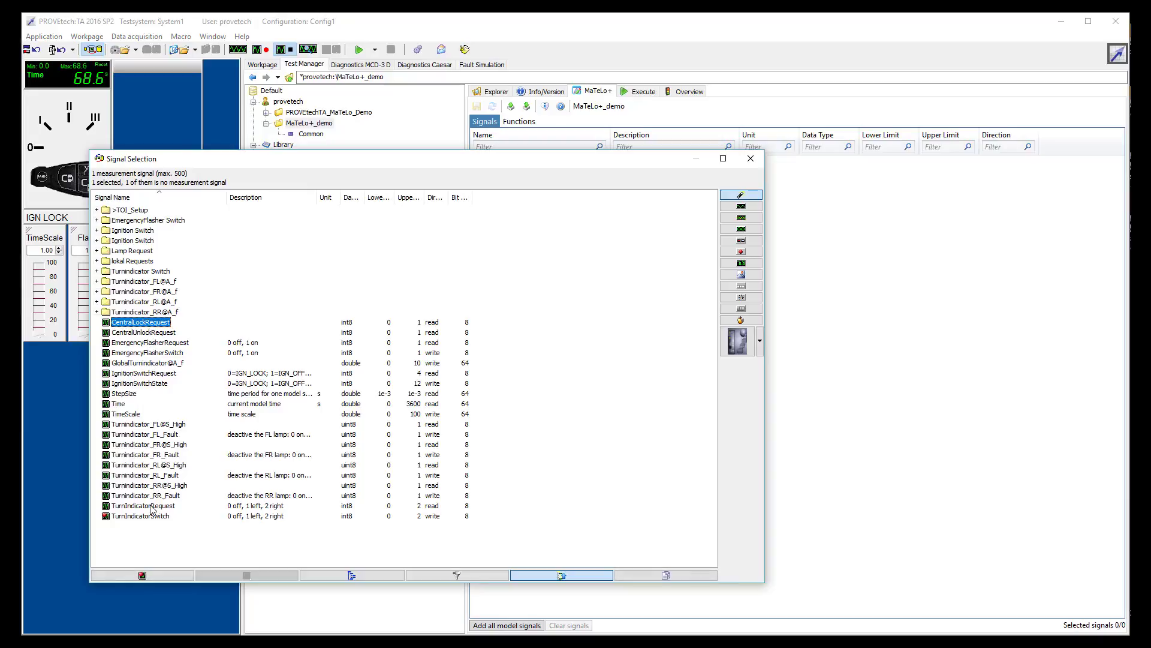
pyautogui.click(141, 515)
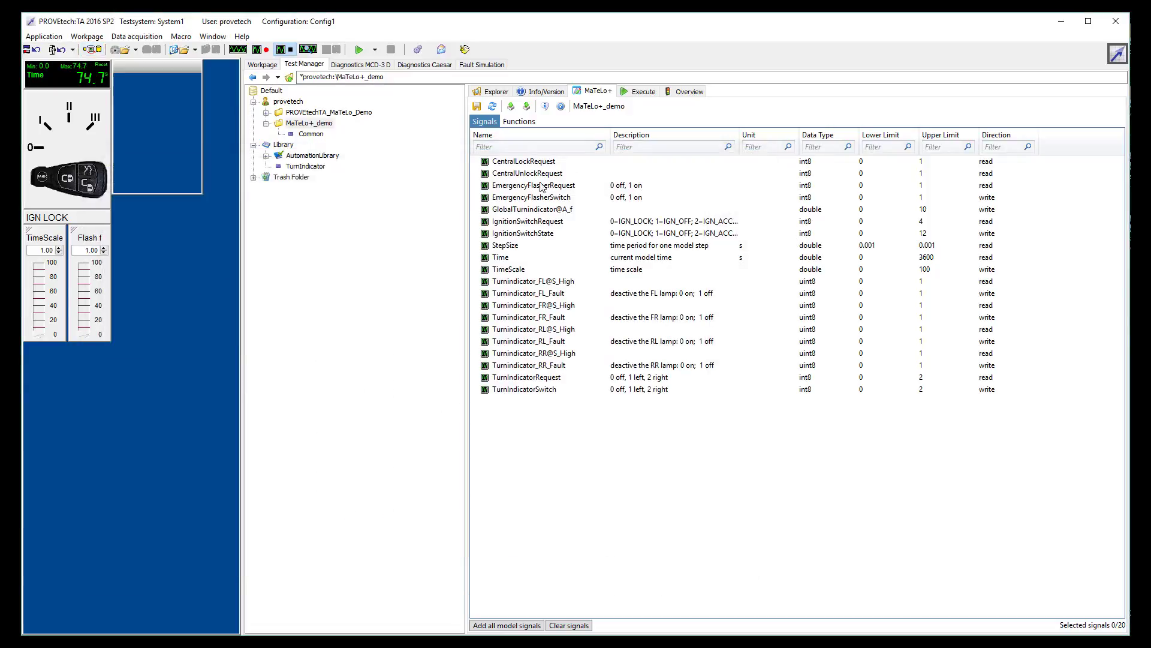
pyautogui.moveTo(540, 417)
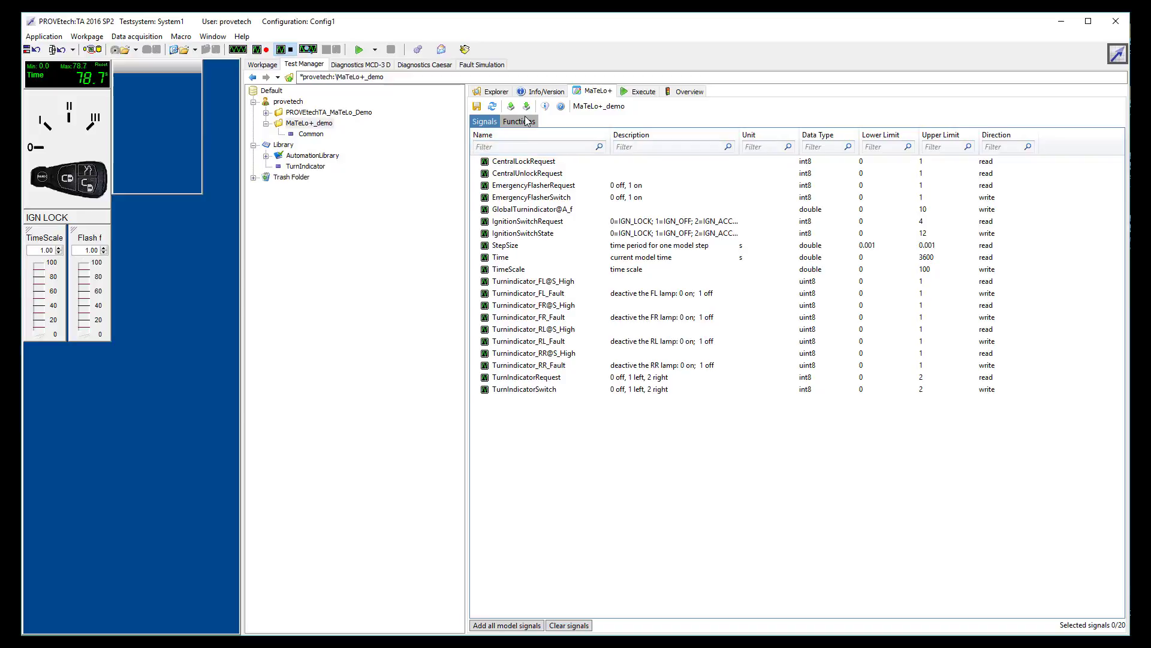
# - Add the TurnIndicator library functions and expand Check_TurnIndicator to reveal its parameters
pyautogui.click(518, 121)
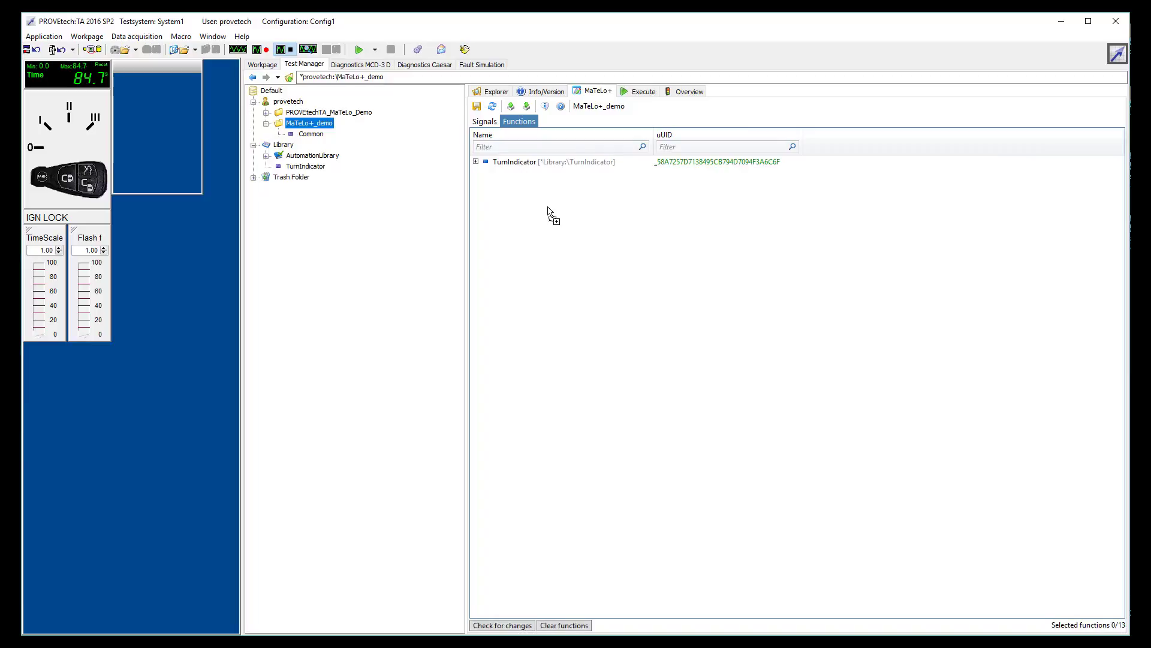
pyautogui.click(476, 162)
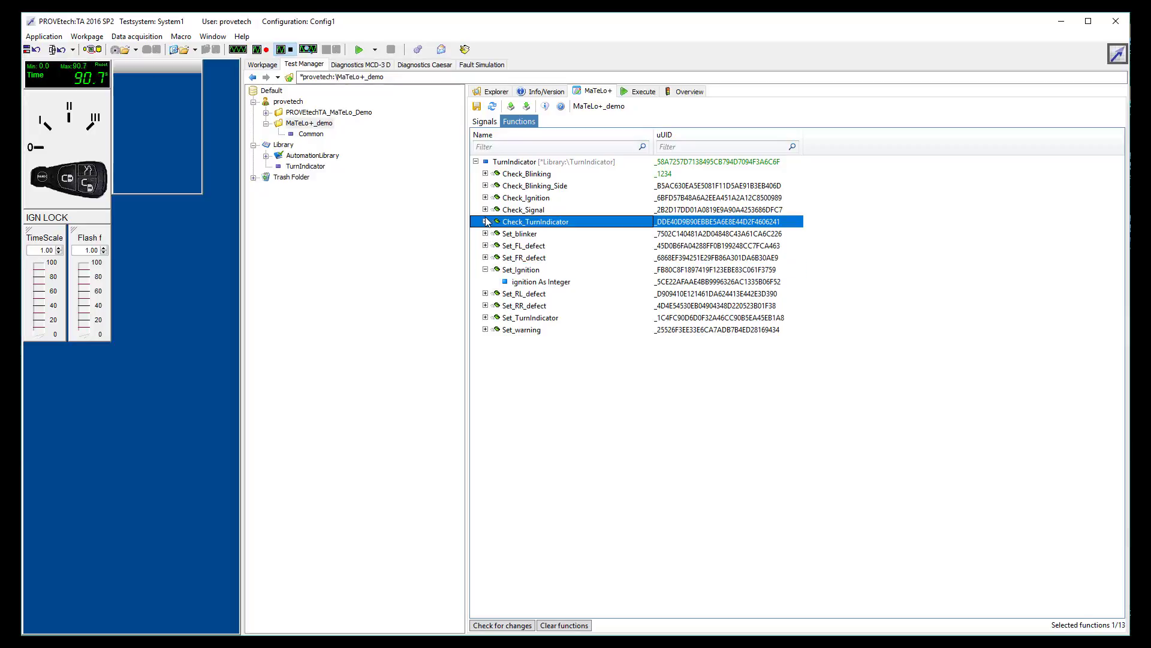
pyautogui.click(484, 221)
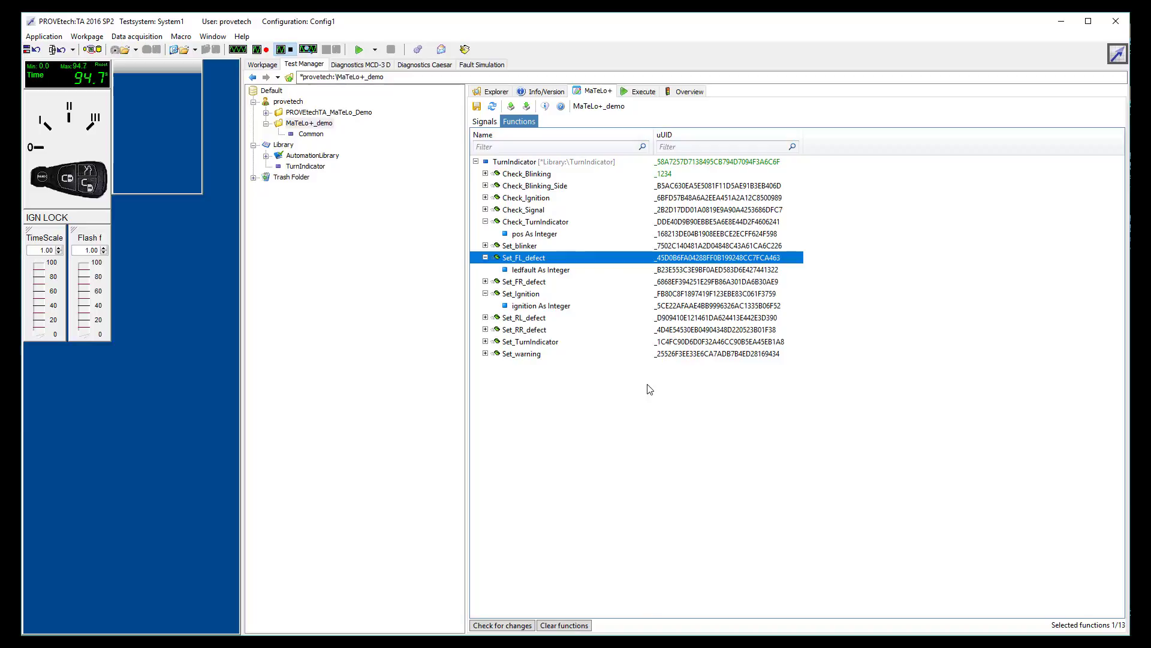
pyautogui.moveTo(552, 351)
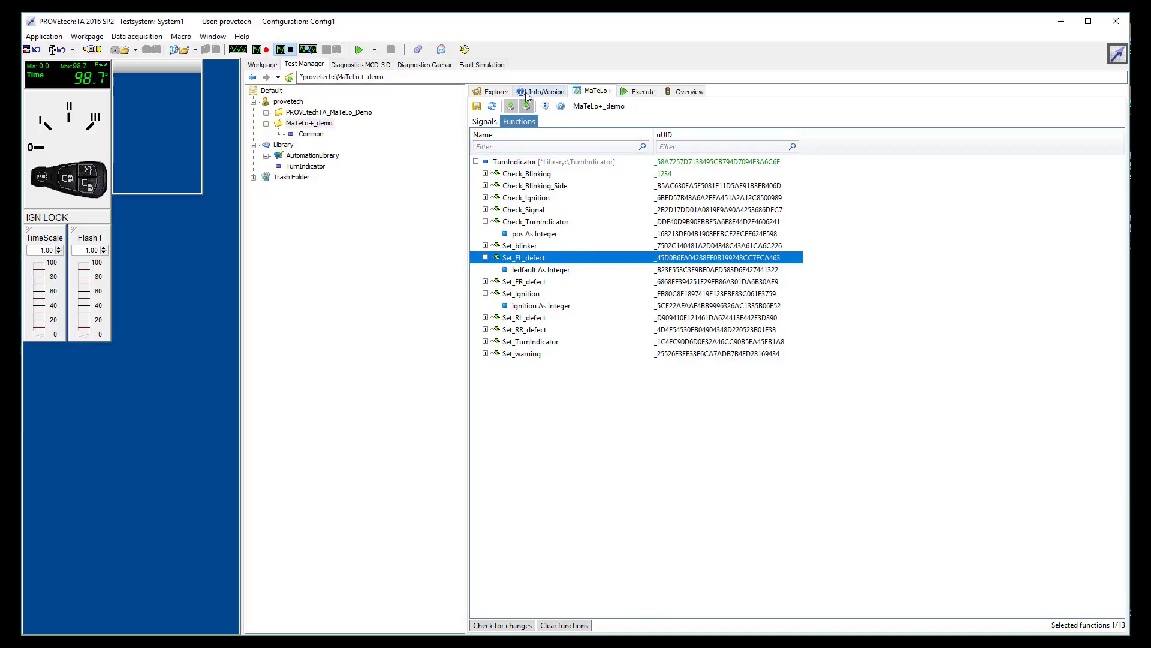
# - Save the configuration and export MaTeLo+_demo as MaTeLo-compatible XML into the TurnIndicator folder
pyautogui.click(512, 106)
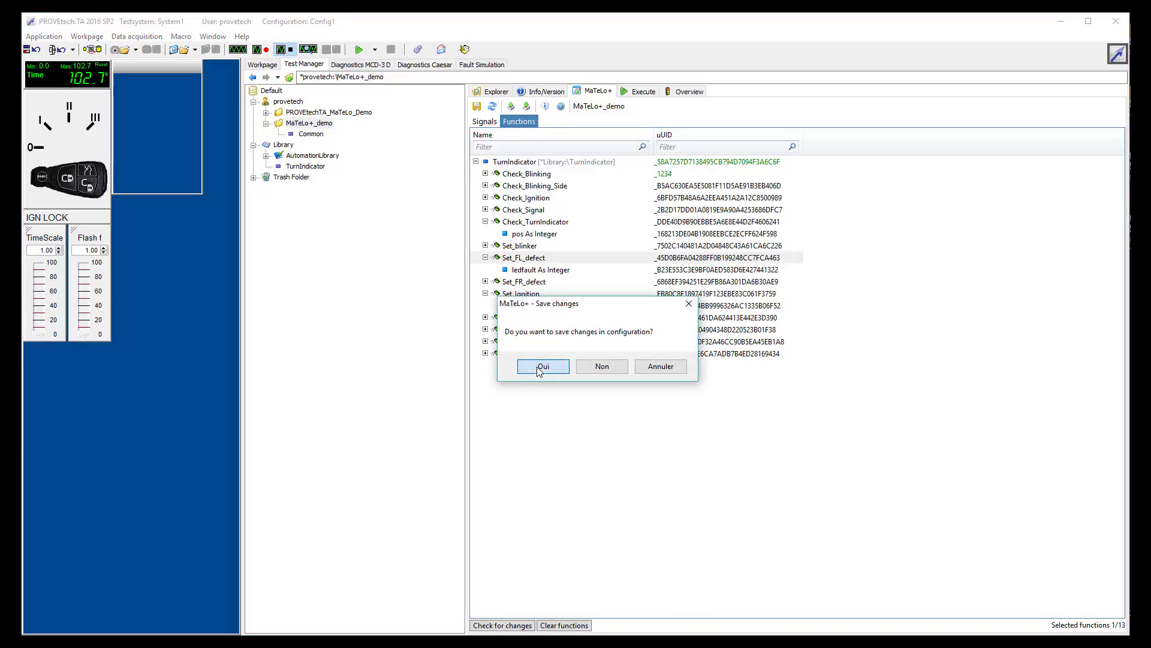
pyautogui.click(542, 366)
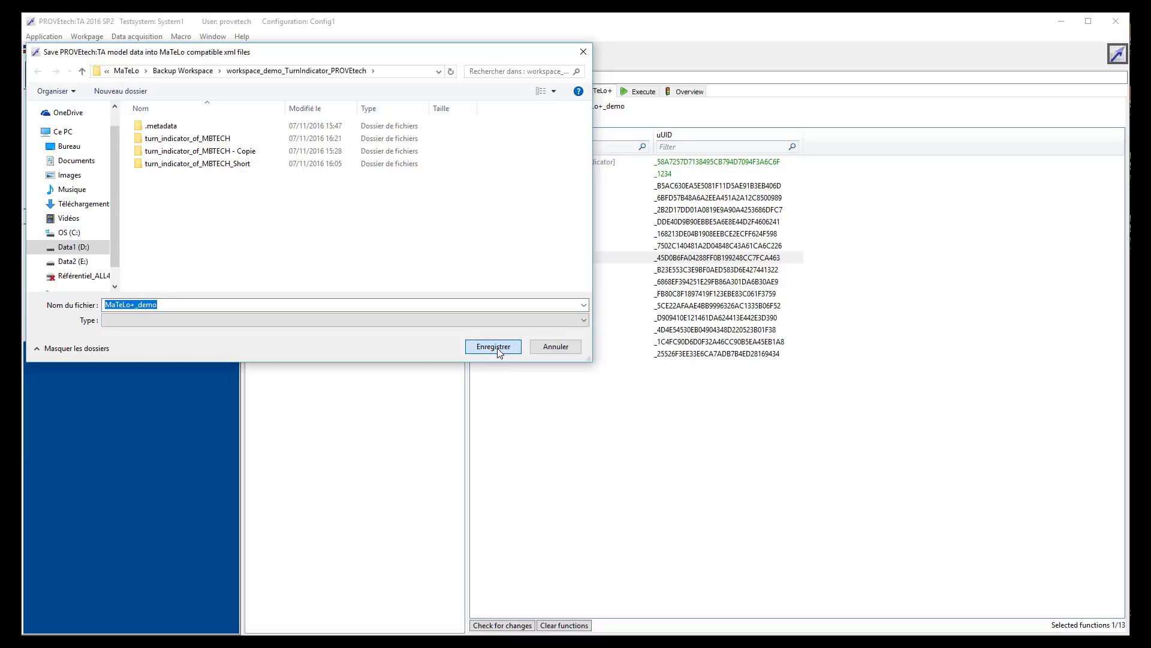
pyautogui.click(493, 345)
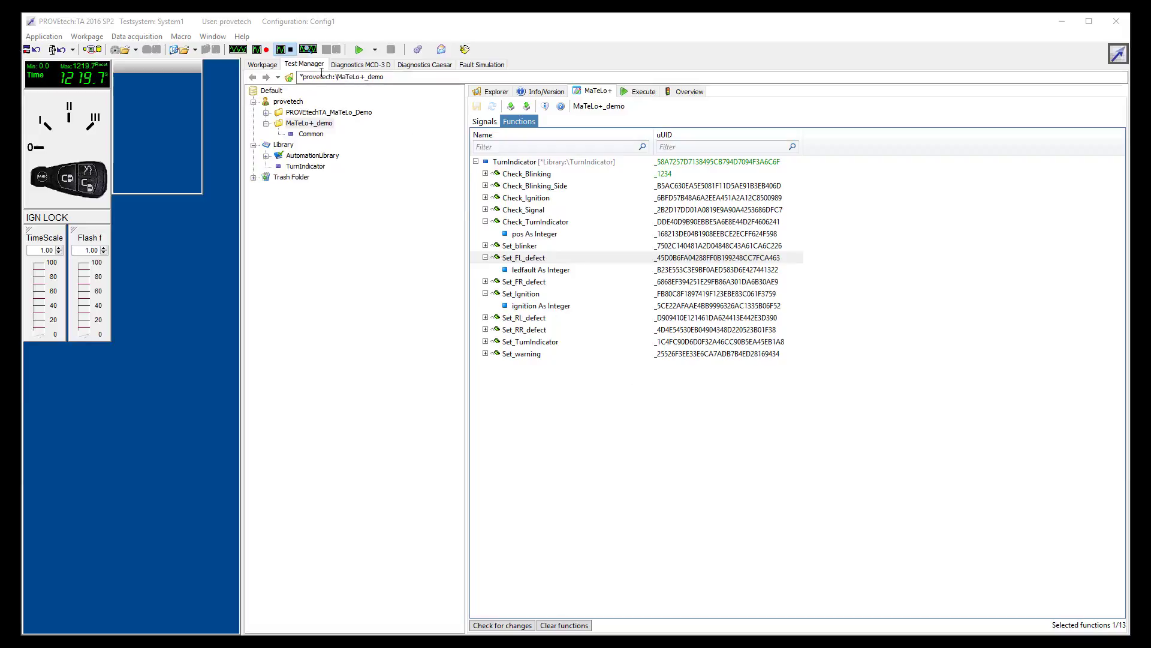
# - On the cockpit simulation page, insert the key and turn the ignition fully on
pyautogui.click(263, 63)
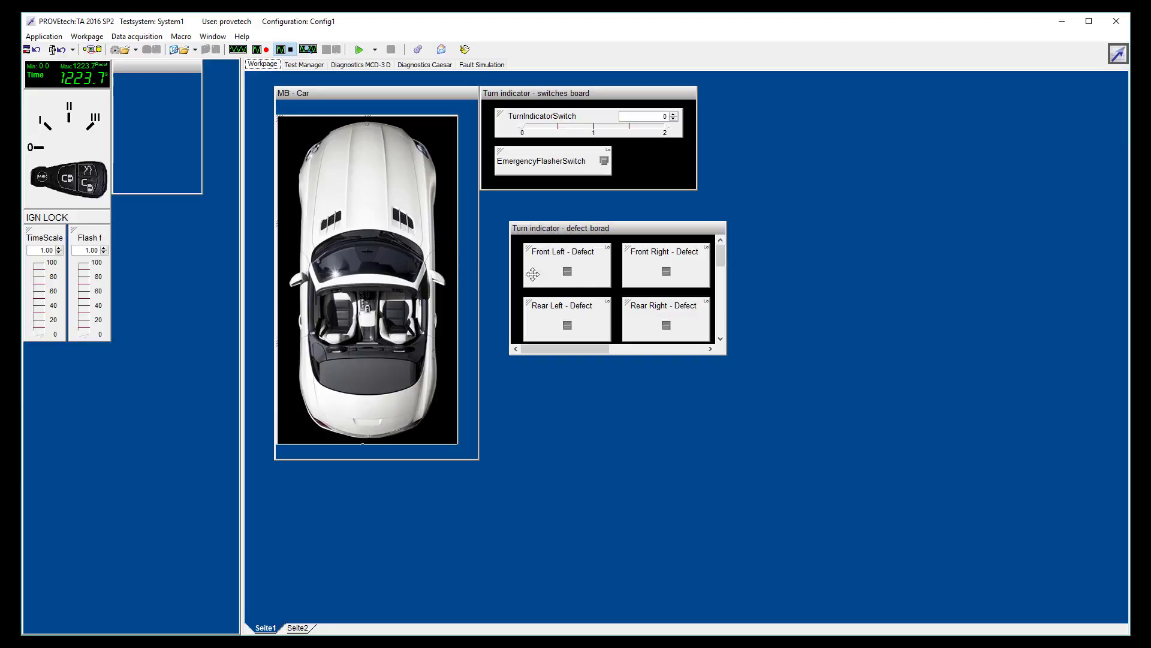
pyautogui.moveTo(463, 173)
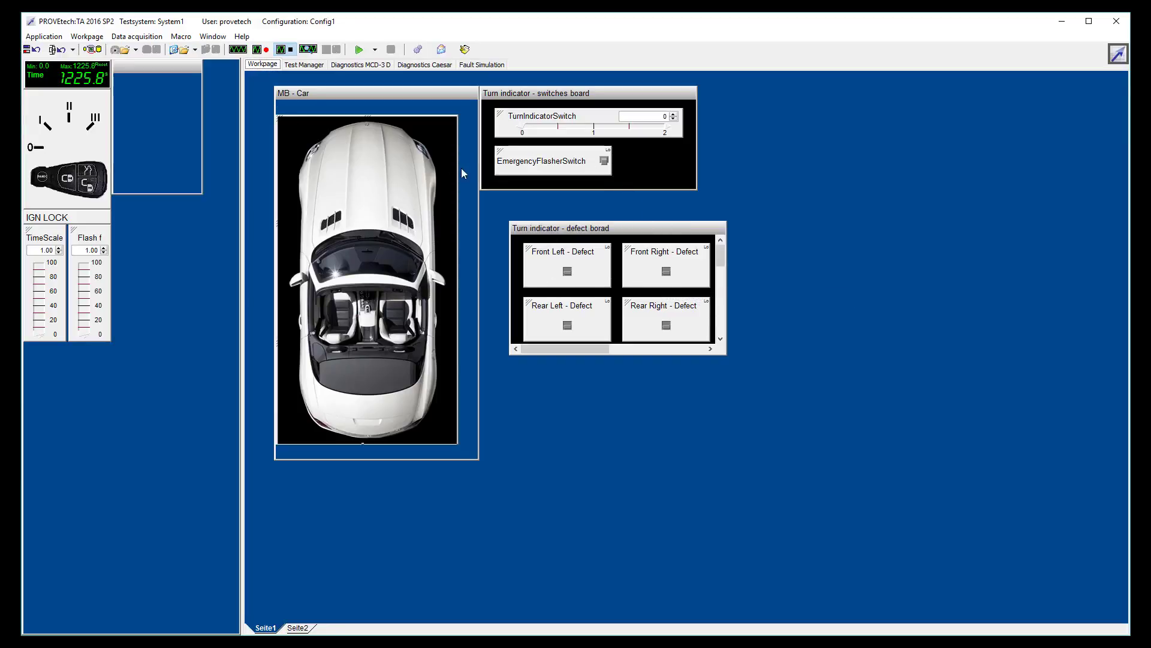
pyautogui.moveTo(349, 305)
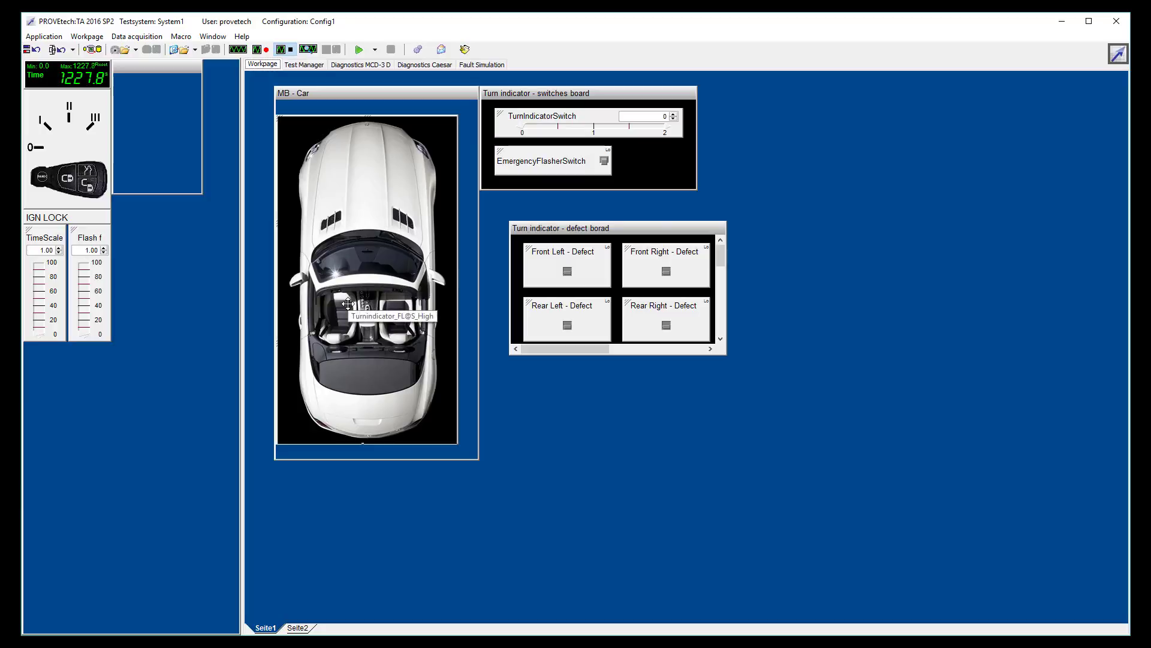
pyautogui.moveTo(176, 243)
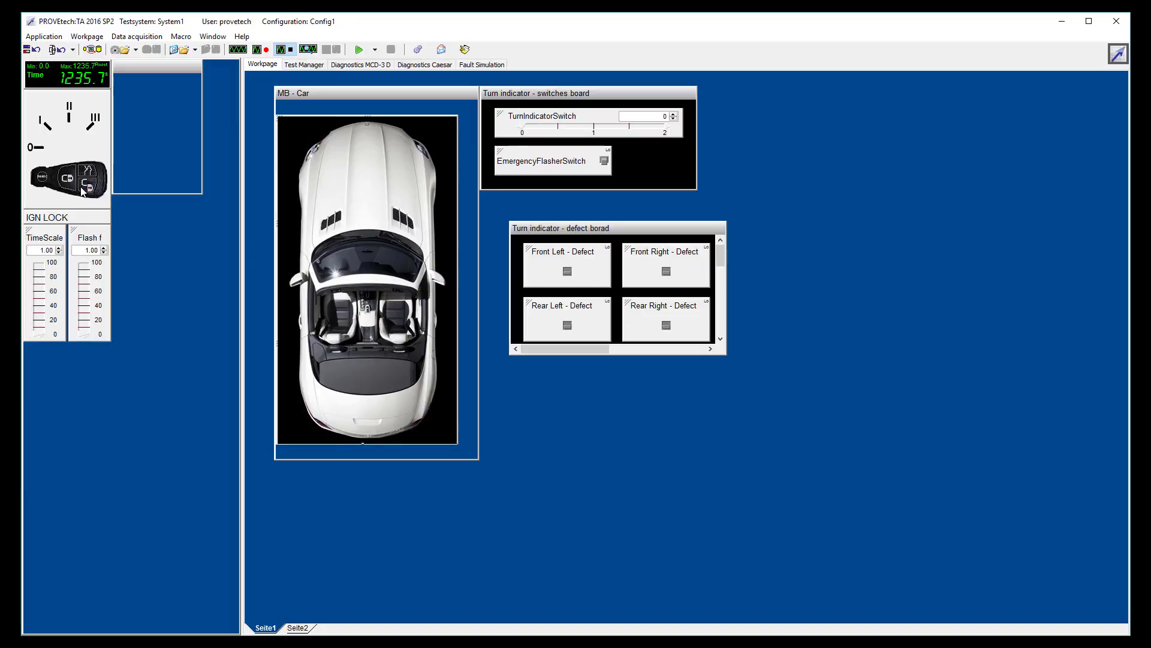
pyautogui.moveTo(83, 190)
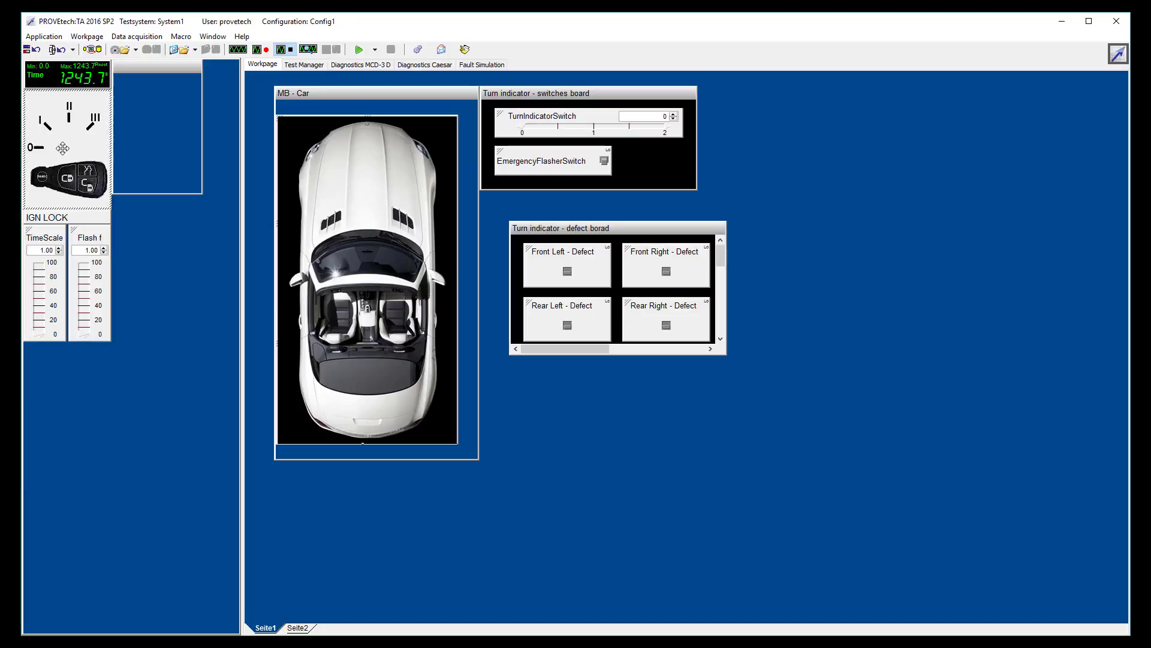
pyautogui.click(35, 146)
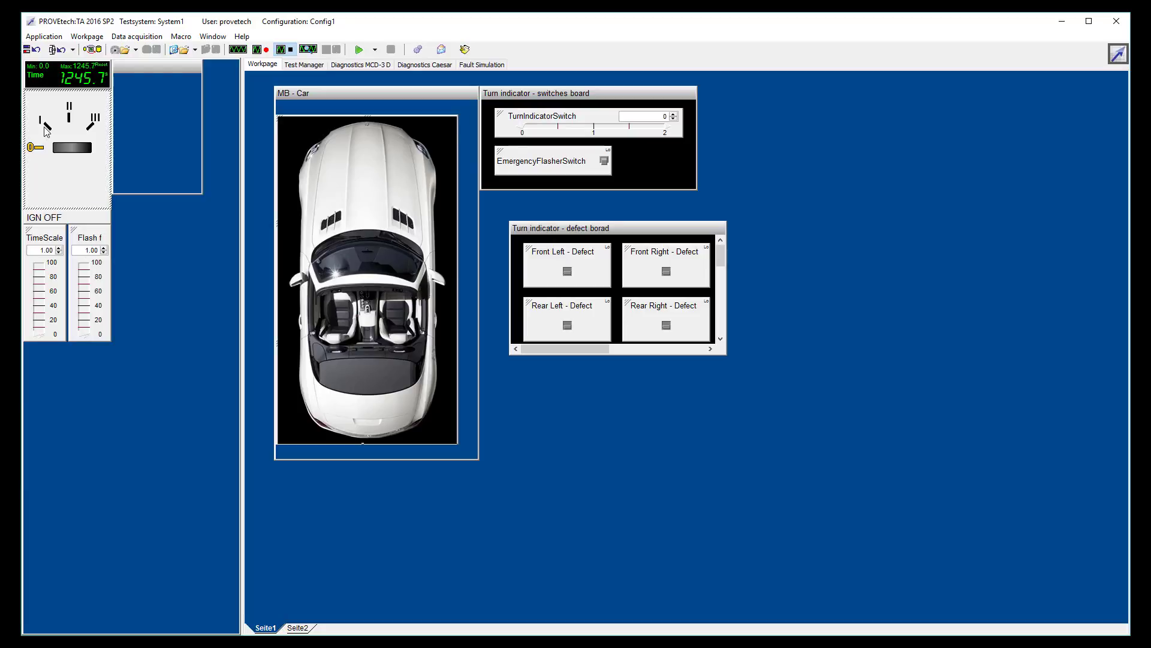
pyautogui.click(68, 139)
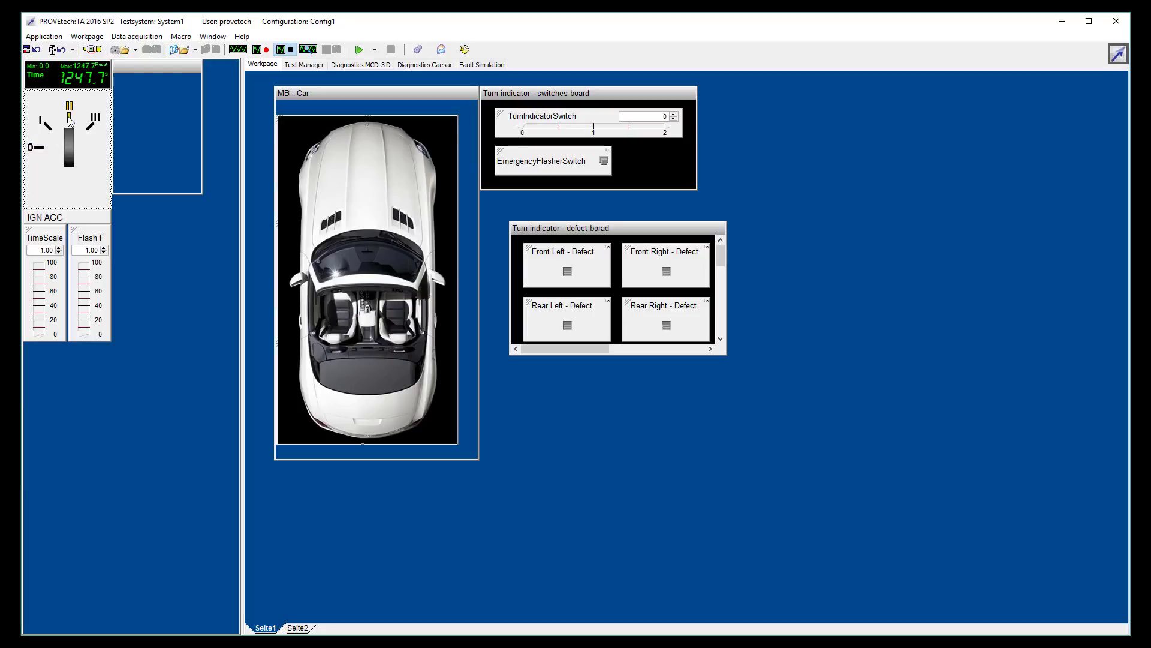
pyautogui.click(93, 121)
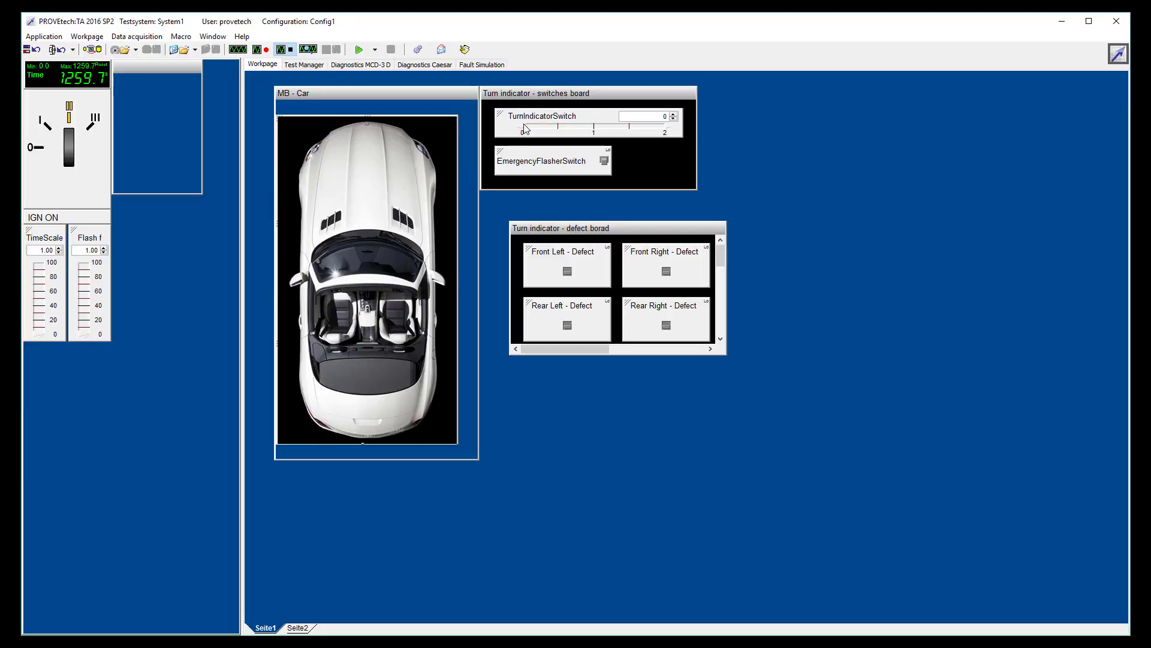
# - Switch on the emergency flasher, toggle the front-left lamp defect, then bring up MaTeLo
pyautogui.click(603, 160)
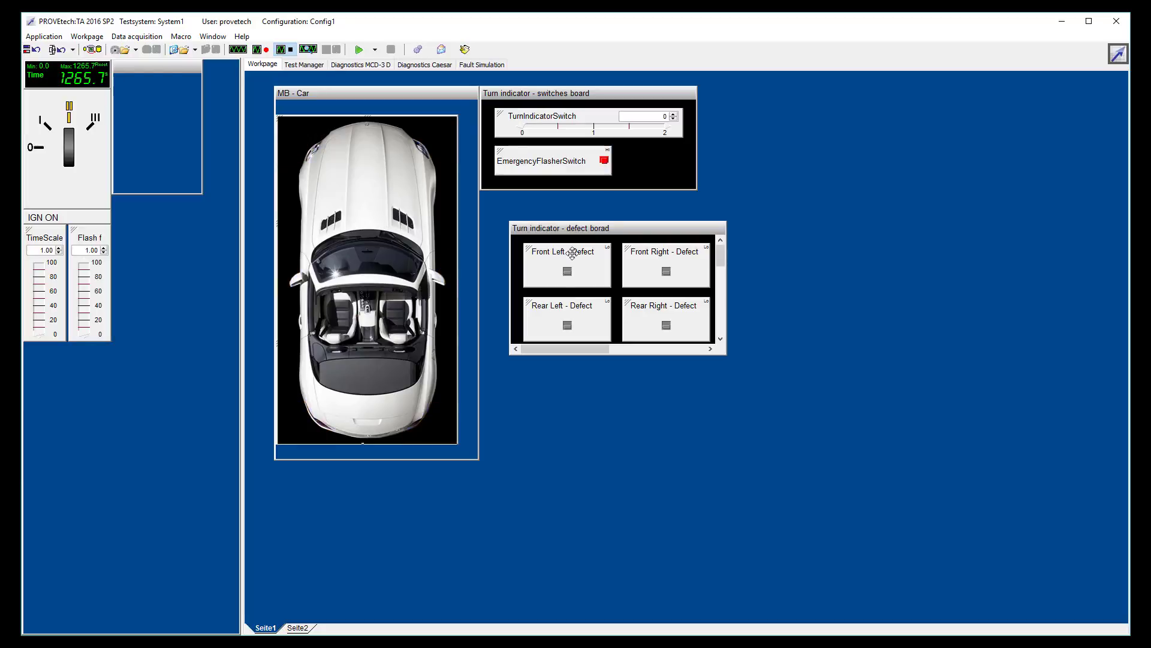
pyautogui.click(565, 273)
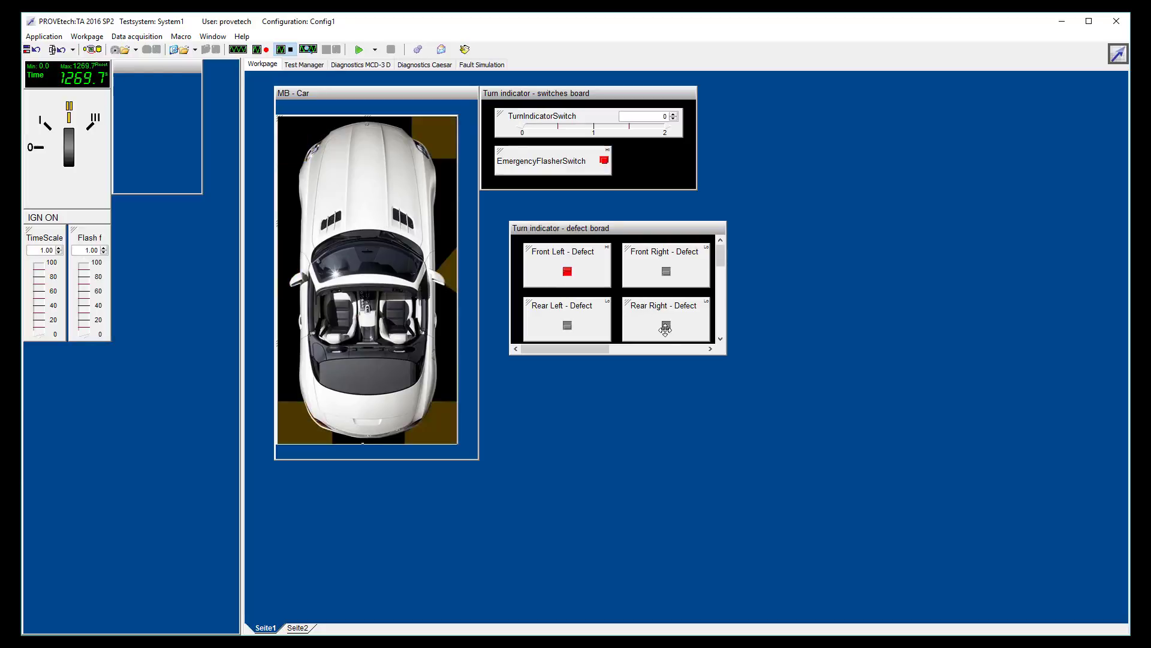
pyautogui.click(665, 325)
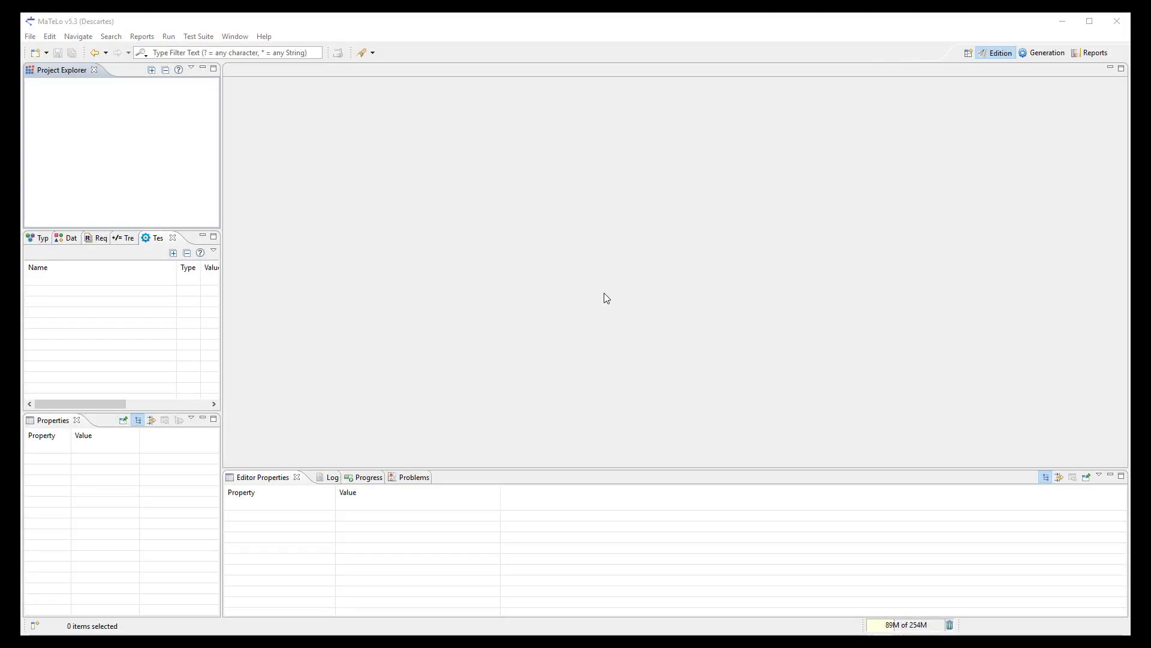
# - Create a new MaTeLo project named Demo PROVEtech, opening its Root chain
pyautogui.click(29, 36)
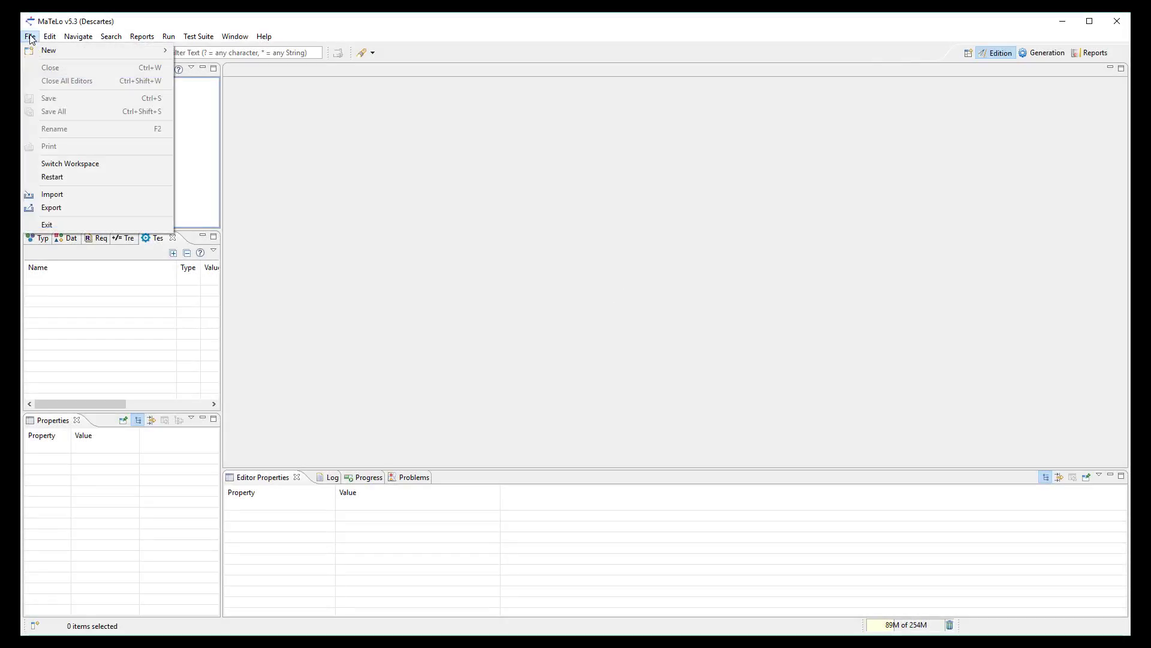
pyautogui.click(48, 51)
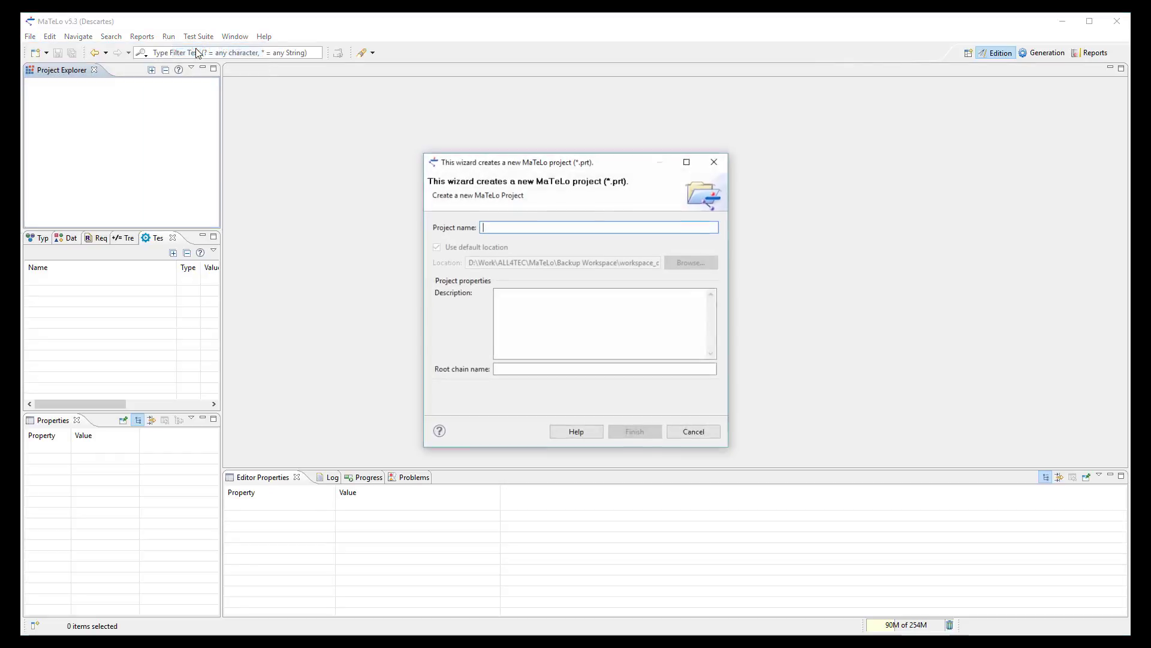
pyautogui.write('Demo')
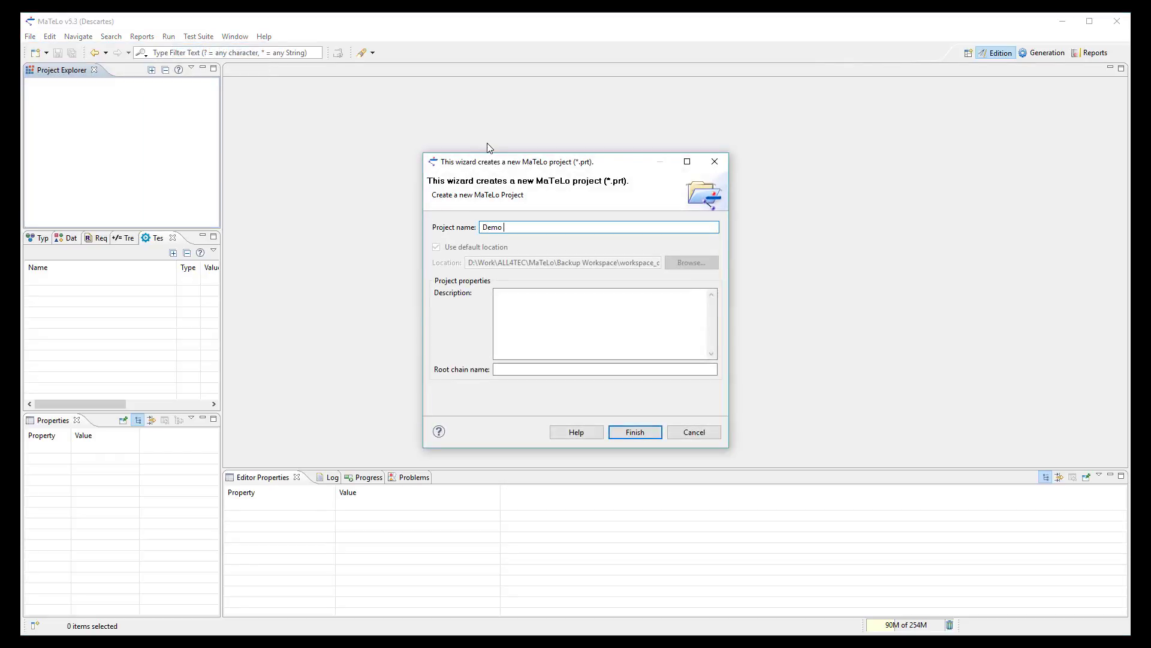
pyautogui.write('PROVEtech')
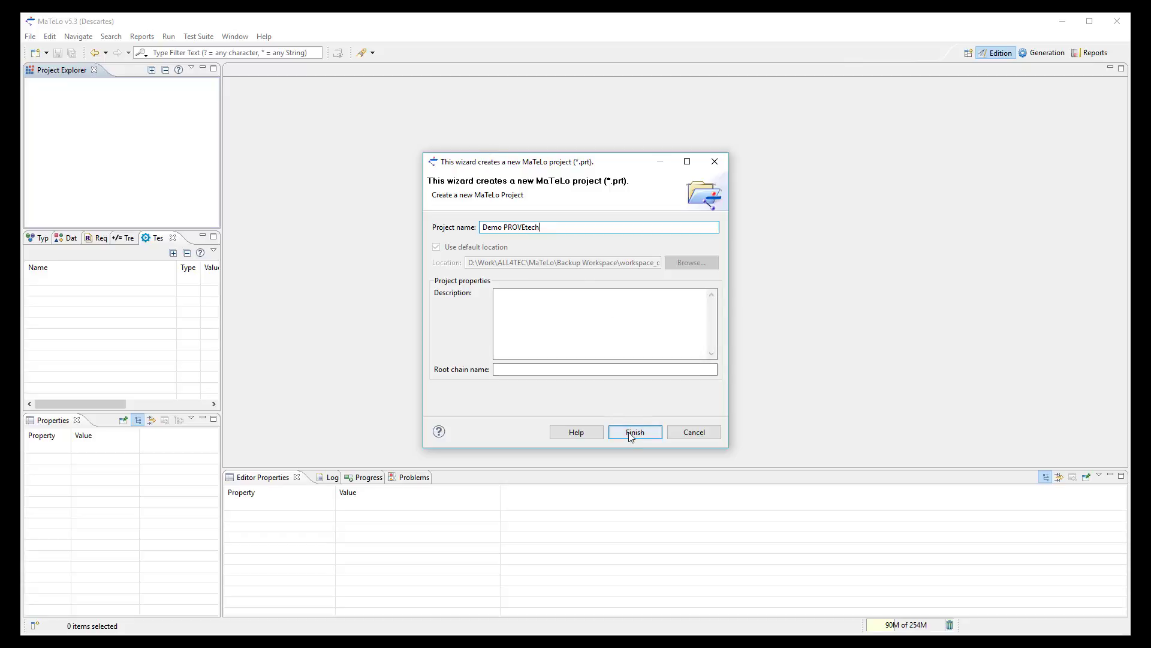
pyautogui.click(633, 431)
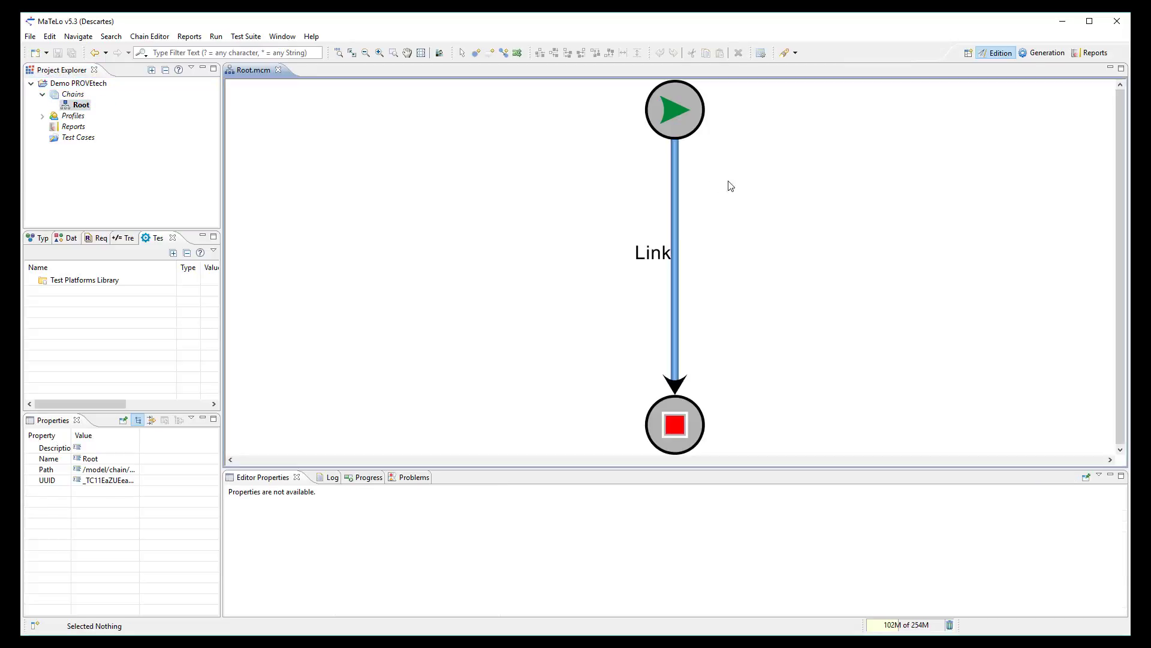
pyautogui.moveTo(771, 321)
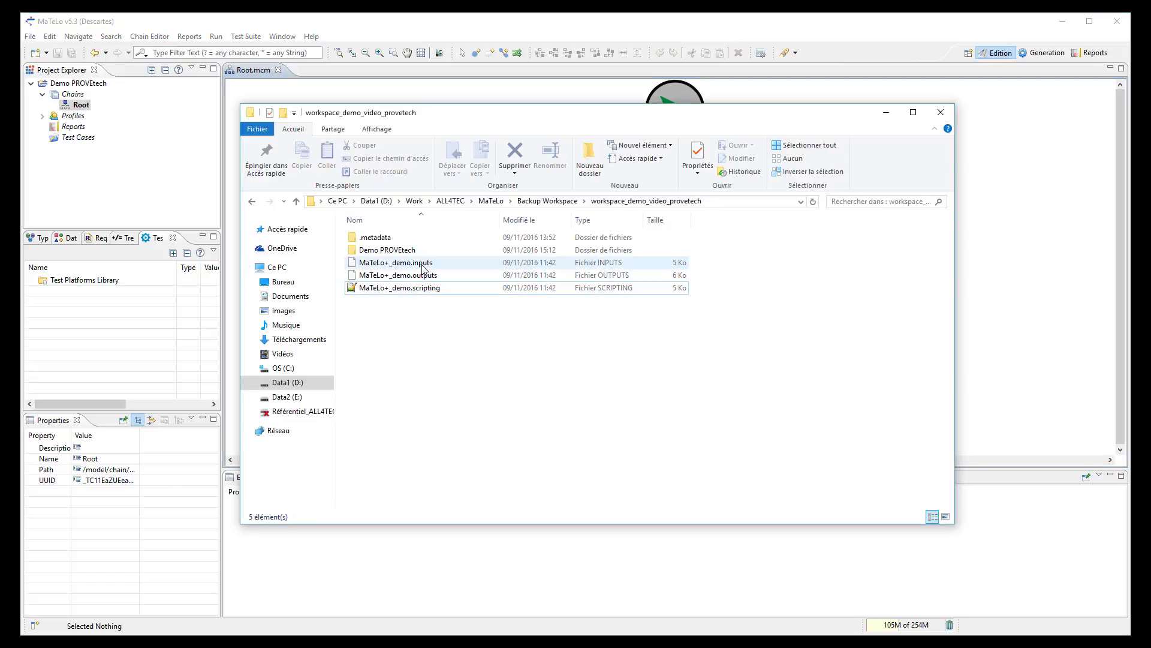
pyautogui.click(399, 287)
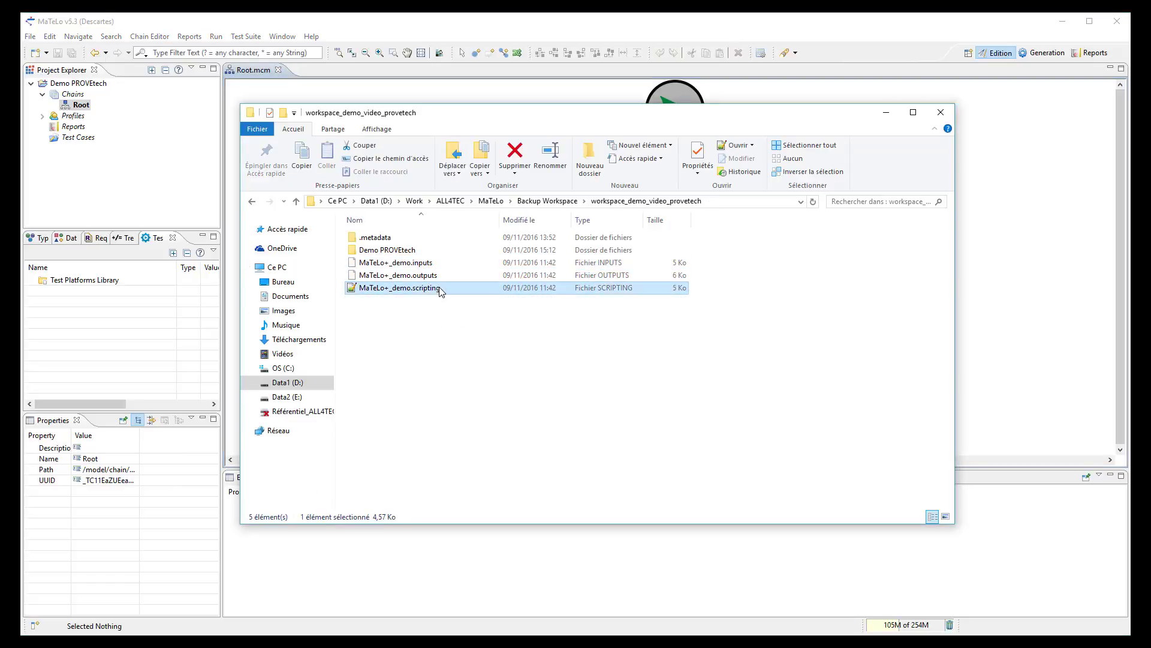
pyautogui.click(470, 344)
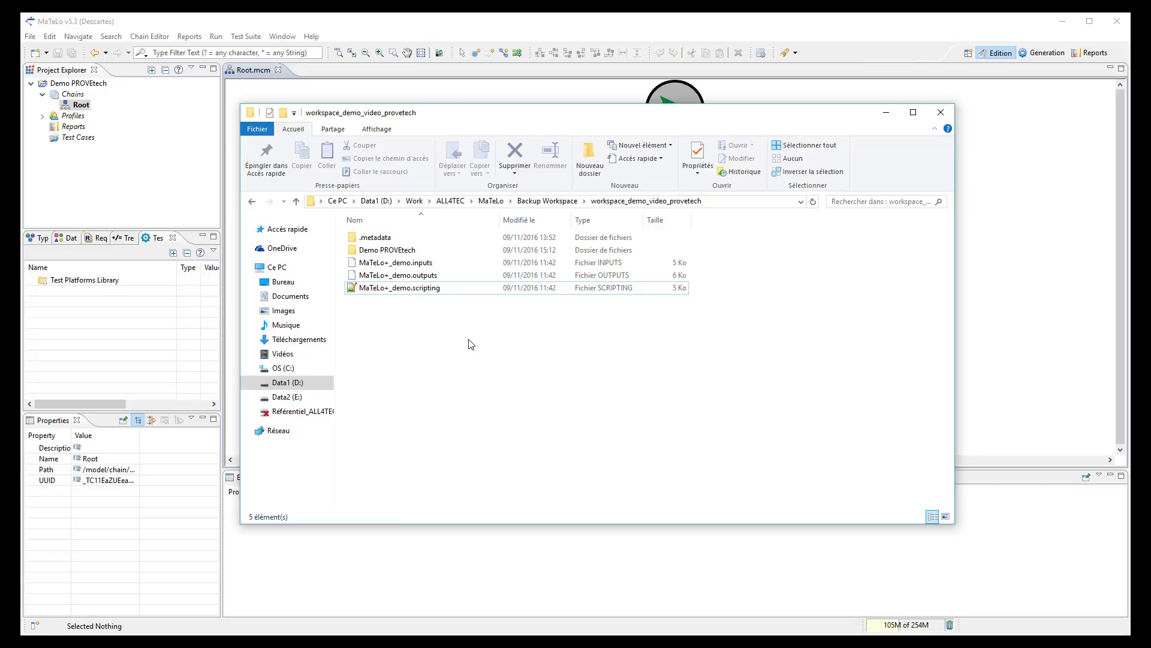
pyautogui.moveTo(898, 90)
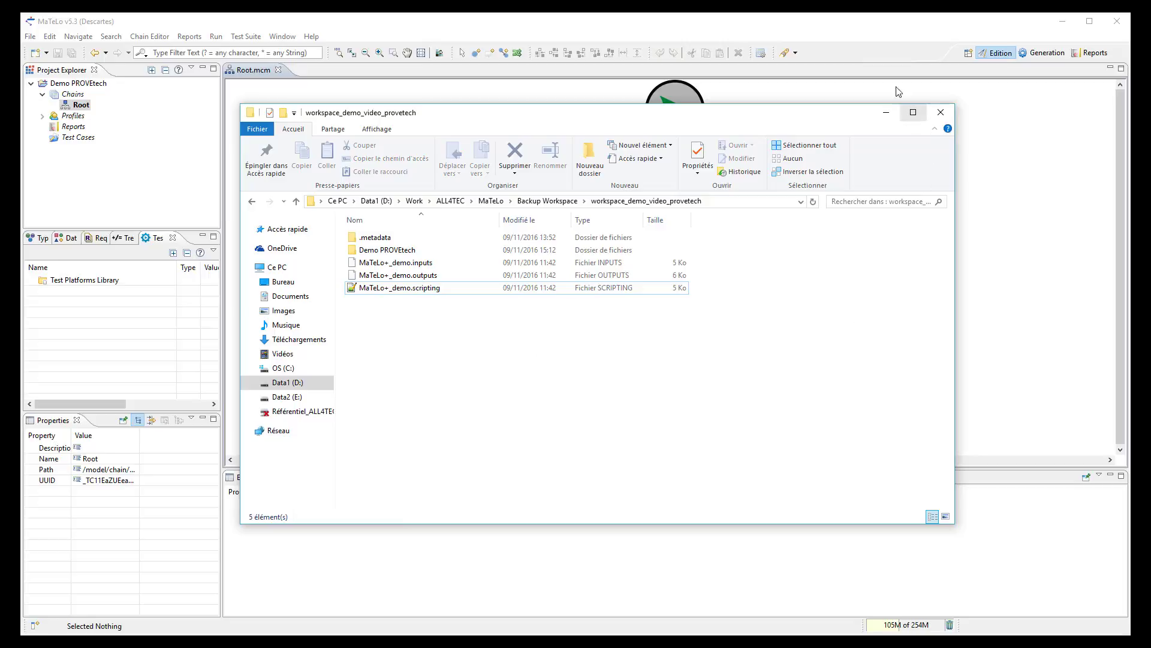
# - Start an inputs import into the Inputs Library from the MaTeLo+_demo.inputs file
pyautogui.click(939, 111)
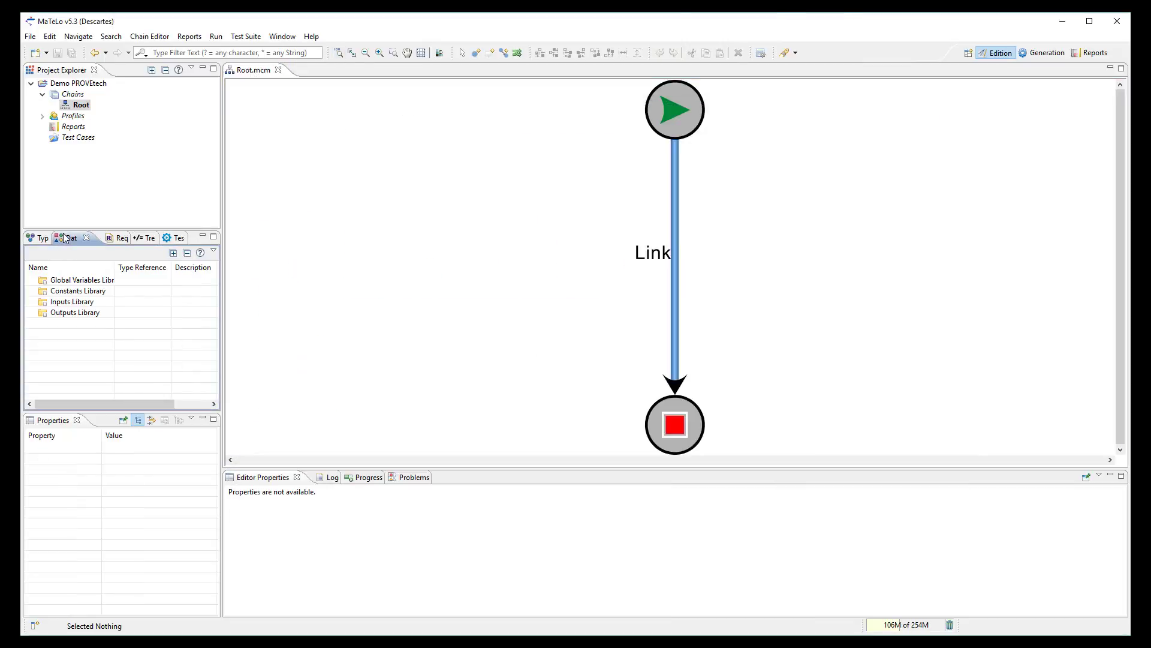
pyautogui.rightClick(71, 301)
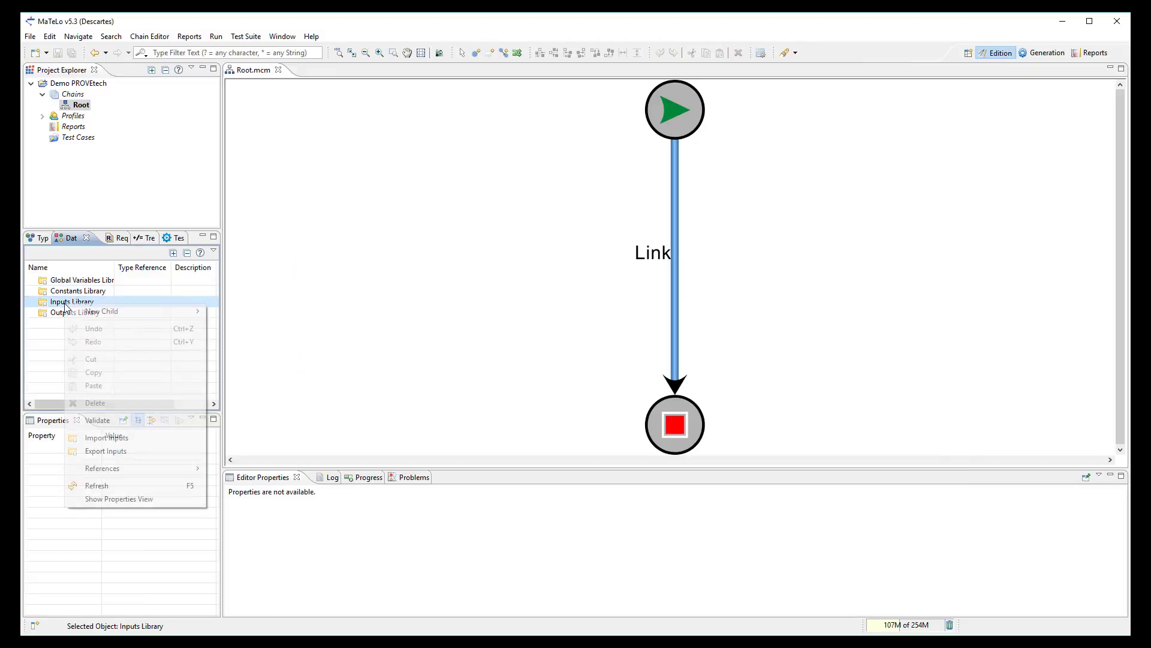
pyautogui.click(107, 437)
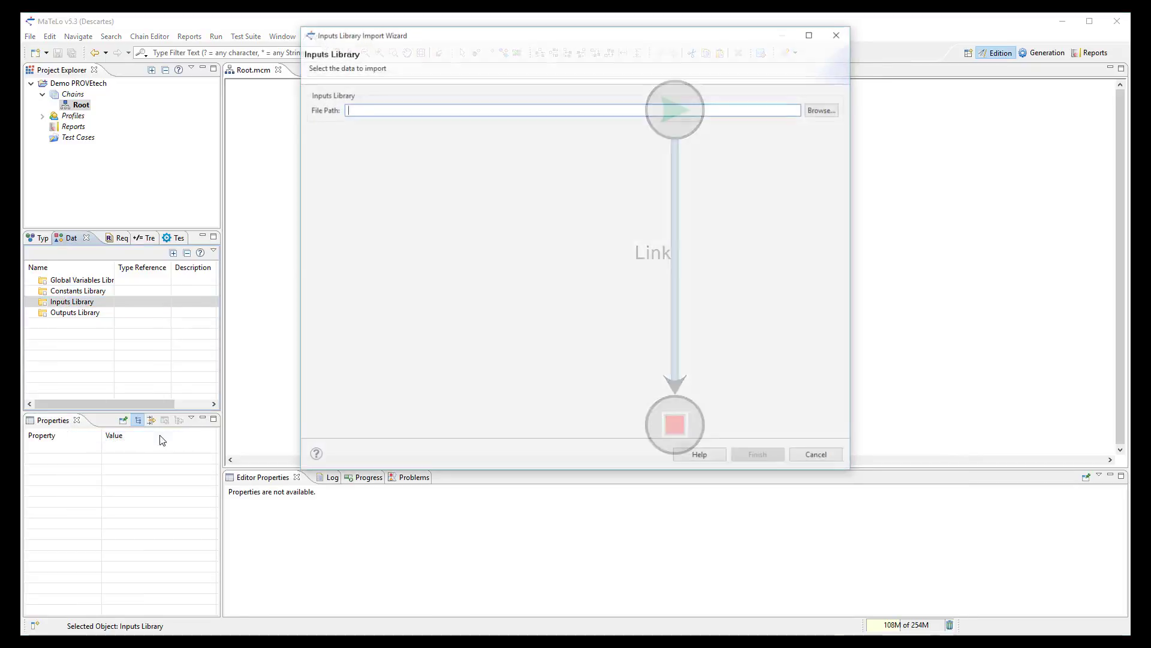
pyautogui.click(820, 110)
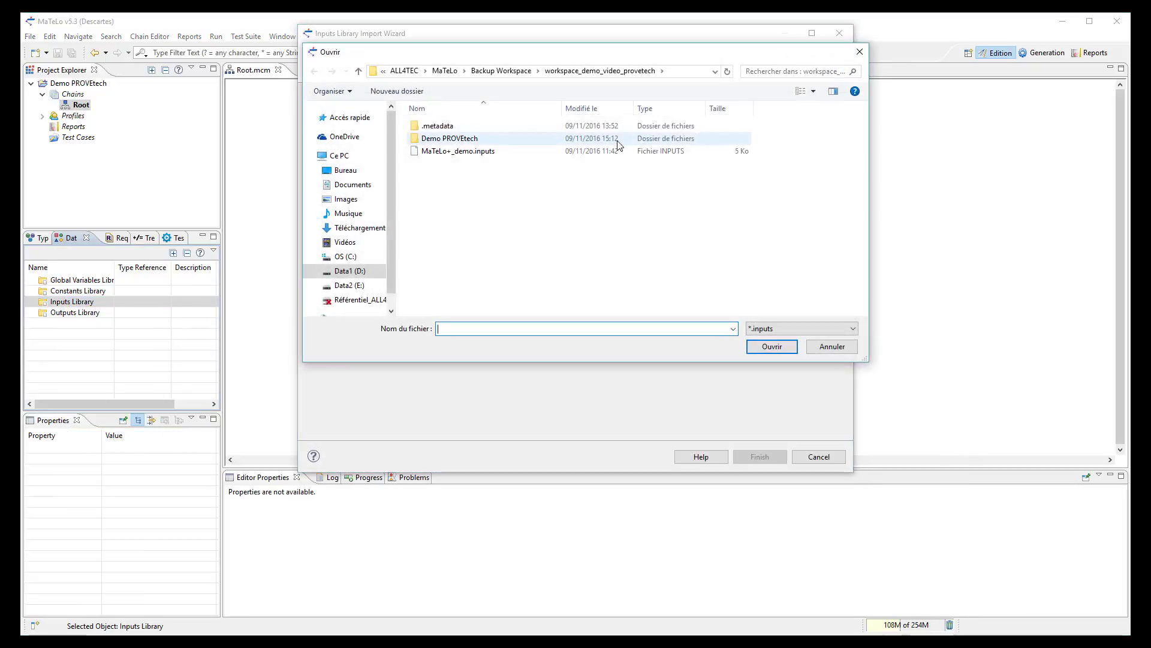
pyautogui.click(460, 151)
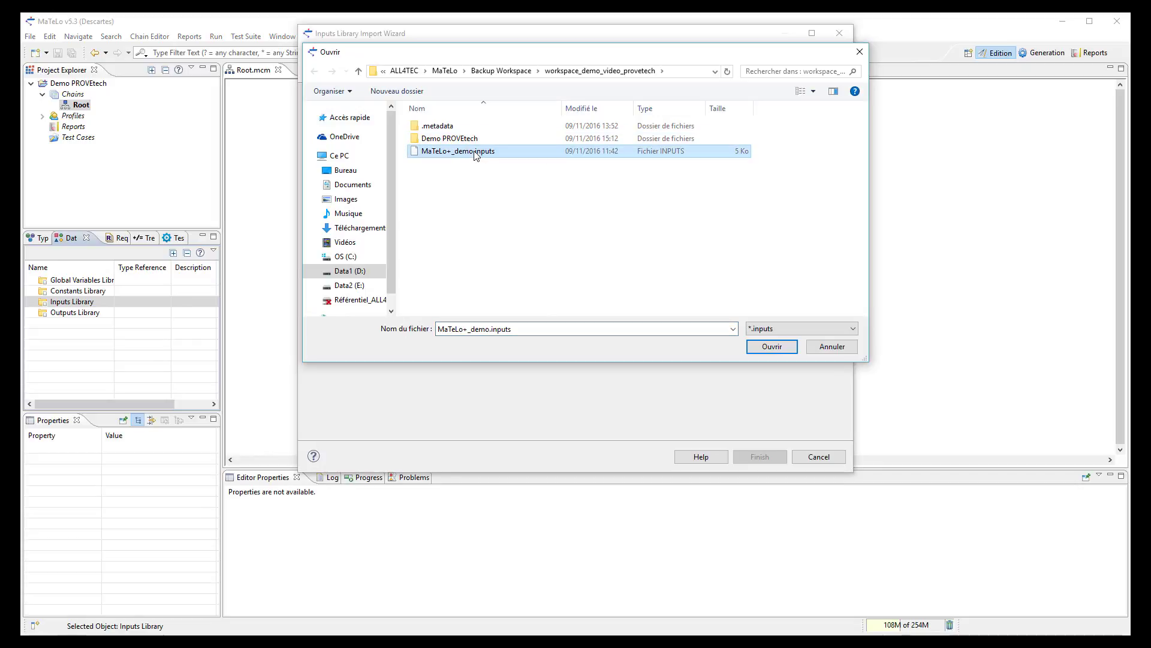
pyautogui.click(770, 345)
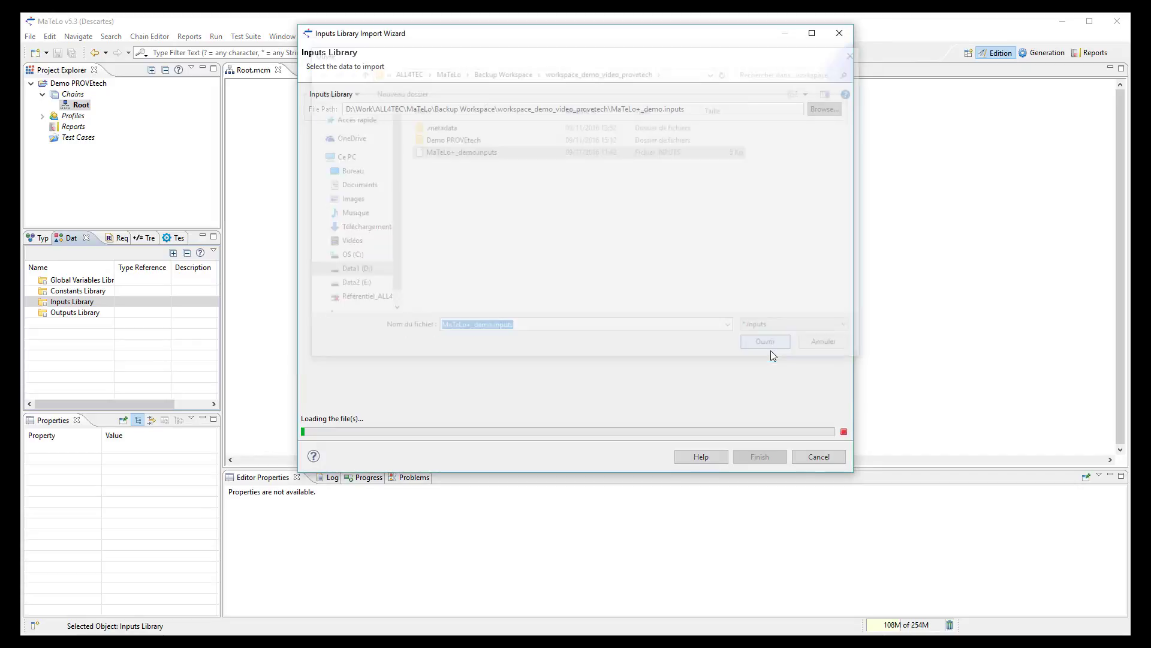
pyautogui.click(764, 341)
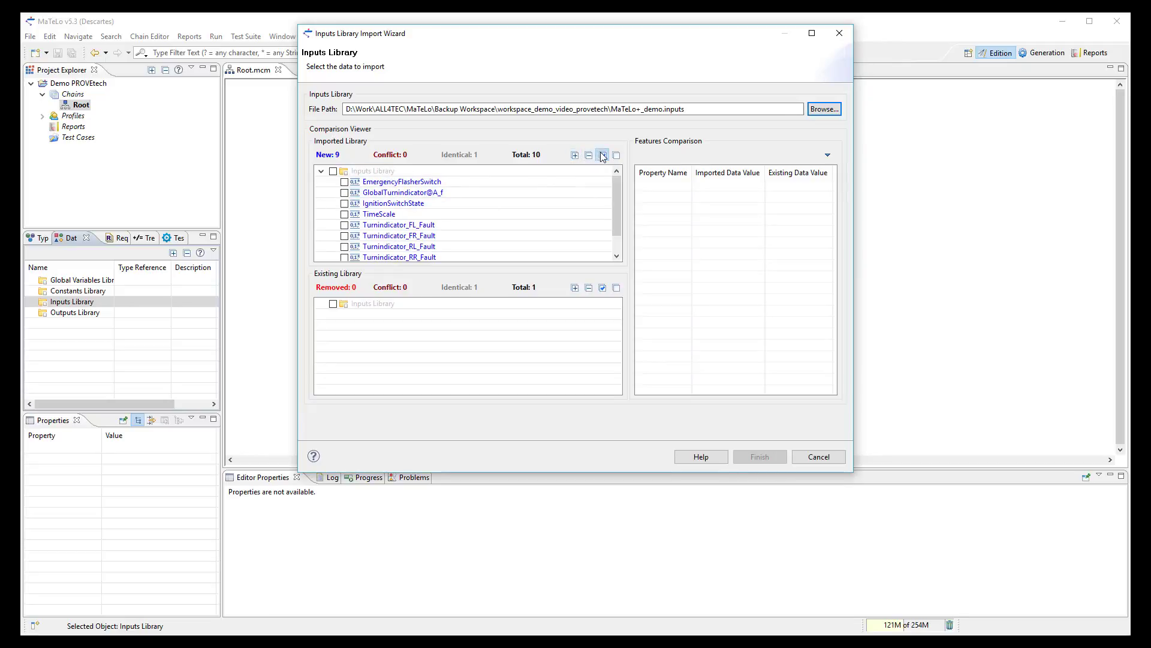
# - Import all nine new inputs, including EmergencyFlasherSwitch and TimeScale
pyautogui.click(601, 155)
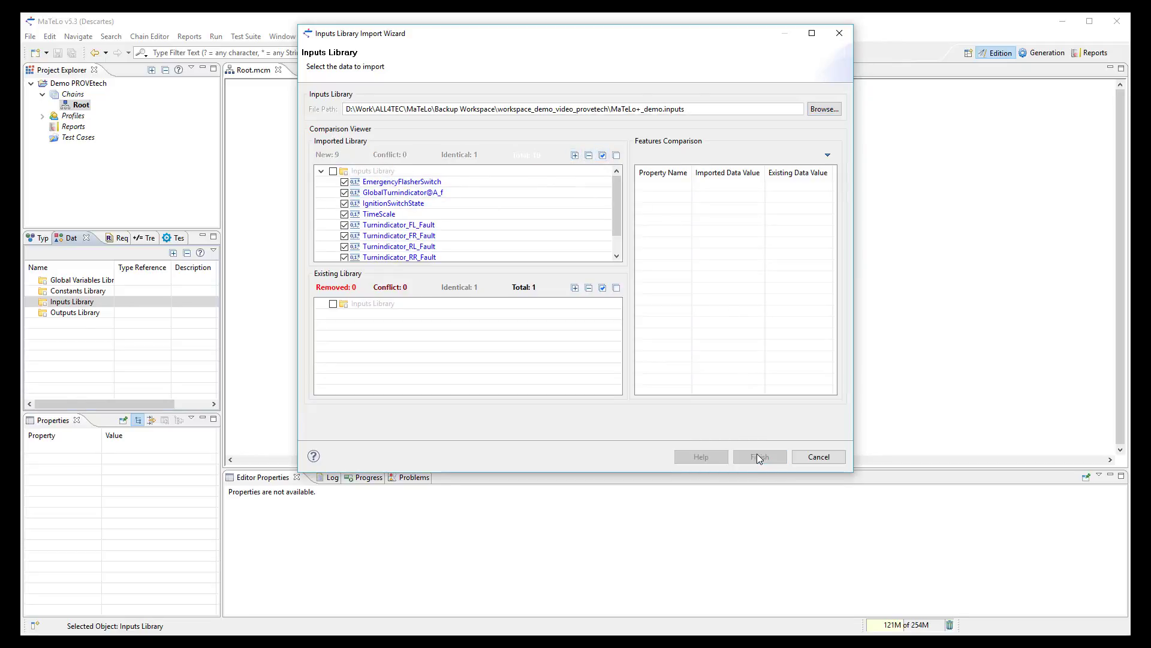
pyautogui.click(759, 456)
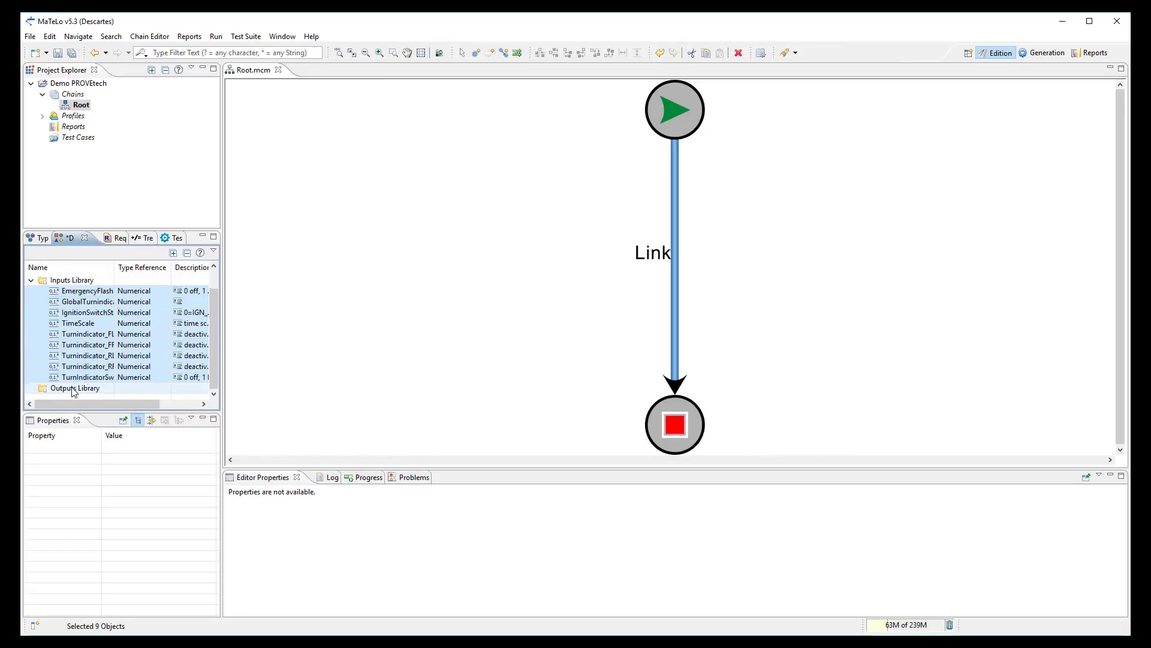
# - Import all eleven outputs, such as CentralLockRequest and StepSize, from MaTeLo+_demo.outputs
pyautogui.rightClick(74, 387)
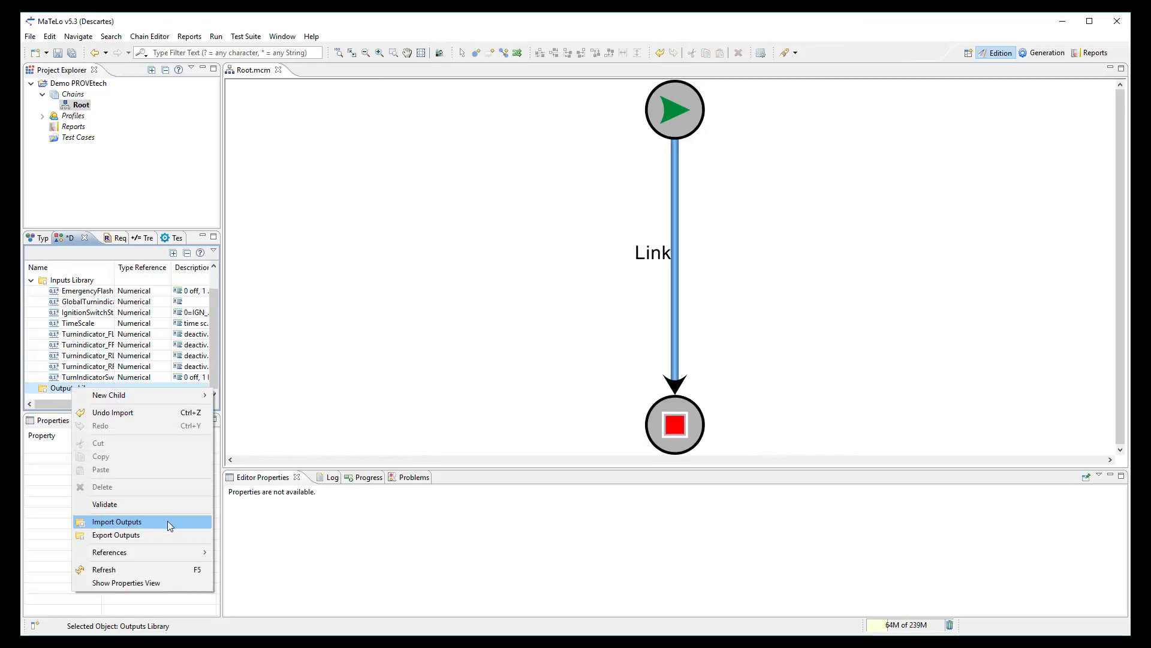
pyautogui.click(116, 521)
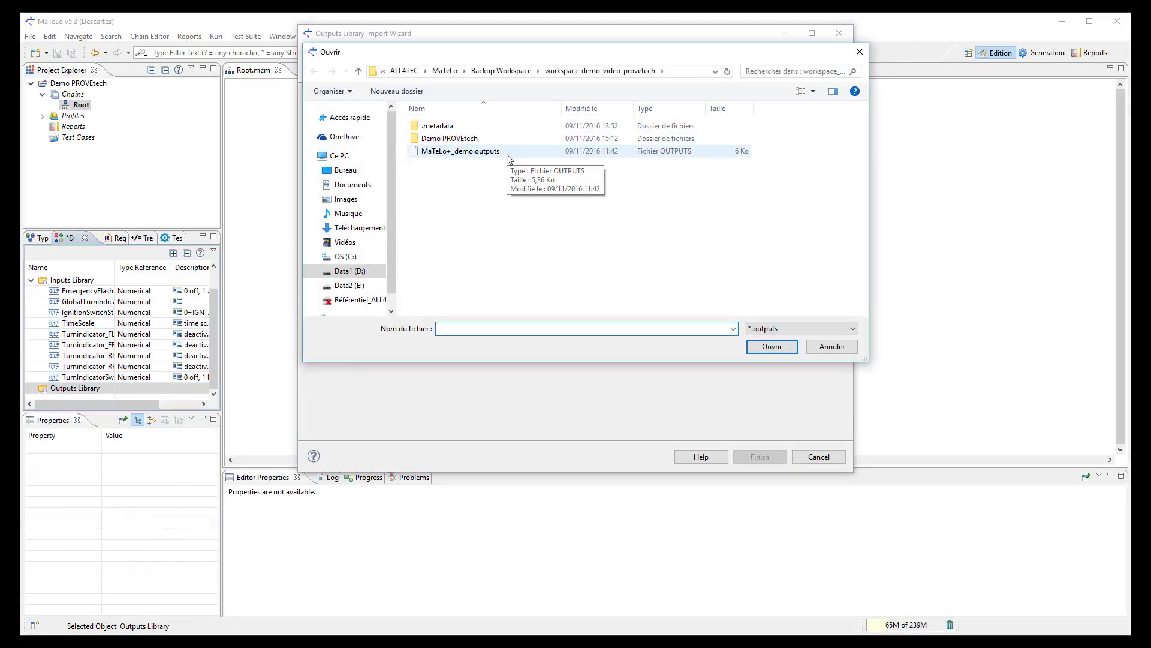
pyautogui.click(461, 151)
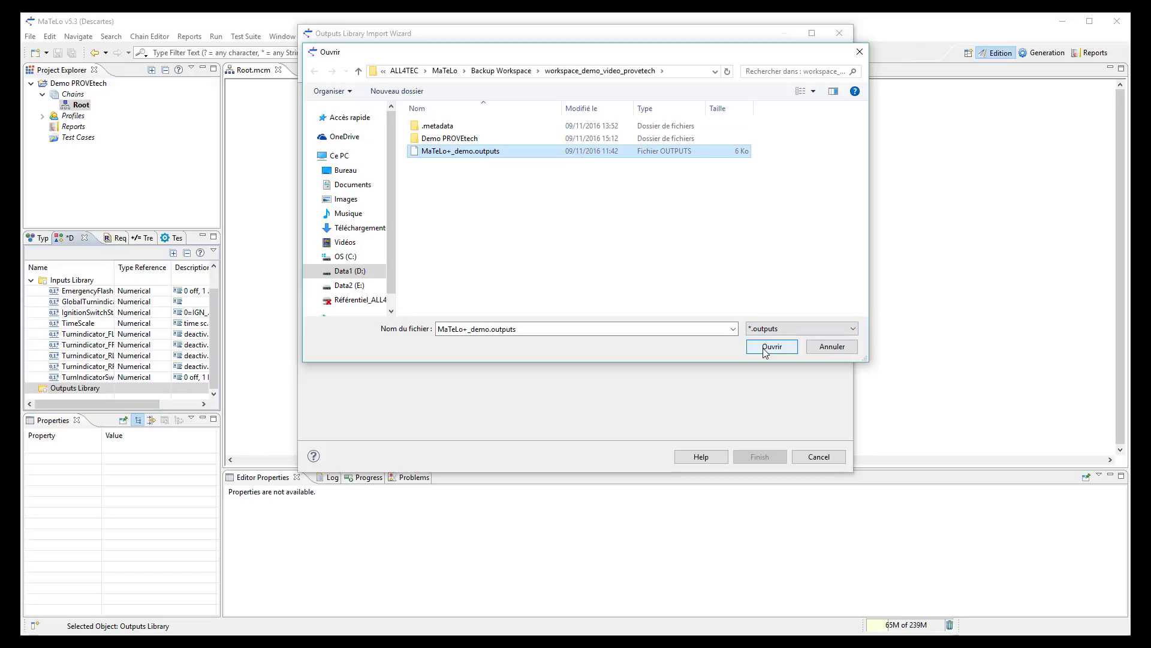
pyautogui.click(771, 346)
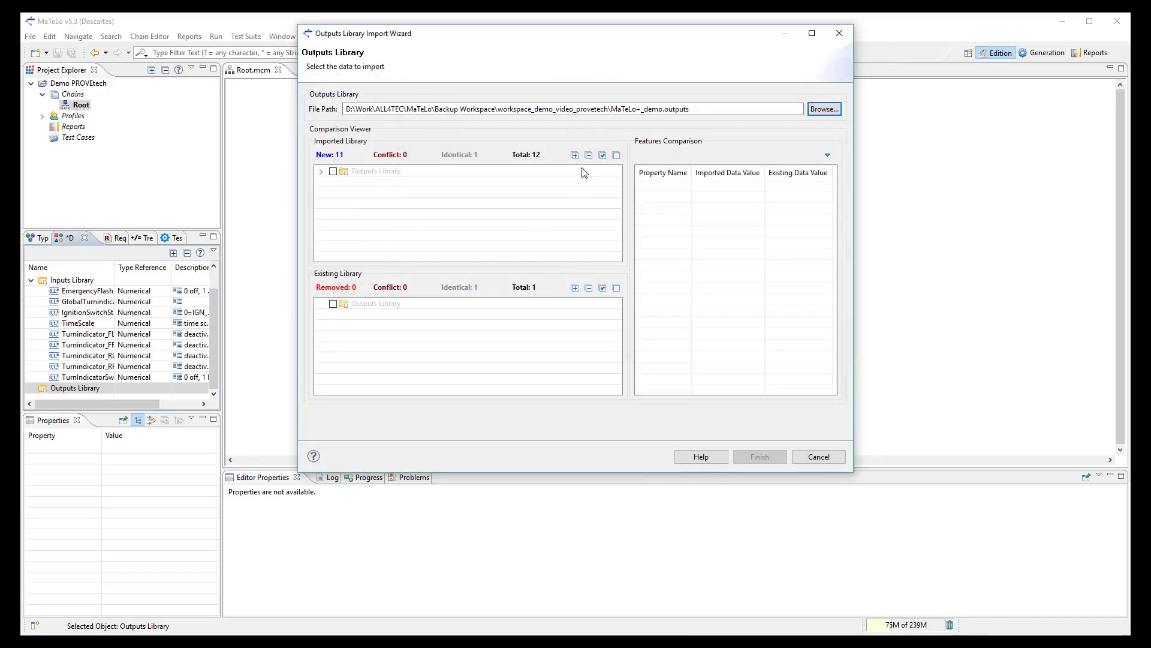
pyautogui.click(321, 170)
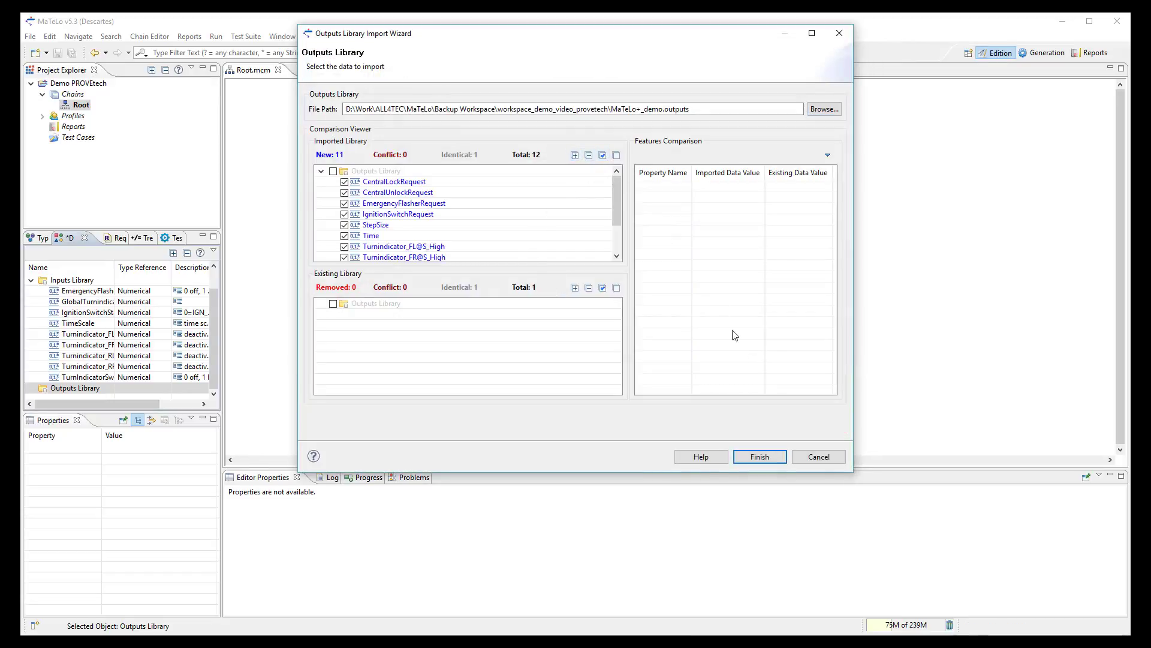
pyautogui.click(759, 456)
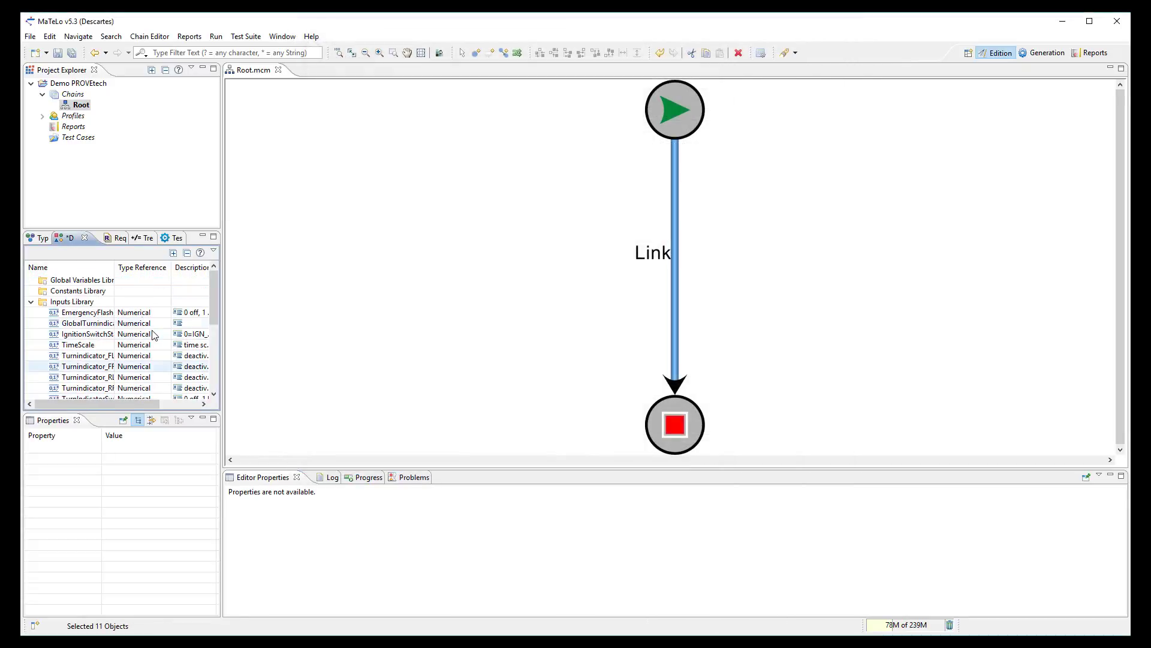
# - Import the MaTeLo+_demo.scripting file as a PROVEtech:TA scripting library
pyautogui.click(29, 36)
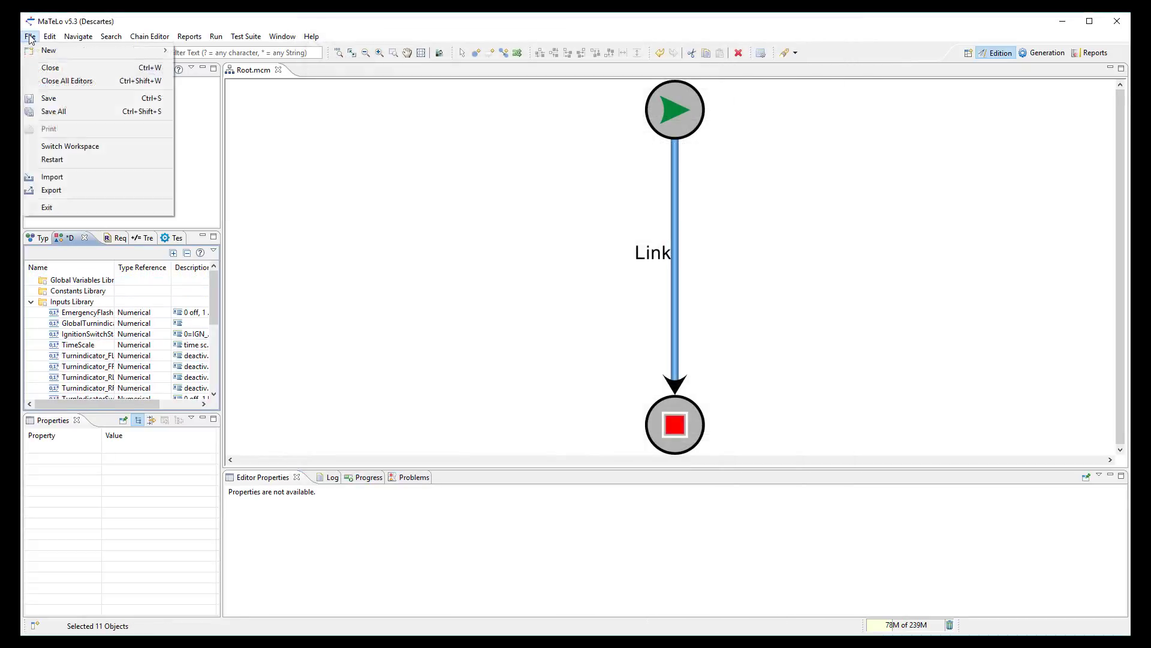
pyautogui.click(52, 177)
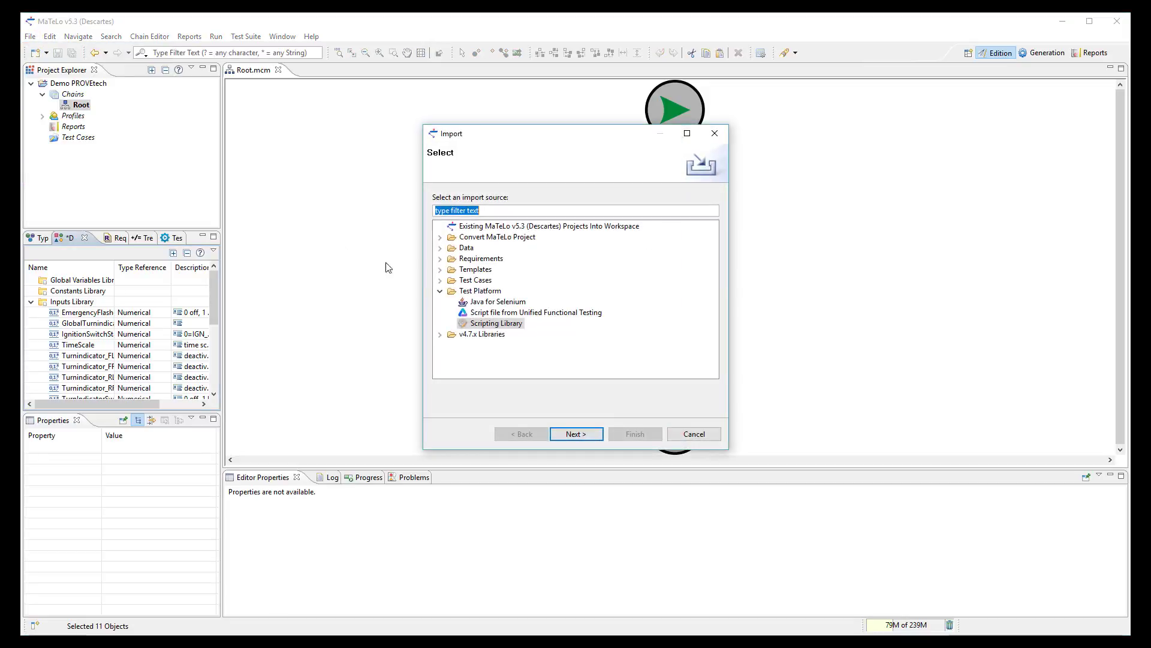
pyautogui.moveTo(584, 398)
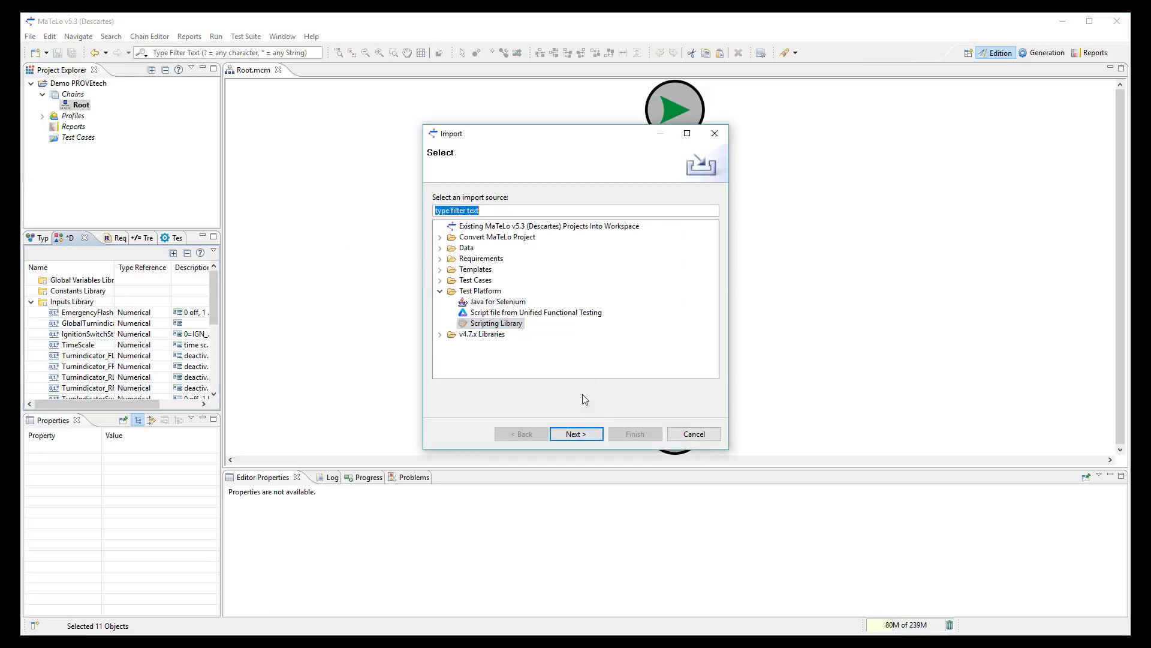
pyautogui.click(575, 433)
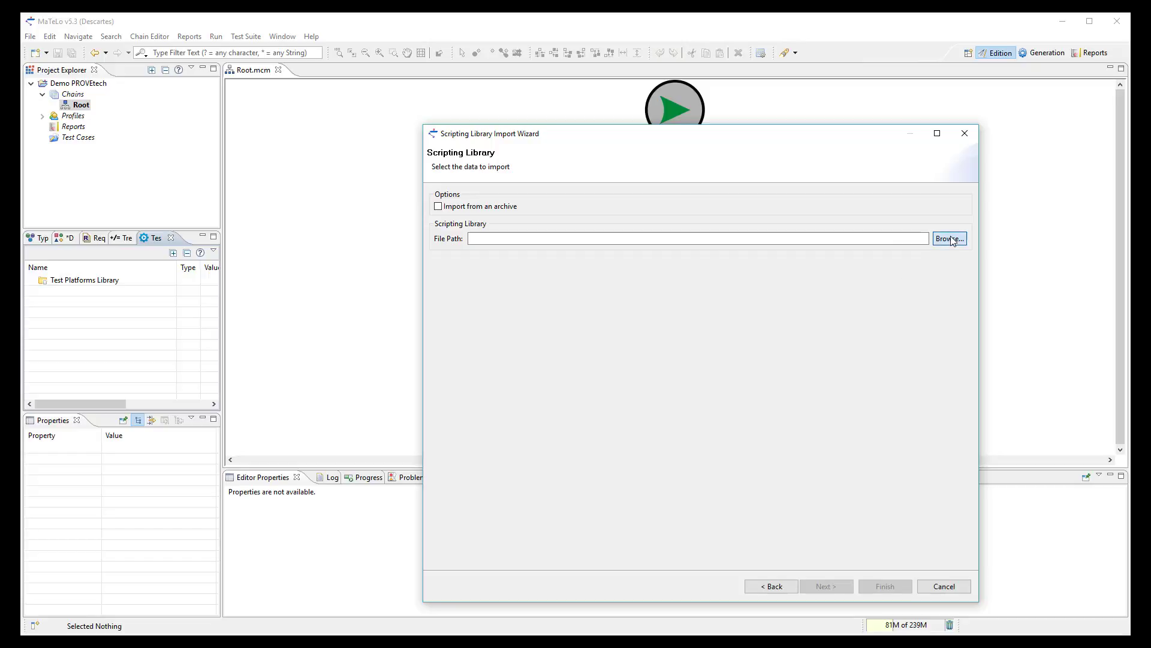
pyautogui.click(948, 239)
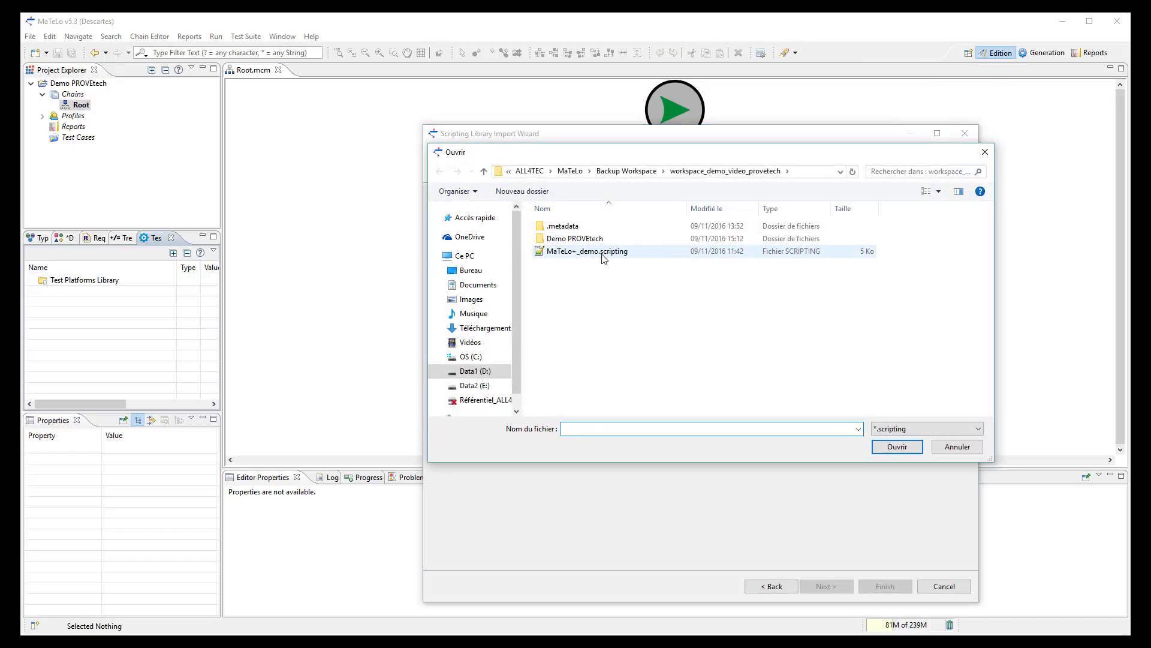
pyautogui.click(586, 250)
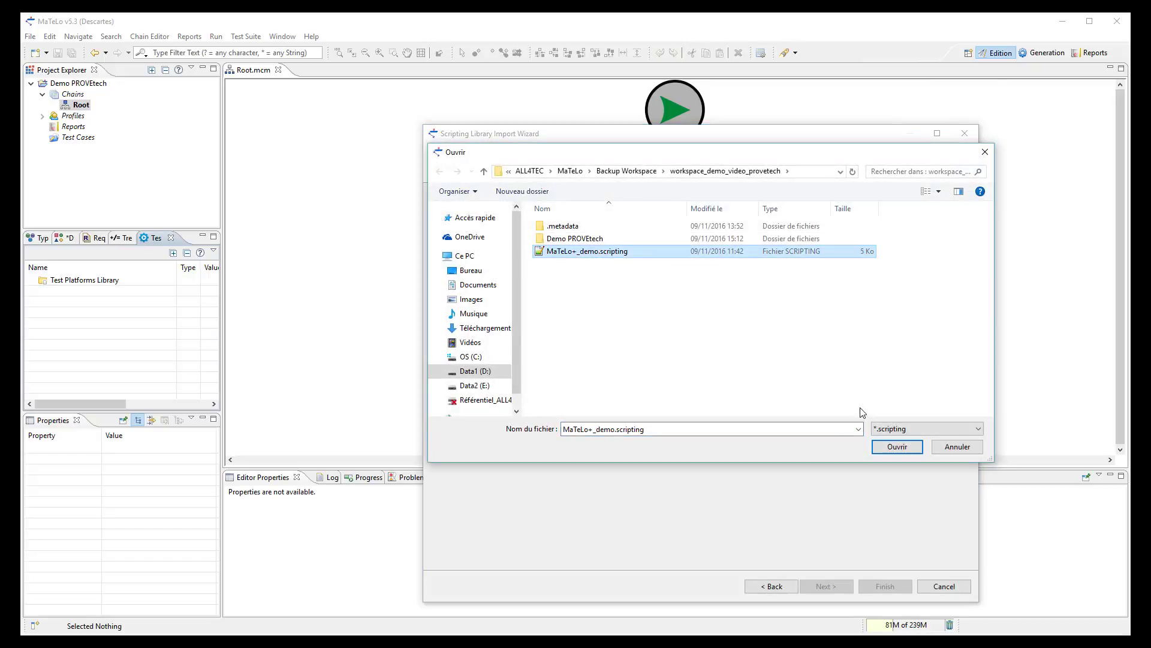
pyautogui.click(897, 446)
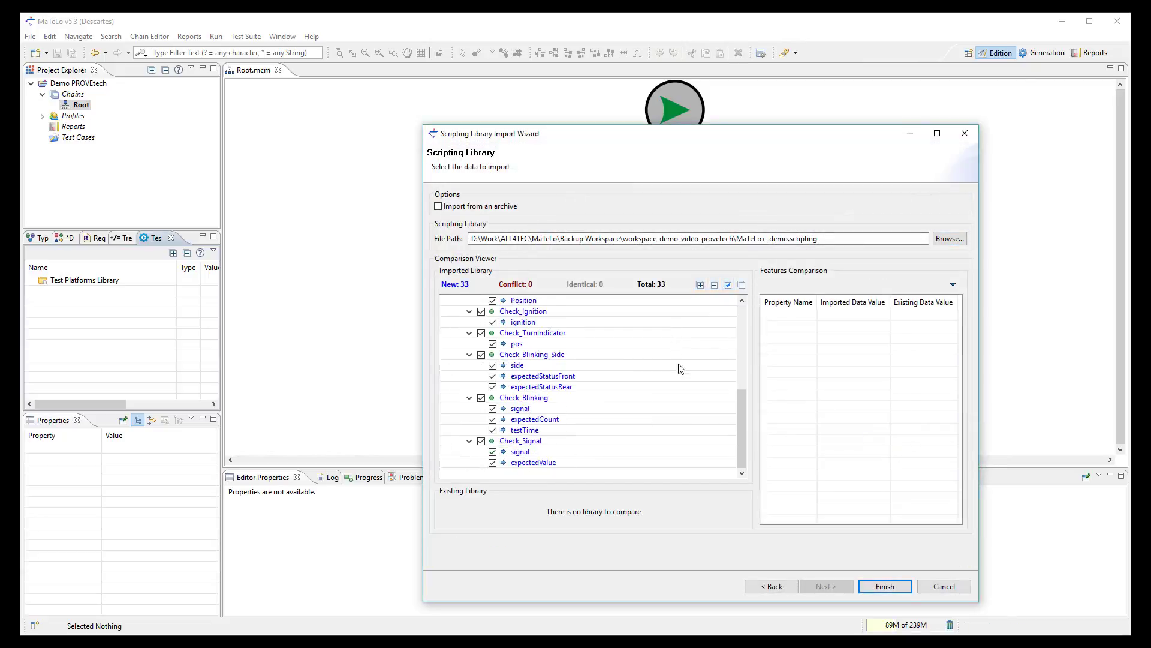
pyautogui.click(883, 586)
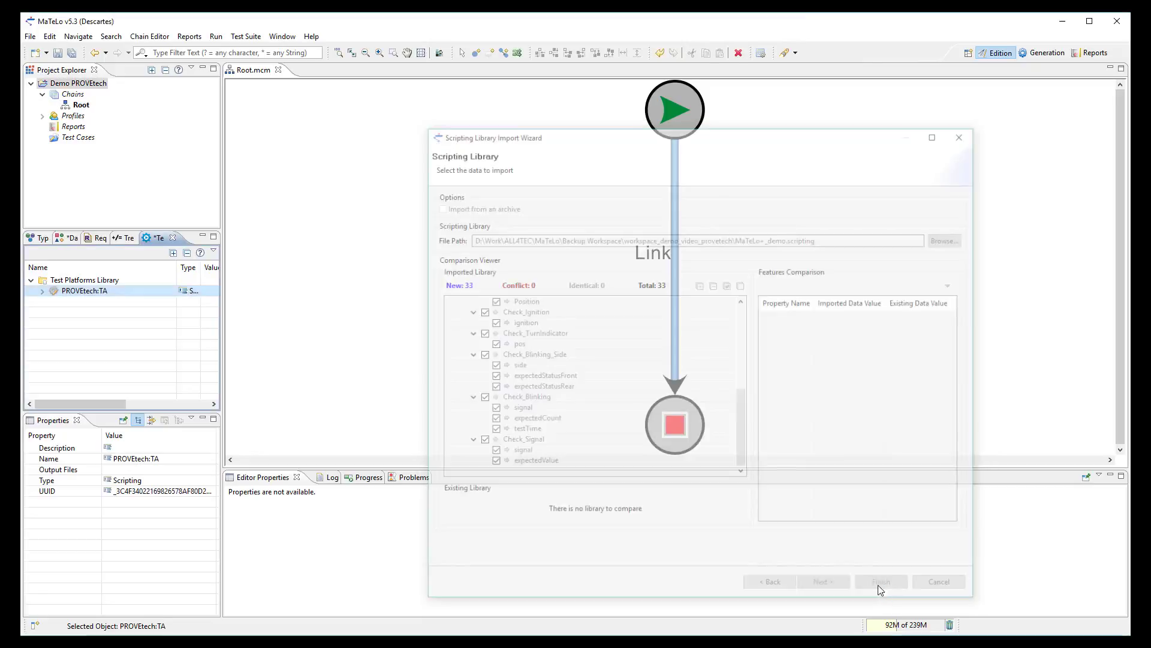
# - Expand the PROVEtech:TA platform to reveal the TurnIndicator test operations like Set_warning
pyautogui.click(879, 581)
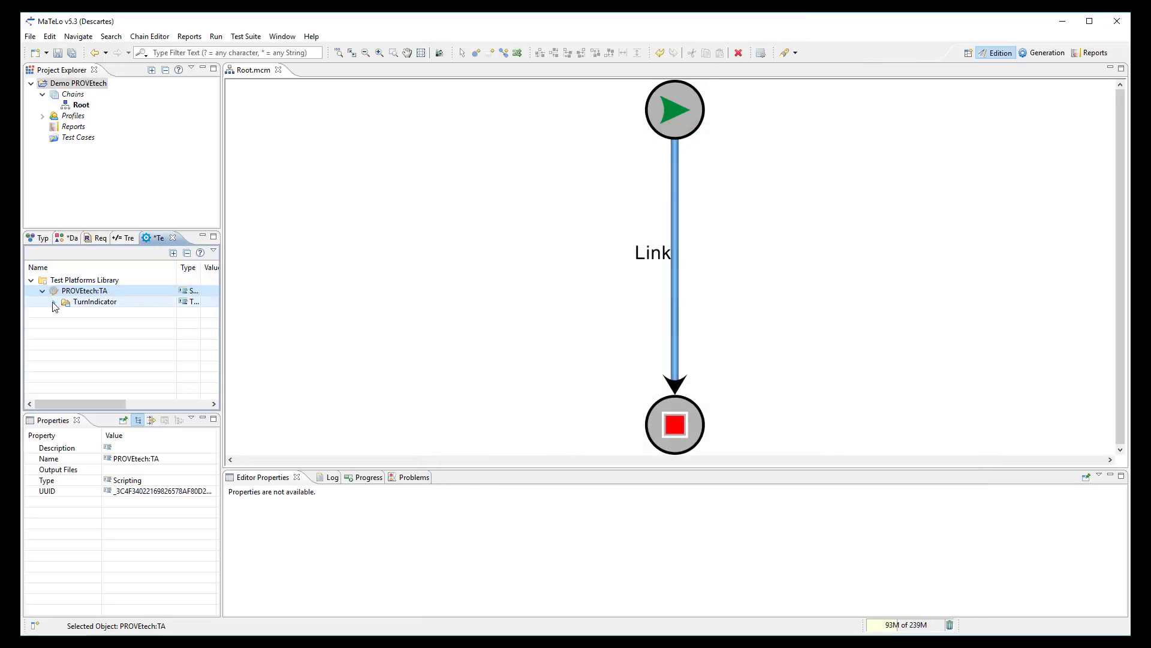
pyautogui.click(42, 290)
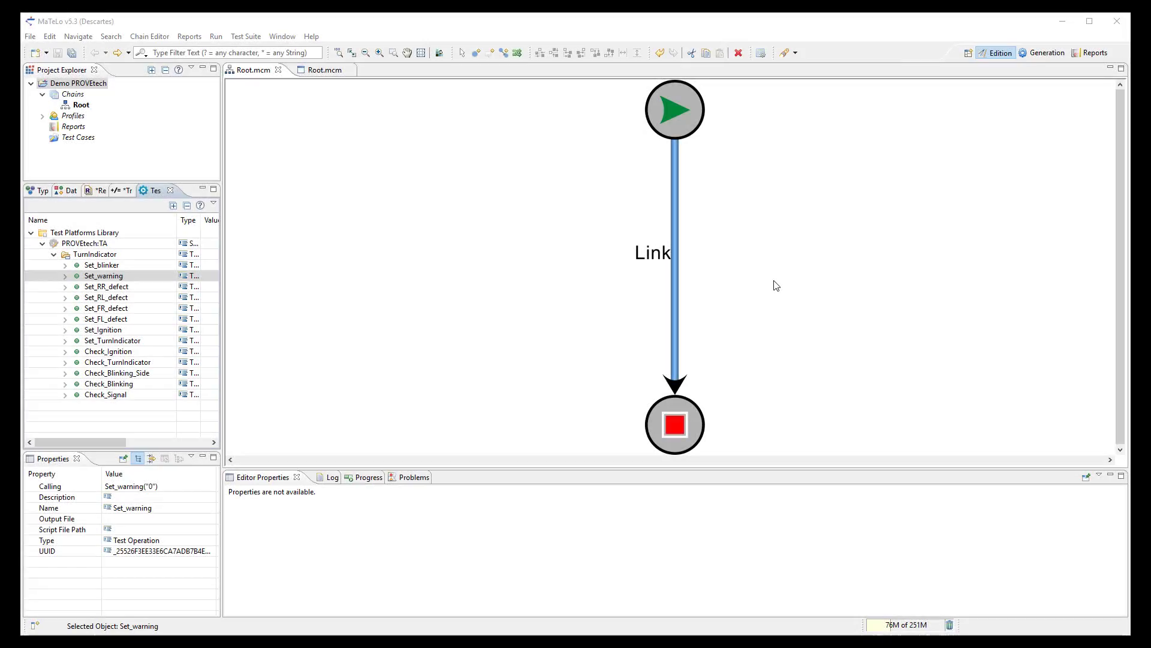
pyautogui.moveTo(730, 145)
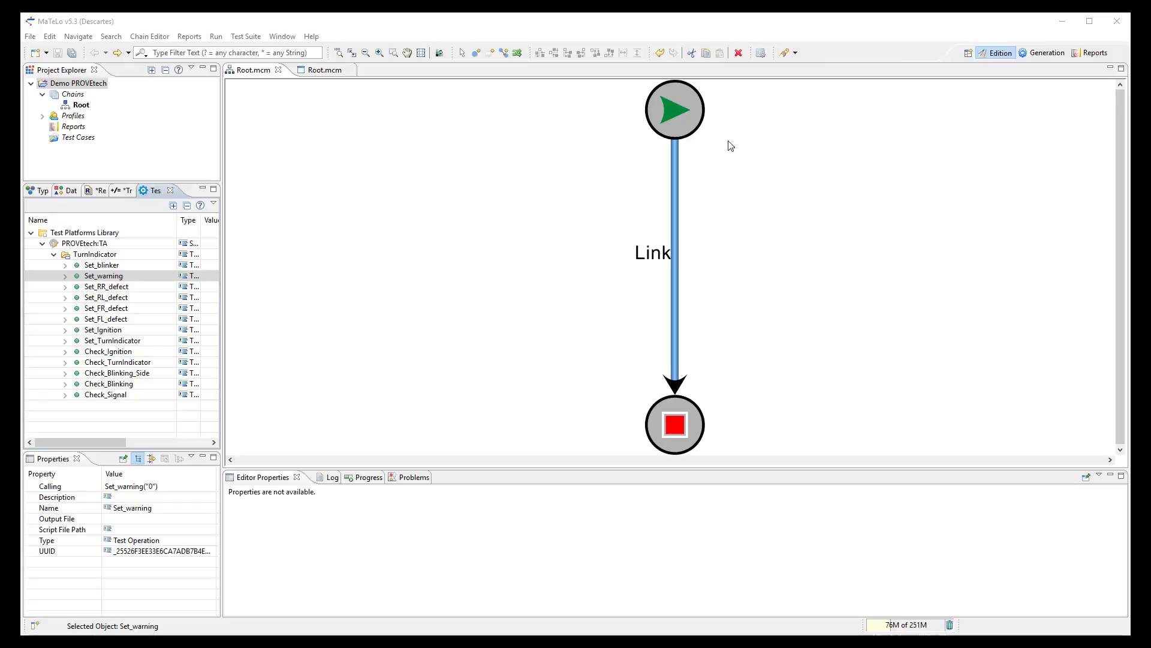
pyautogui.moveTo(666, 247)
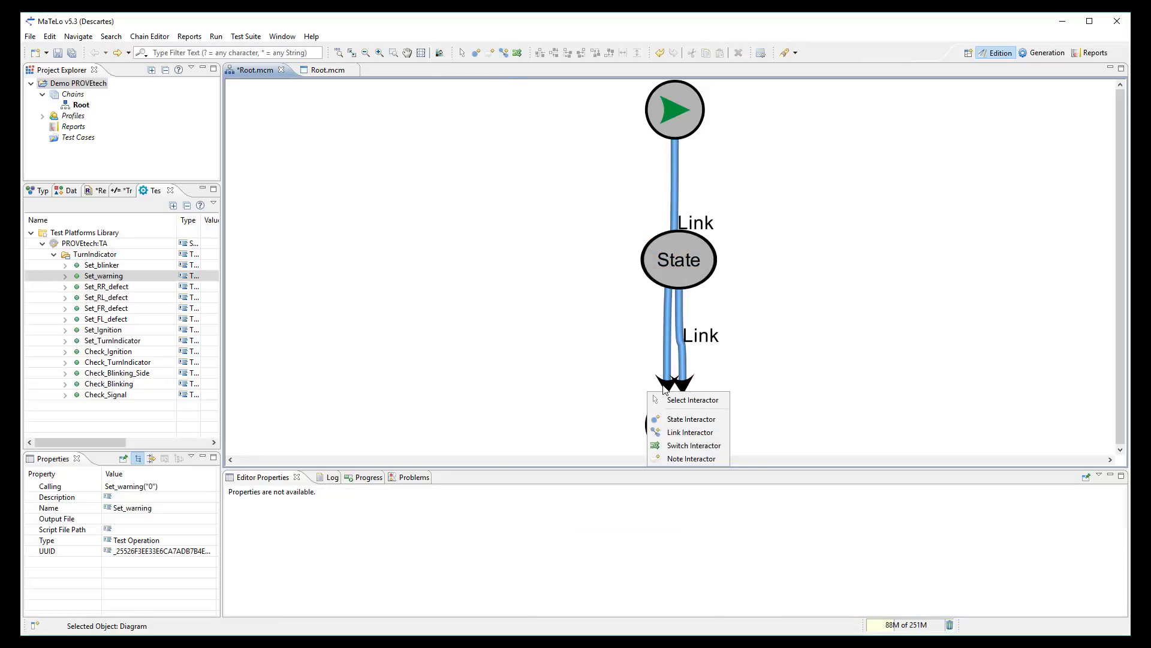
# - Place the new State1 on the start-to-end link and select the link leading into it
pyautogui.click(688, 418)
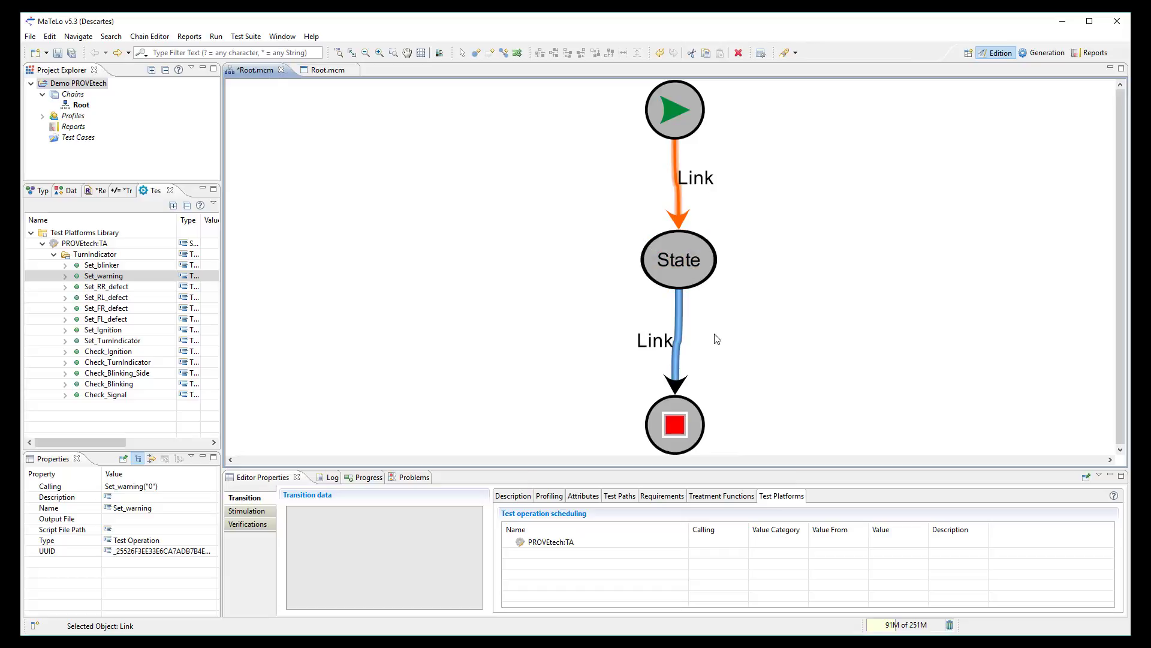
pyautogui.click(677, 259)
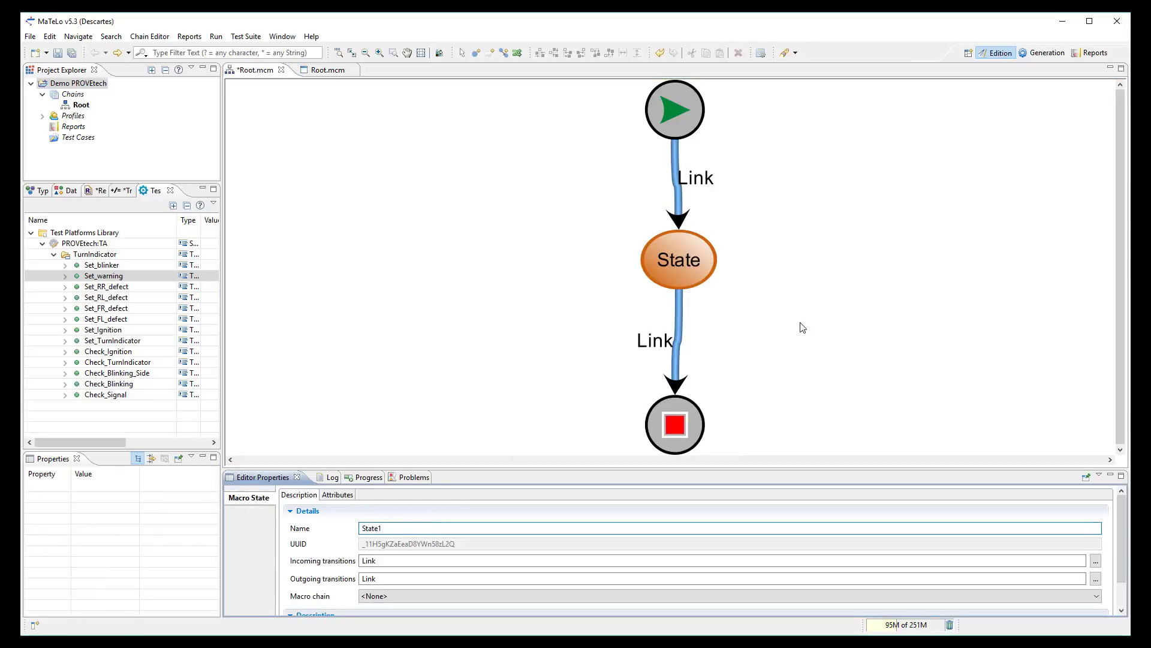
pyautogui.click(676, 177)
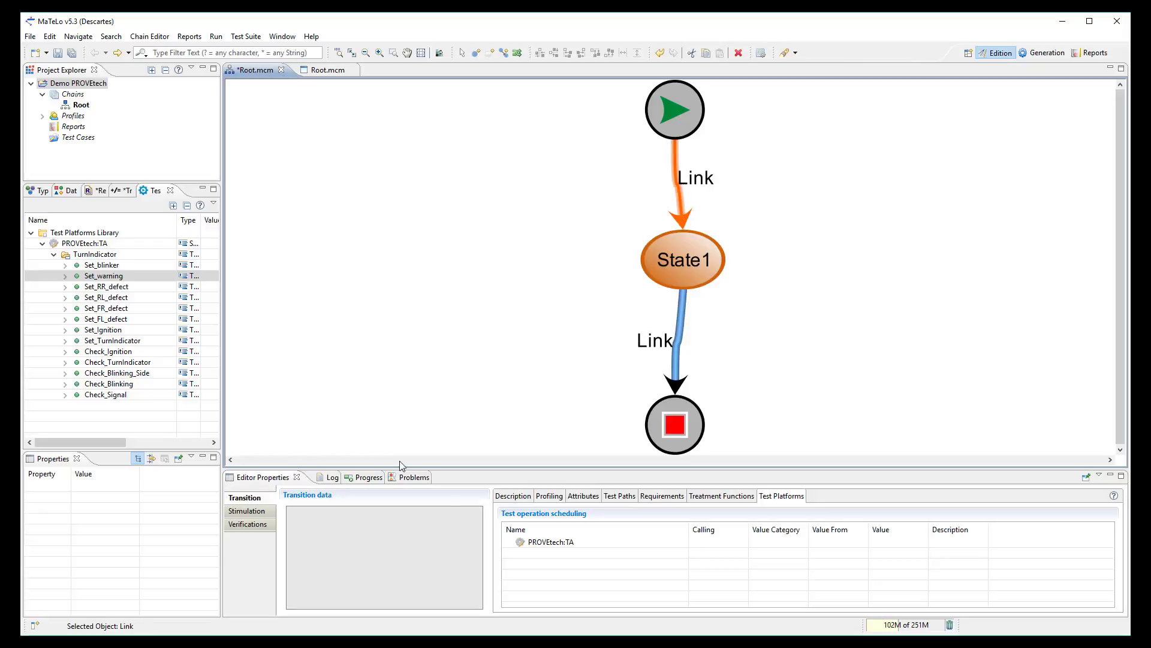
# - Label the start-to-State1 link 'Do this' in its Description name field
pyautogui.click(512, 495)
pyautogui.write('D')
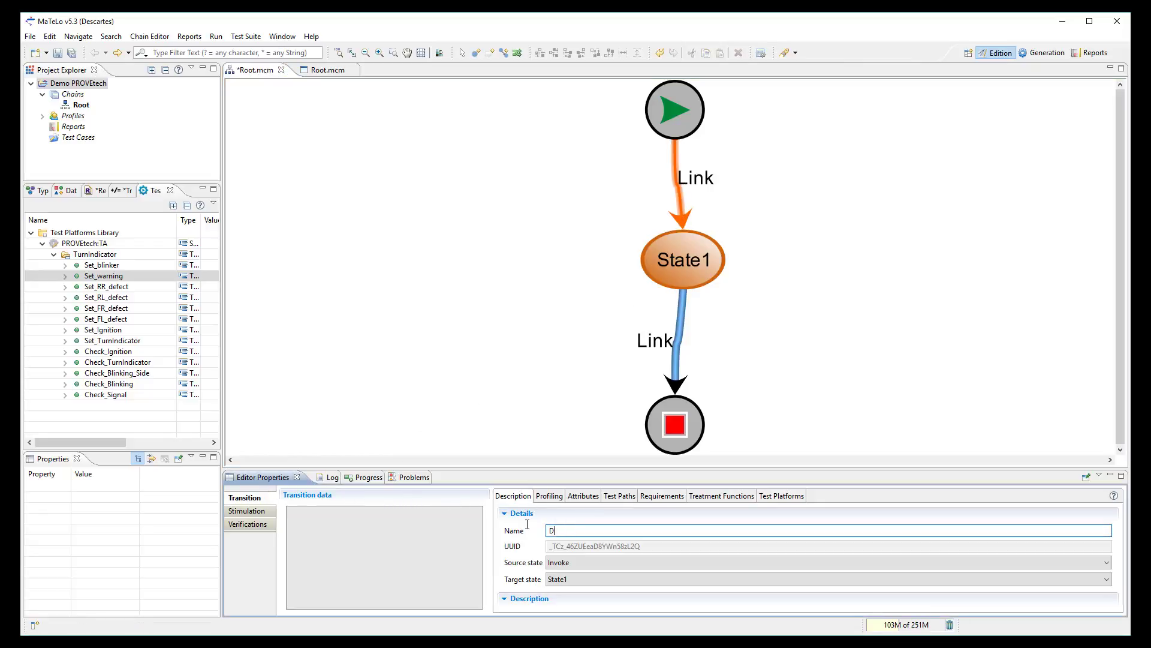
pyautogui.write('o this')
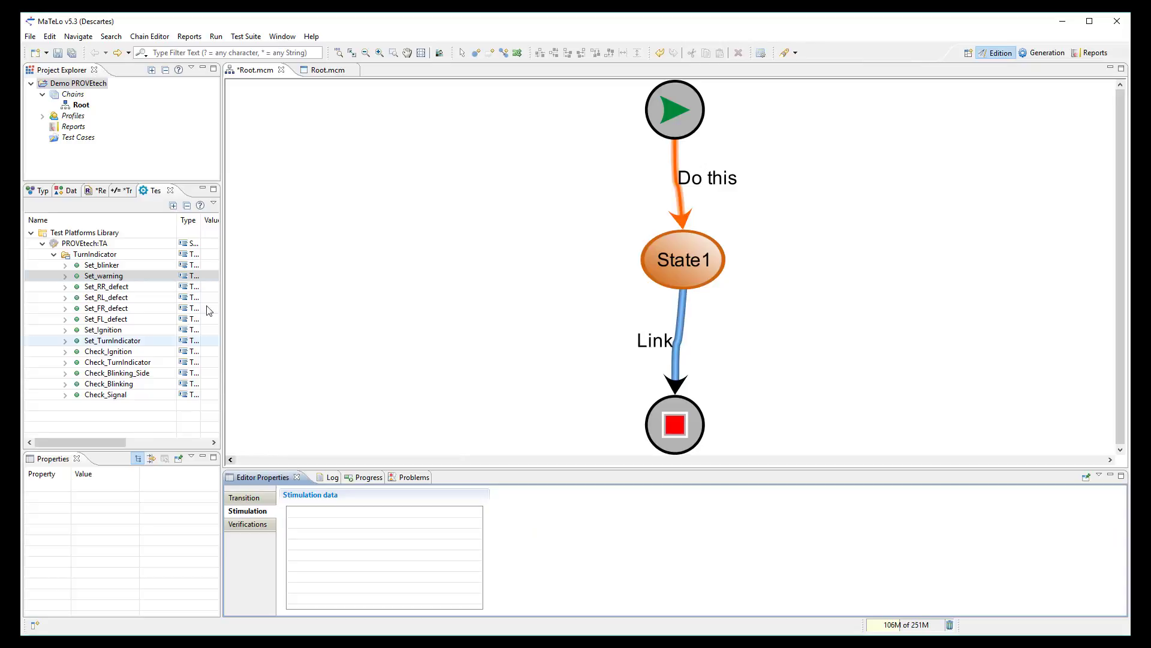
# - Assign EmergencyFlasherSwitch as stimulation and EmergencyFlasherRequest as verification from the Data dictionary
pyautogui.click(66, 191)
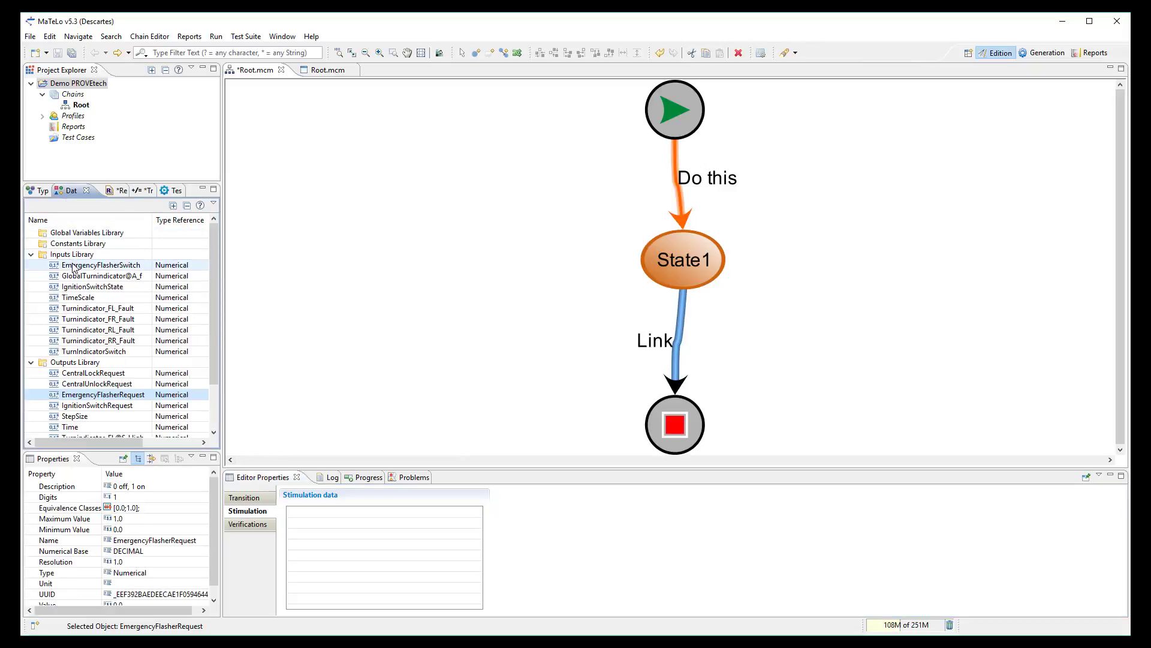
pyautogui.click(101, 265)
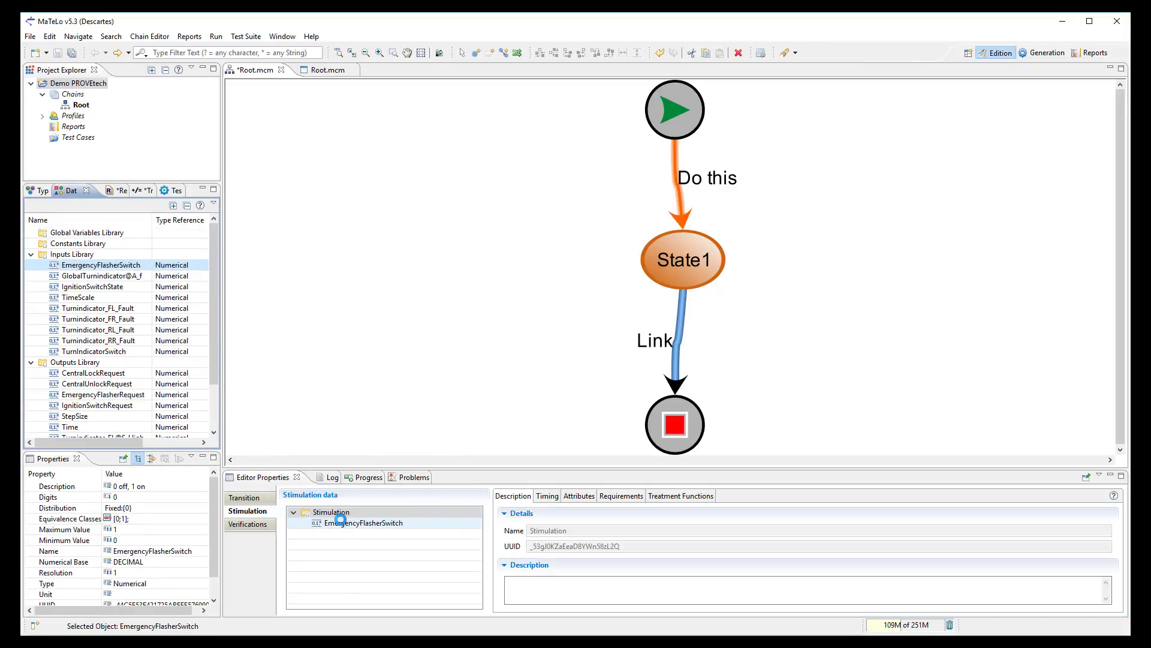
pyautogui.moveTo(357, 527)
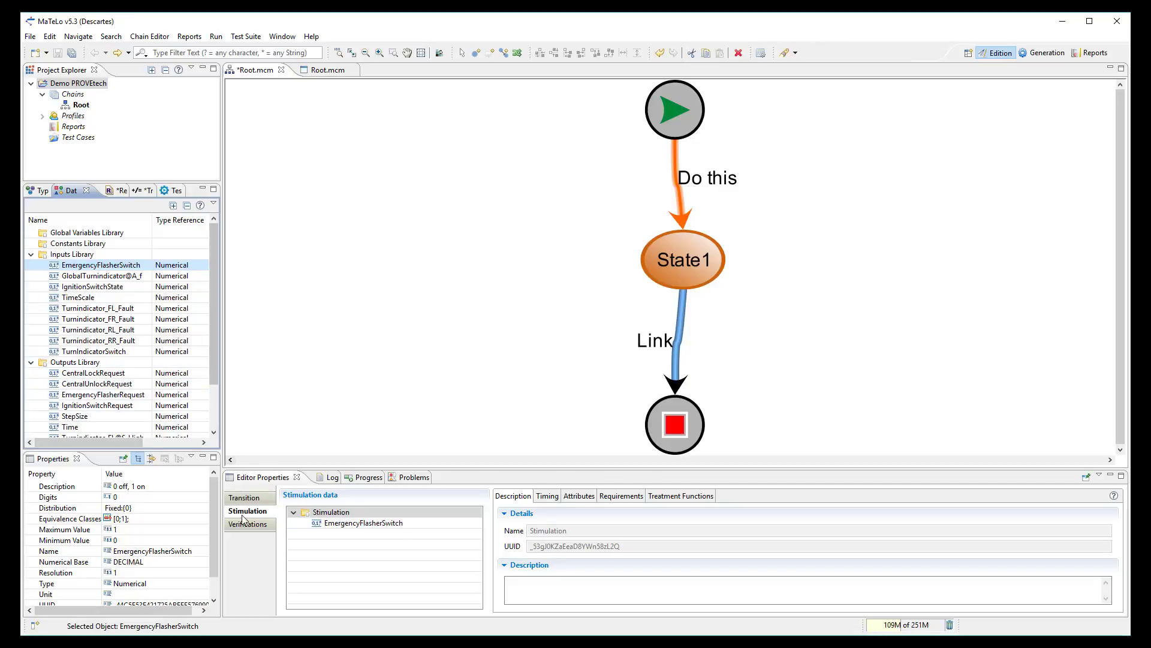
pyautogui.click(249, 524)
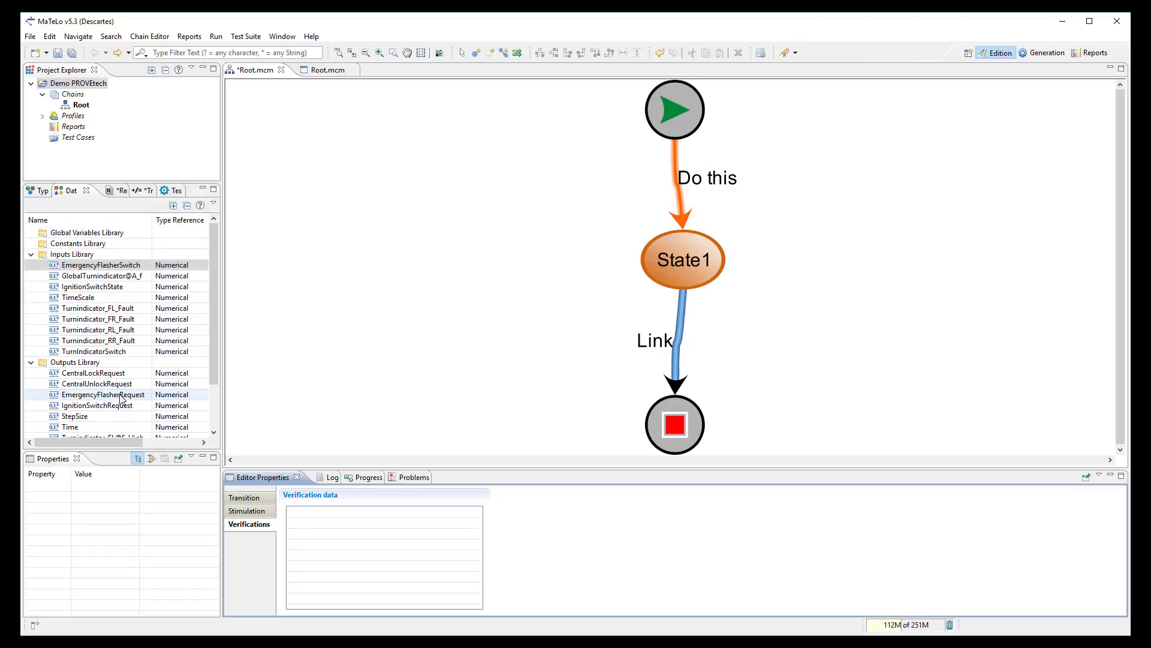
pyautogui.click(103, 394)
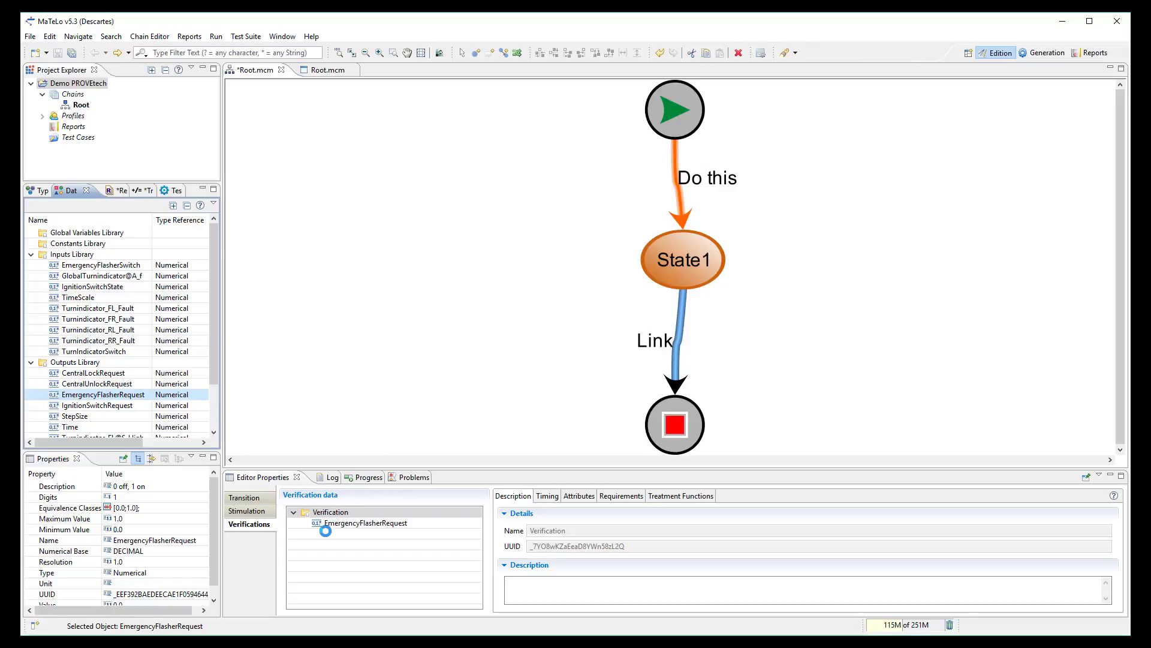
pyautogui.click(247, 496)
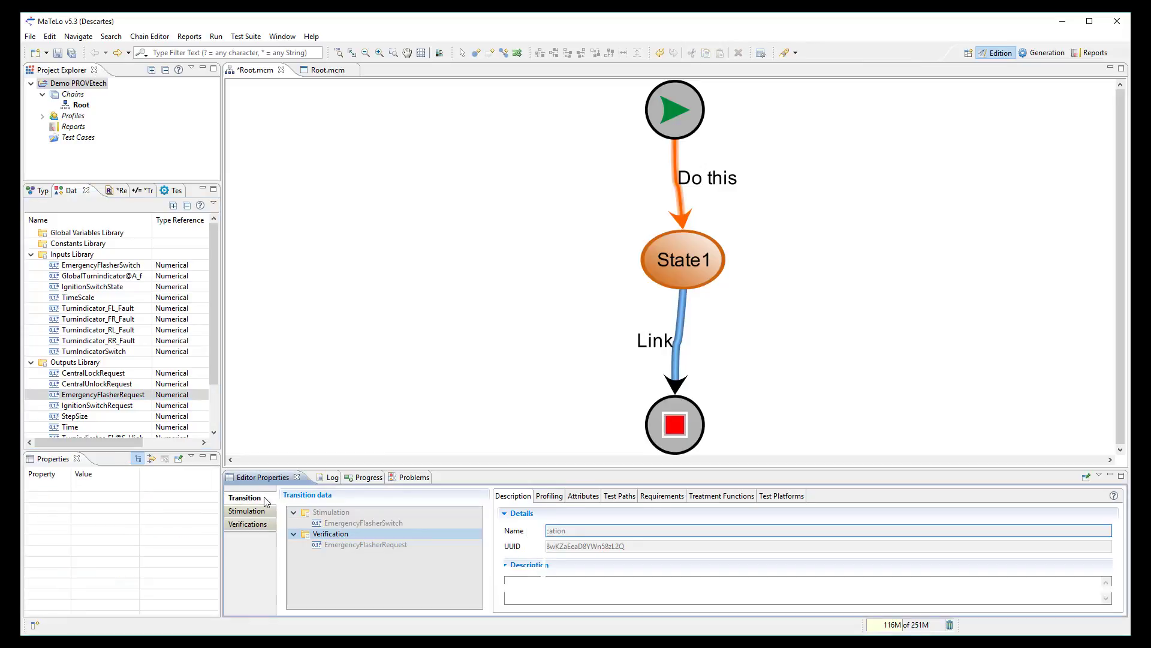
# - Add a Requirement Definition REQ_Name under Specification Document, associated with the link as Necessary
pyautogui.click(661, 495)
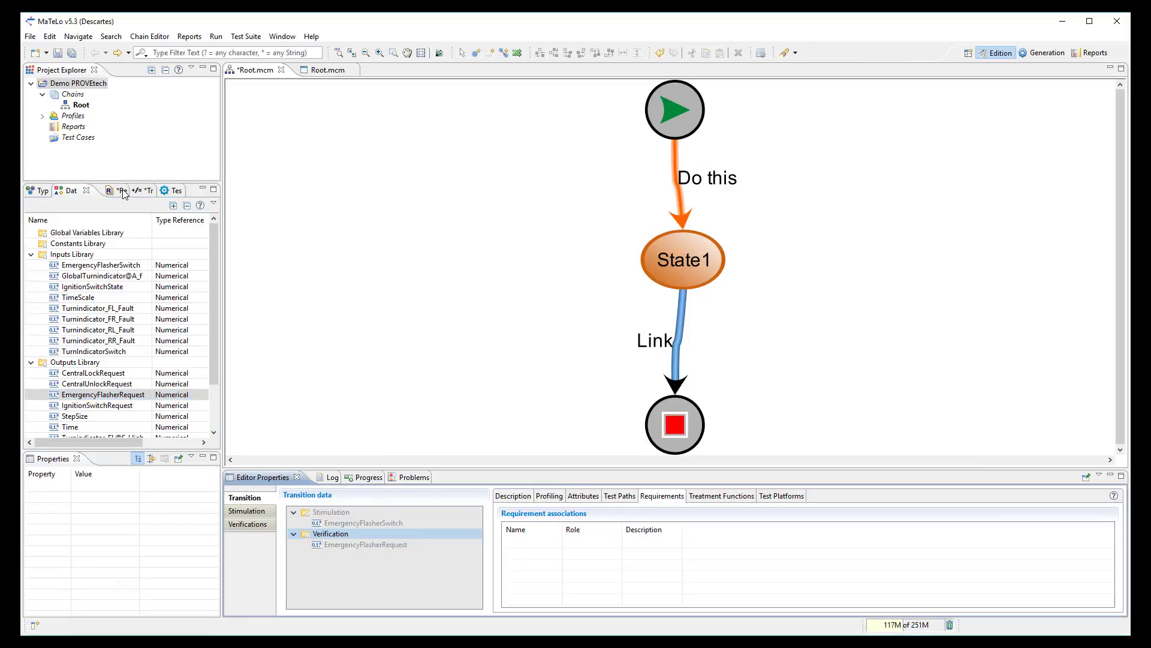
pyautogui.rightClick(103, 253)
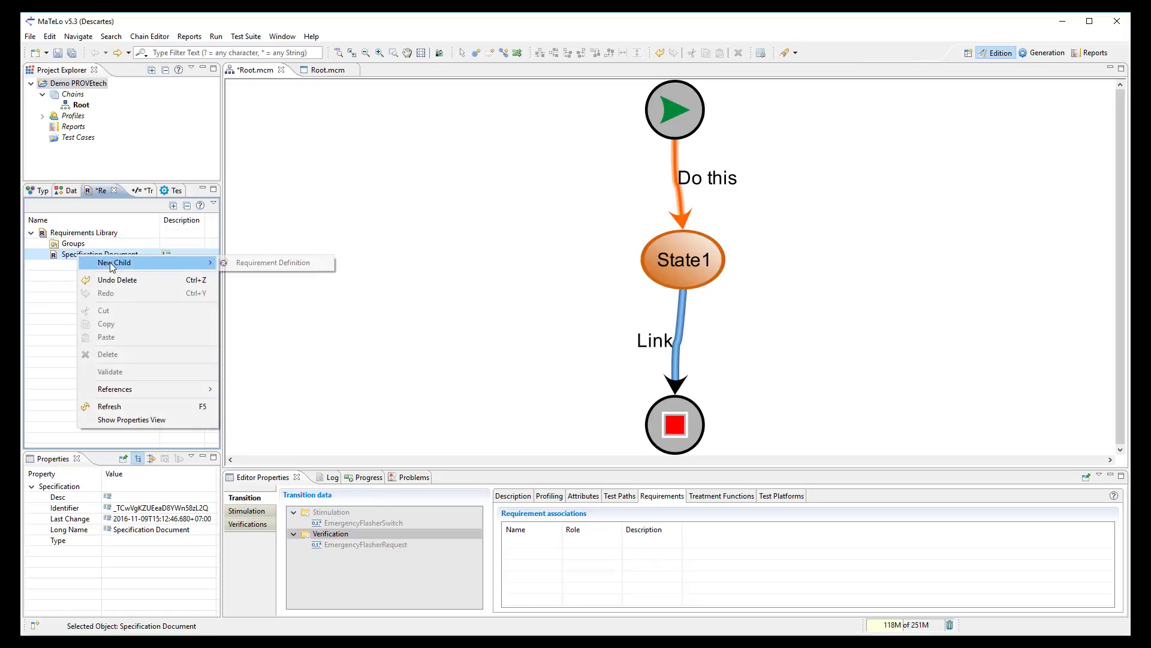
pyautogui.click(274, 262)
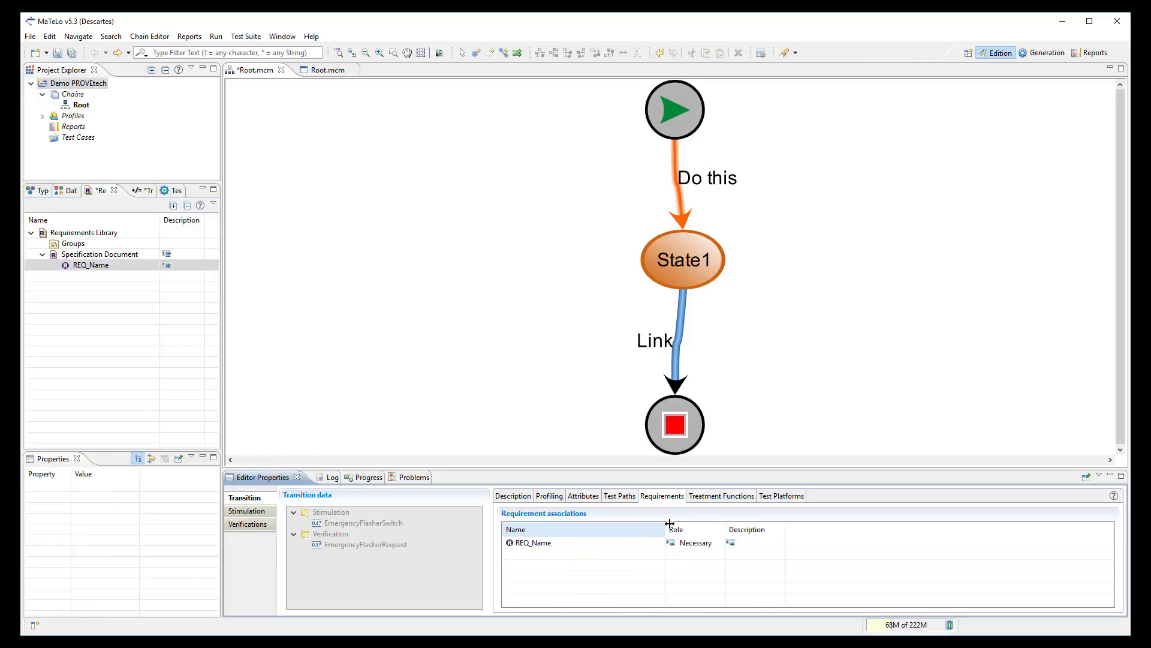
# - Add the static add function as pre-treatment, showing parameters a and b at 0.0
pyautogui.click(721, 496)
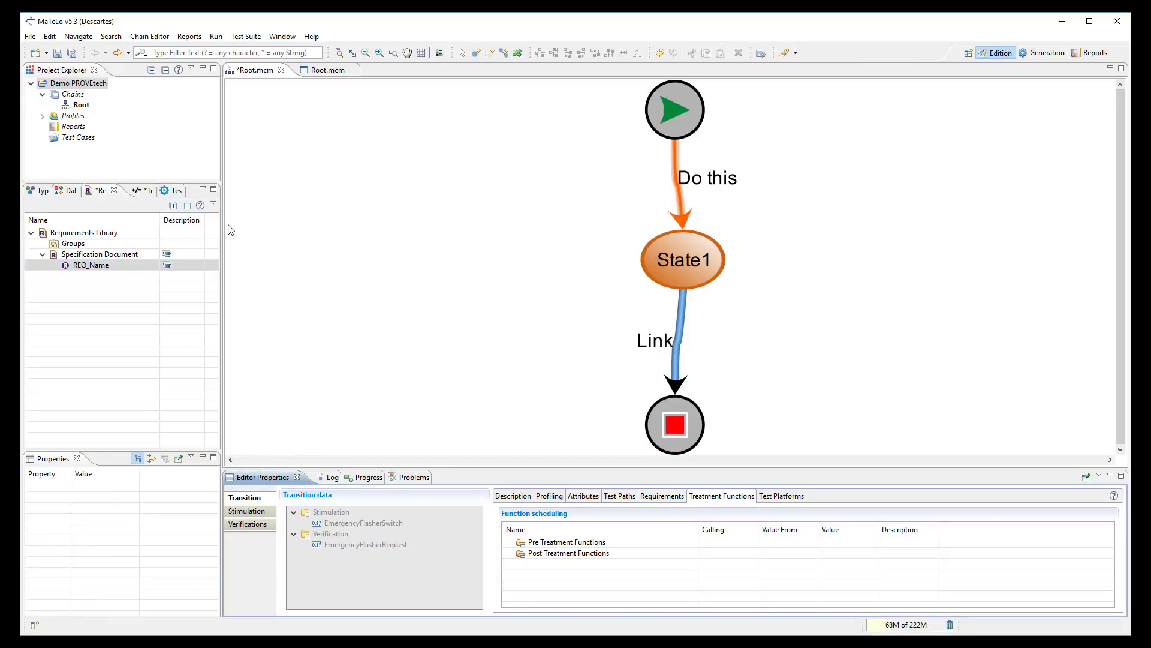
pyautogui.click(125, 190)
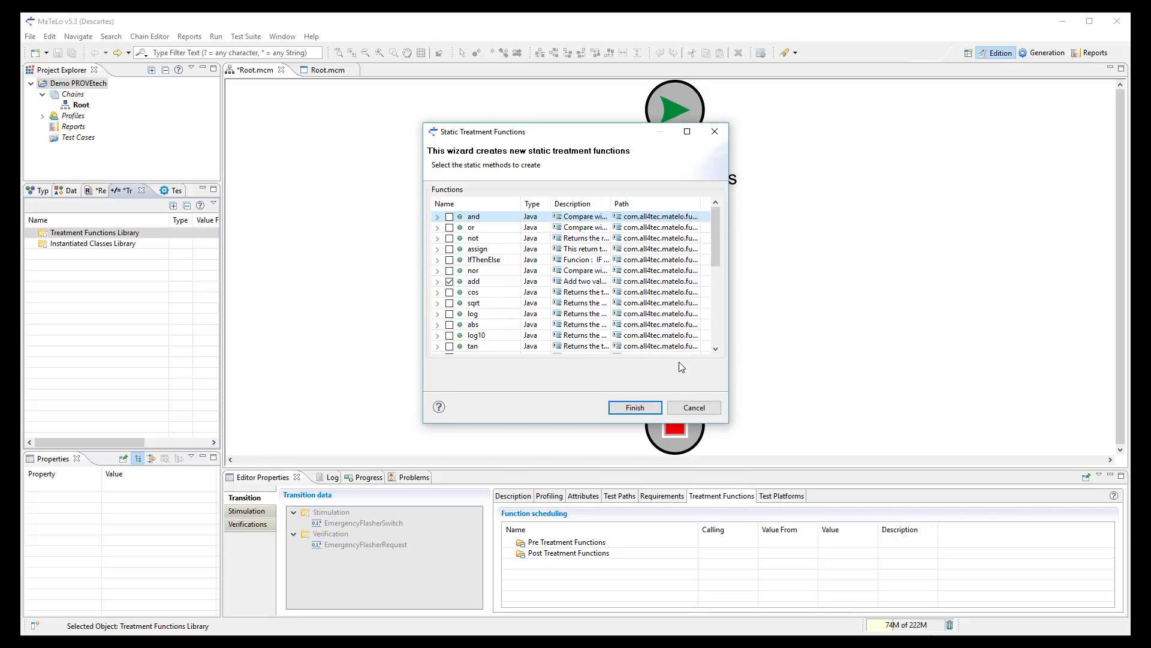
pyautogui.click(633, 406)
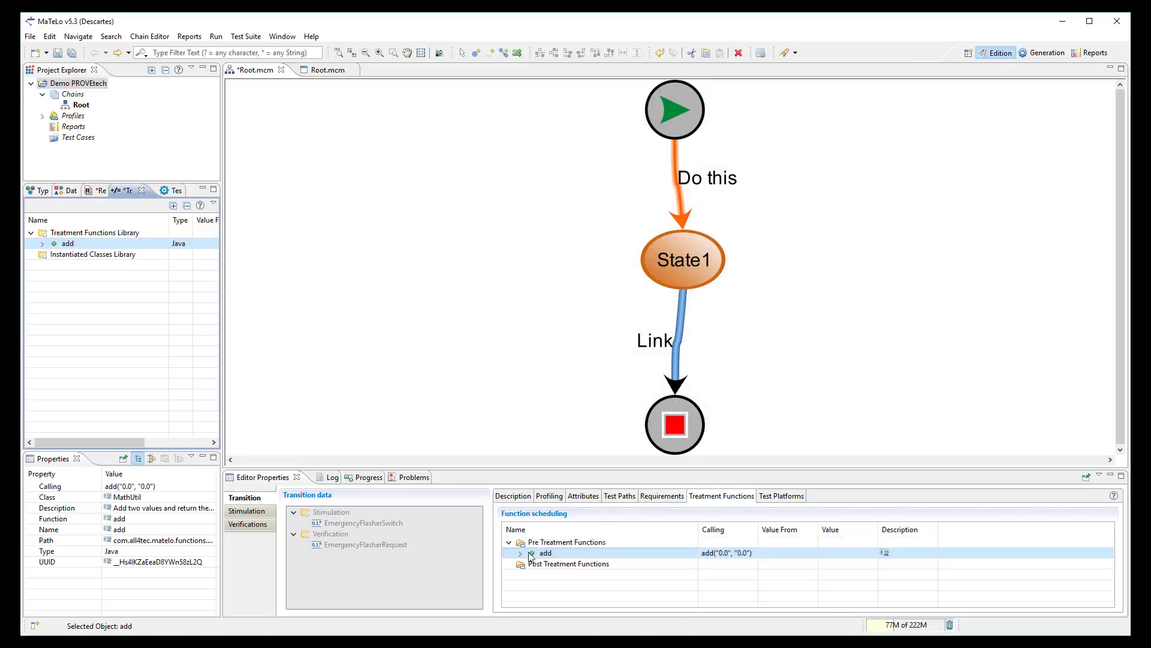
pyautogui.click(521, 551)
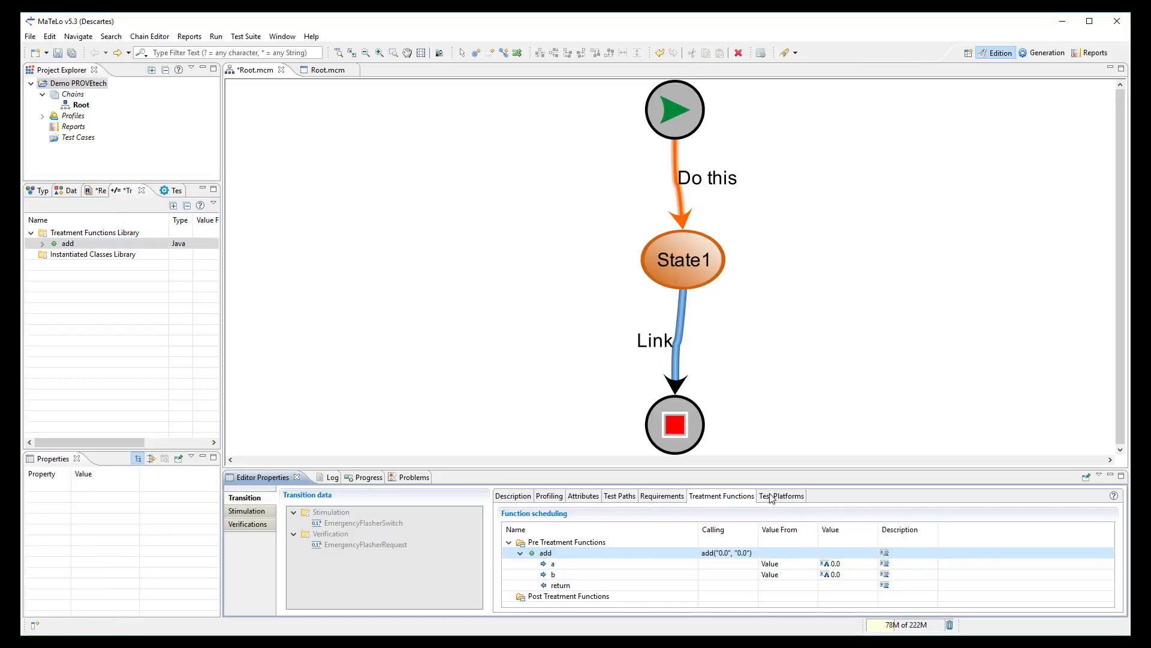
# - Schedule the PROVEtech:TA Set_warning("0") test operation on the link and create Chain1
pyautogui.click(780, 495)
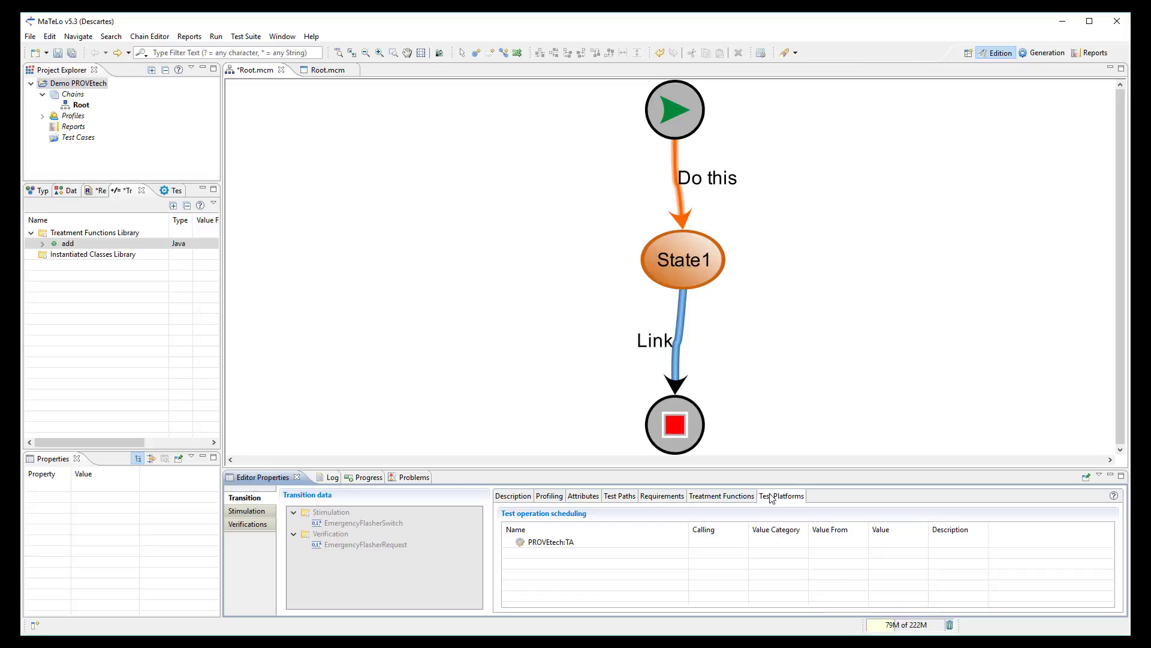
pyautogui.click(104, 276)
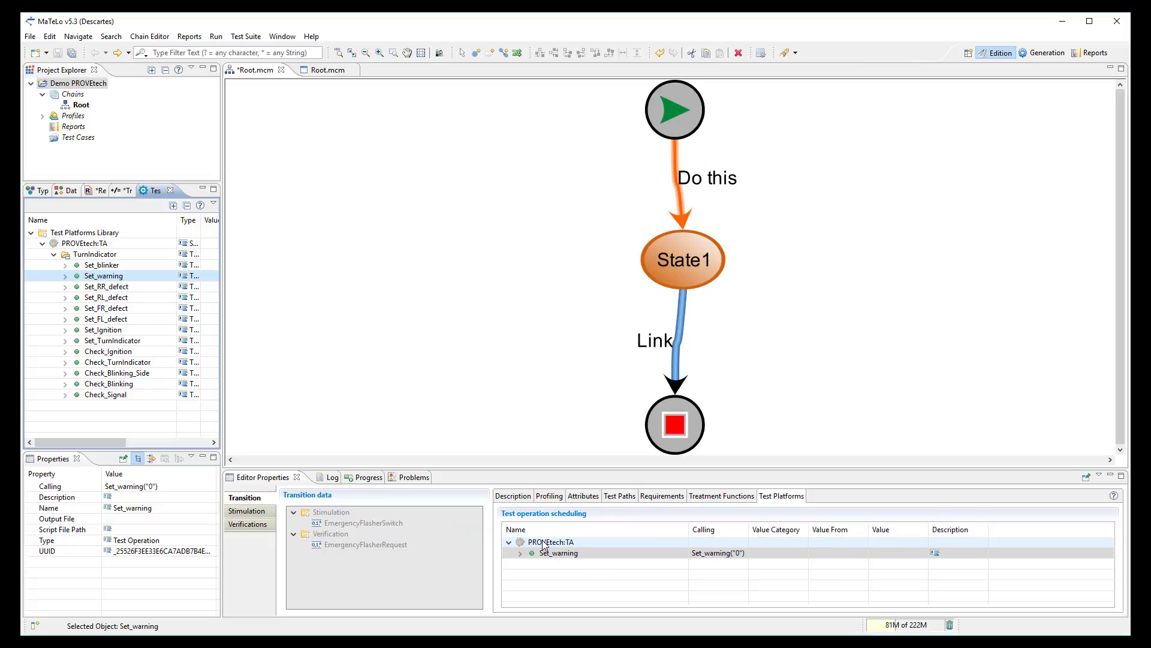
pyautogui.click(519, 552)
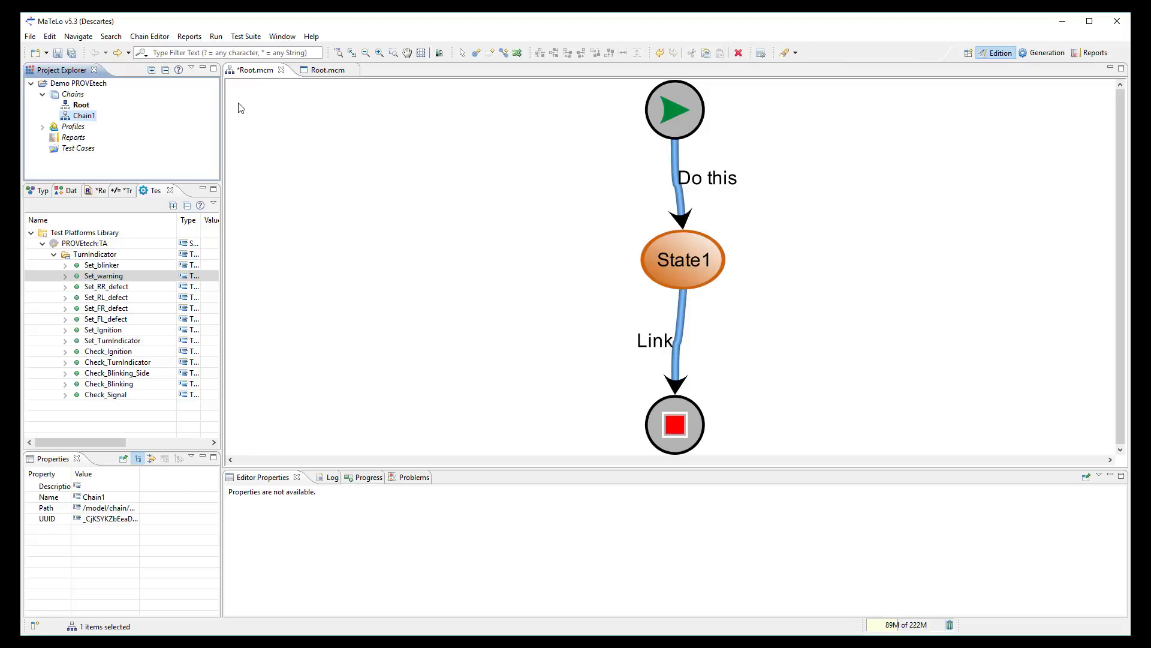
# - Rename the new chain State1 and attach it as State1's macro chain, entering its diagram
pyautogui.doubleClick(84, 115)
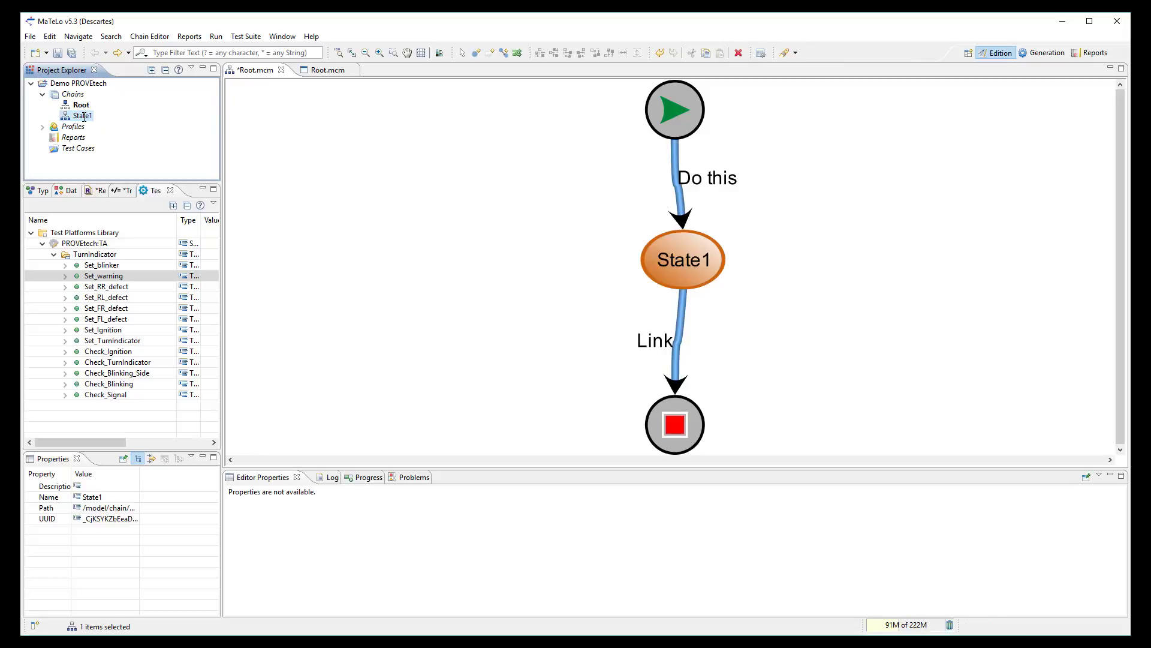
pyautogui.click(681, 259)
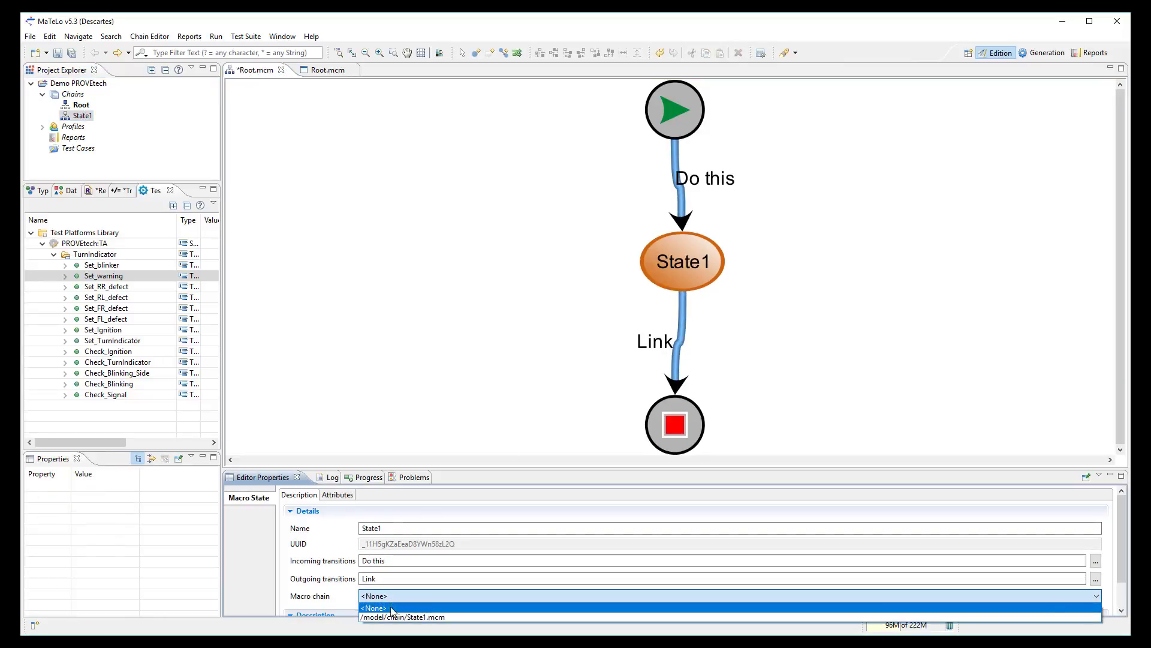
pyautogui.click(400, 617)
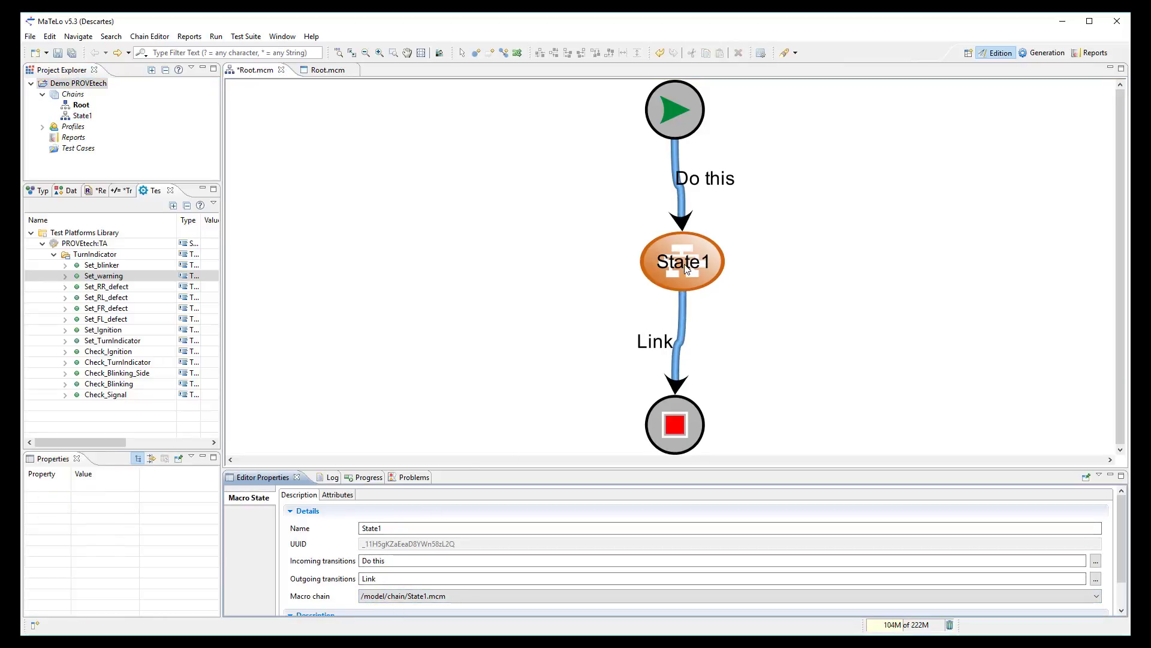
pyautogui.doubleClick(681, 261)
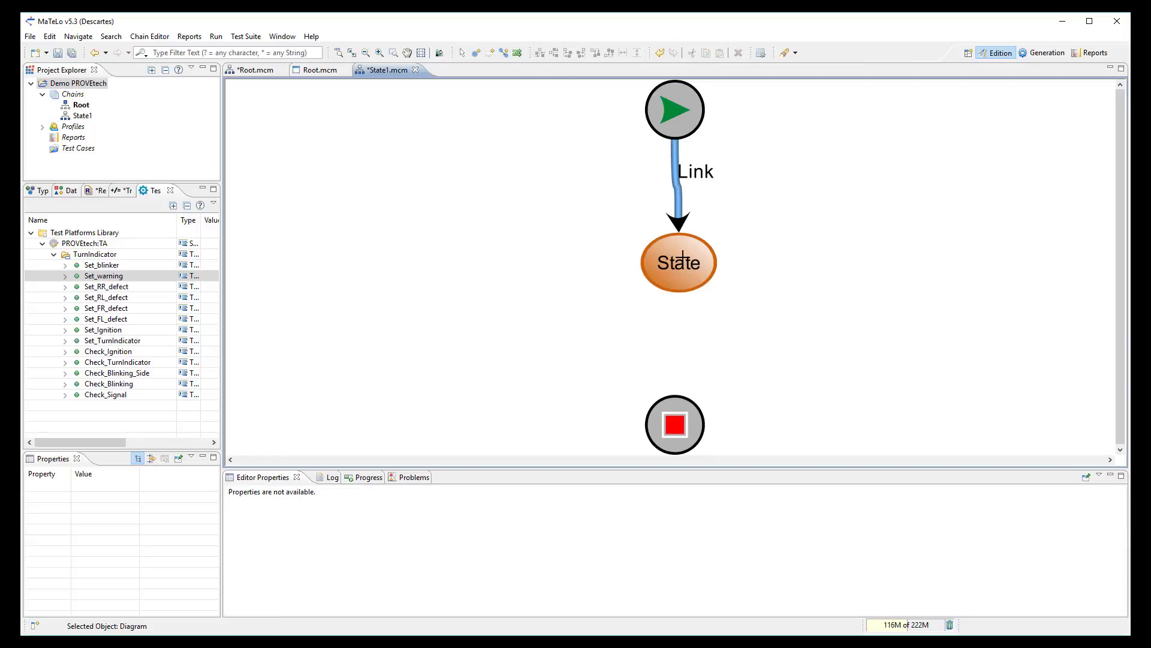
# - Insert a state in the State1 chain and name it State1-1
pyautogui.rightClick(678, 263)
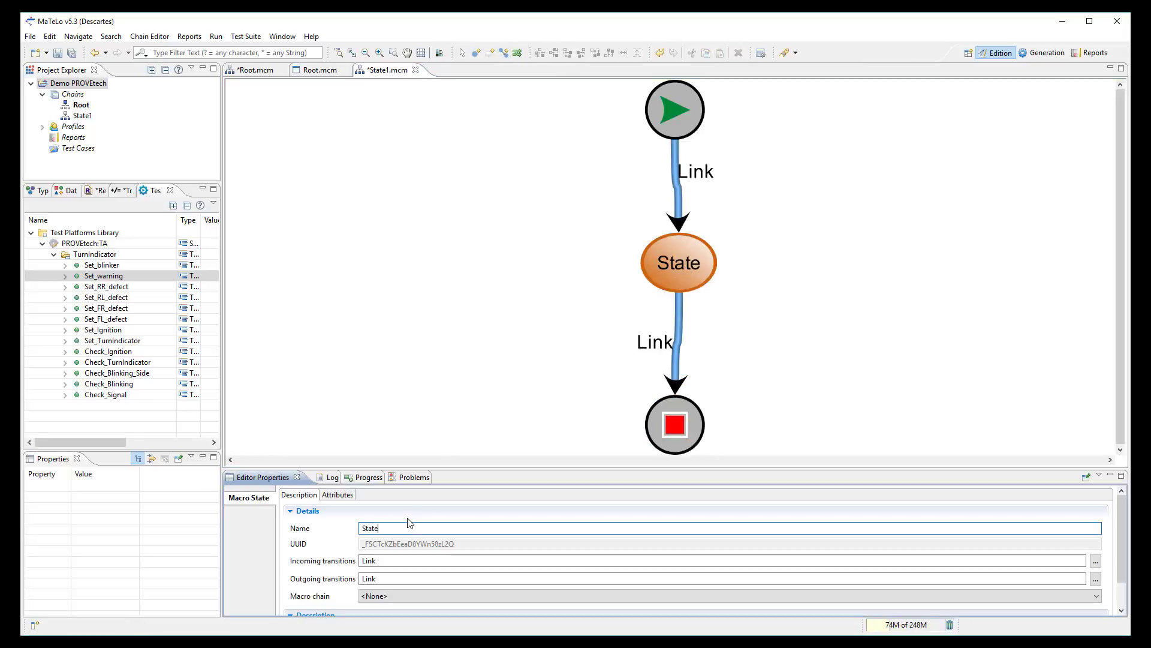
pyautogui.write('State1-1')
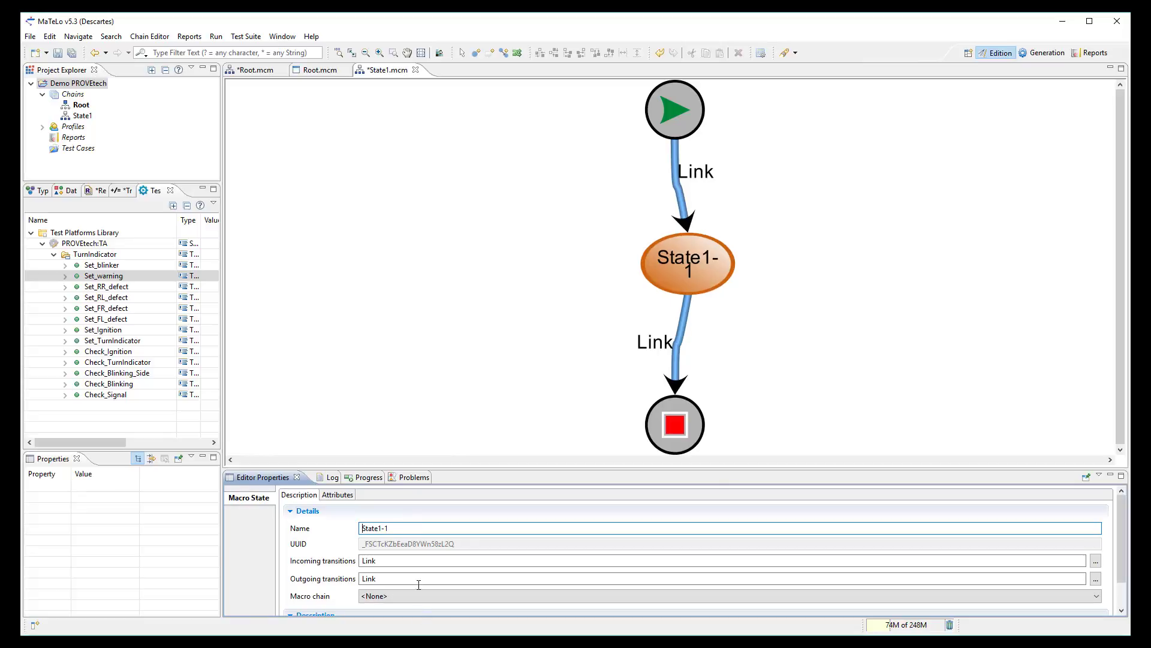
pyautogui.click(685, 263)
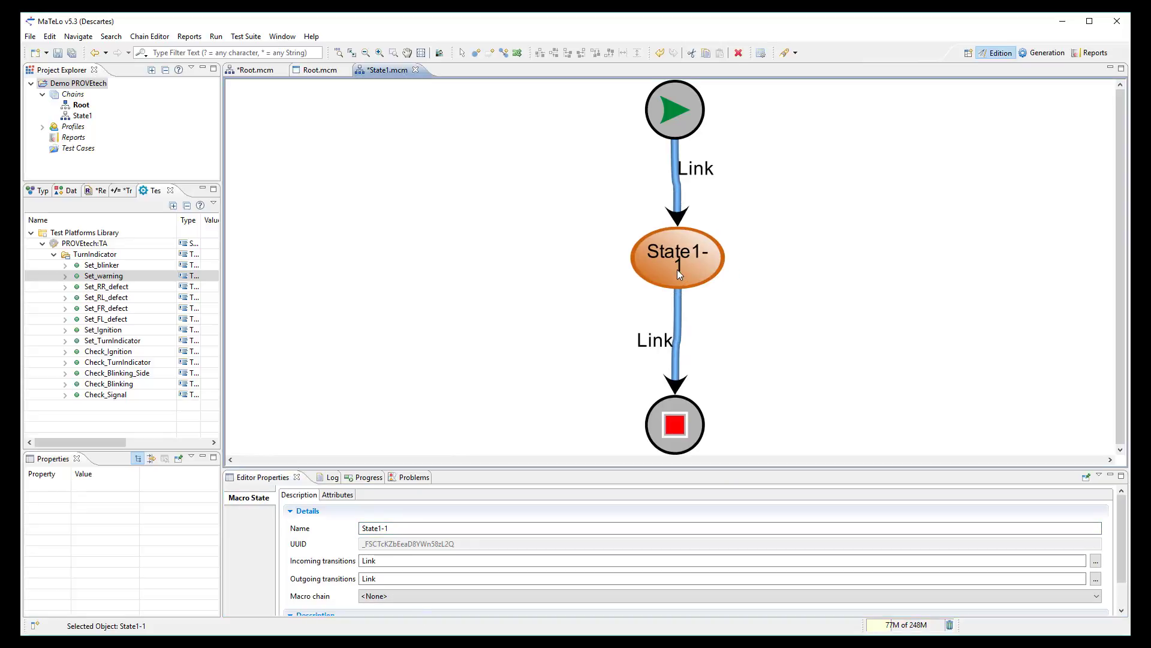
# - Create a new chain named State1-1 under the Chains folder
pyautogui.rightClick(71, 94)
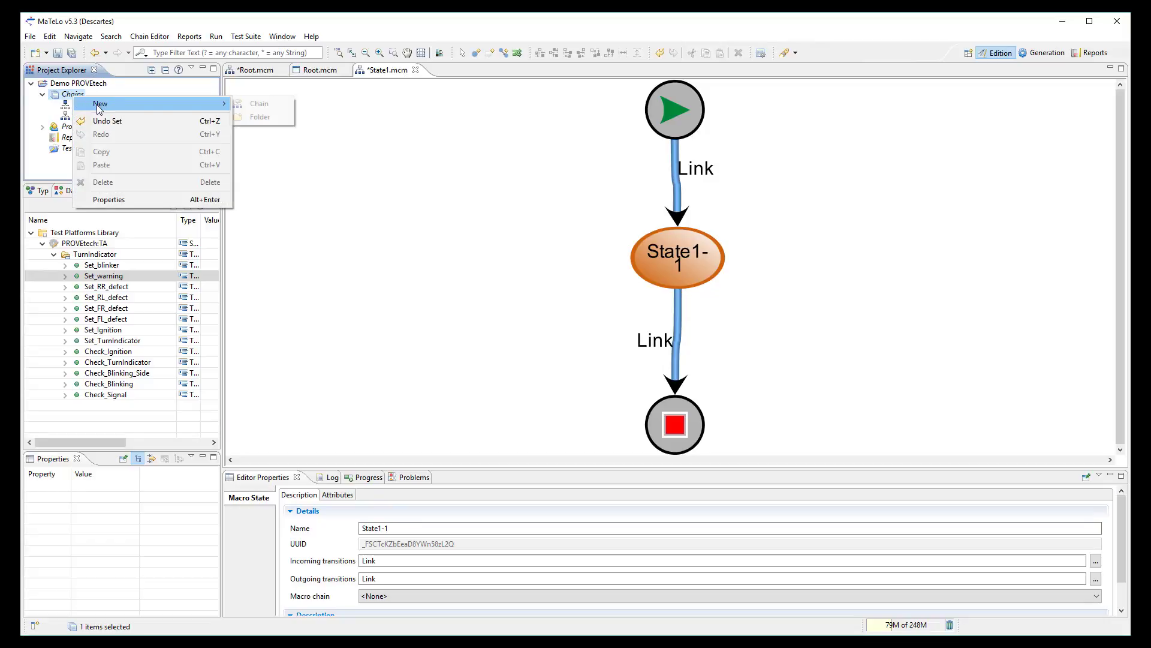
pyautogui.click(258, 103)
pyautogui.write('S')
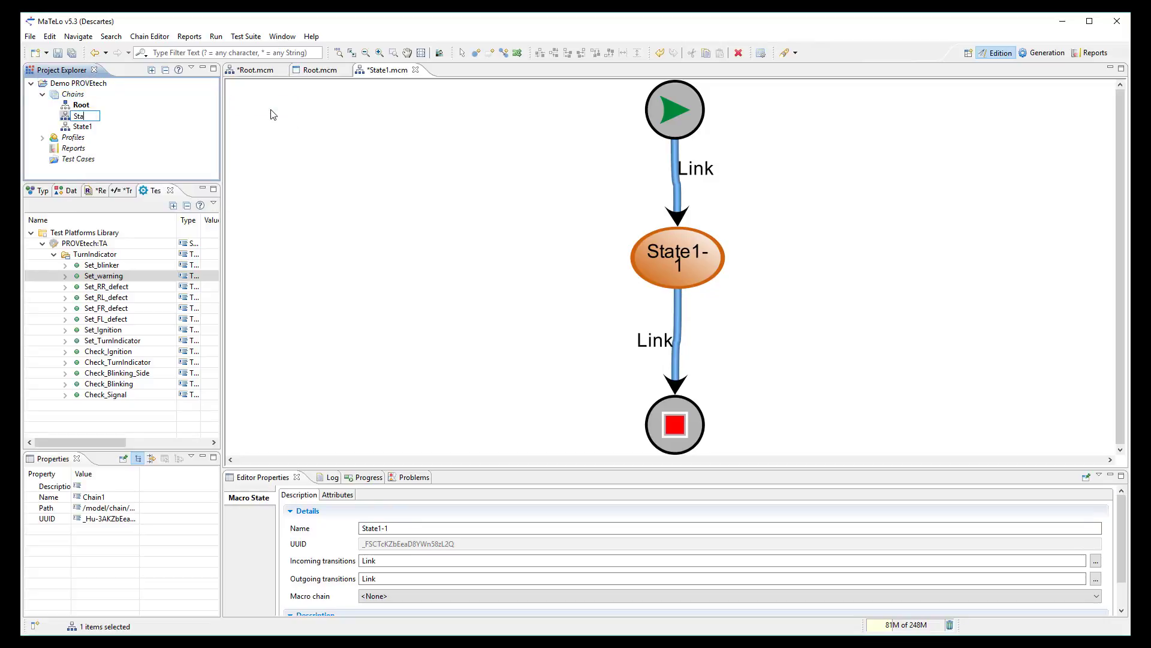
pyautogui.write('tate1-1')
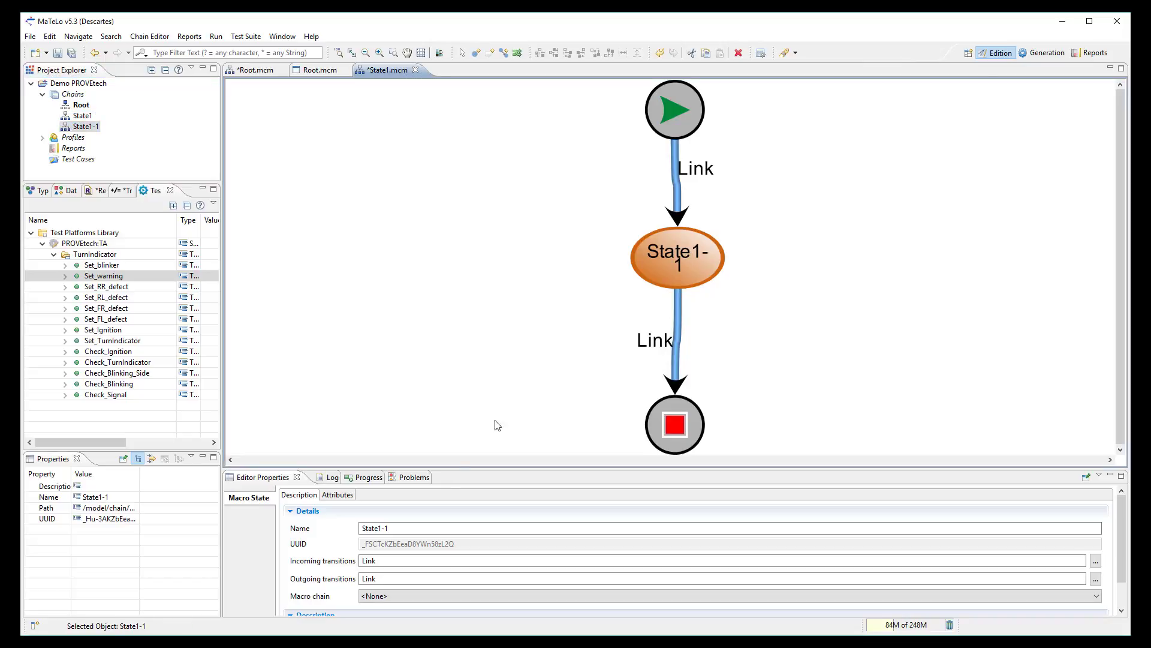
# - Set /model/chain/State1-1.mcm as State1-1's macro chain and return to the Root chain
pyautogui.click(1095, 596)
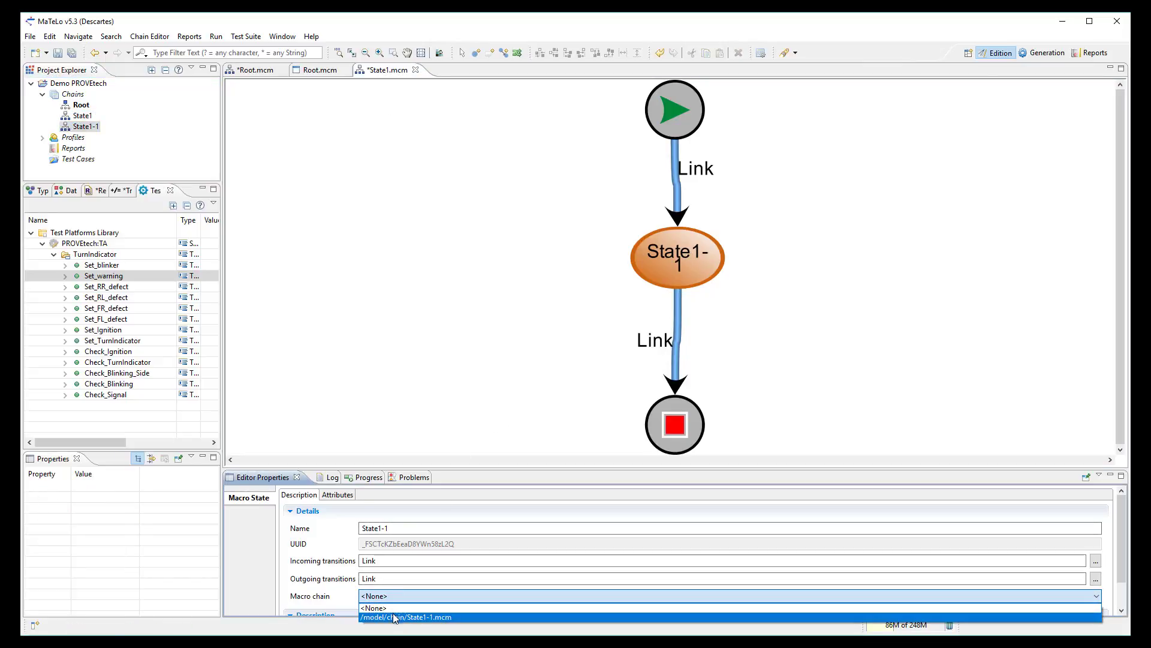
pyautogui.click(405, 616)
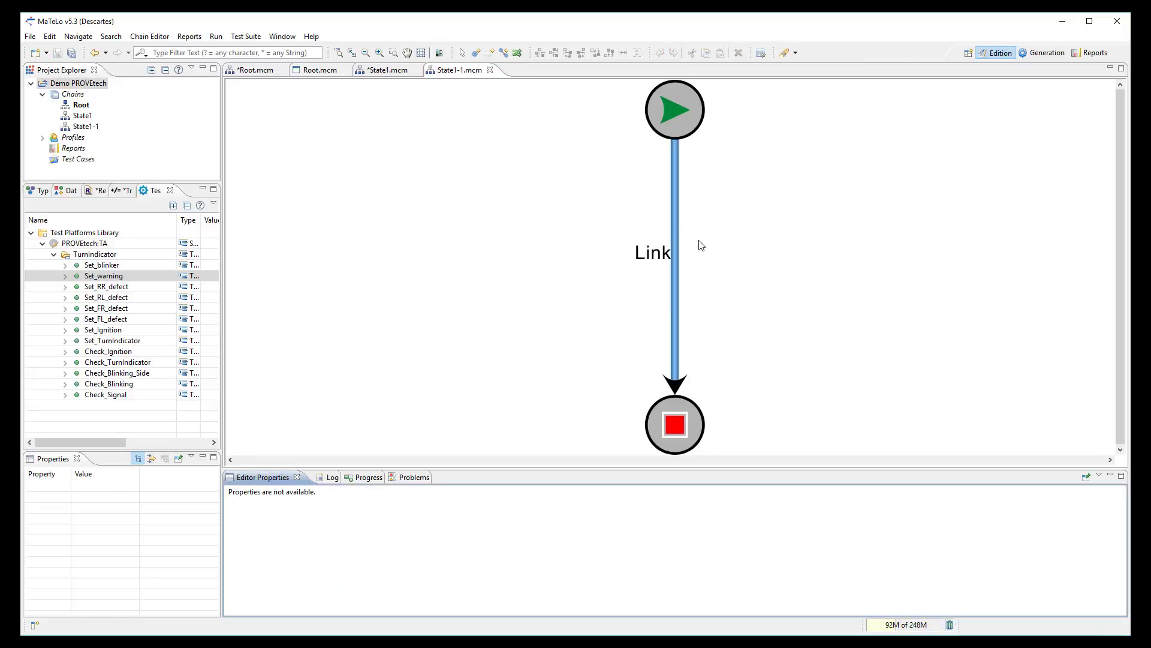
pyautogui.click(674, 257)
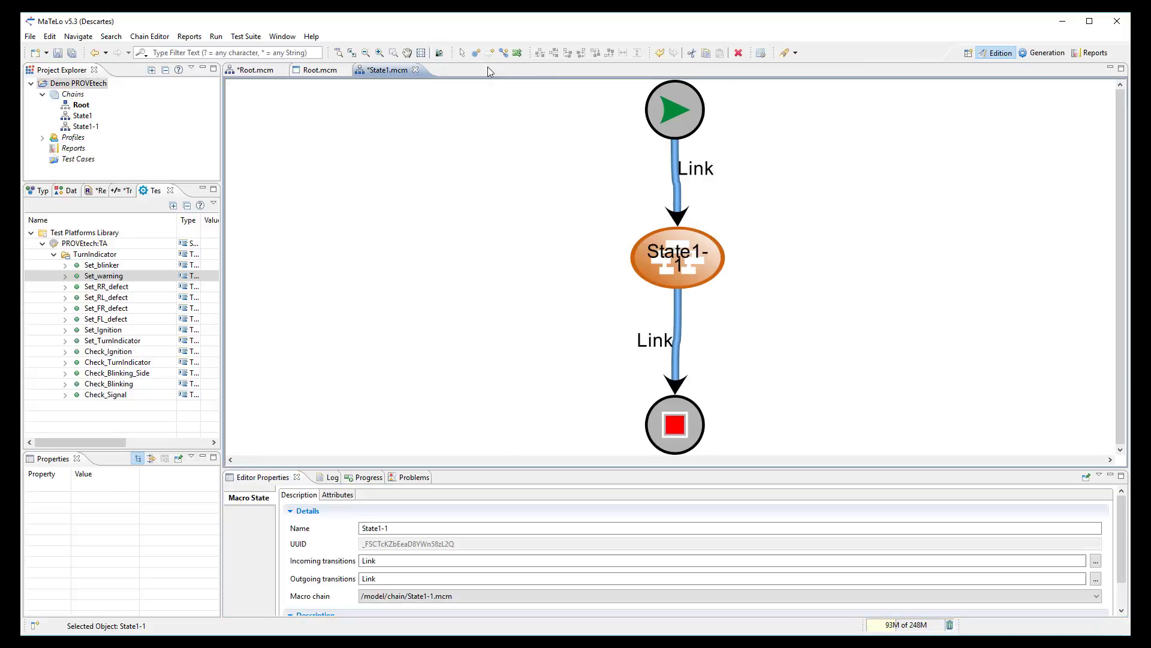
pyautogui.click(418, 69)
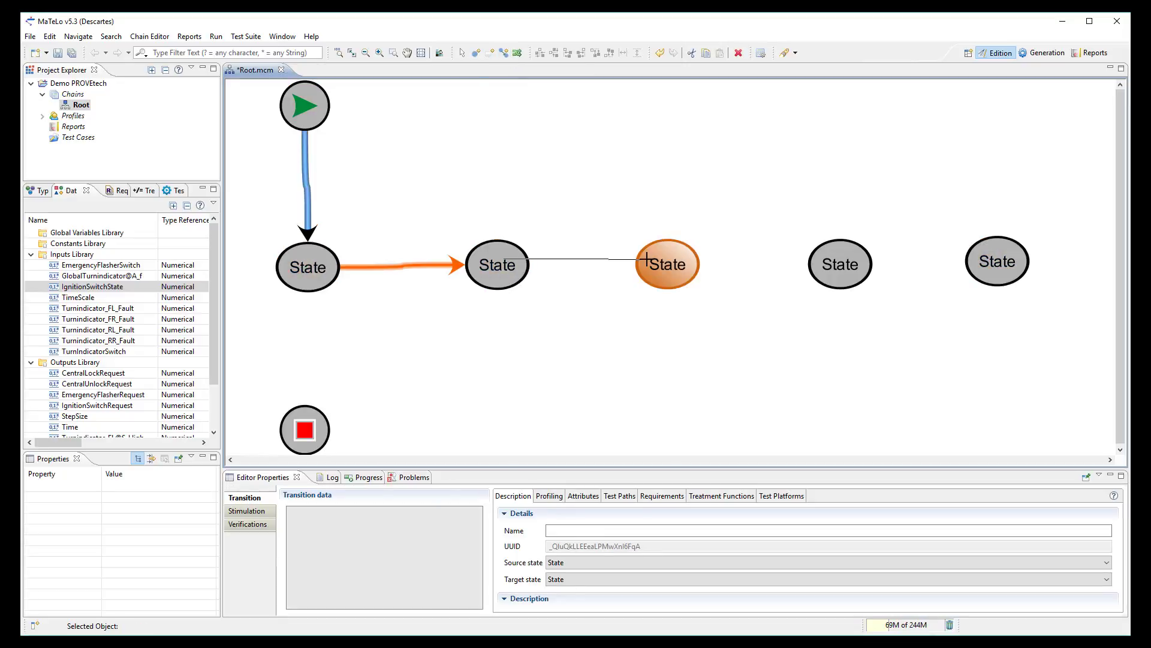
# - Link the five Root states back and forth and name start's transition 'User reaches the car'
pyautogui.click(997, 261)
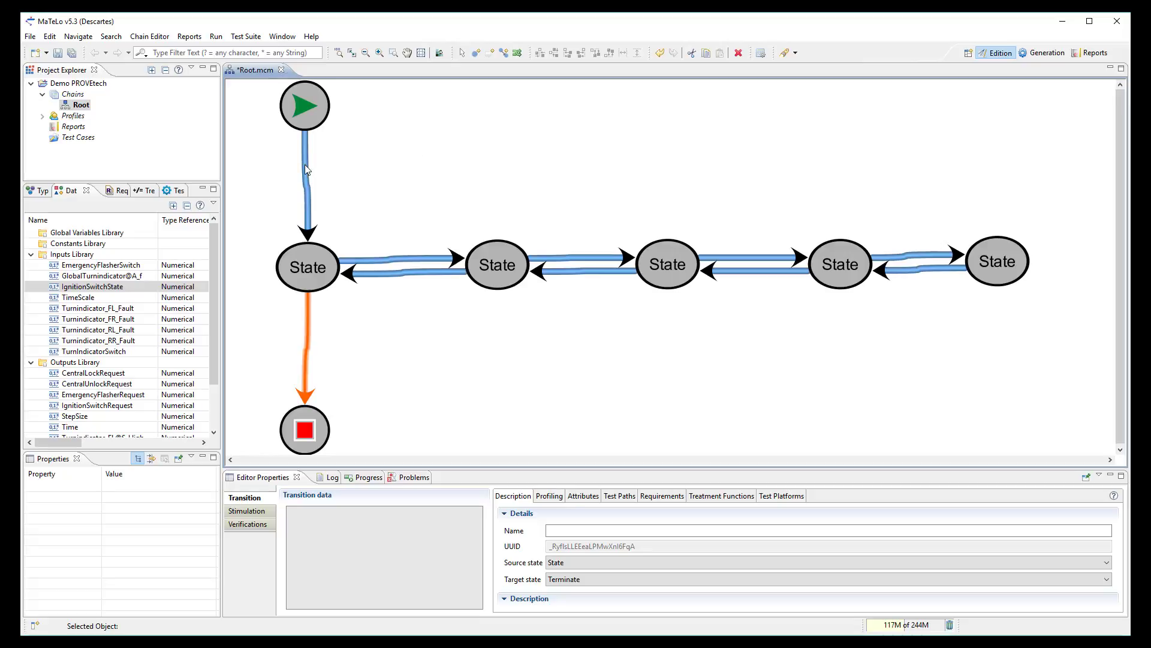
pyautogui.click(307, 177)
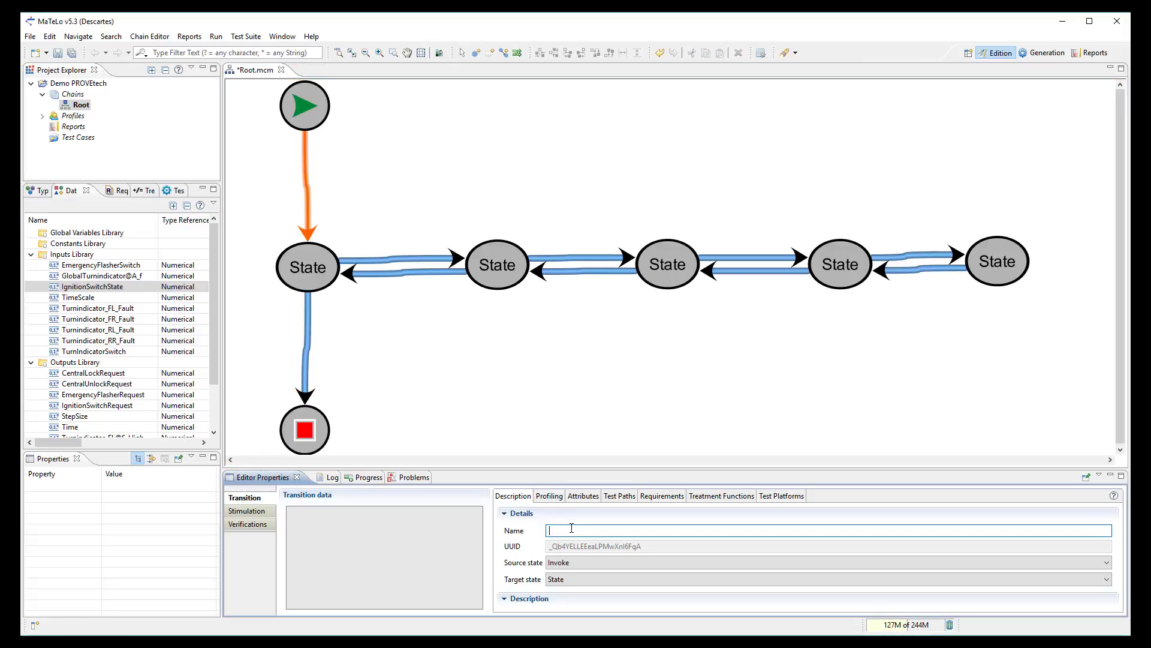
pyautogui.write('User reaches the car')
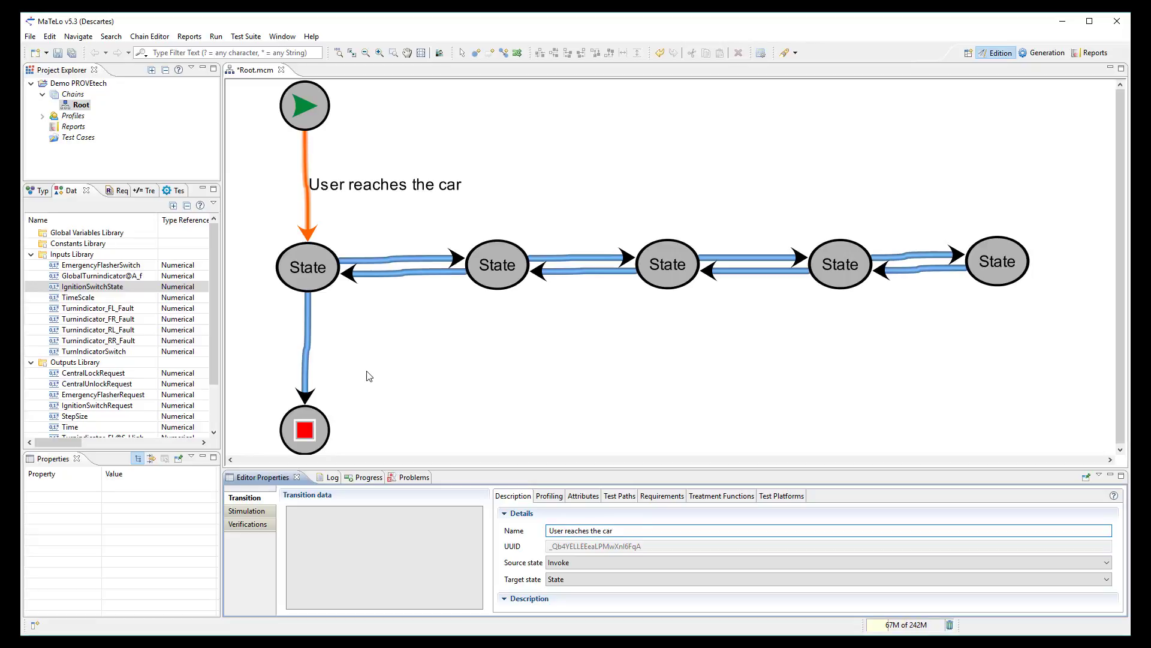
pyautogui.moveTo(306, 274)
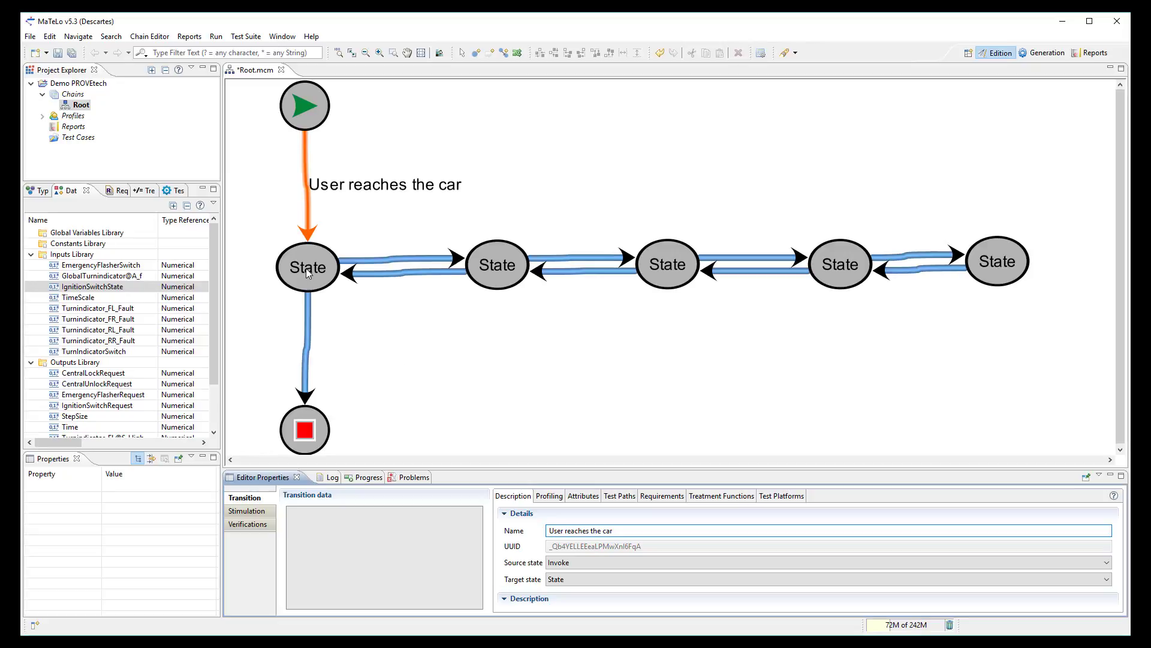
# - Name the five states IGN LOCK, IGN OFF, IGN ACC, IGN ON and IGN START
pyautogui.click(307, 267)
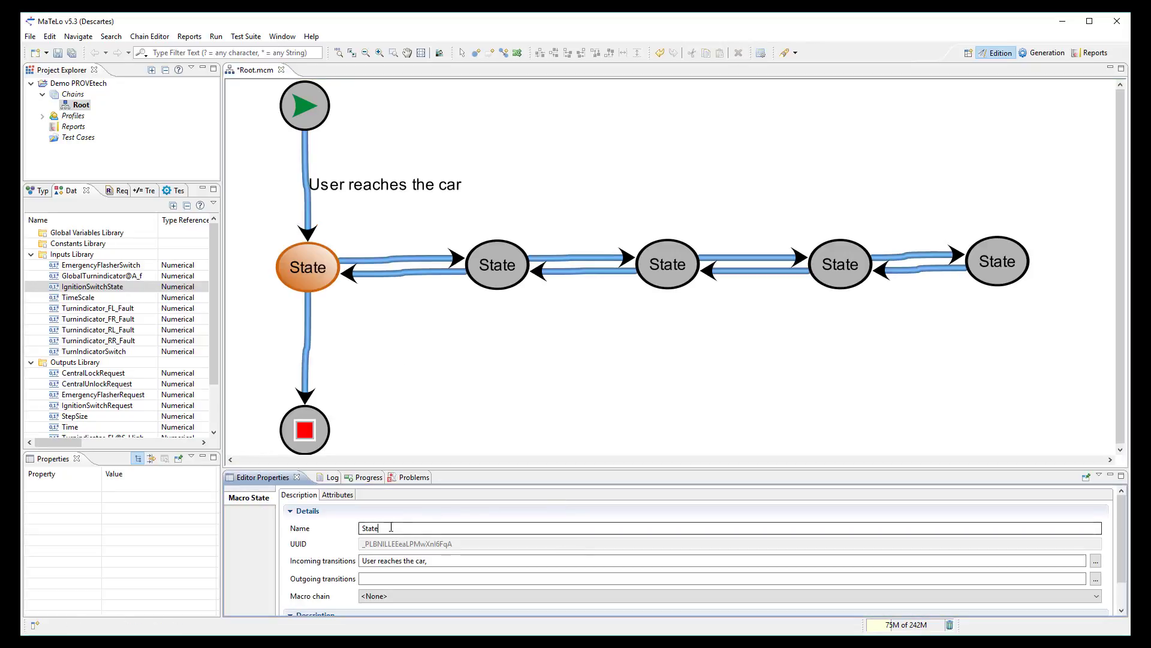
pyautogui.write('IGN LOCK')
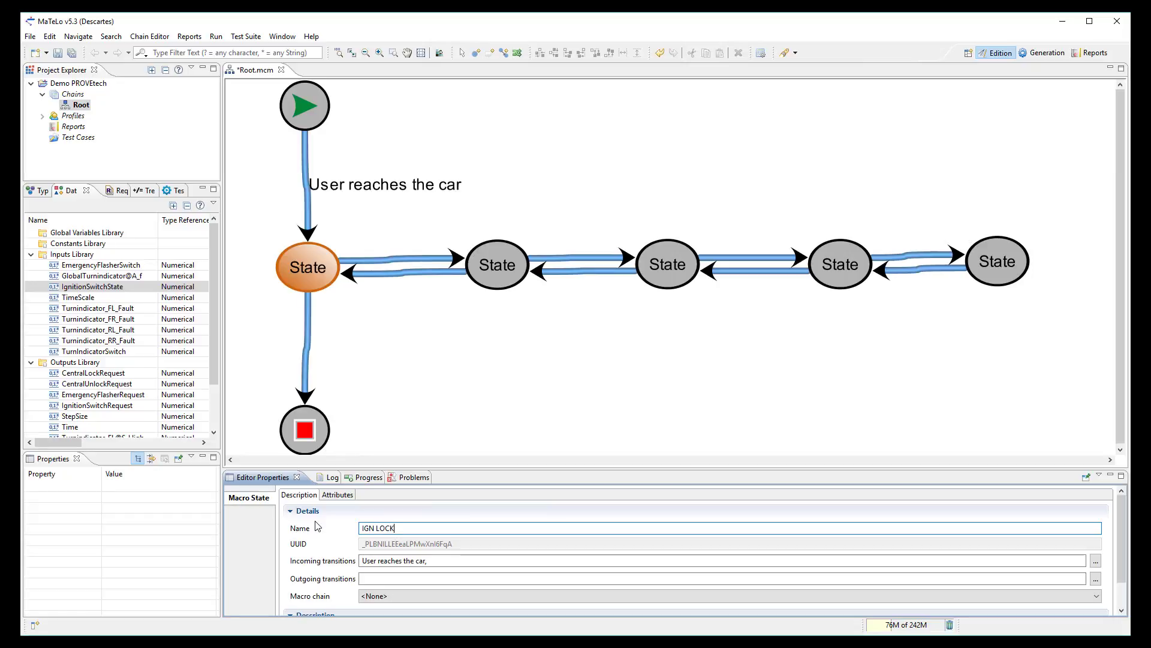
pyautogui.click(497, 263)
pyautogui.write('IGN')
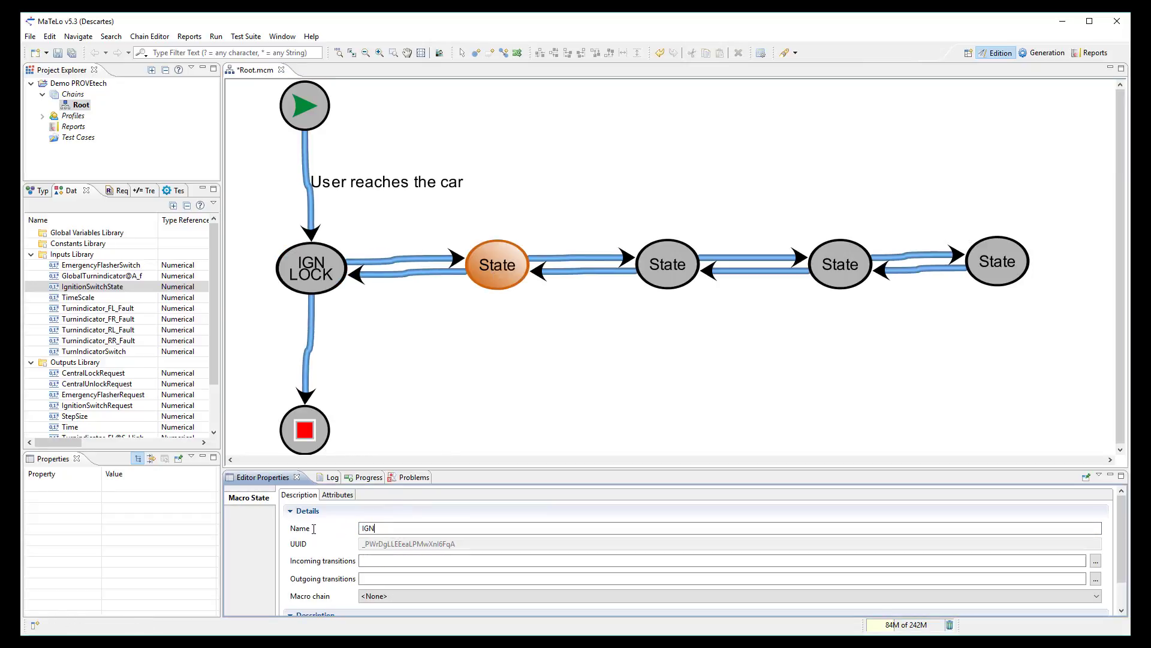
pyautogui.write('OFF')
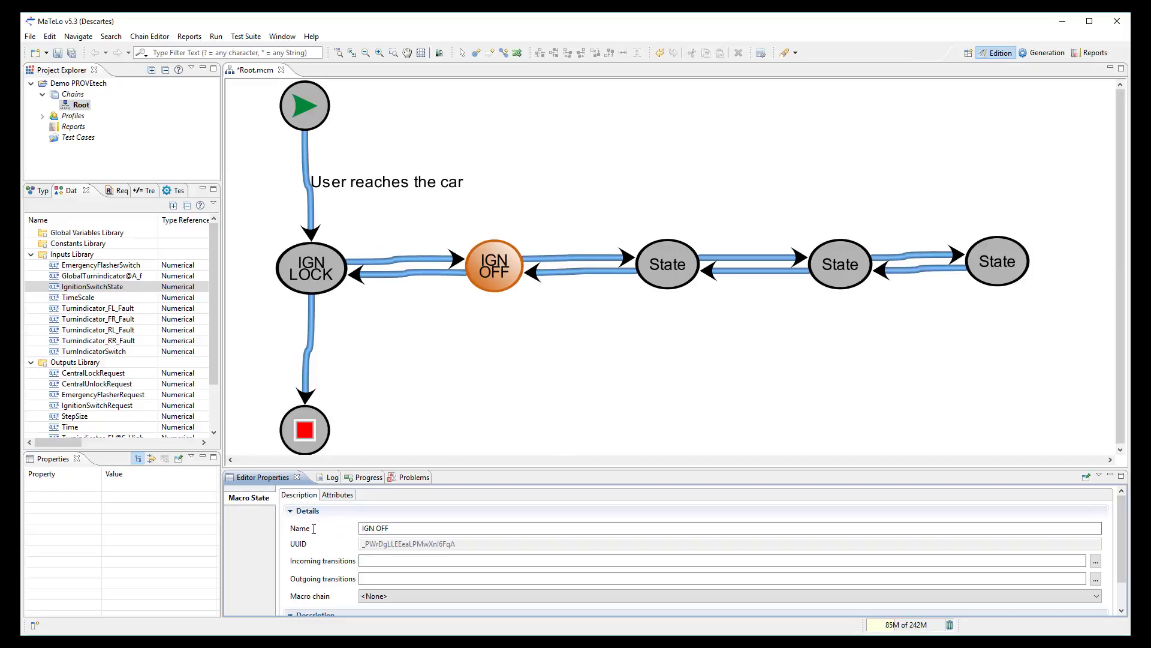
pyautogui.click(665, 264)
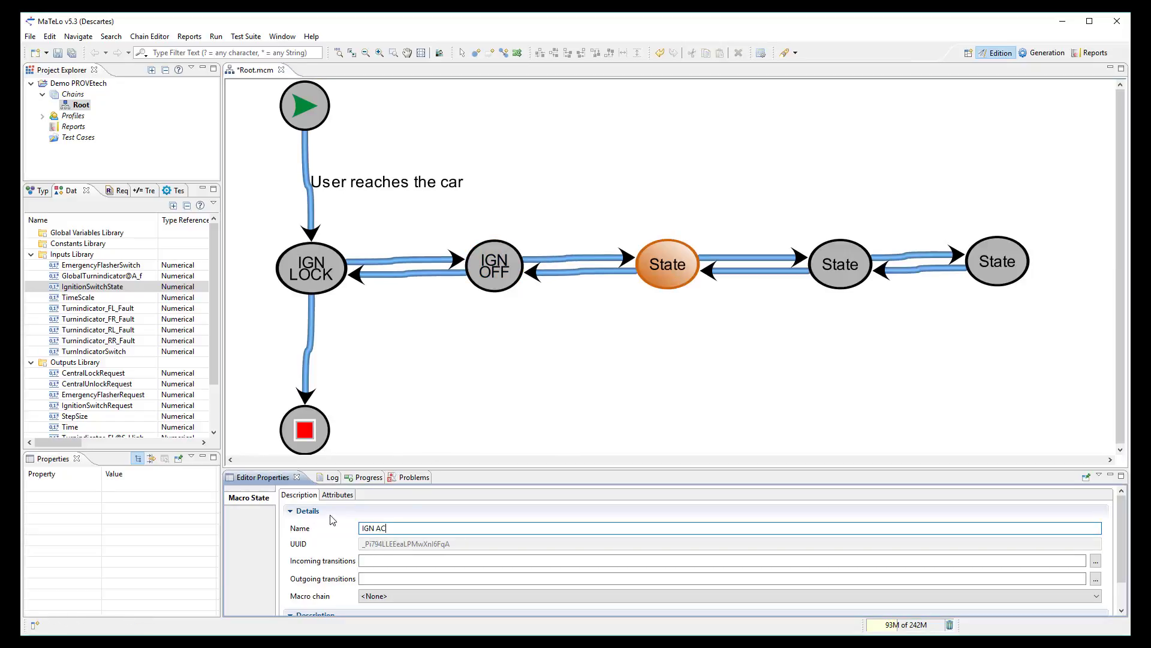
pyautogui.click(839, 263)
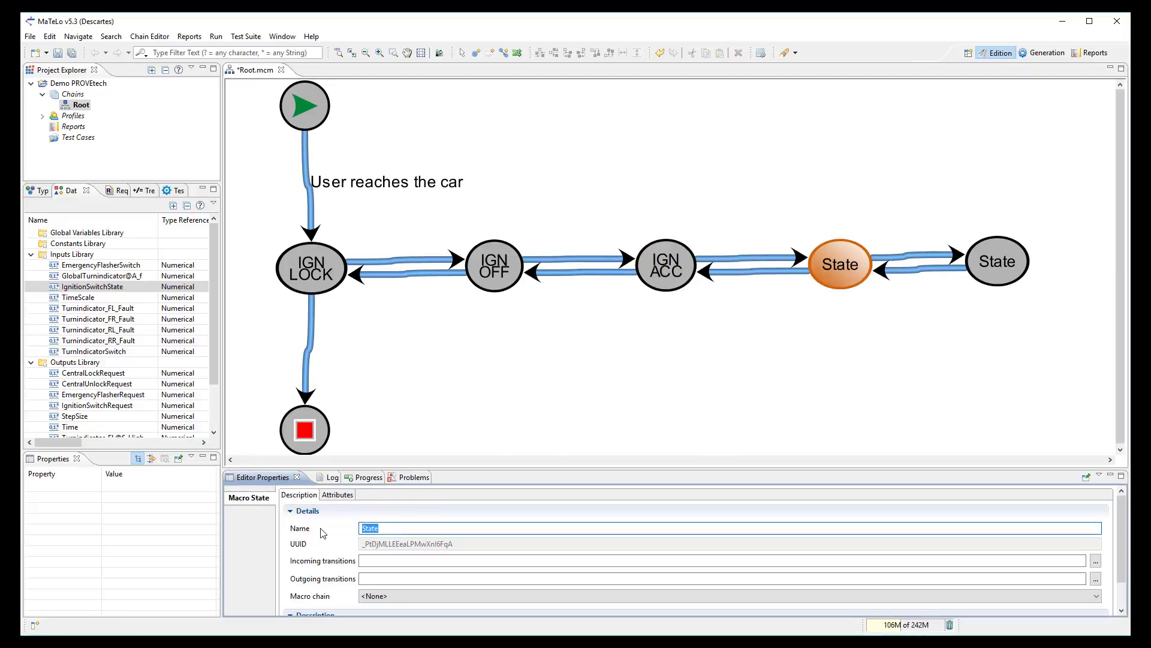
pyautogui.write('IGN I')
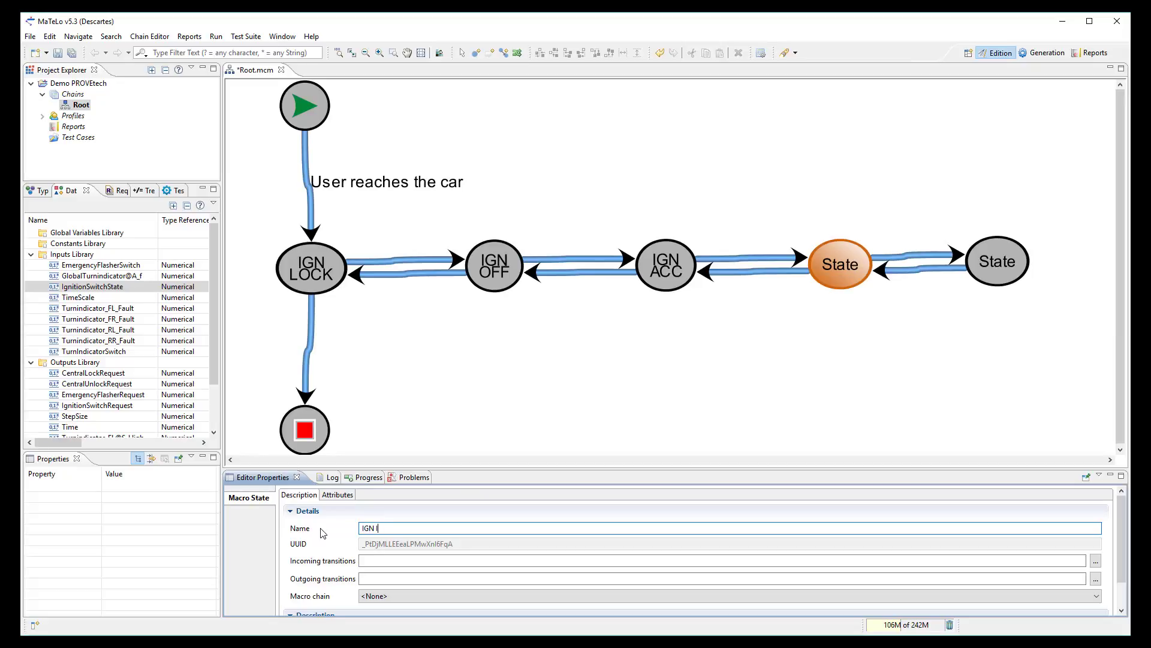
pyautogui.write('ON')
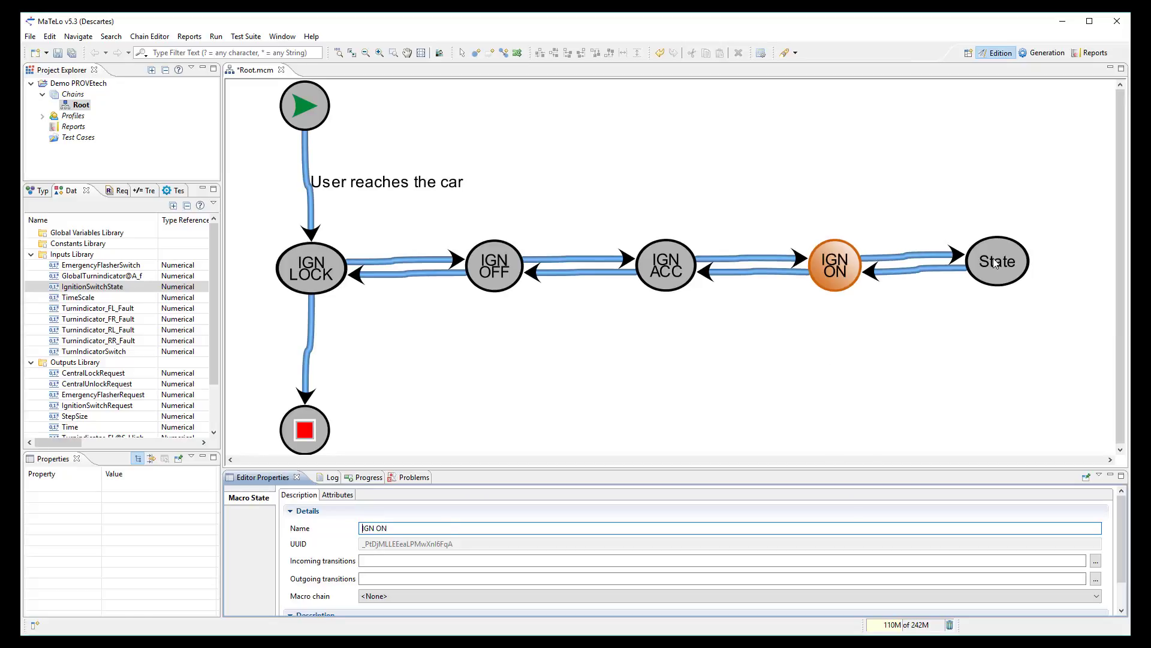
pyautogui.click(995, 261)
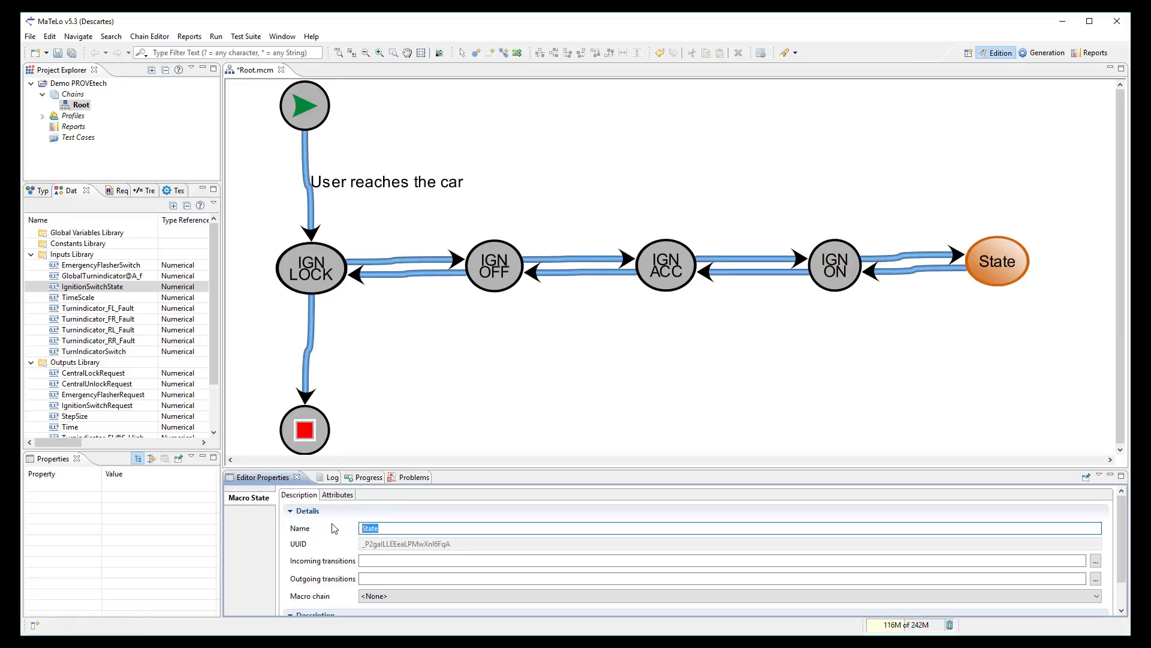
pyautogui.write('IGN ST')
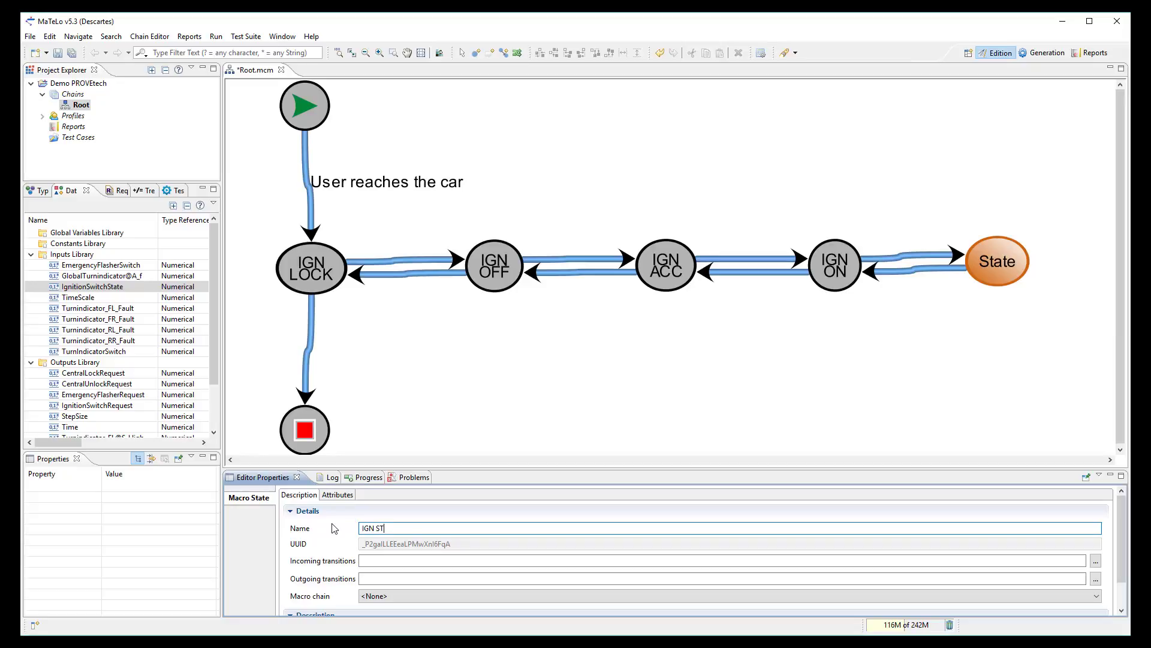
pyautogui.write('ART')
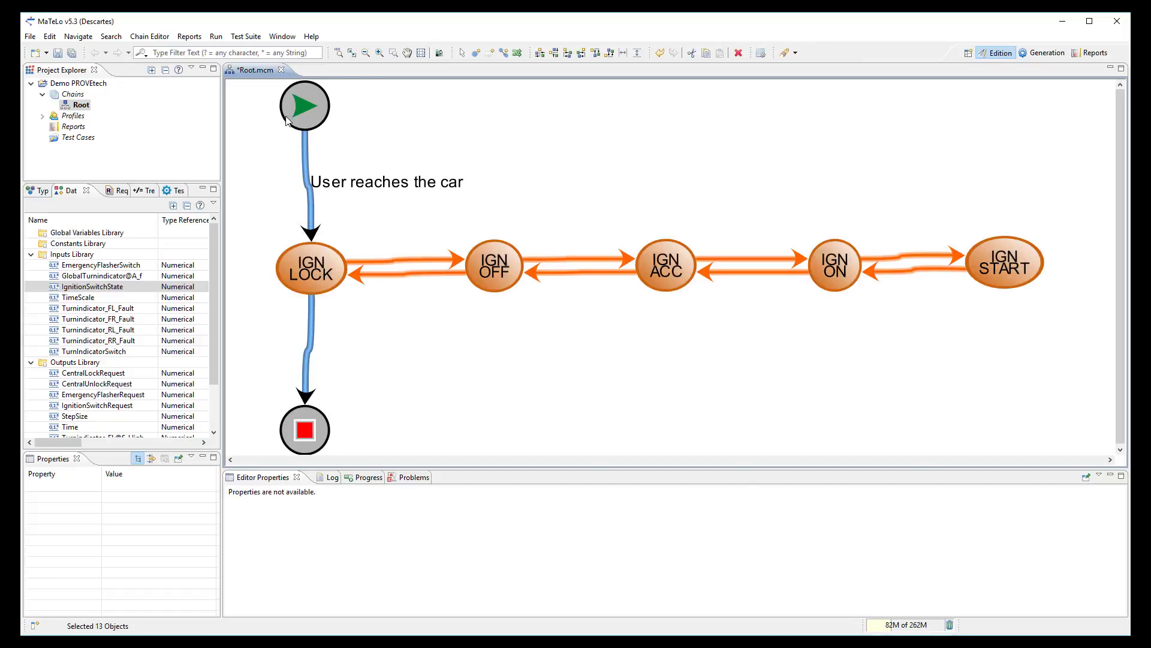
pyautogui.moveTo(601, 189)
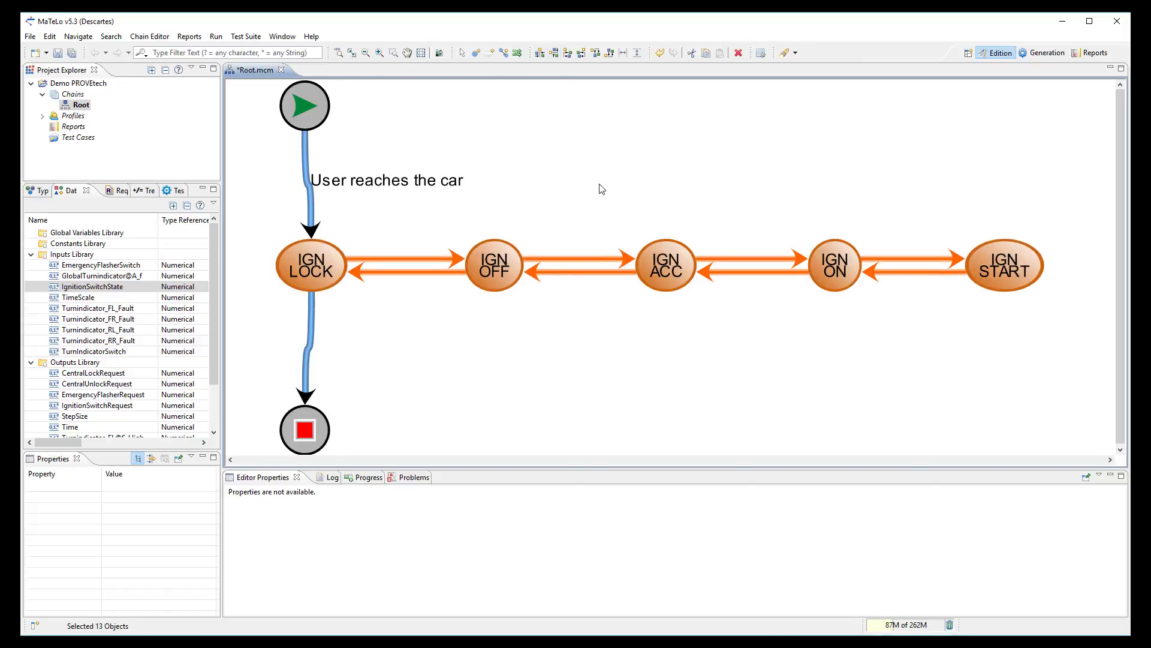
# - Align the start node vertically with IGN LOCK
pyautogui.click(305, 428)
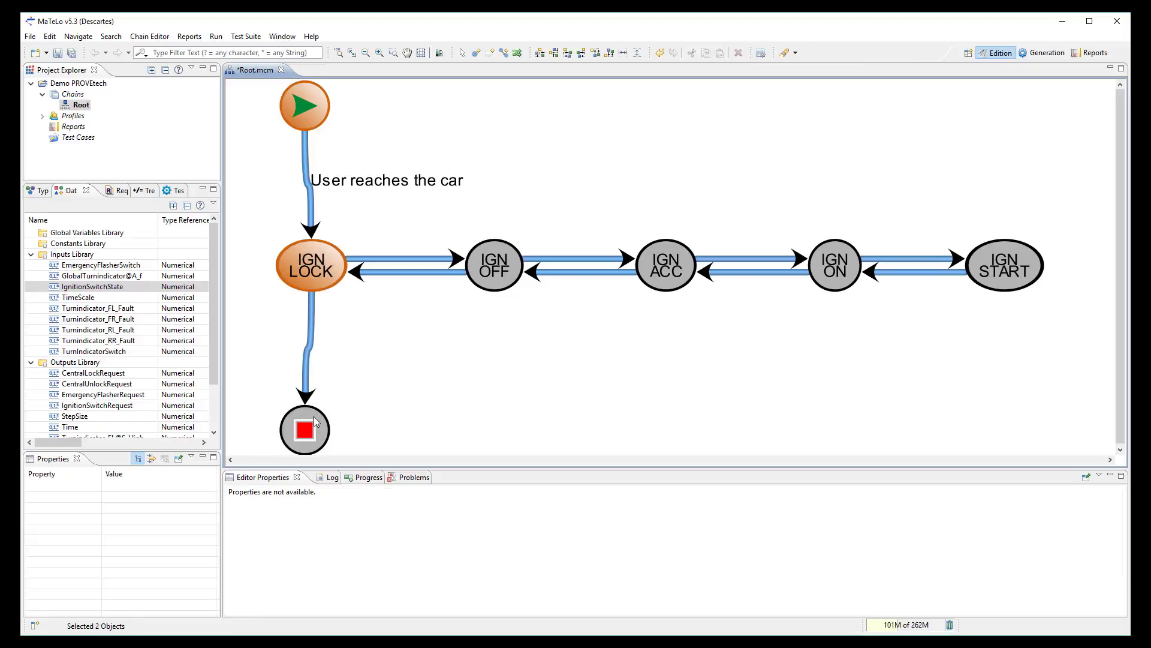
pyautogui.click(564, 205)
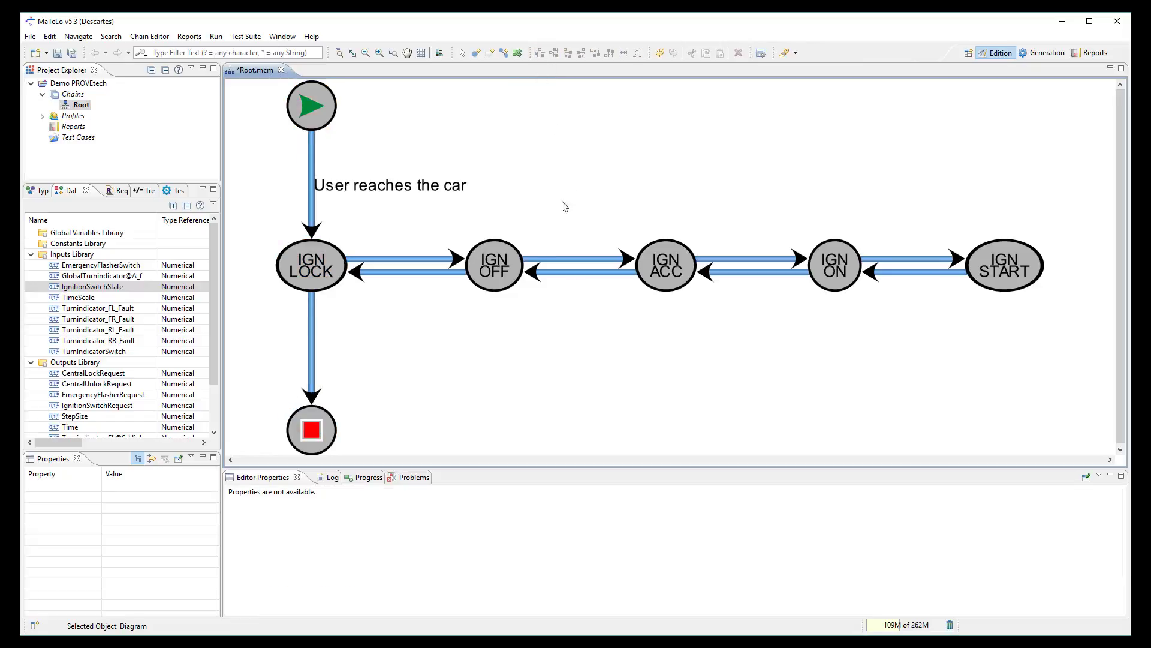
pyautogui.moveTo(350, 148)
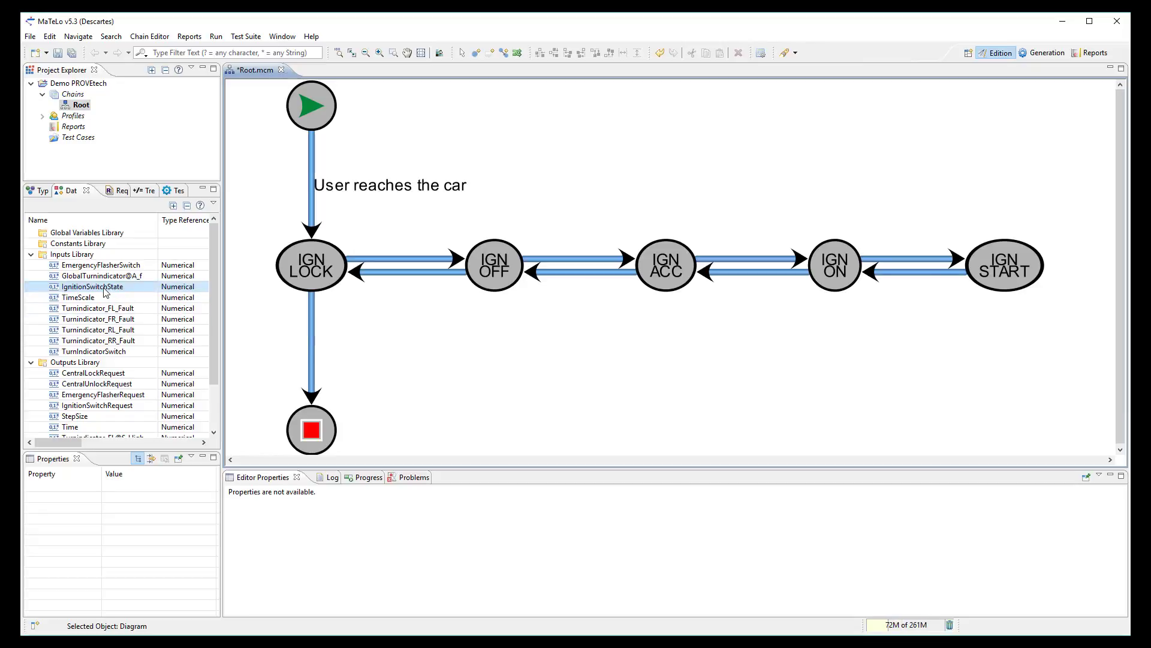
# - Review the IgnitionSwitchState stimulation on the 'User reaches the car' transition
pyautogui.click(90, 286)
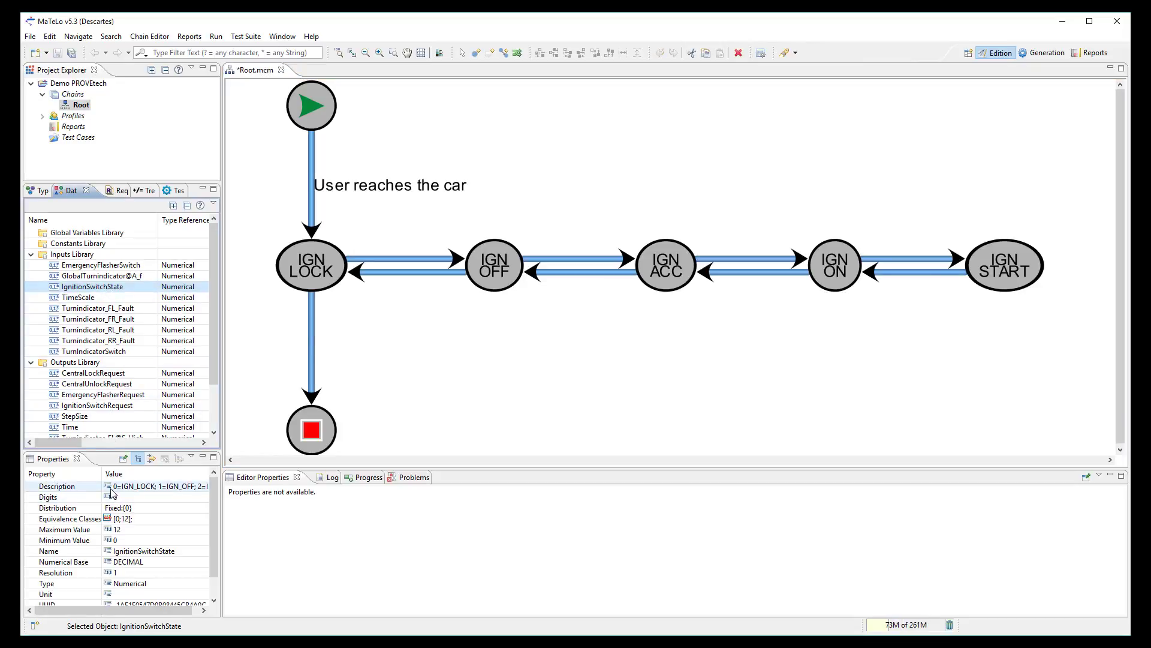
pyautogui.moveTo(118, 485)
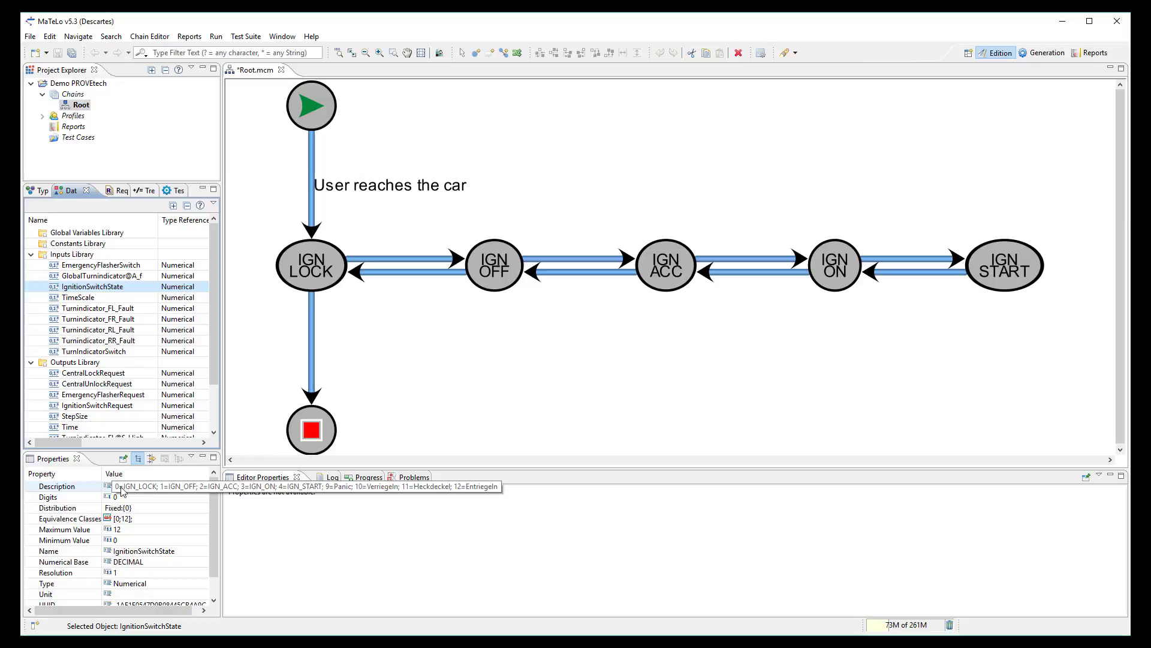
pyautogui.moveTo(470, 374)
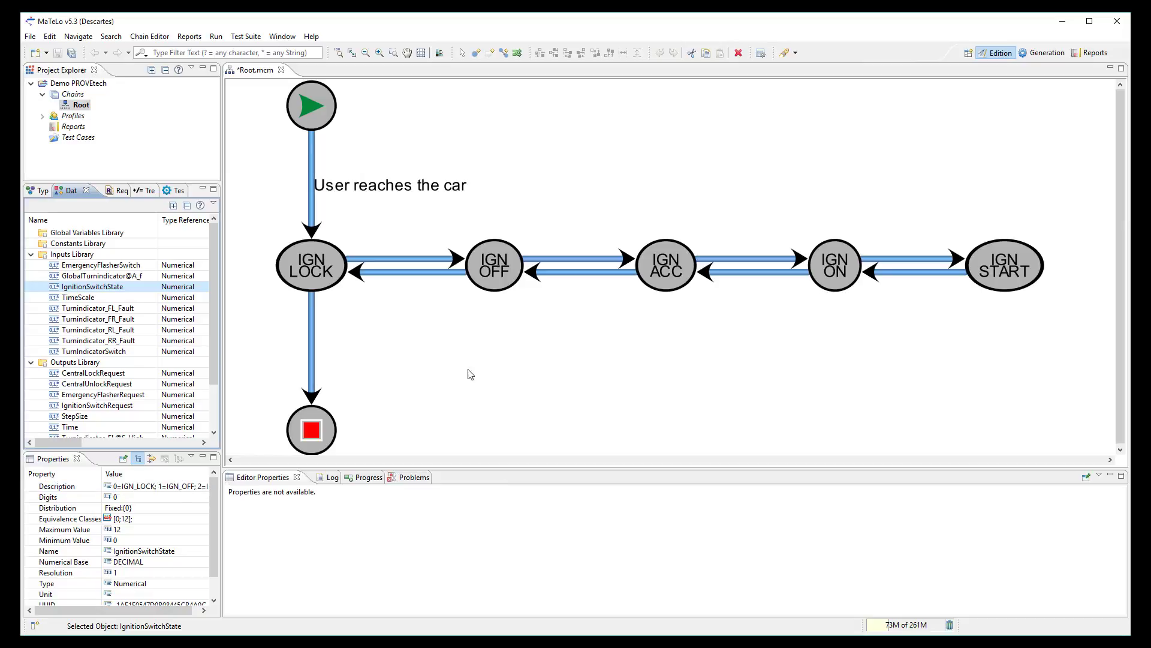
pyautogui.click(311, 169)
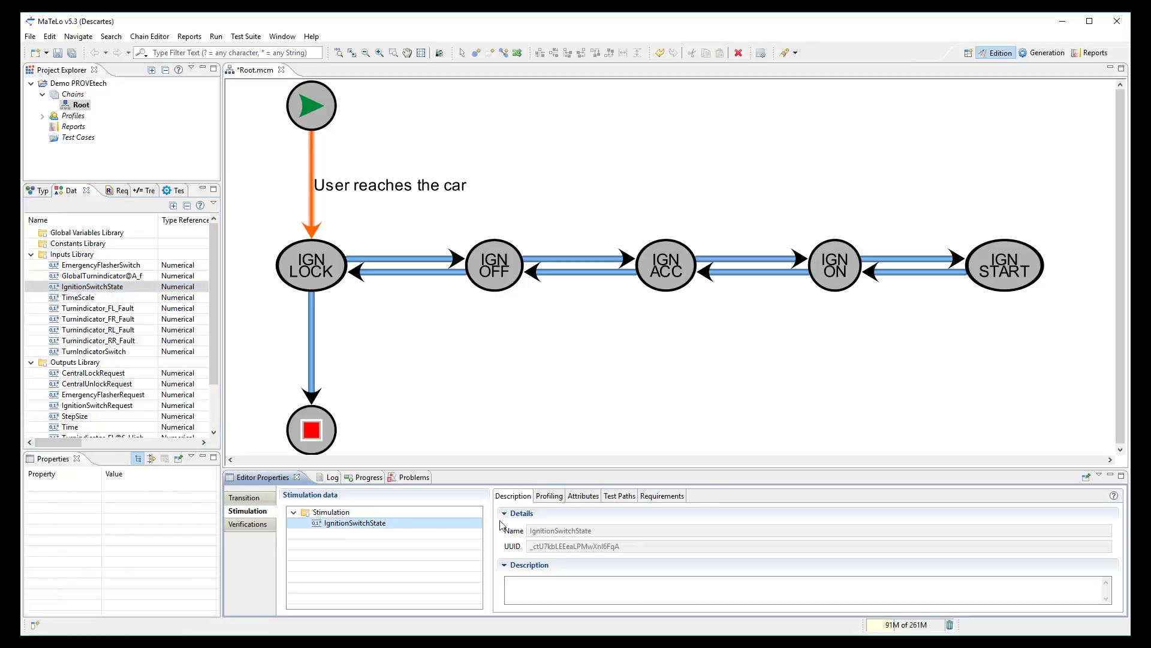
pyautogui.click(548, 495)
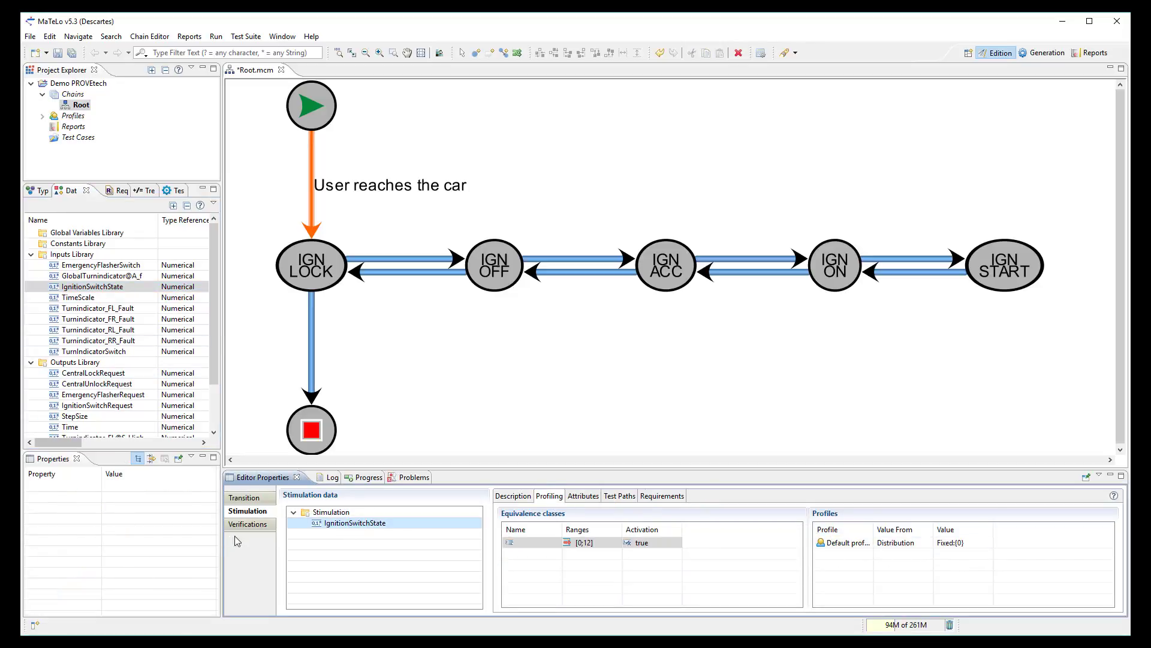
# - Add IgnitionSwitchRequest as a verification and set its comparison operator on the Valuation tab
pyautogui.click(250, 524)
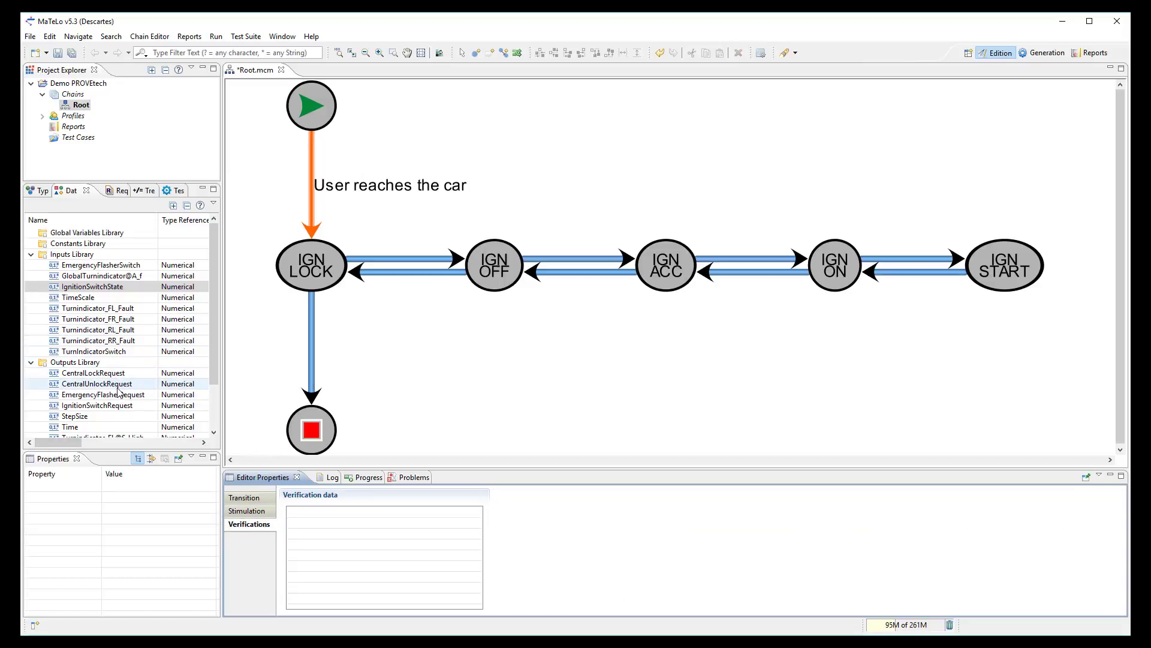
pyautogui.click(96, 405)
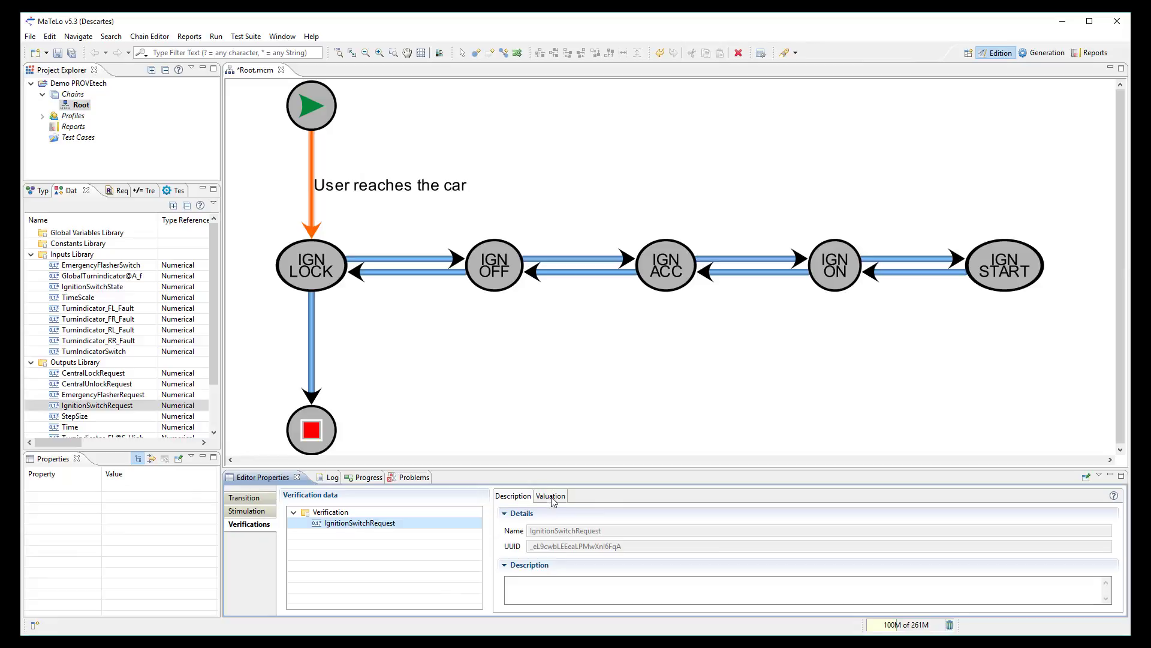
pyautogui.click(549, 495)
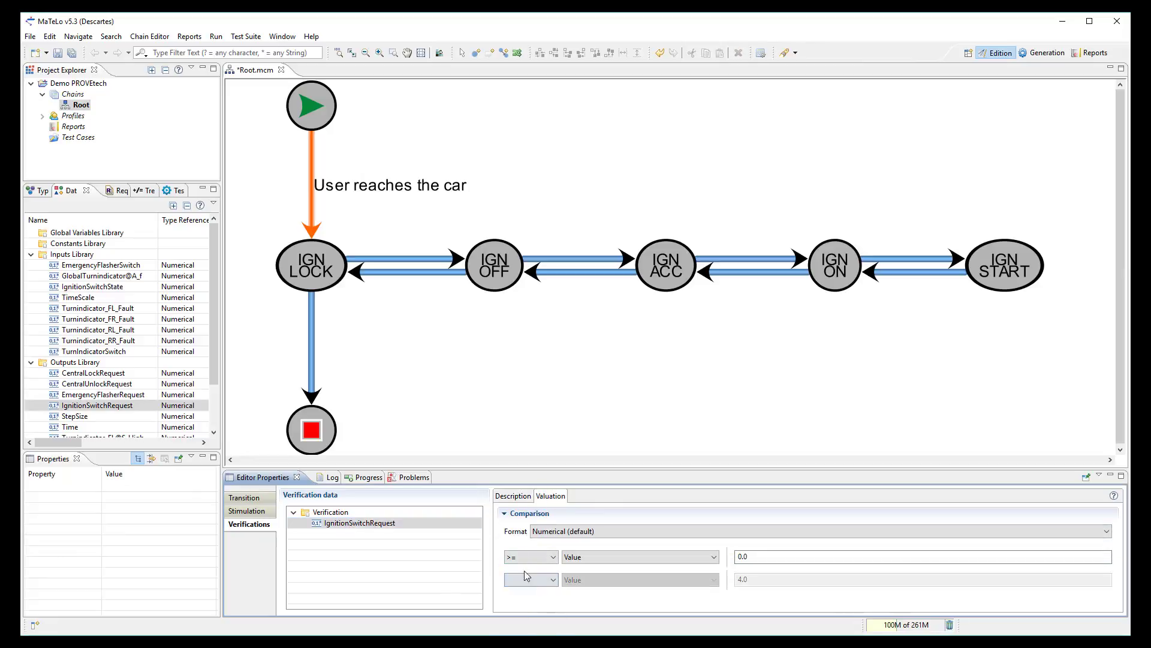
pyautogui.click(531, 557)
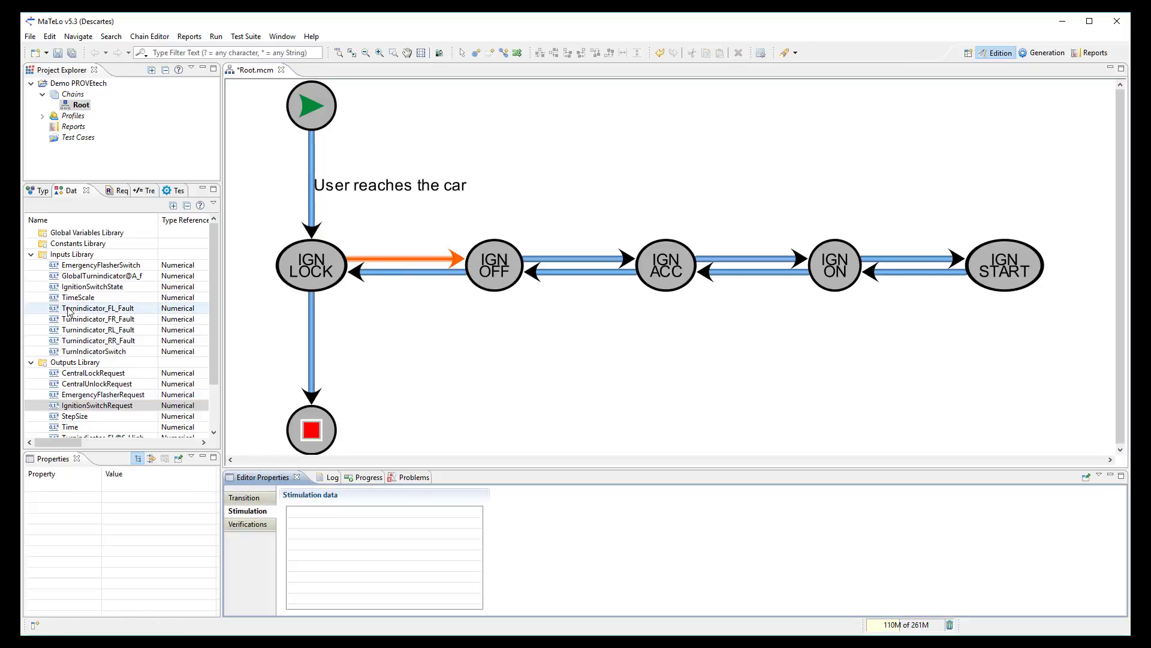
# - Stimulate IgnitionSwitchState with Fixed value 1 on the IGN LOCK to IGN OFF transition
pyautogui.click(92, 287)
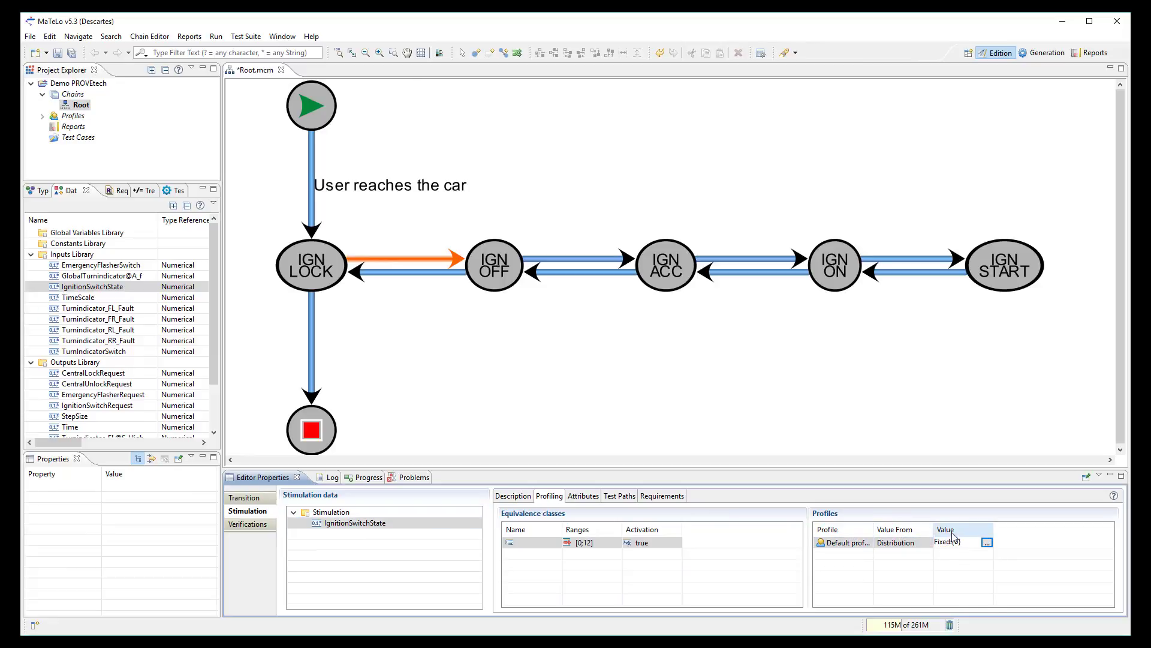
pyautogui.click(986, 542)
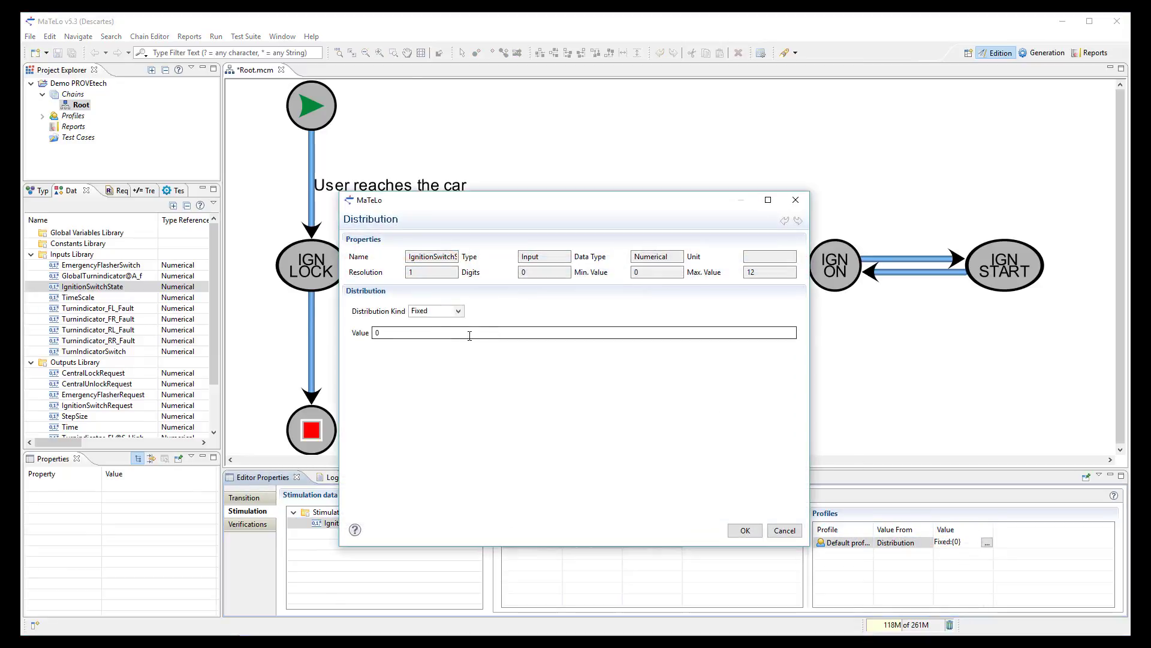
pyautogui.write('1')
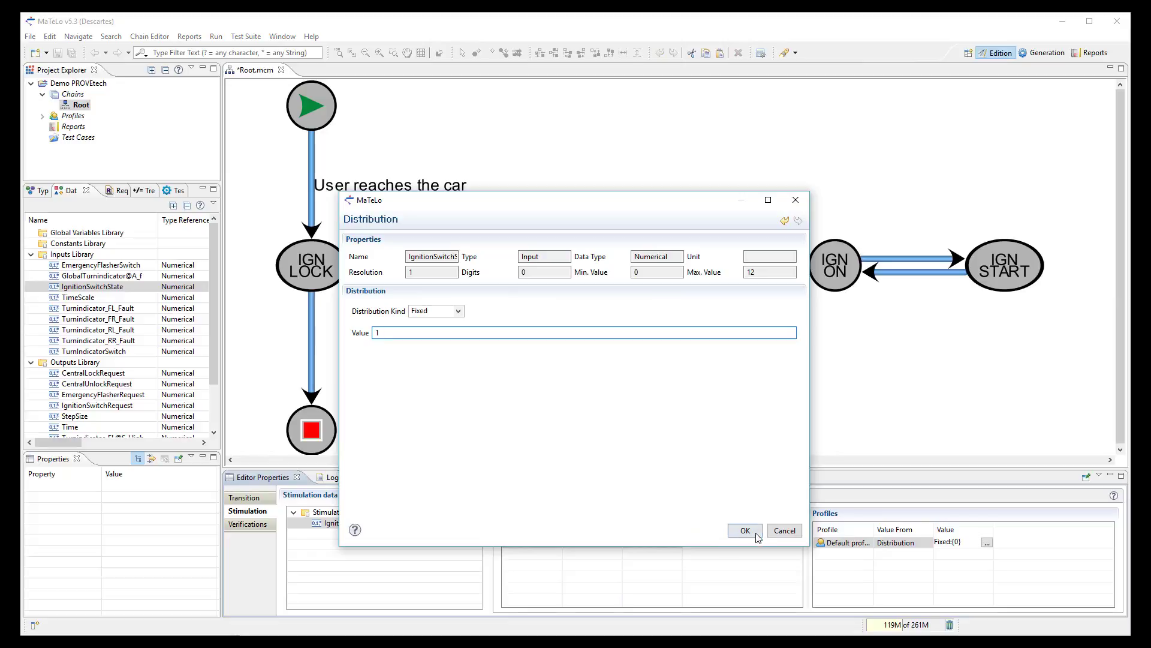
pyautogui.click(744, 530)
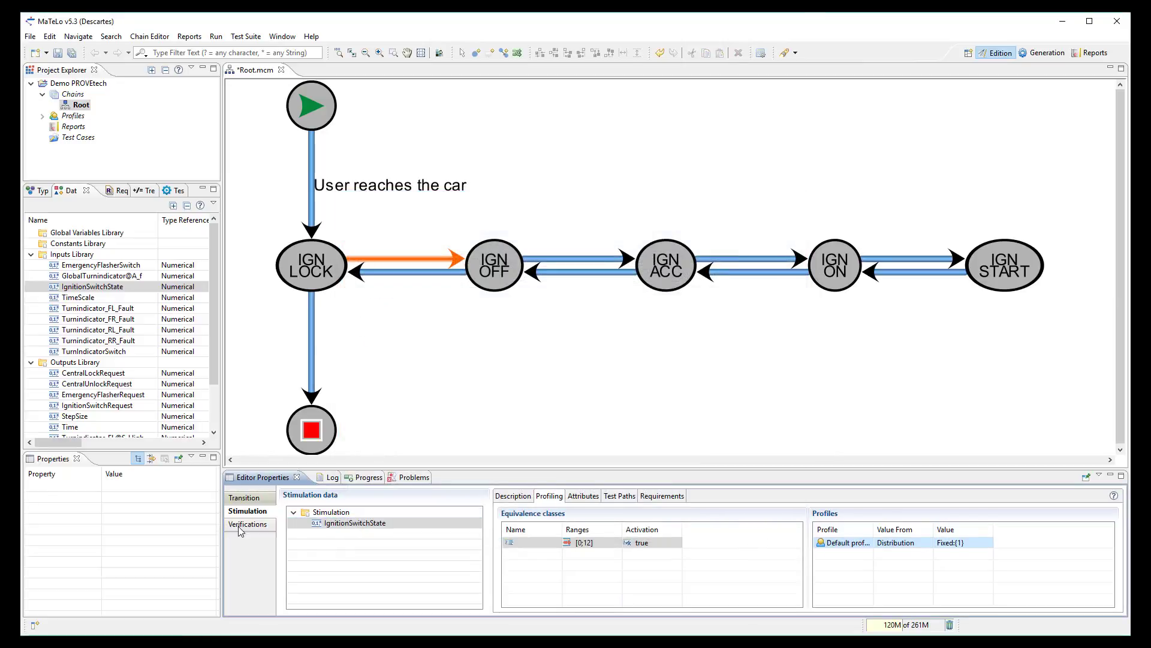
# - Verify IgnitionSwitchRequest == 1, removing the upper-bound condition, and finish editing
pyautogui.click(250, 524)
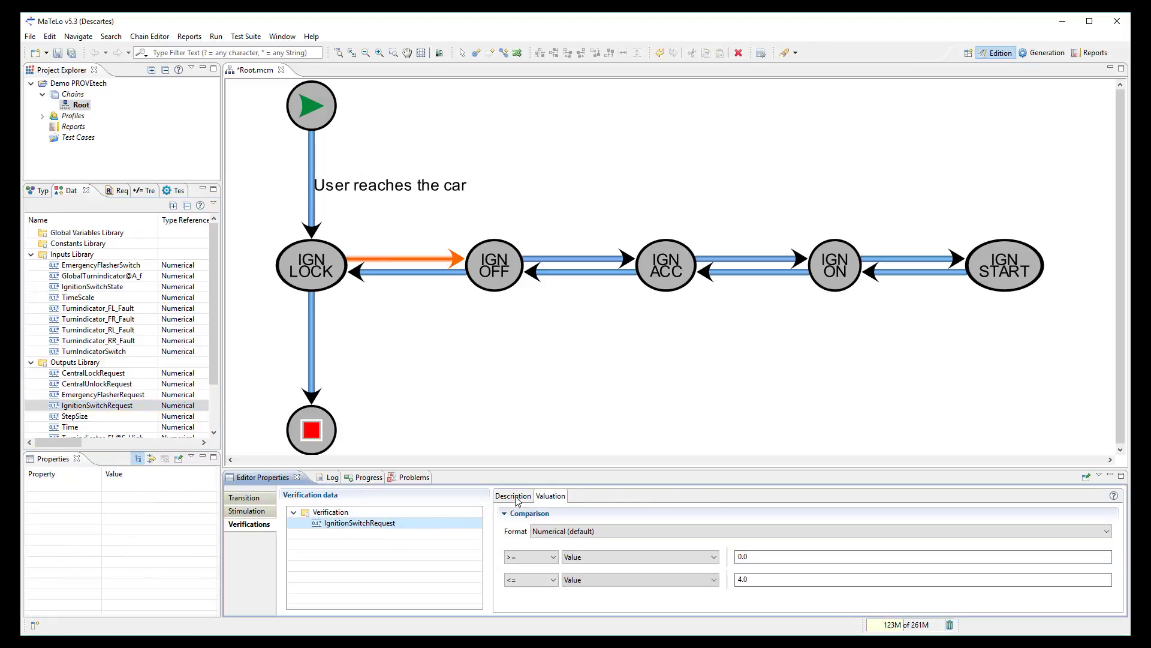
pyautogui.click(550, 580)
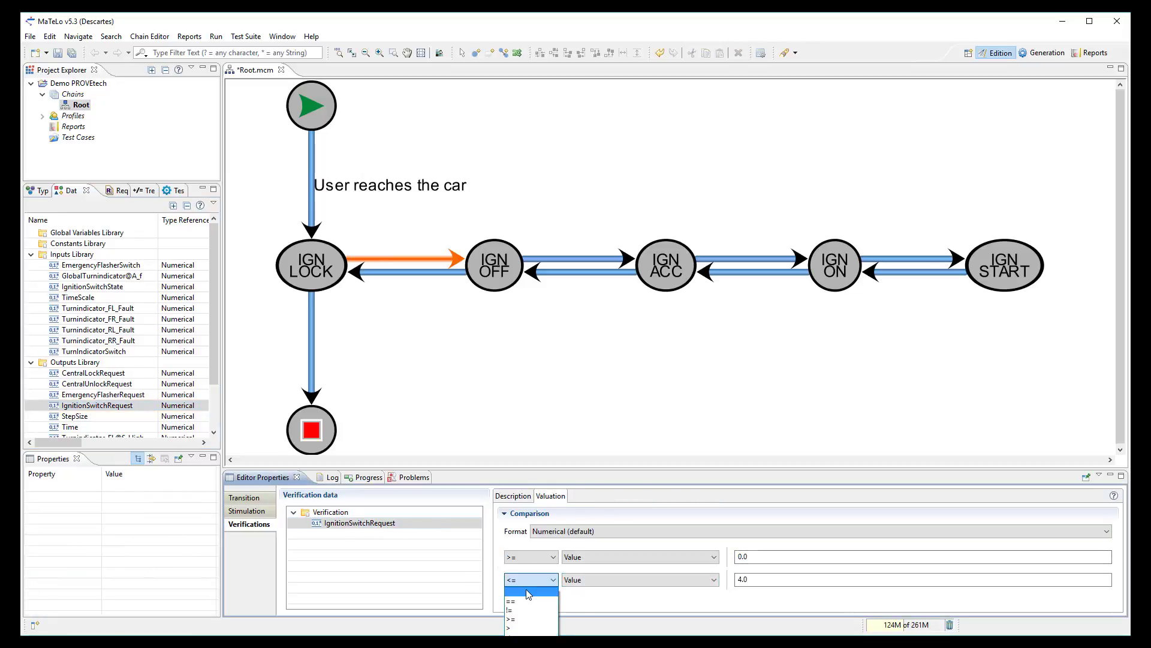
pyautogui.click(511, 601)
pyautogui.write('1')
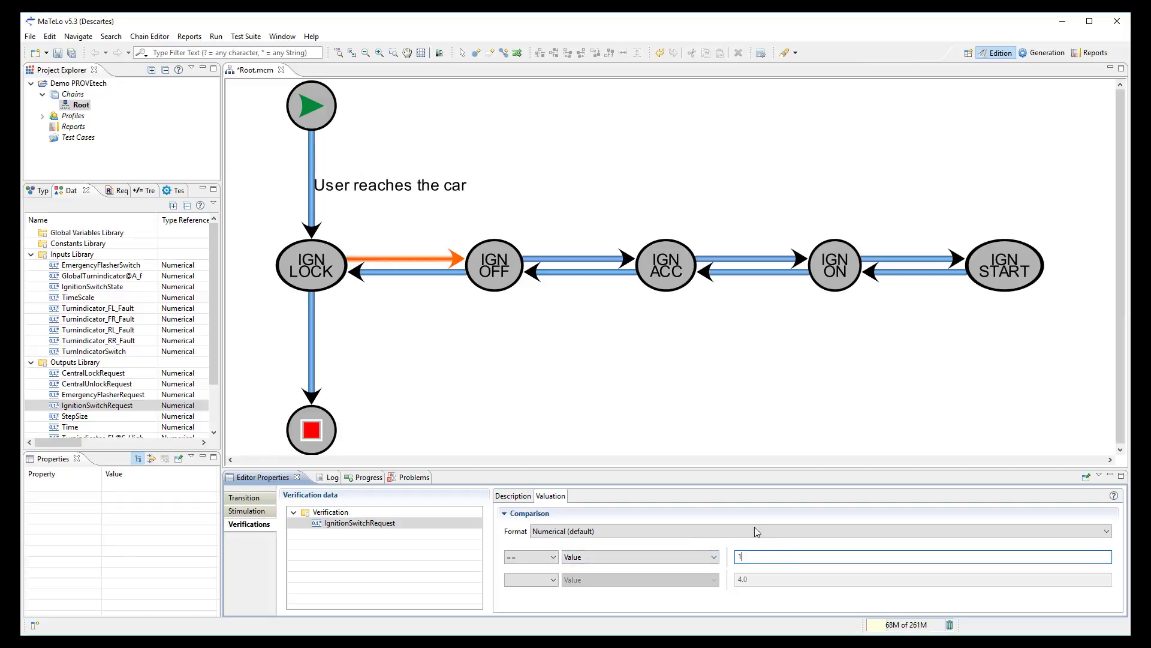
pyautogui.click(561, 267)
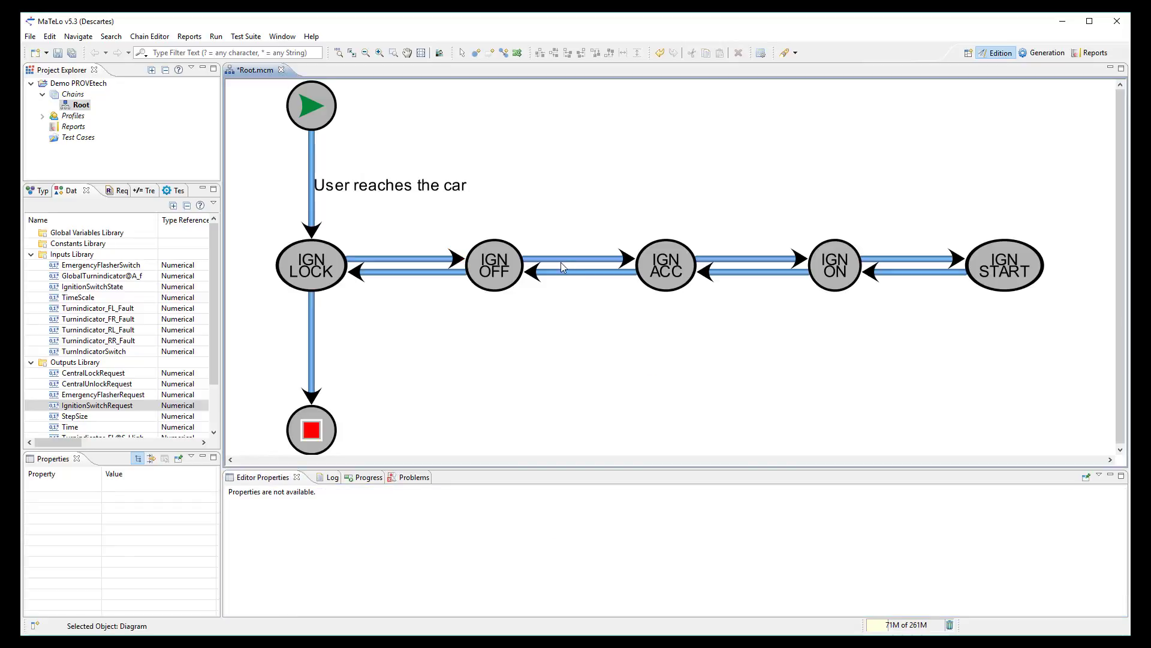
# - Select the IGN OFF to IGN ACC transition and stimulate IgnitionSwitchState with Fixed value 2
pyautogui.click(577, 259)
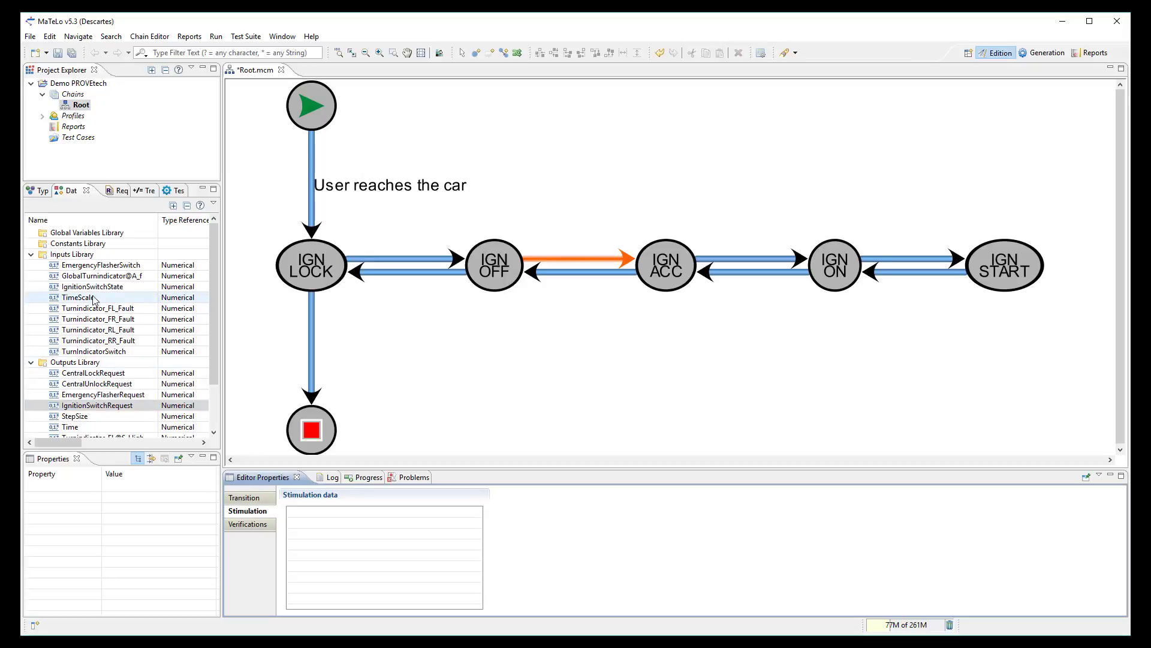
pyautogui.click(91, 286)
pyautogui.write('2')
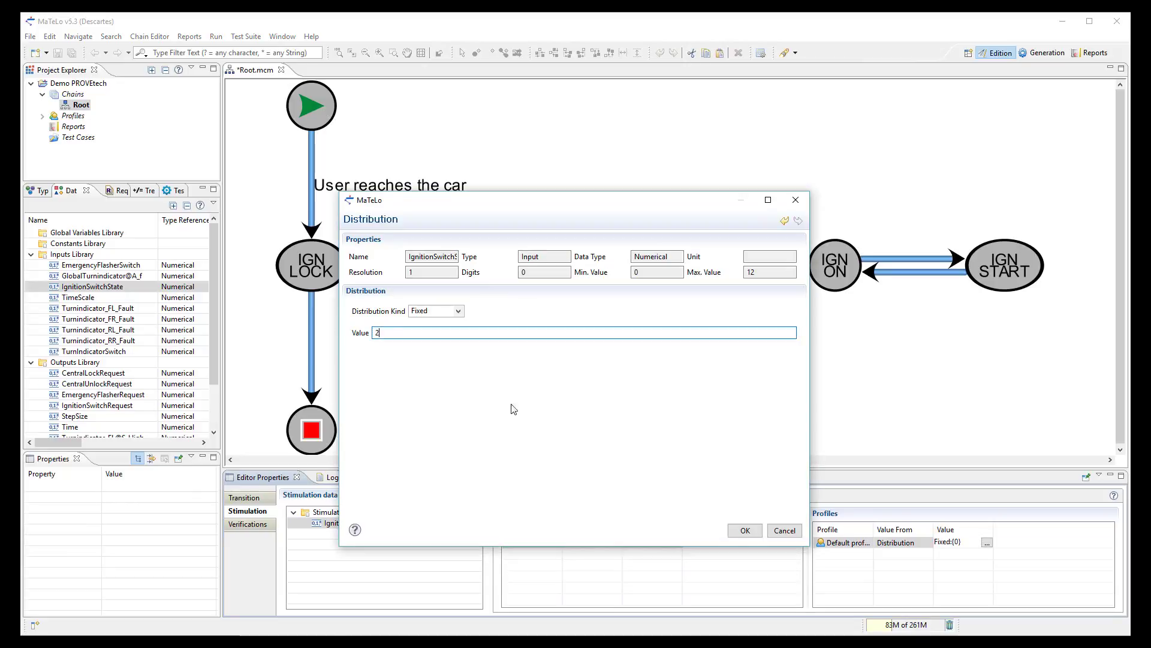
pyautogui.click(744, 530)
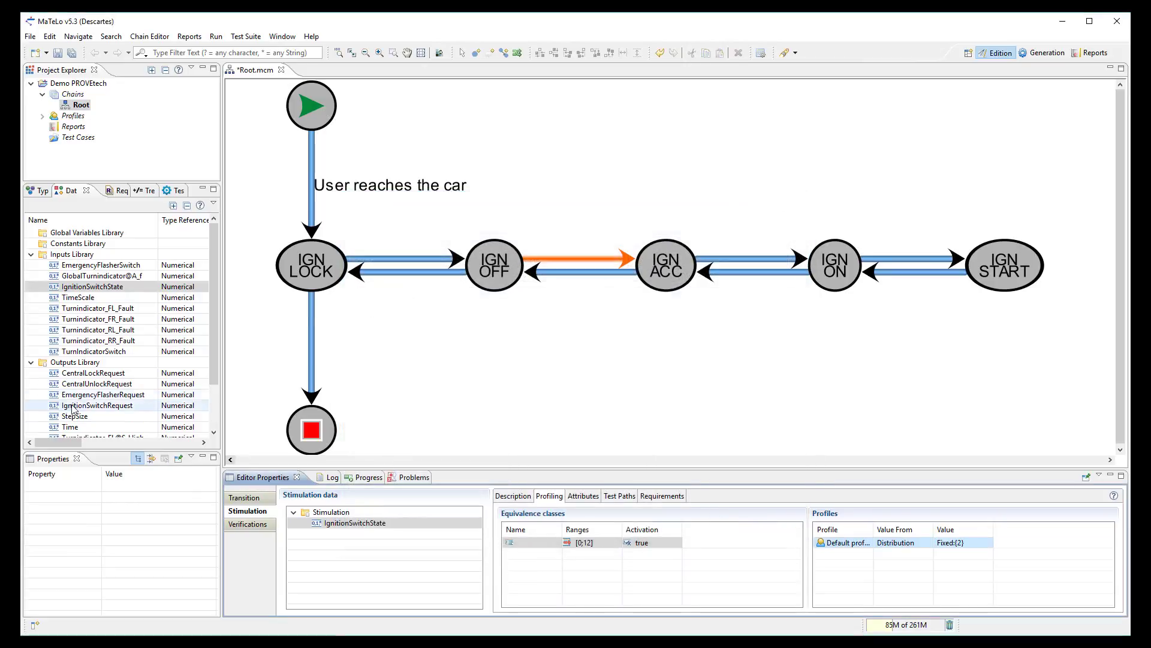
# - Verify IgnitionSwitchRequest == 2, then move on to the IGN ACC to IGN ON transition
pyautogui.click(249, 524)
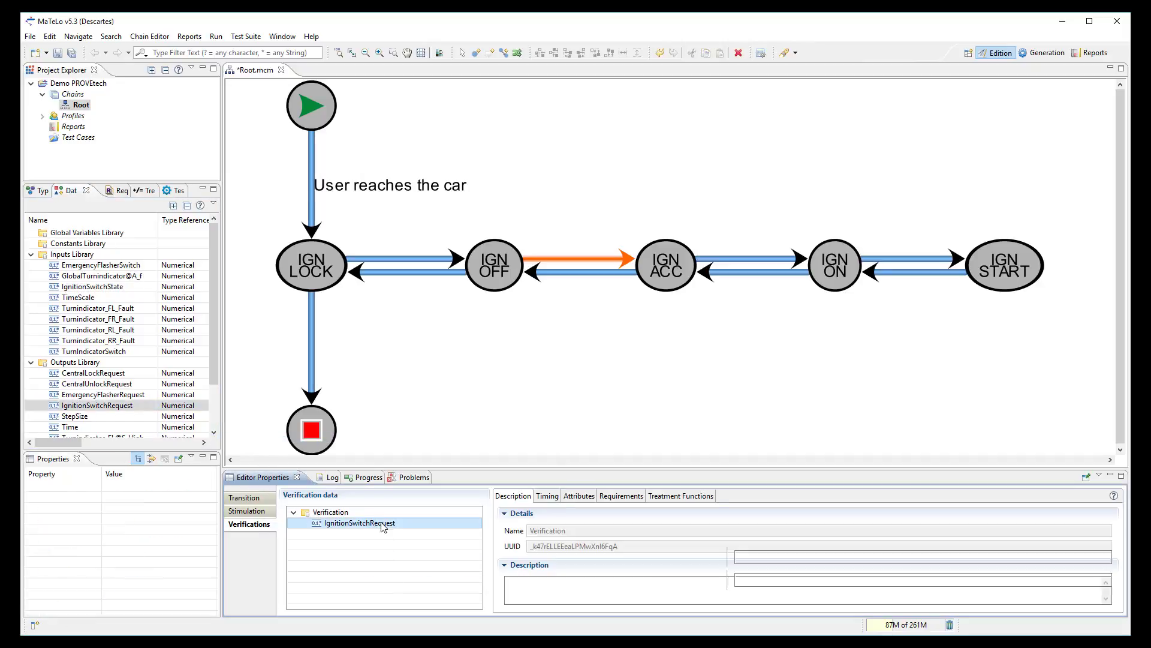
pyautogui.click(525, 556)
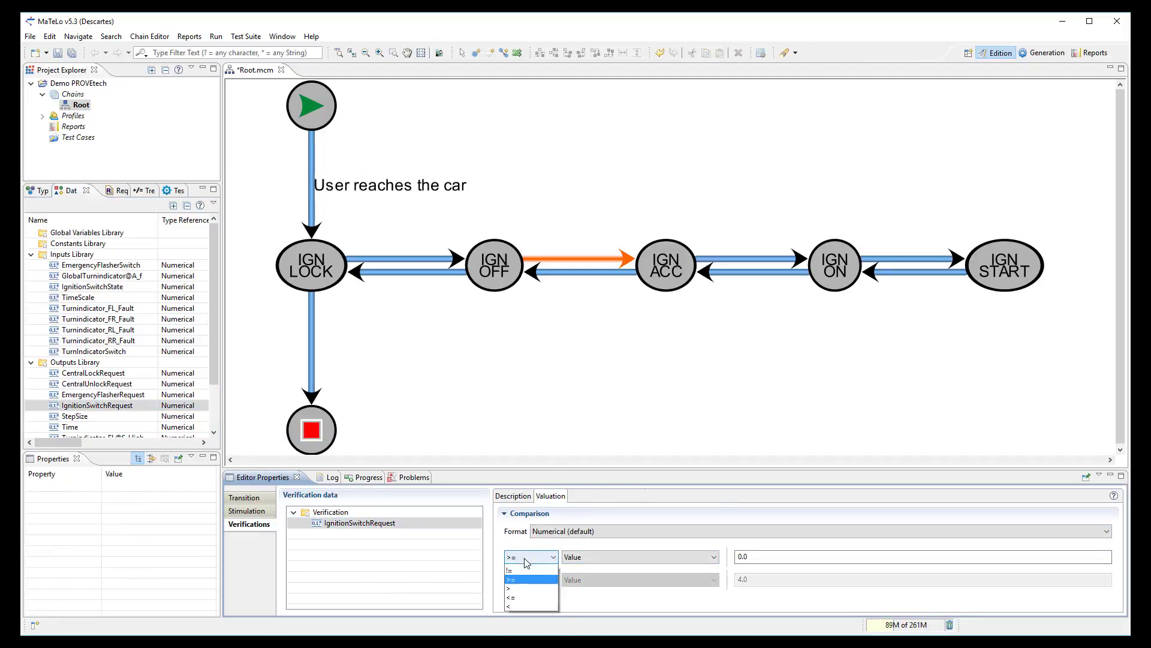
pyautogui.click(515, 588)
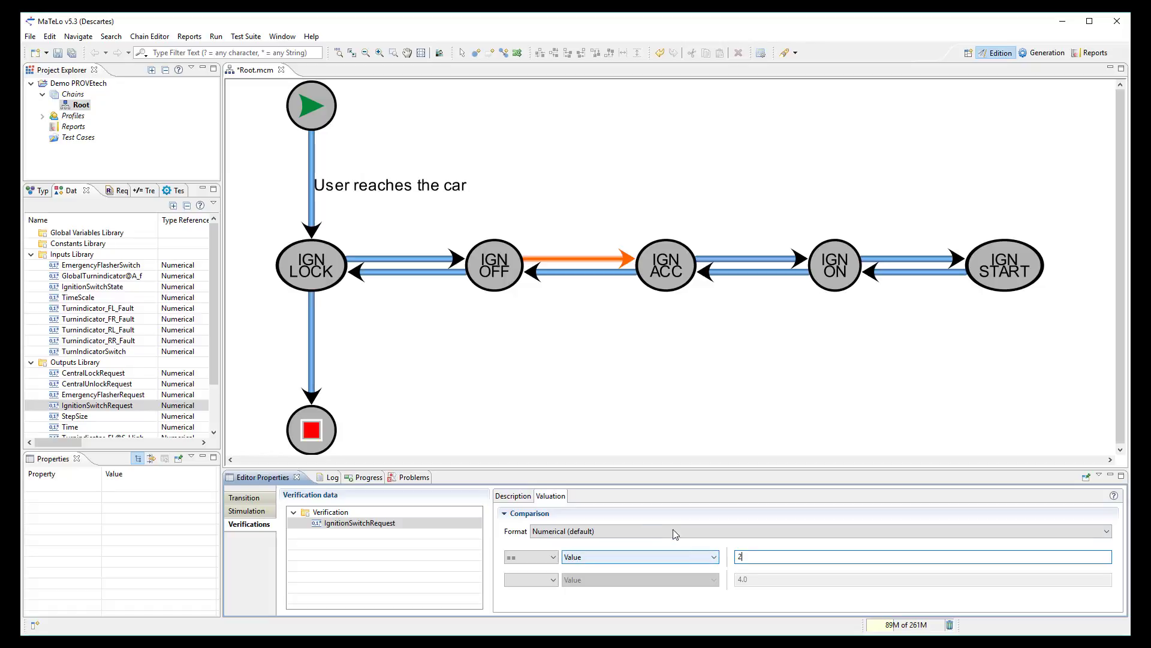
pyautogui.click(748, 259)
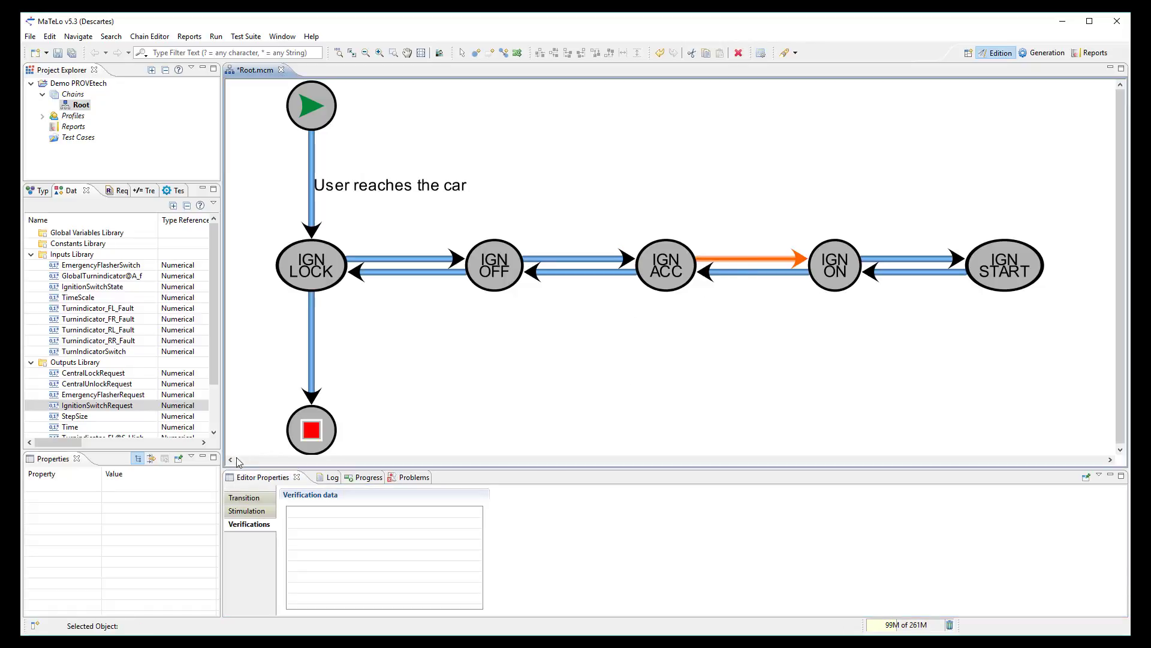
# - Stimulate IgnitionSwitchState with Fixed value 3 on the IGN ACC to IGN ON transition
pyautogui.click(93, 286)
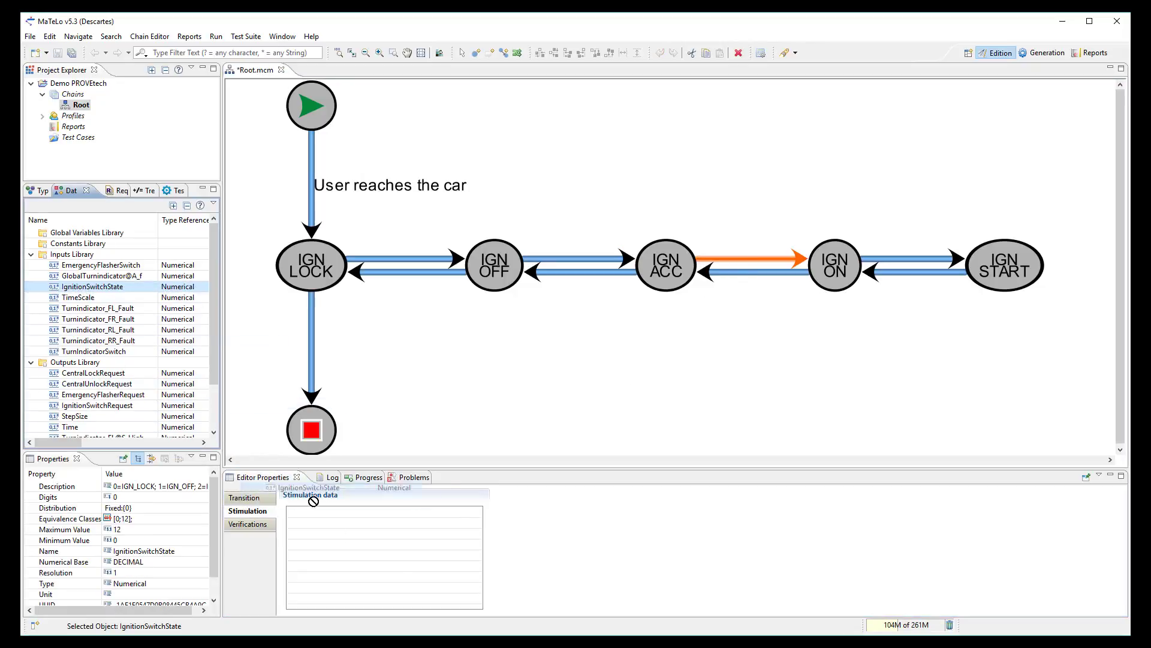
pyautogui.click(247, 511)
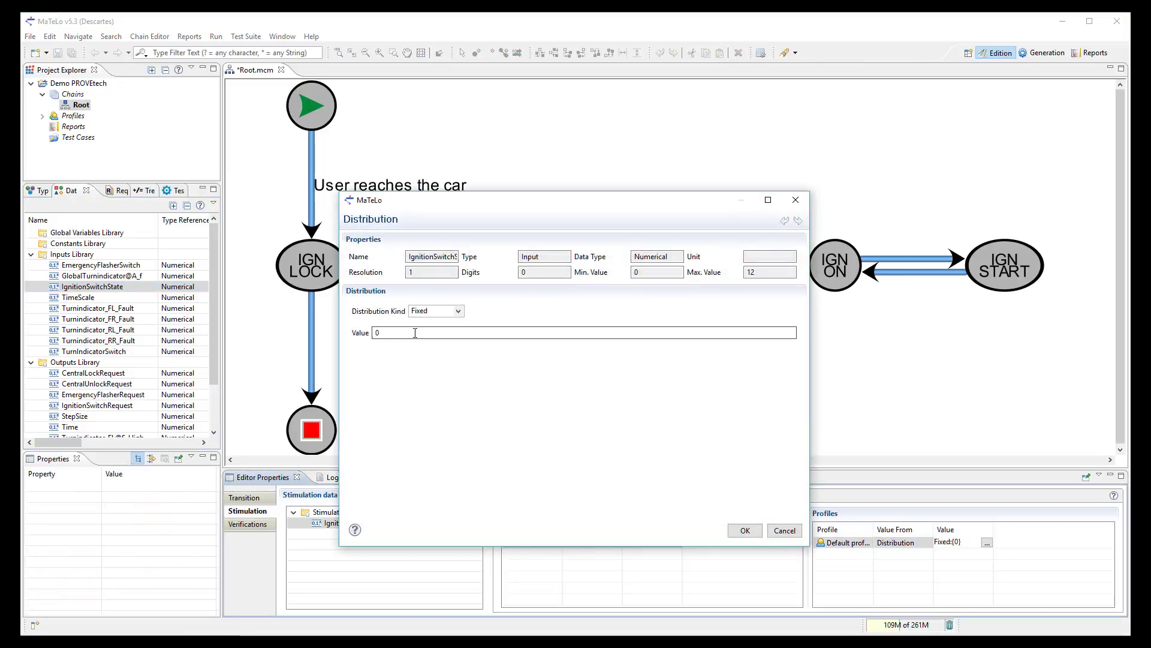
pyautogui.write('3')
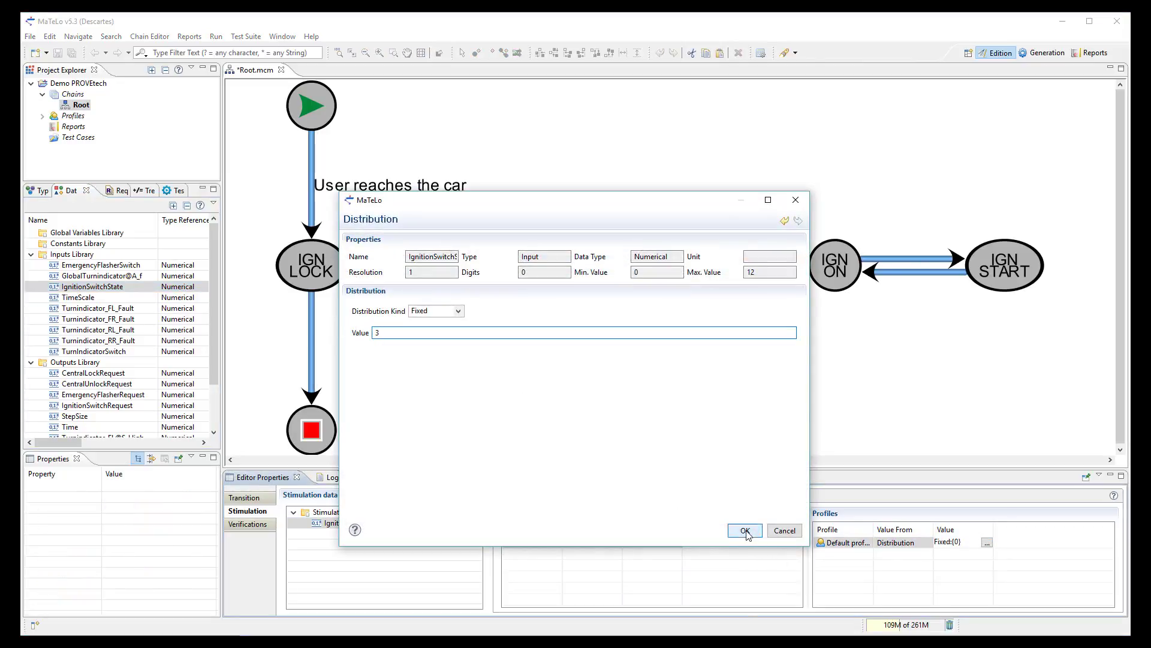
pyautogui.click(745, 530)
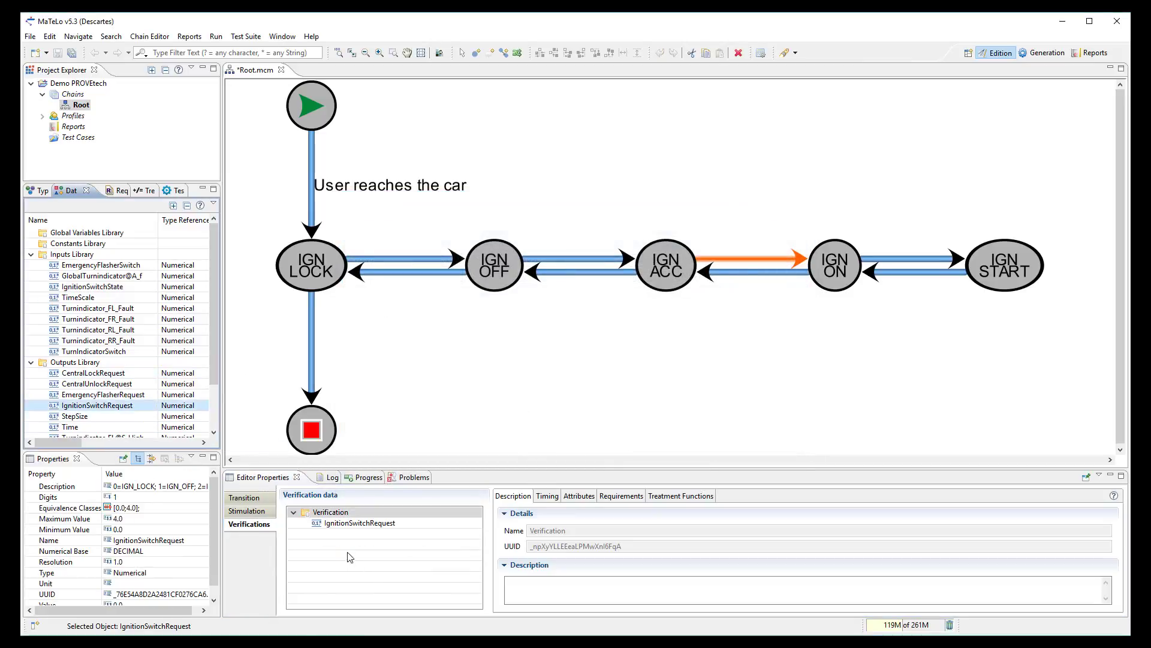
# - Verify IgnitionSwitchRequest == 3 and finish editing the transition
pyautogui.click(531, 579)
pyautogui.write('3')
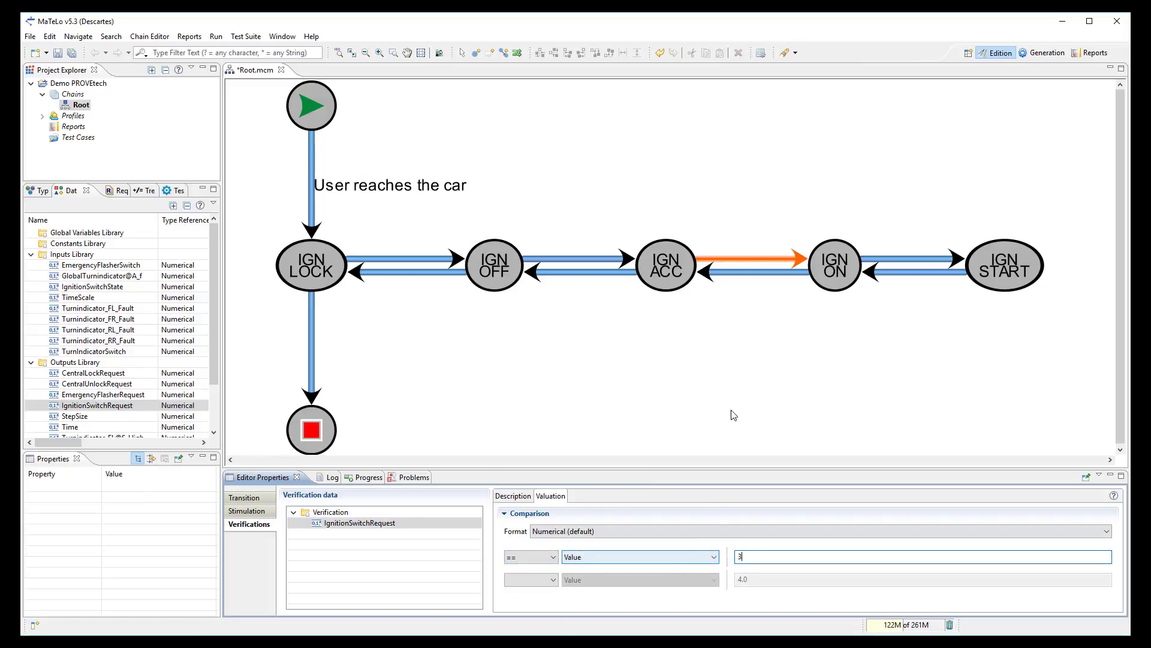
pyautogui.click(734, 415)
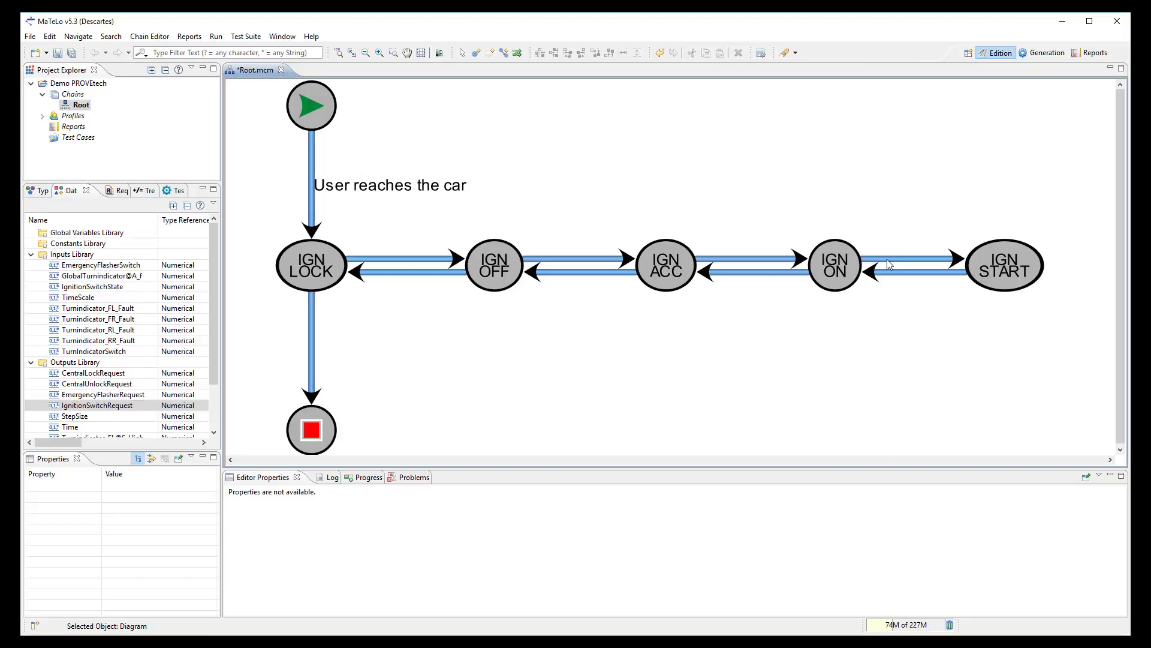
# - On the IGN ON to IGN START transition, stimulate IgnitionSwitchState with 4 and verify IgnitionSwitchRequest == 4
pyautogui.click(911, 259)
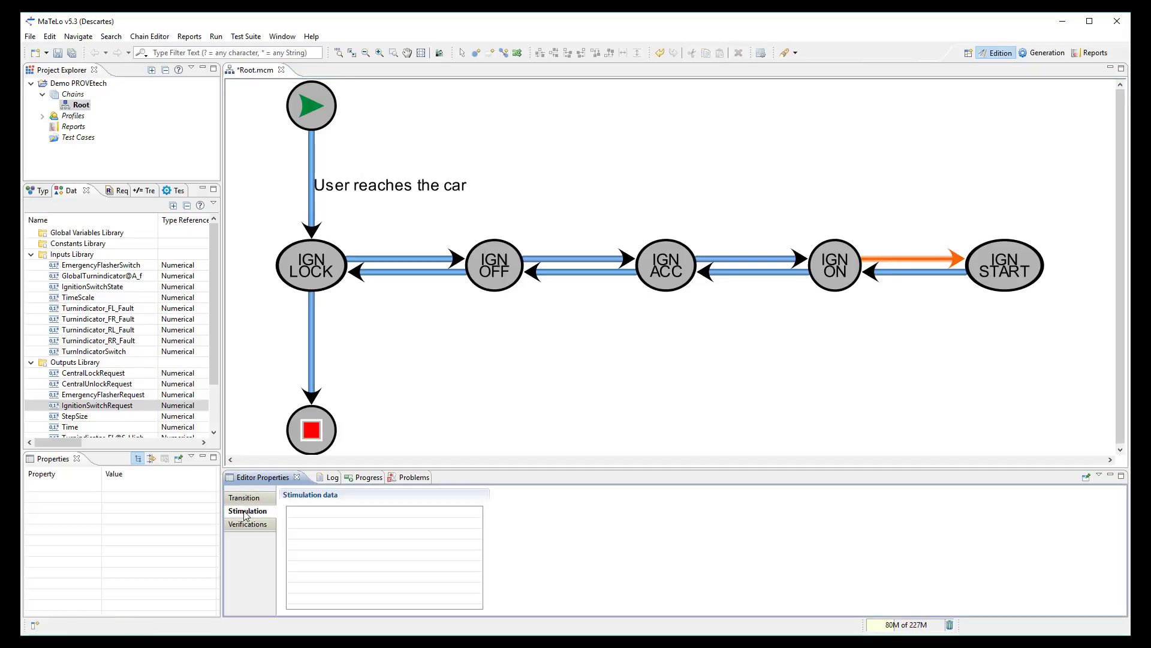
pyautogui.click(92, 286)
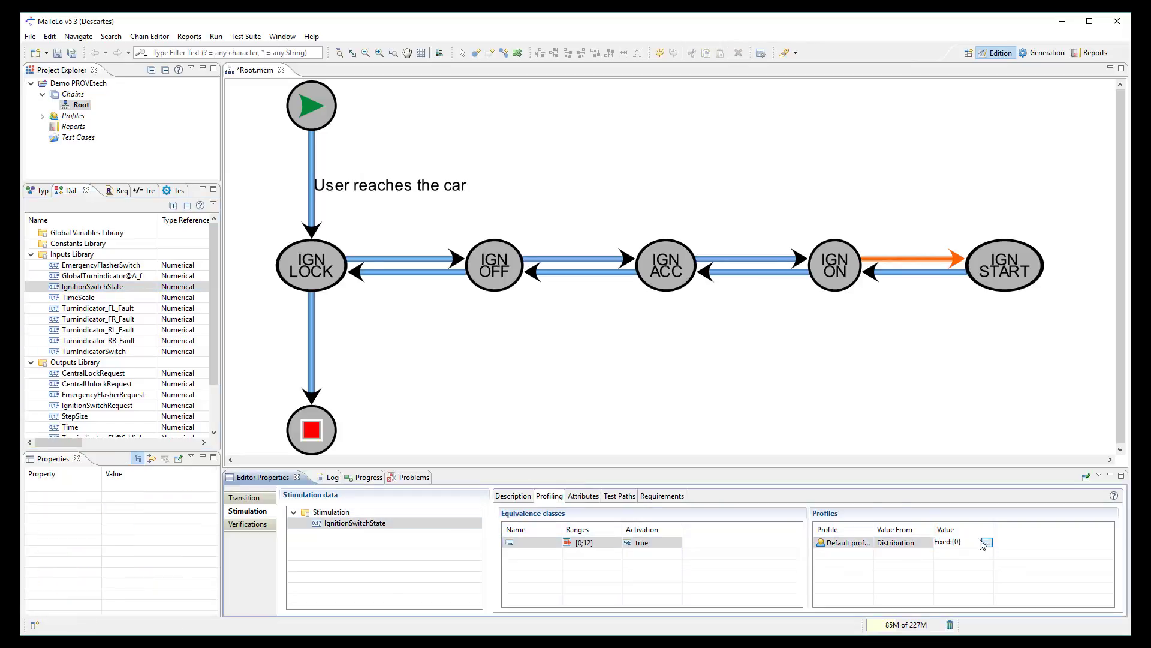
pyautogui.click(986, 542)
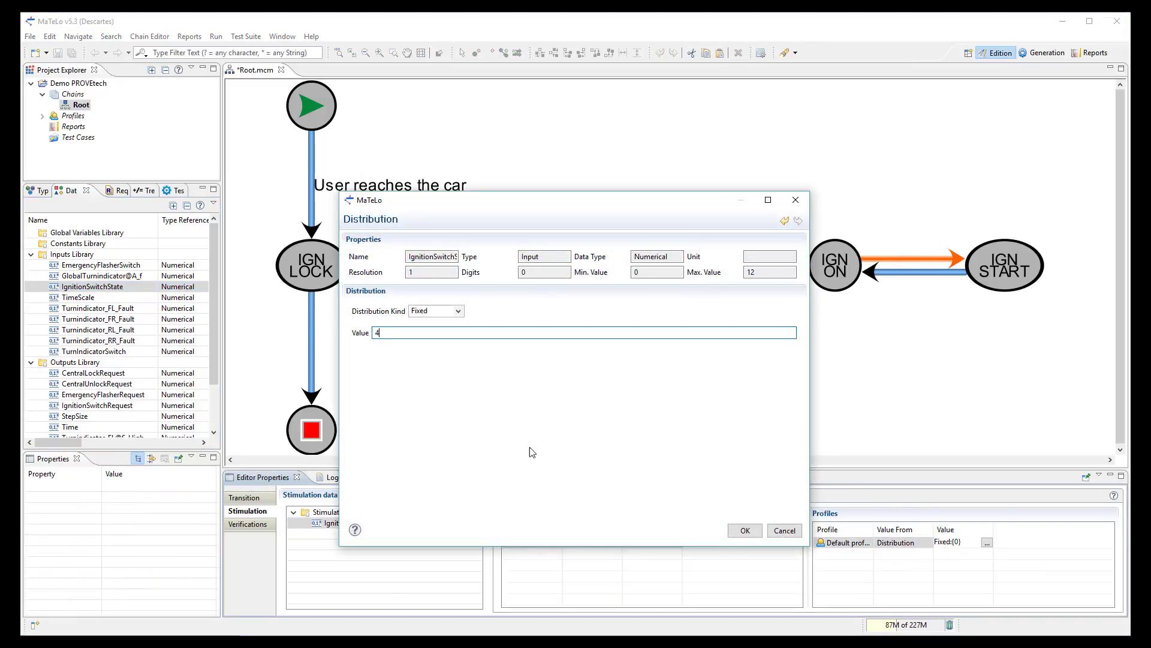
pyautogui.click(743, 530)
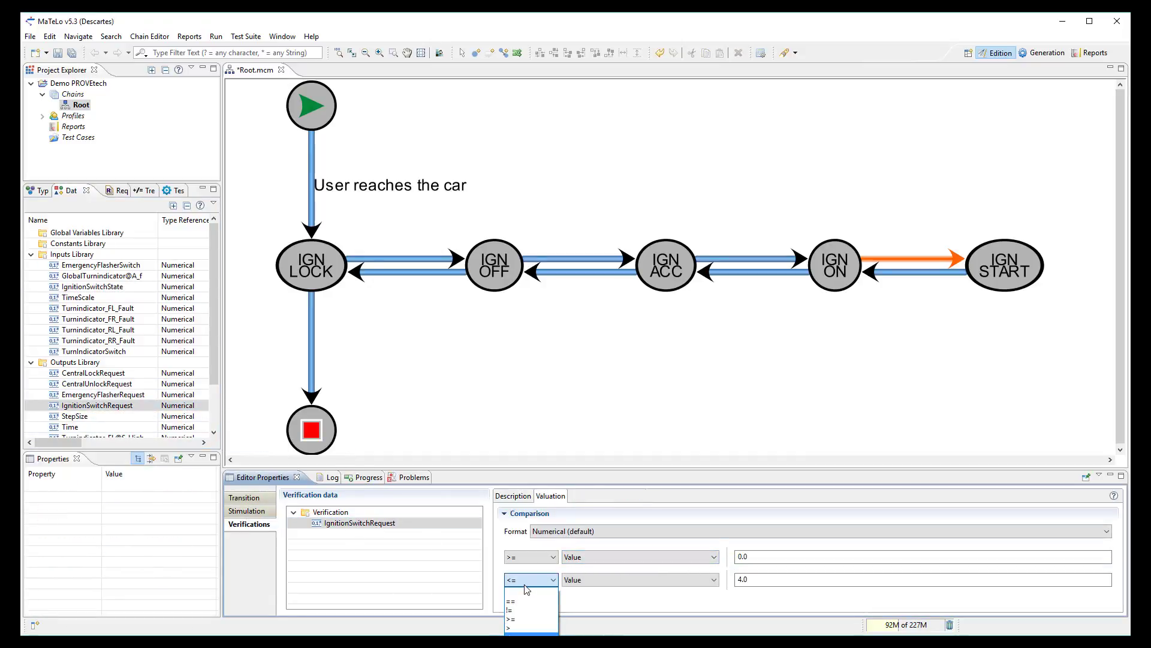
pyautogui.click(510, 600)
pyautogui.write('4')
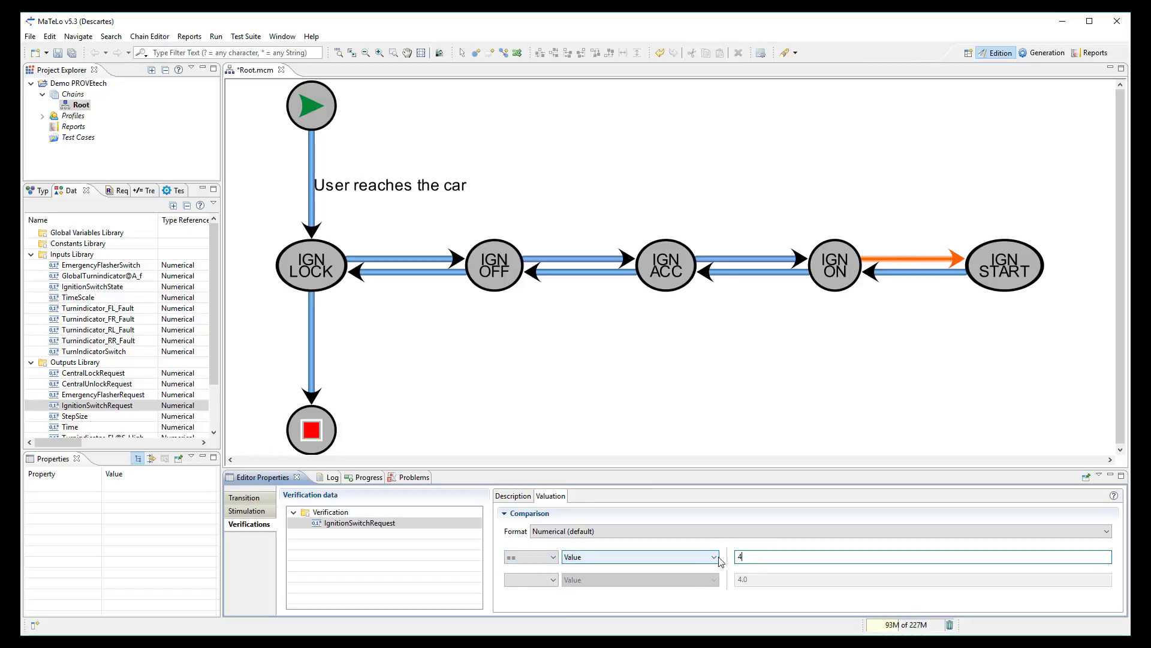
pyautogui.click(662, 418)
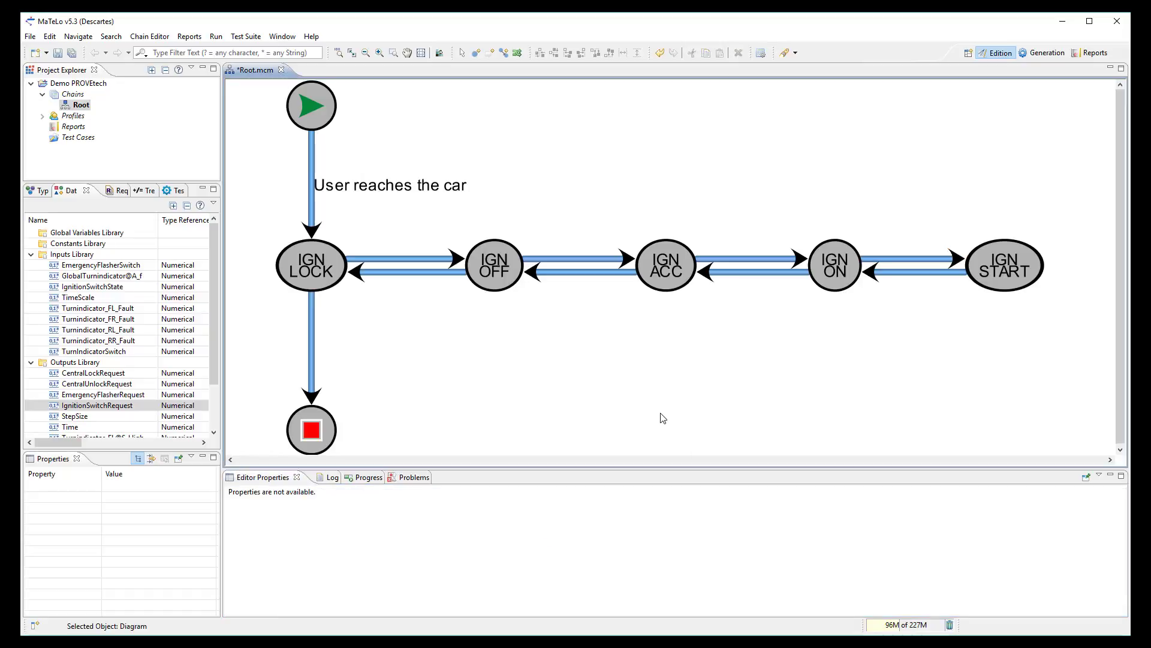
pyautogui.moveTo(656, 374)
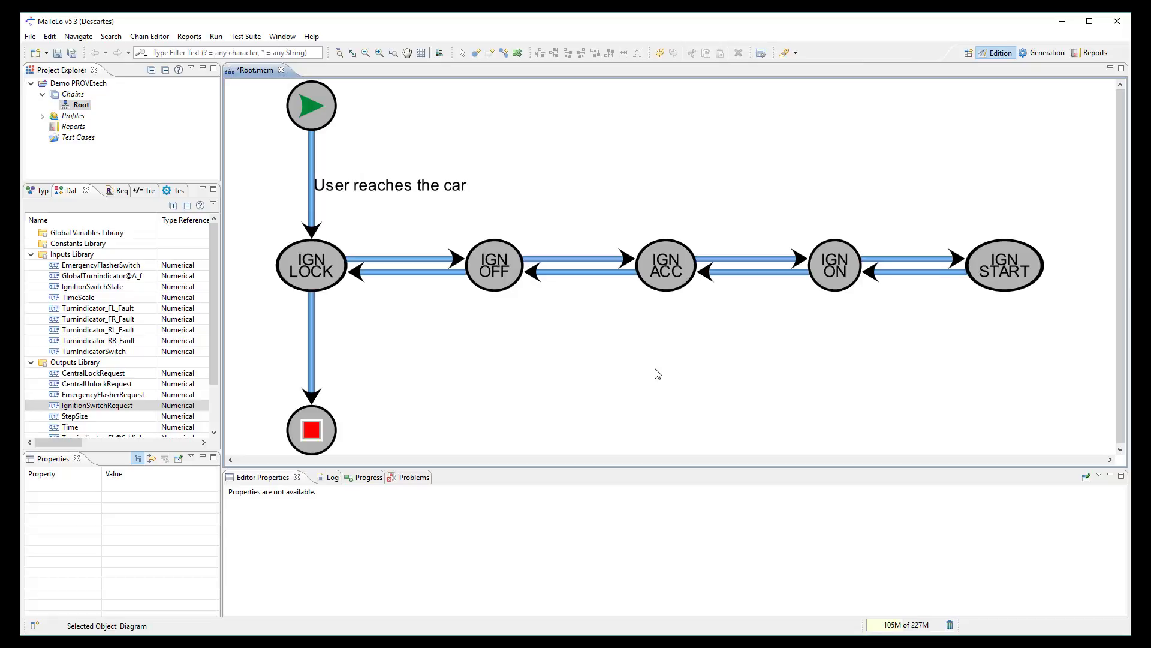
pyautogui.moveTo(571, 340)
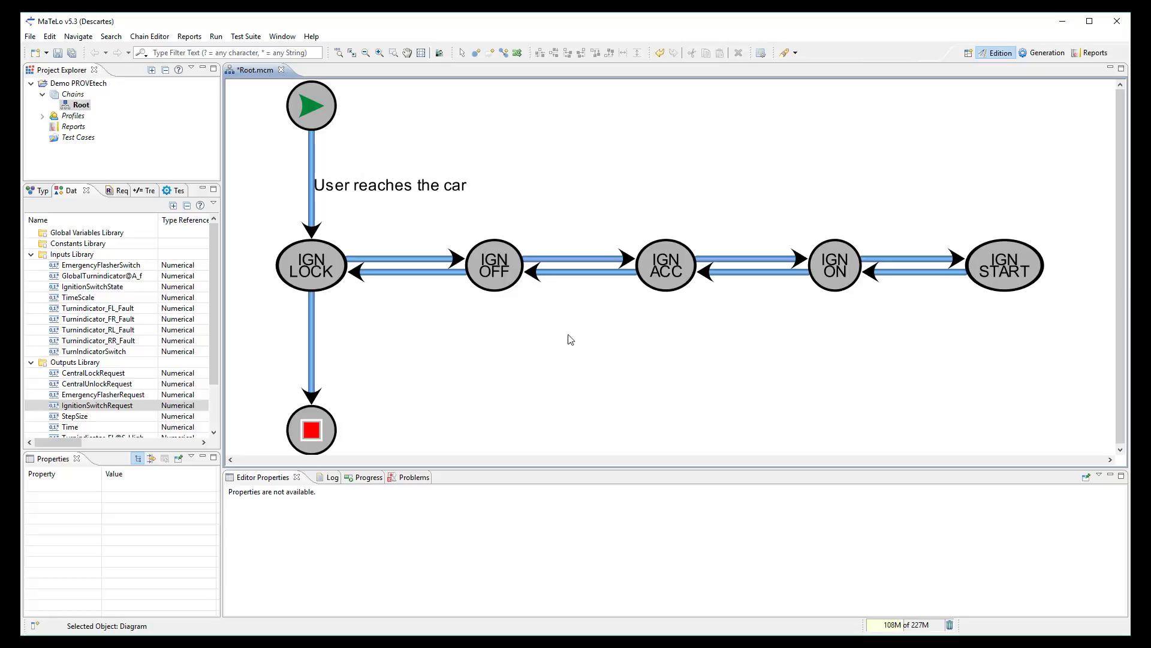
# - Show the PROVEtech:TA operations library and the 'User reaches the car' transition's Test Platforms scheduling
pyautogui.click(312, 169)
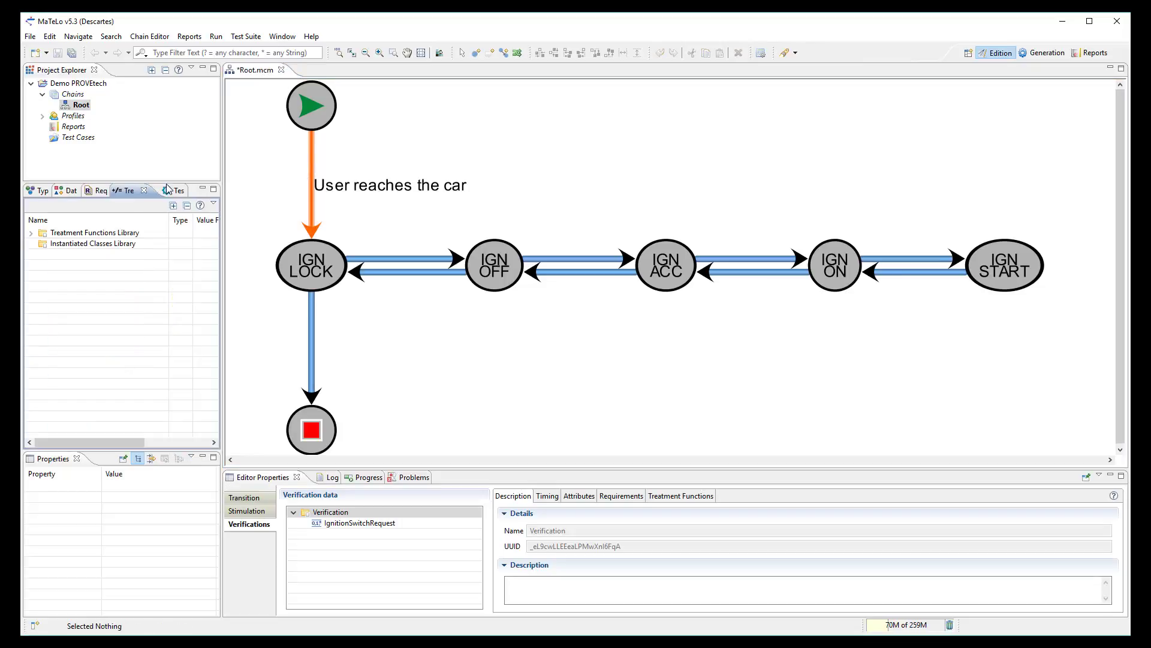
pyautogui.click(154, 191)
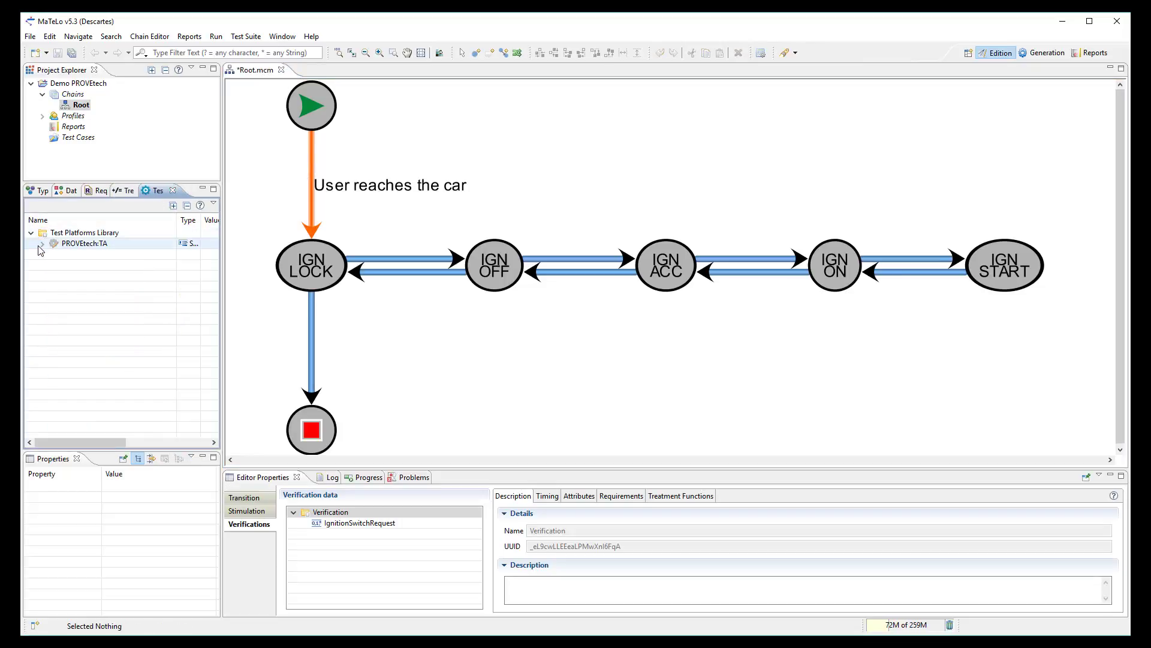
pyautogui.click(43, 243)
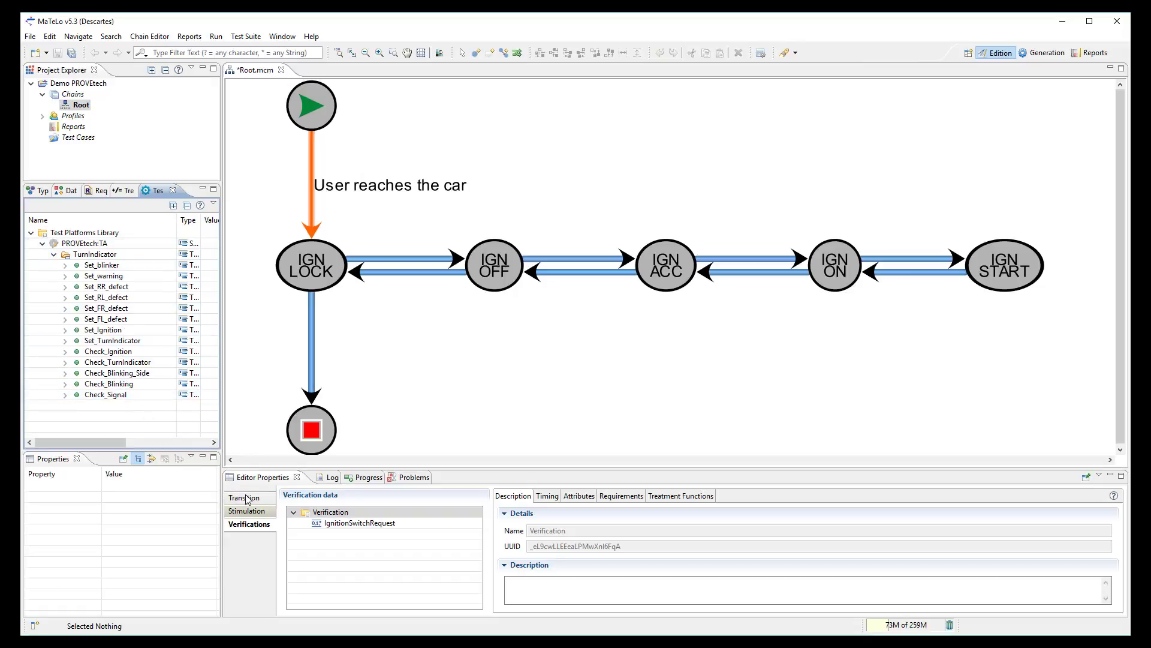
pyautogui.click(246, 496)
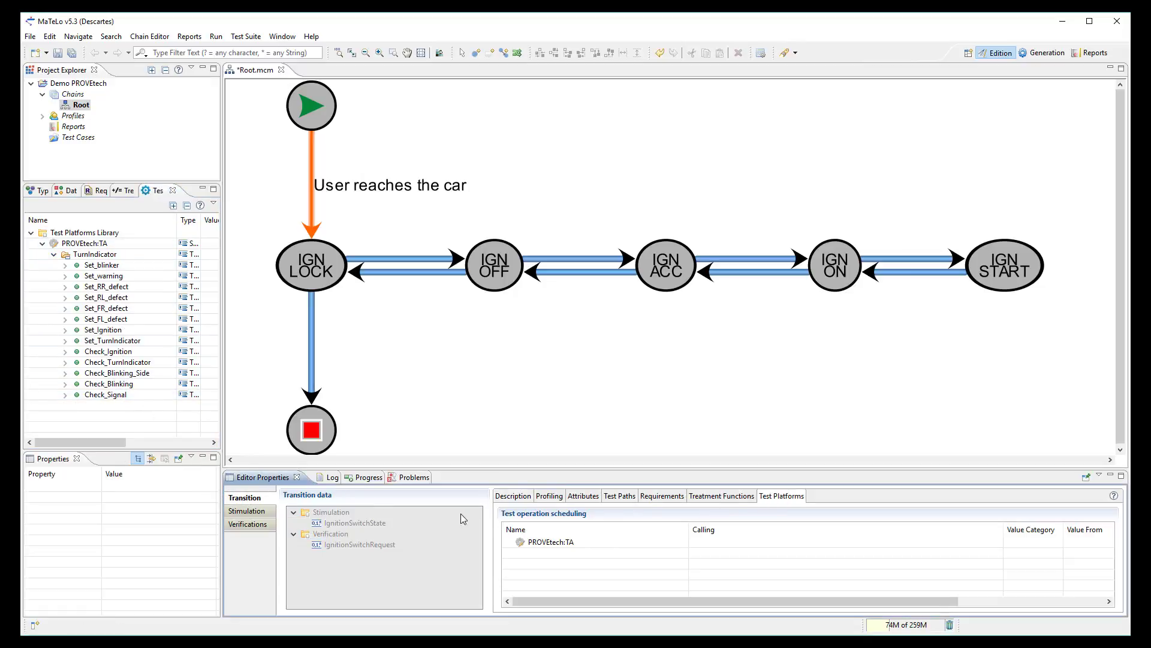
pyautogui.click(106, 319)
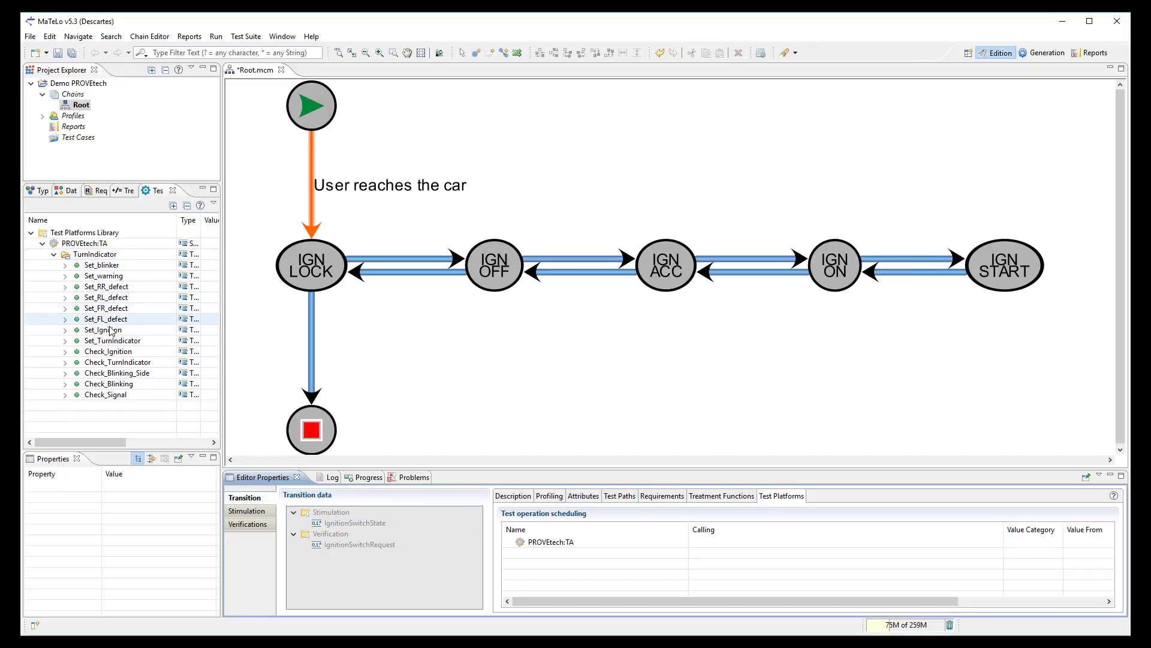
# - Schedule Set_Ignition and Check_Ignition on the transition and set their value categories
pyautogui.click(103, 328)
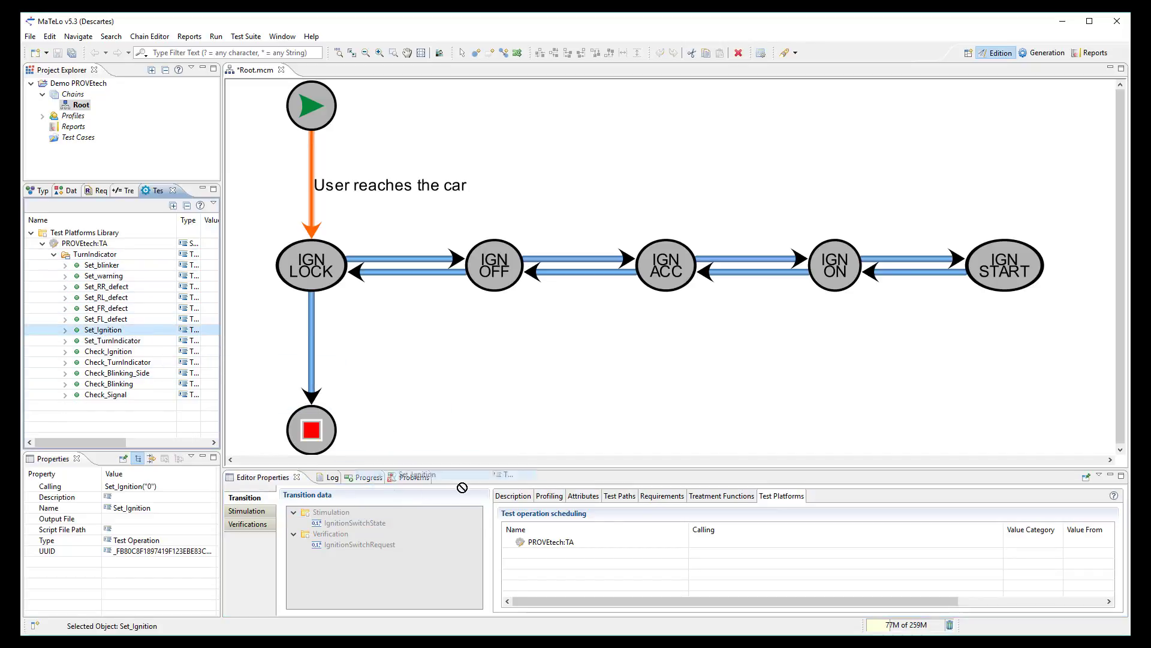
pyautogui.click(508, 542)
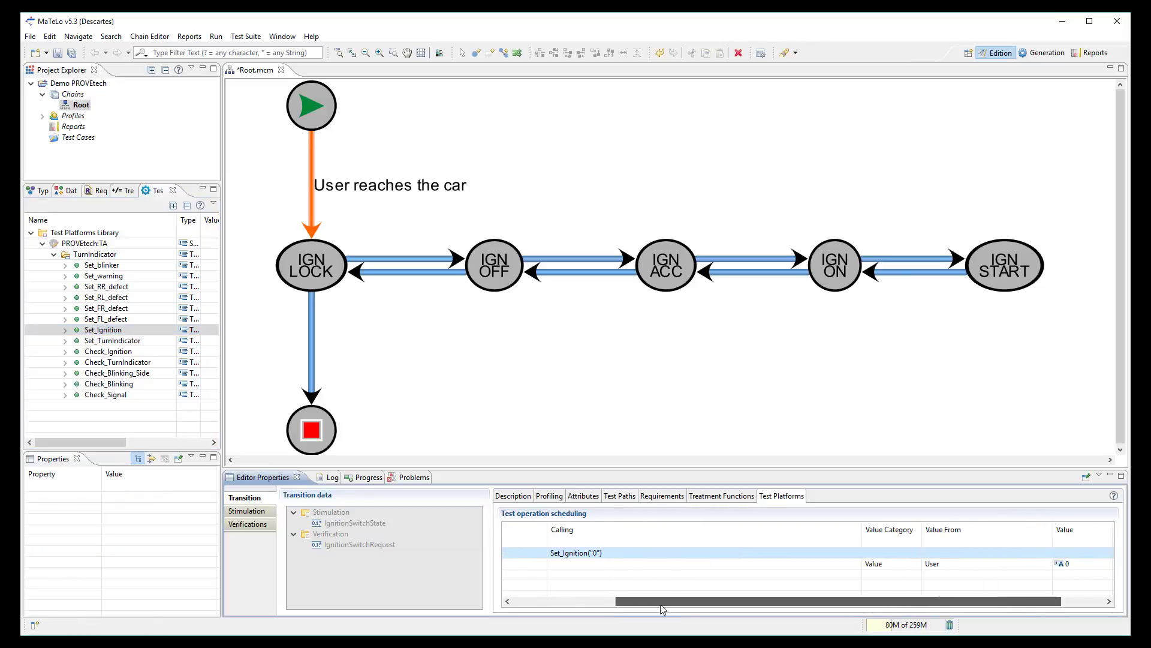
pyautogui.click(889, 563)
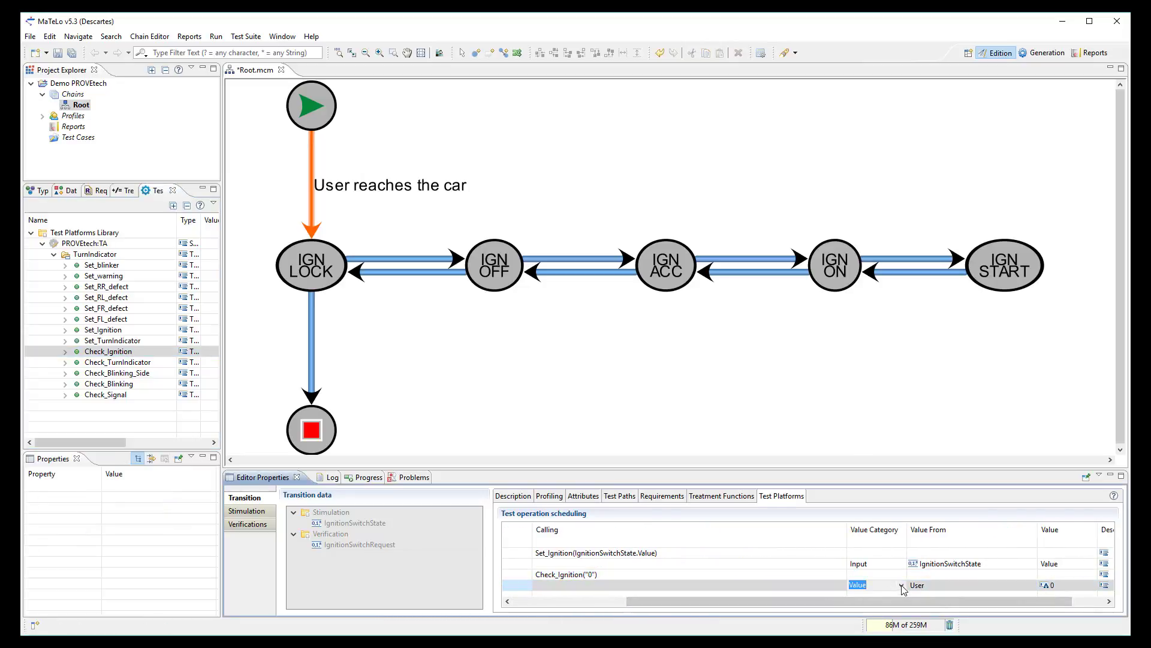
pyautogui.click(874, 584)
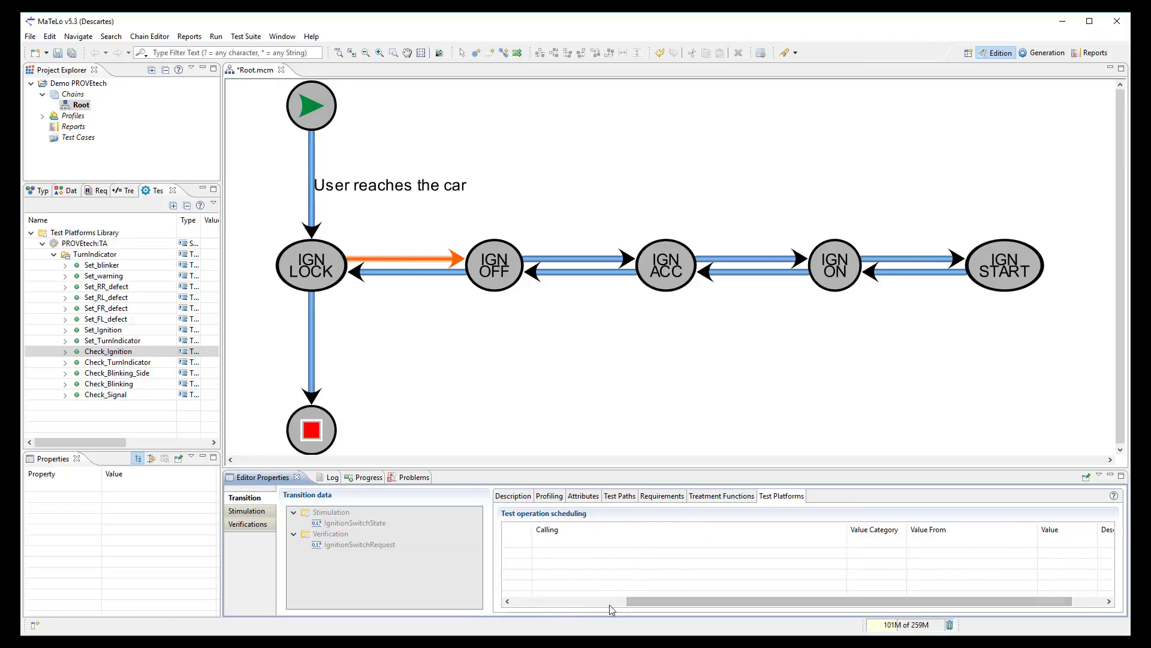
# - Schedule Set_Ignition on the IGN LOCK to OFF transition, feeding its parameter from the IgnitionSwitchState input
pyautogui.click(93, 254)
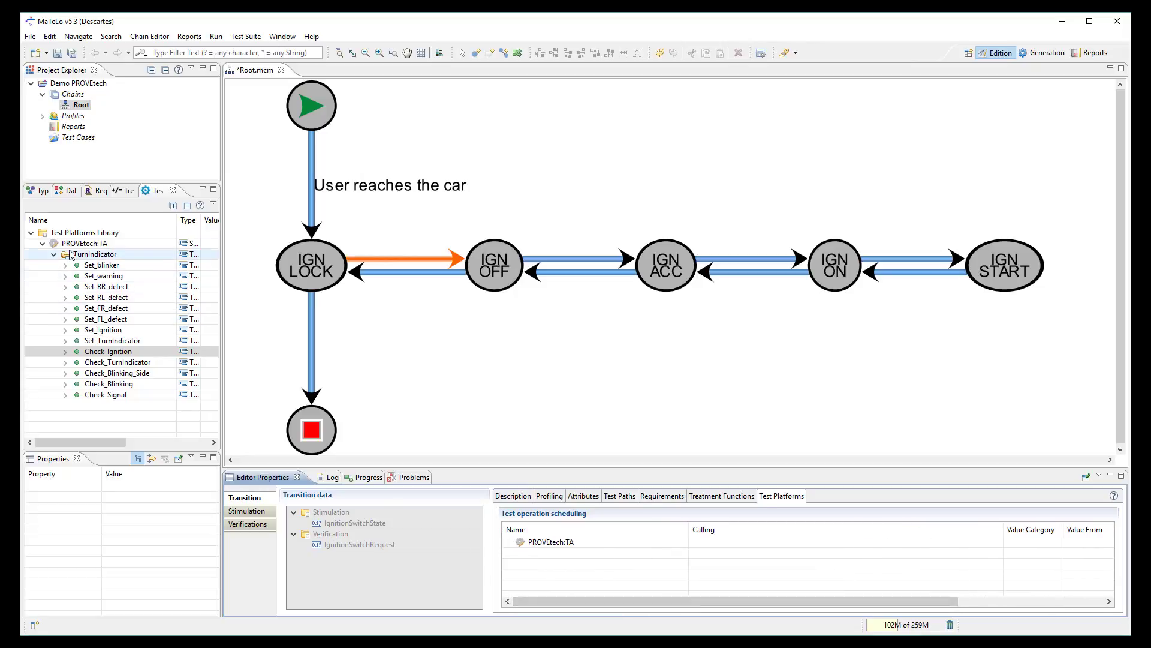
pyautogui.click(107, 351)
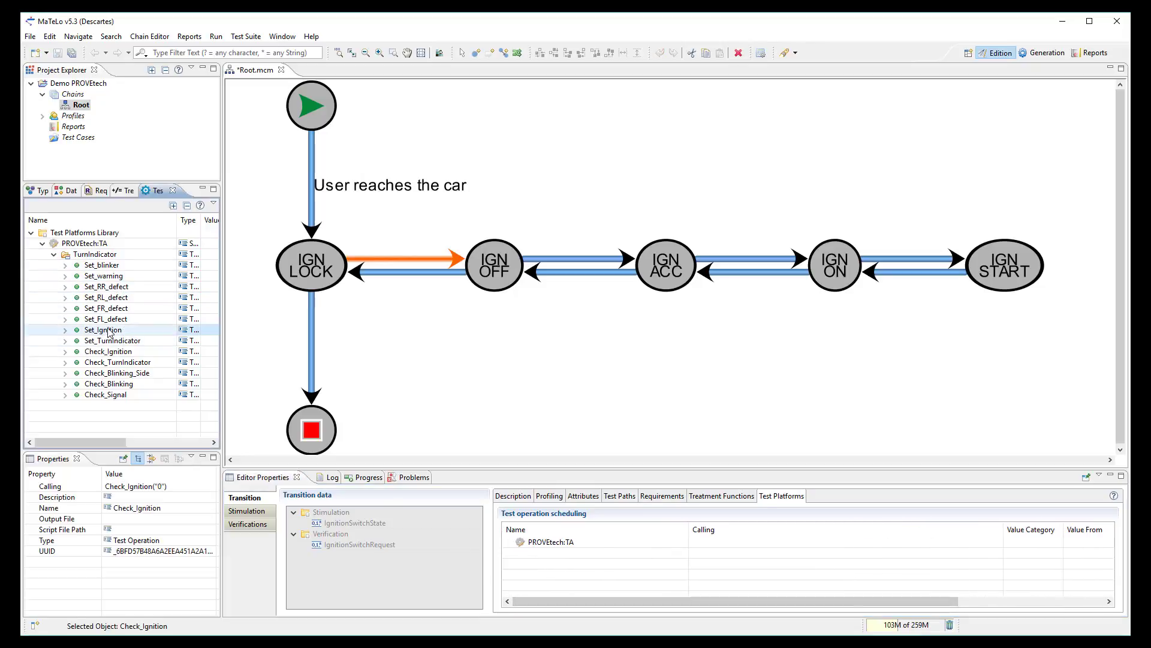
pyautogui.click(104, 328)
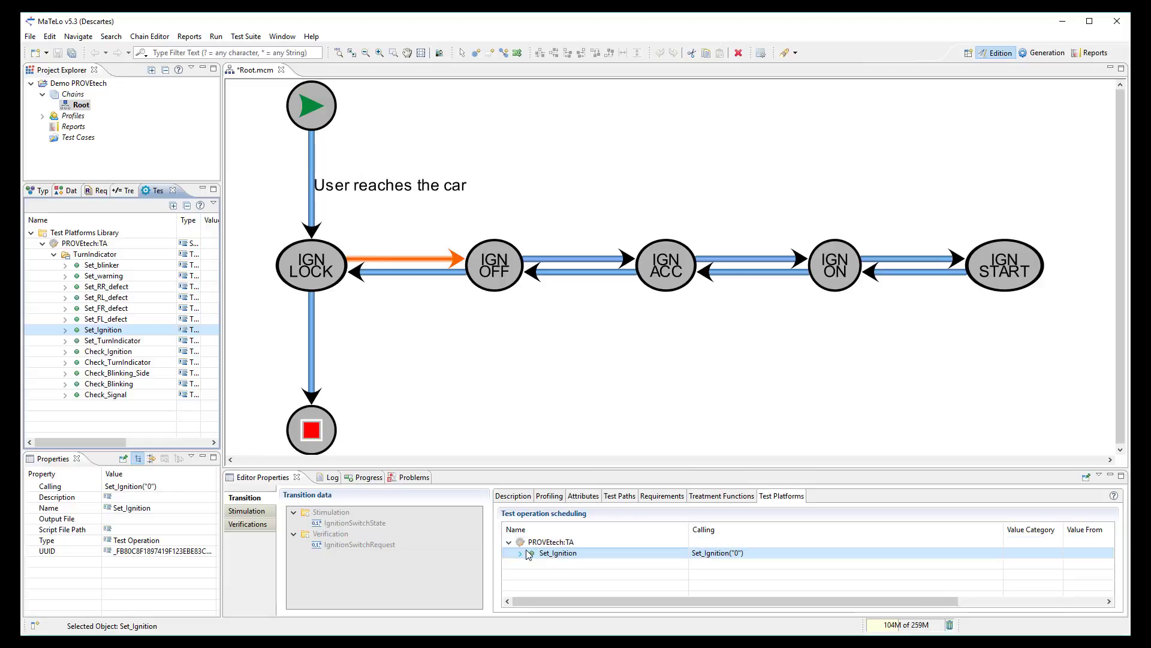
pyautogui.click(521, 552)
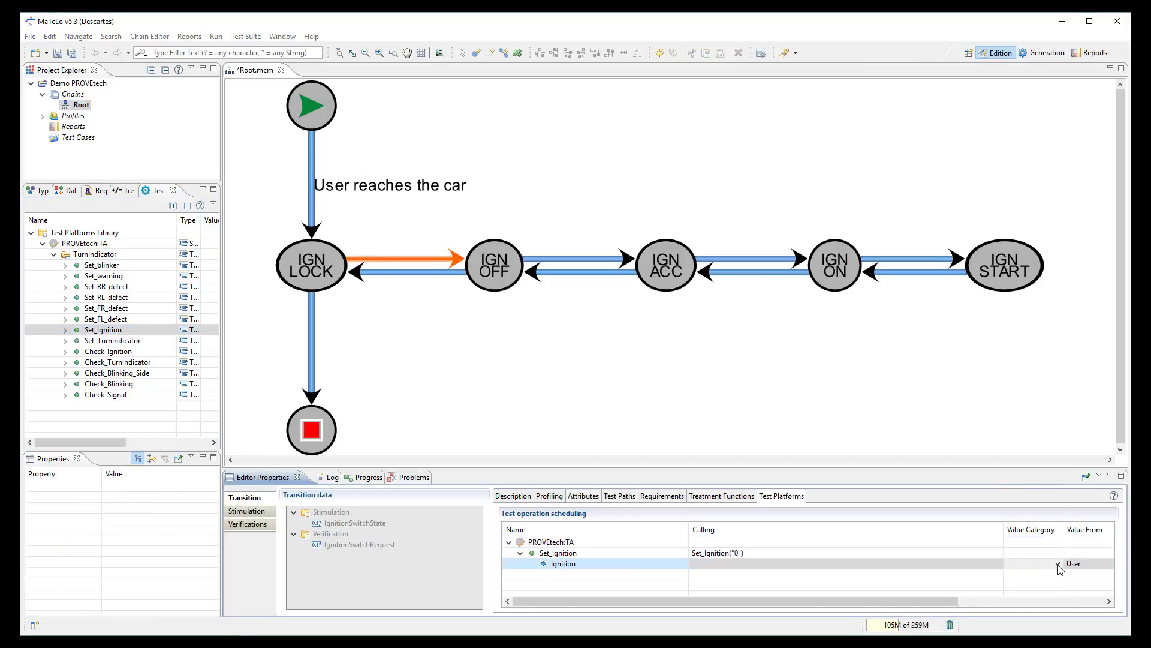
pyautogui.click(1028, 563)
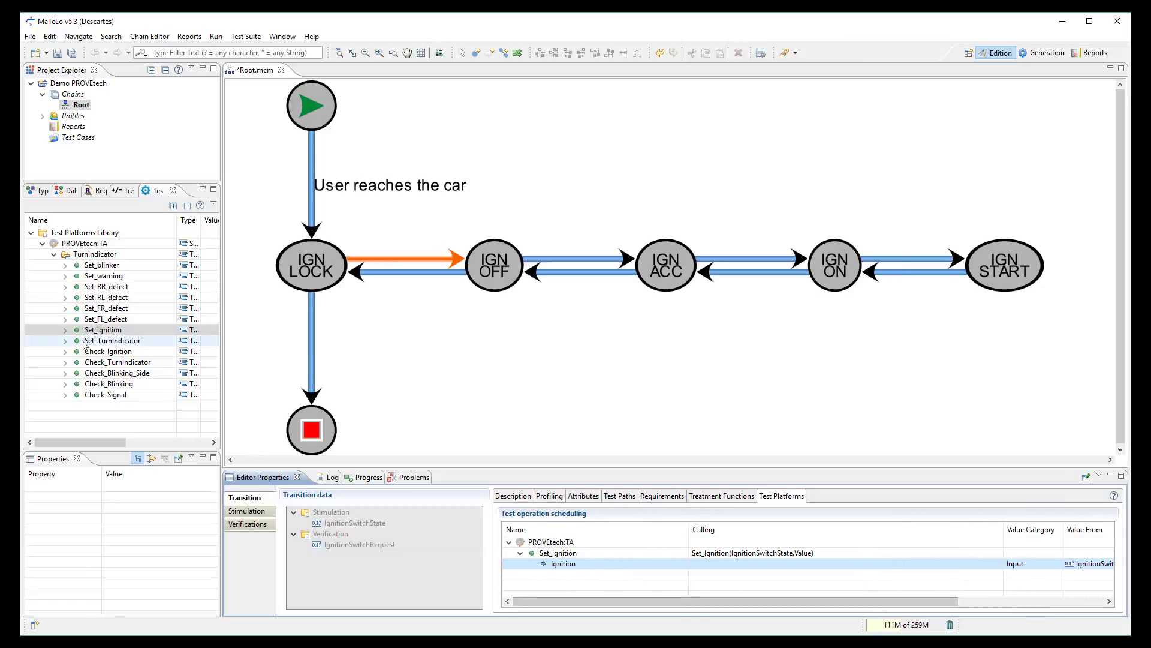
# - Schedule Check_Ignition on the transition and choose the value category for its parameter
pyautogui.click(108, 351)
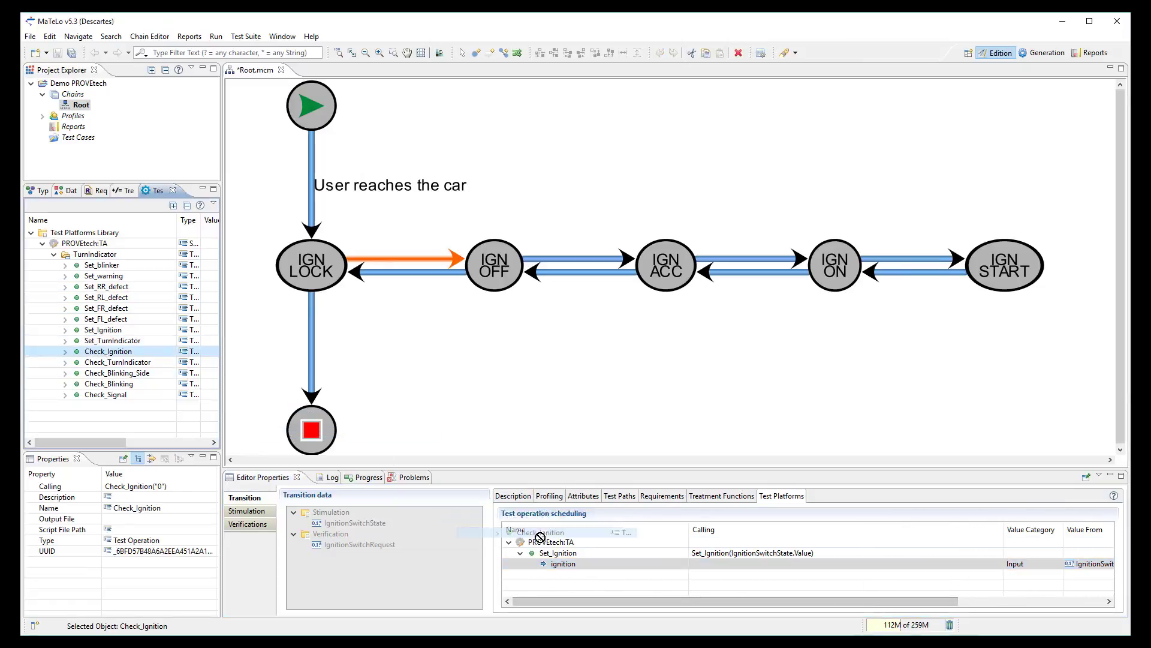
pyautogui.click(562, 574)
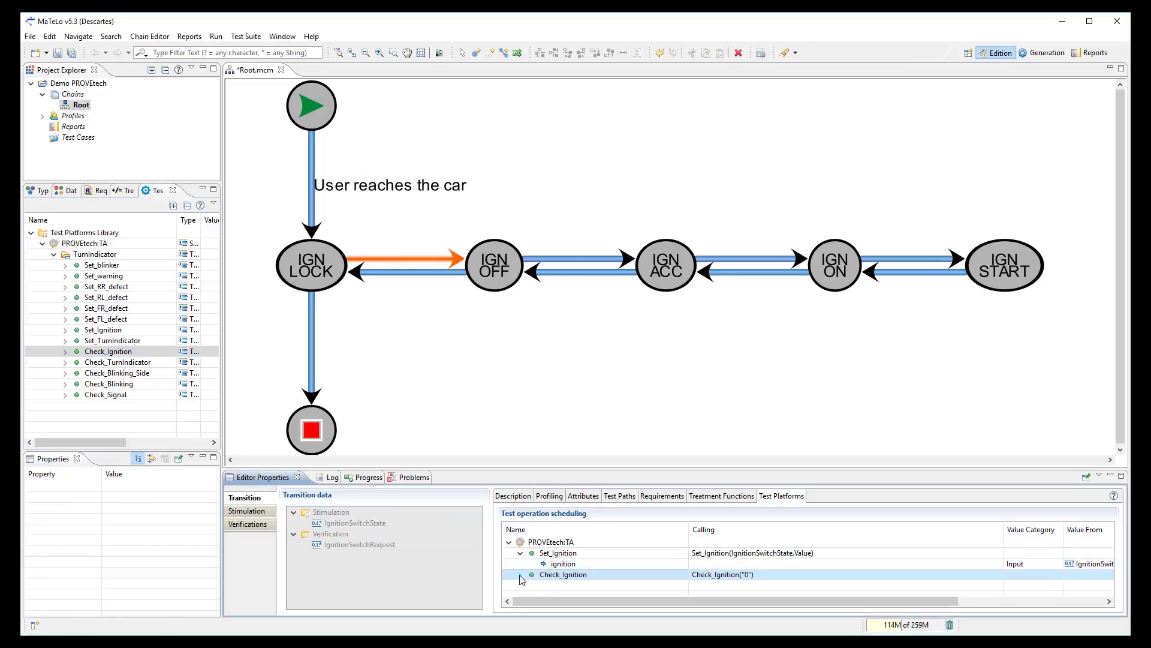
pyautogui.hscroll(3)
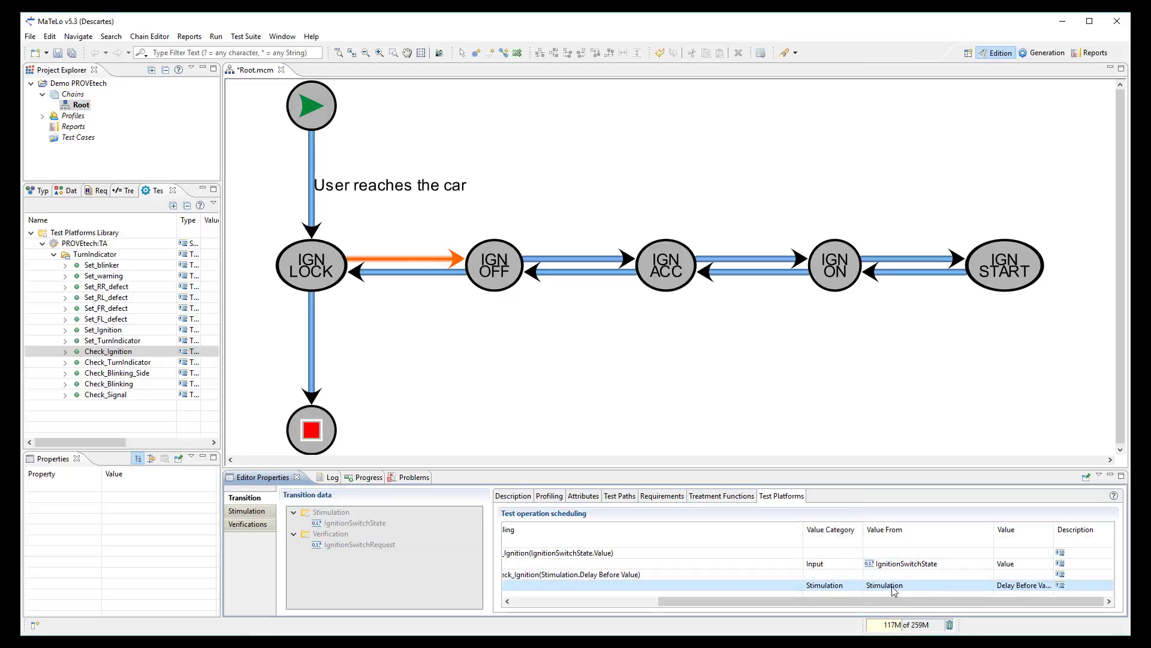
pyautogui.moveTo(854, 586)
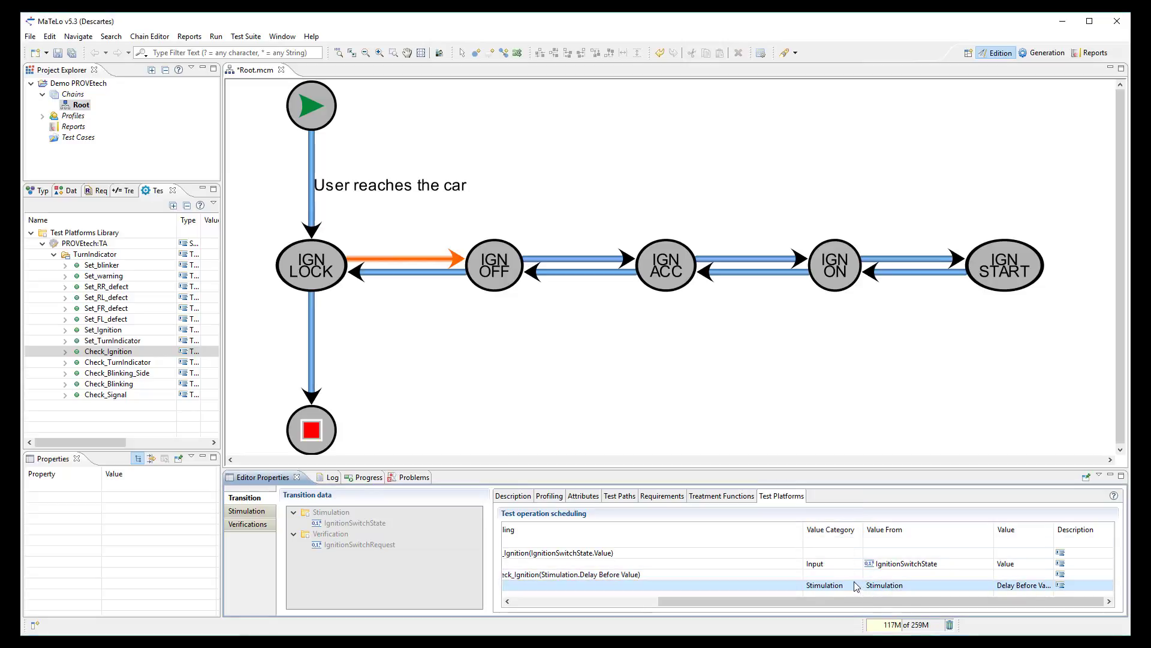
pyautogui.click(832, 585)
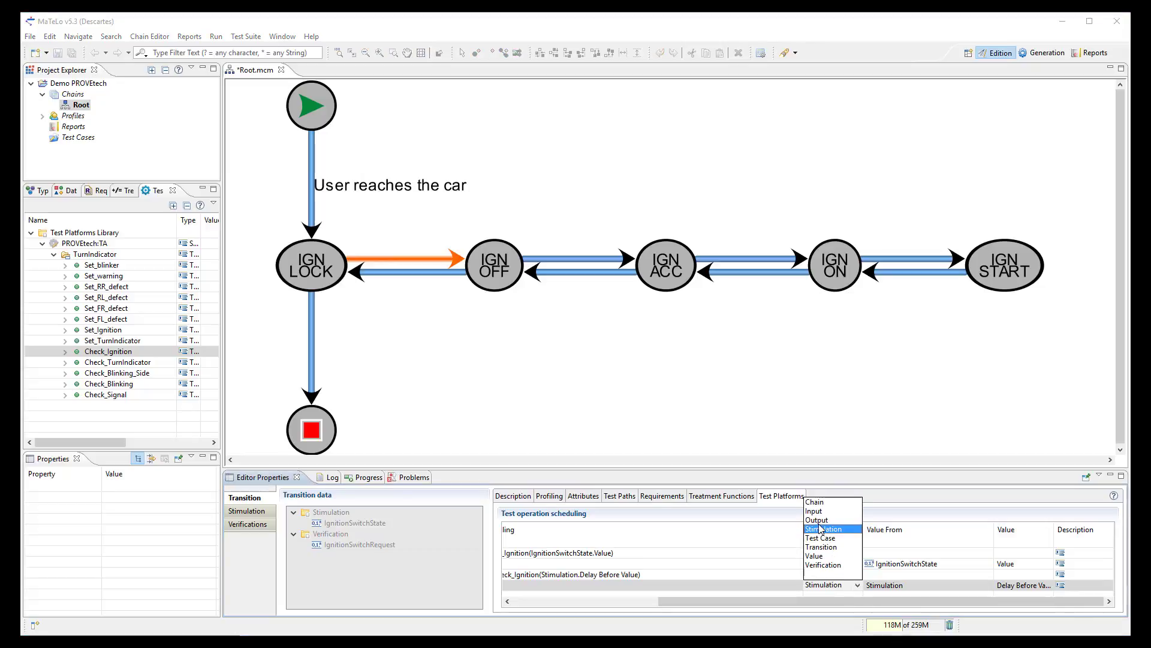
pyautogui.click(817, 519)
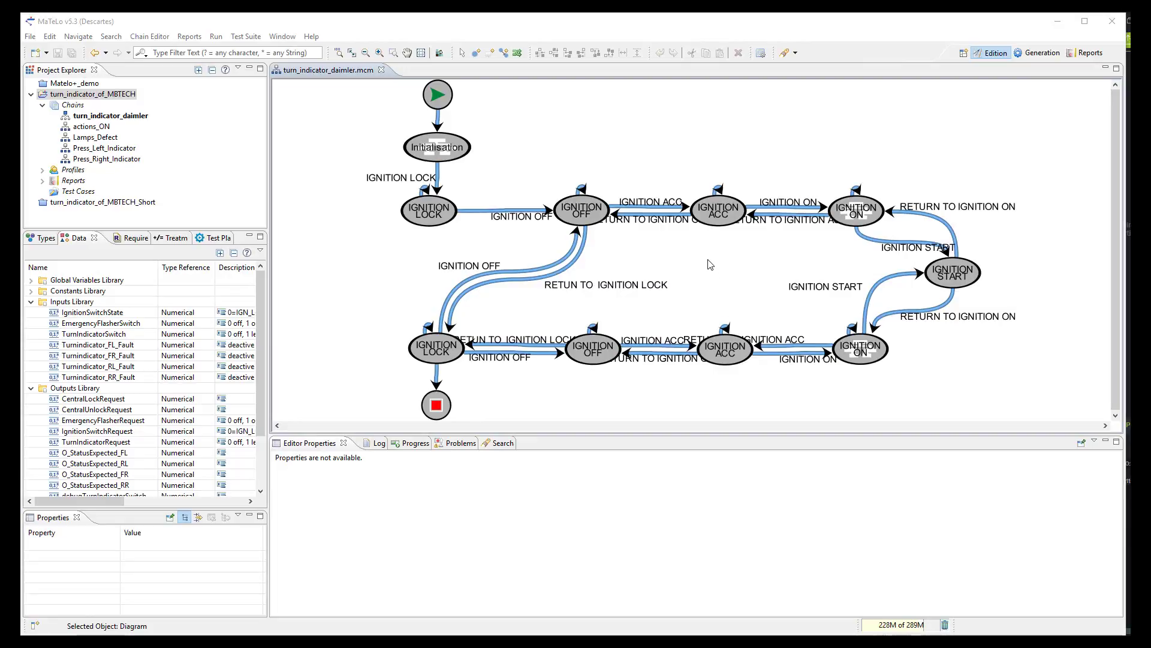
pyautogui.moveTo(692, 257)
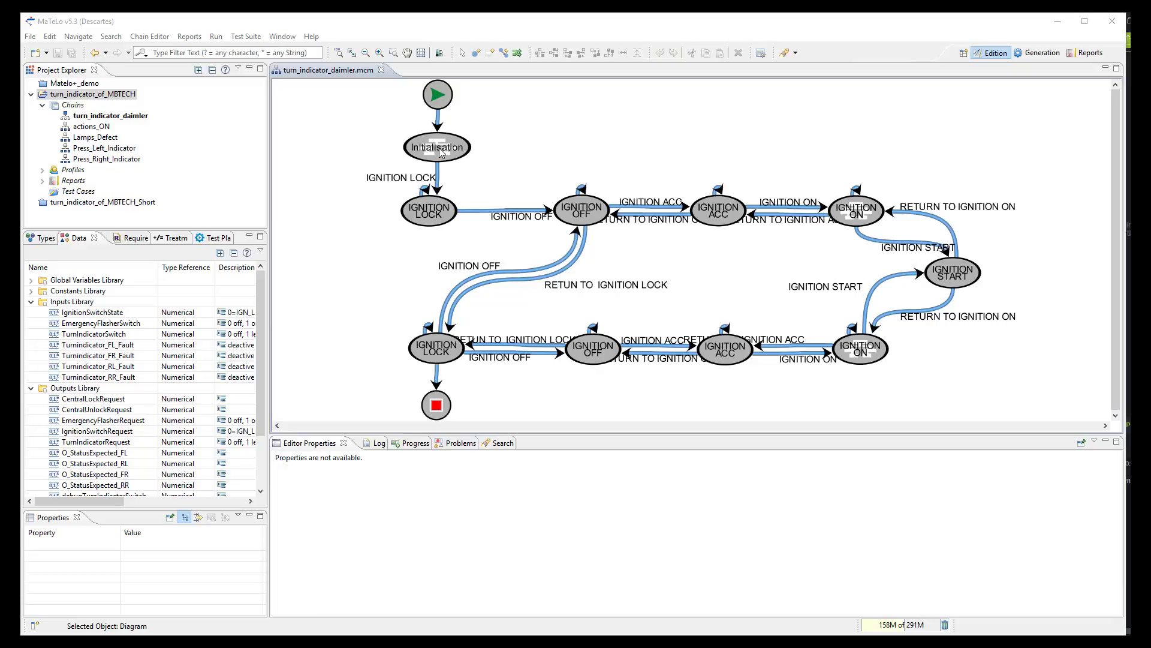
# - Inspect the Lamps_Defect and actions_ON sub-chains, return to turn_indicator_daimler, and switch to the Generation perspective
pyautogui.doubleClick(94, 137)
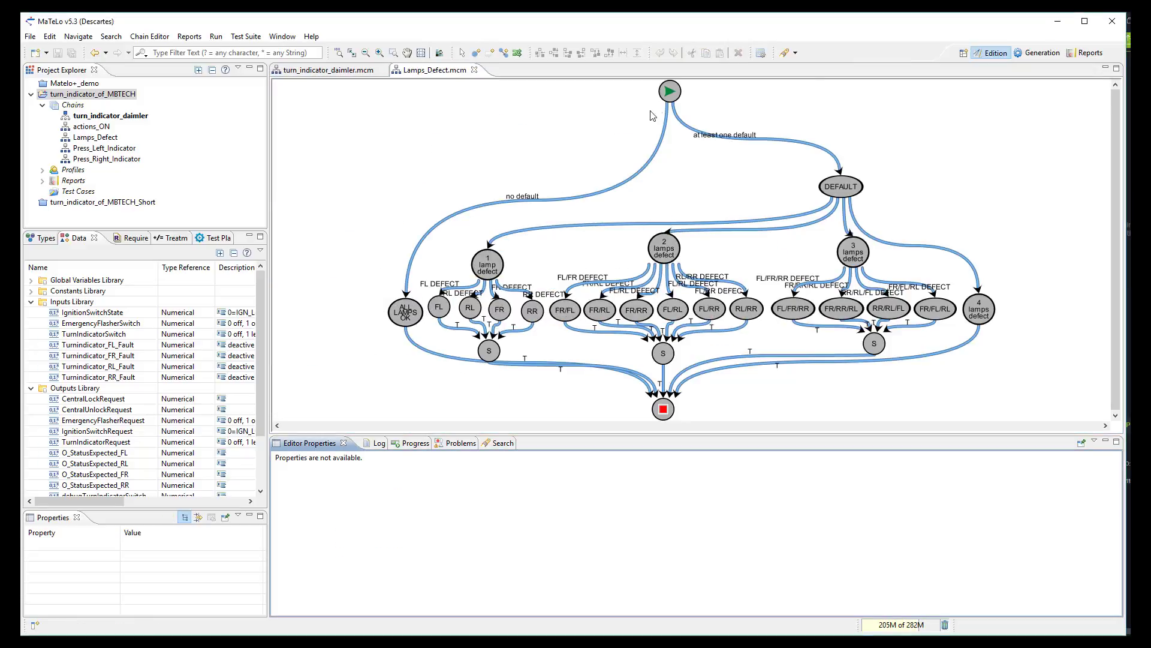
pyautogui.moveTo(539, 194)
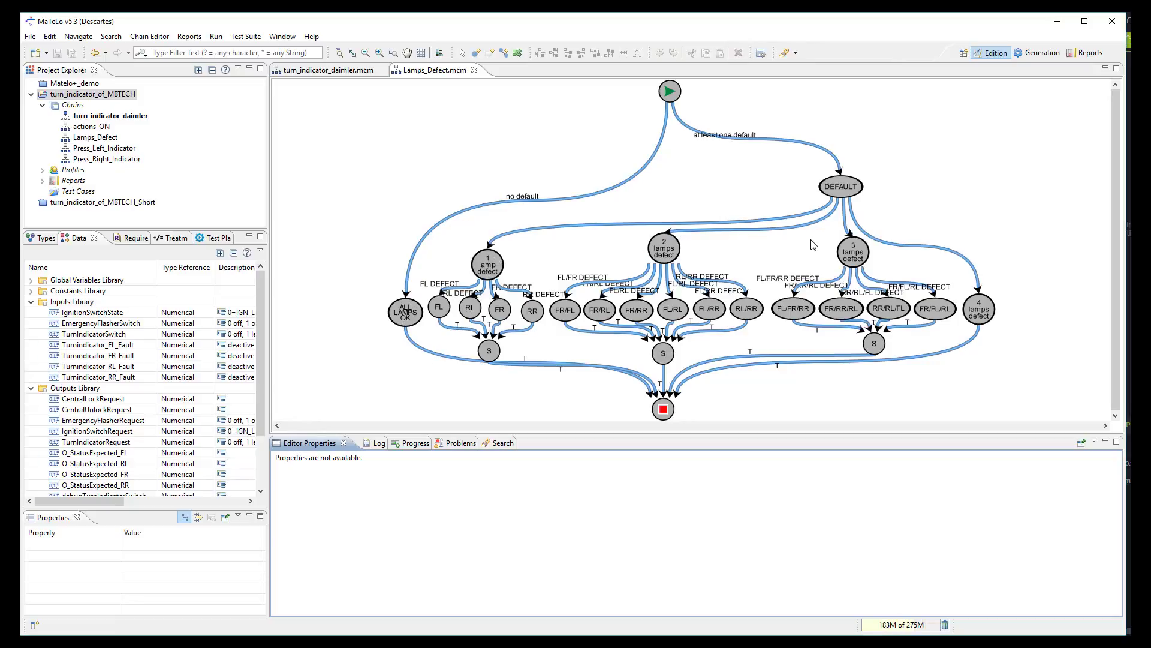
pyautogui.moveTo(1004, 316)
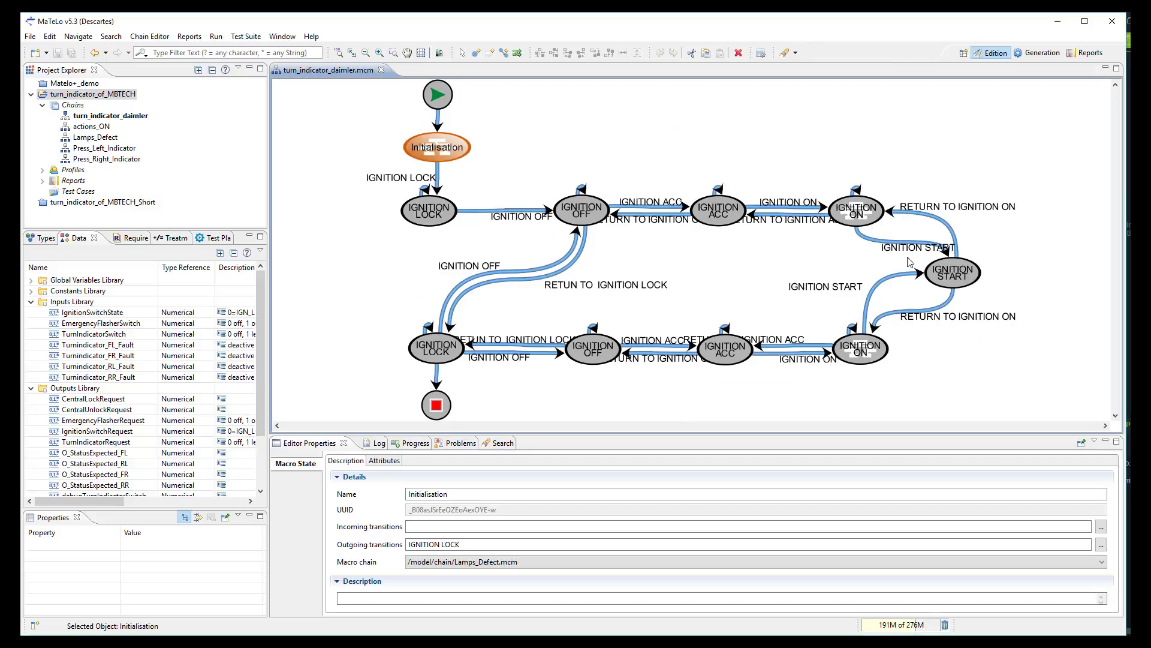
pyautogui.moveTo(560, 211)
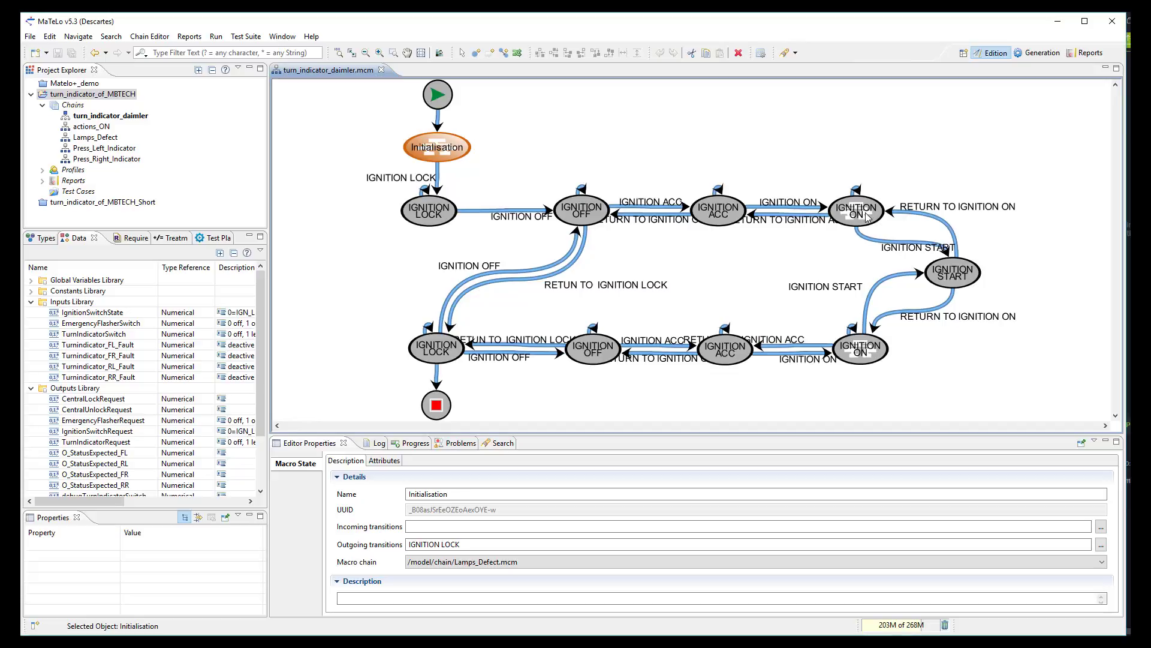
pyautogui.doubleClick(91, 126)
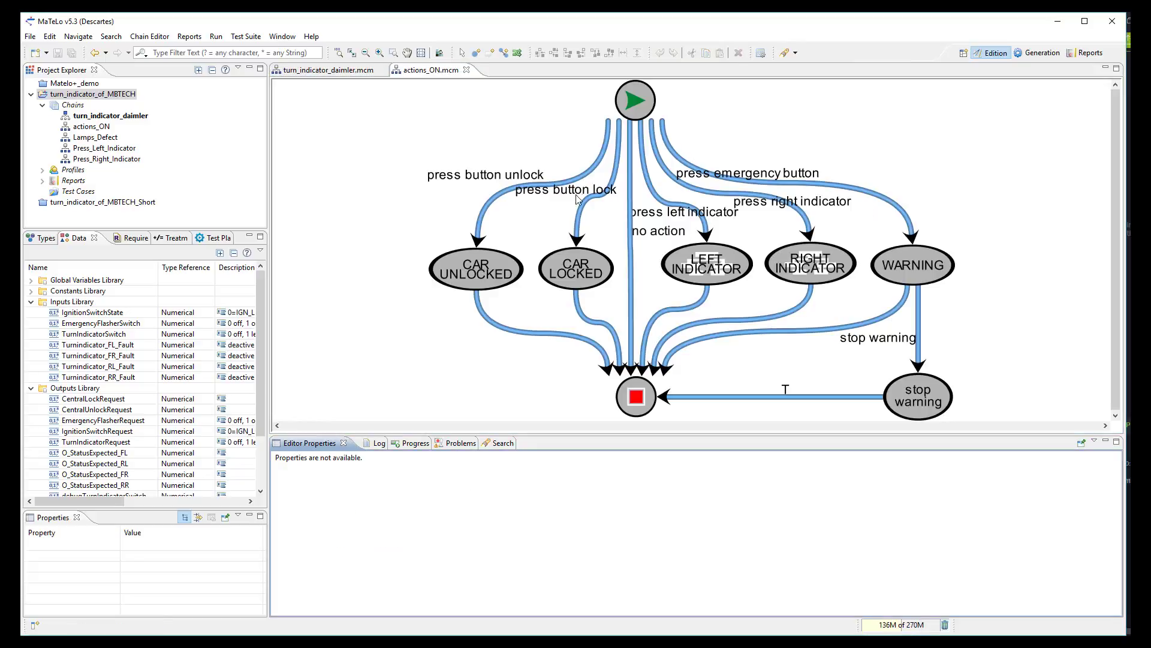
pyautogui.moveTo(664, 235)
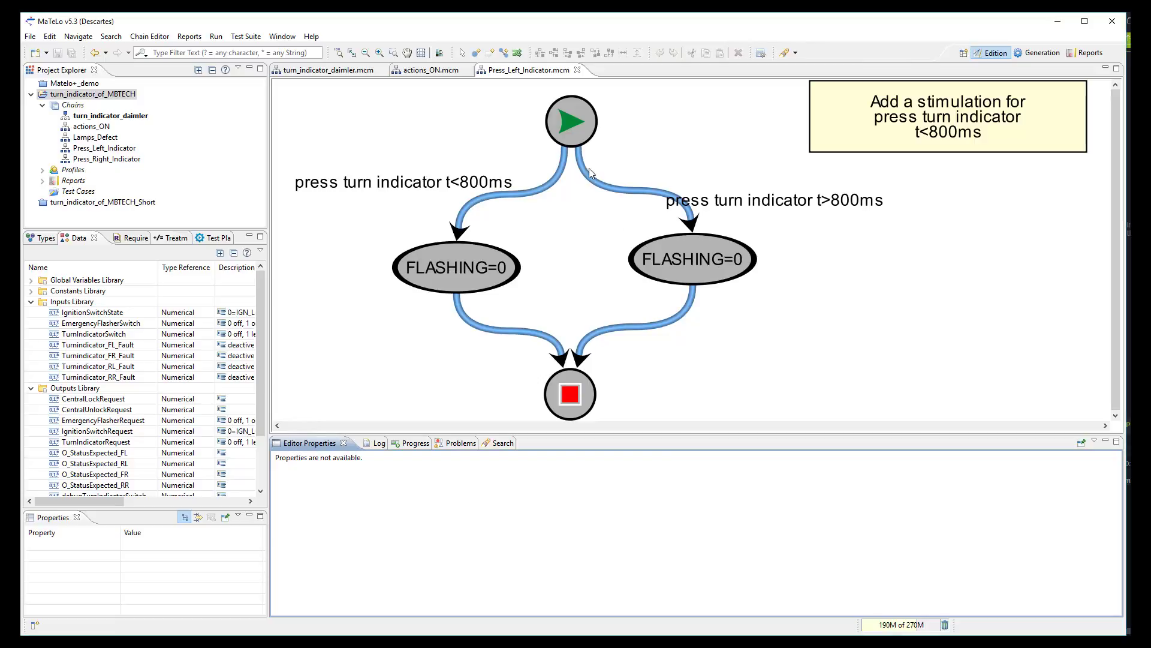
pyautogui.moveTo(678, 332)
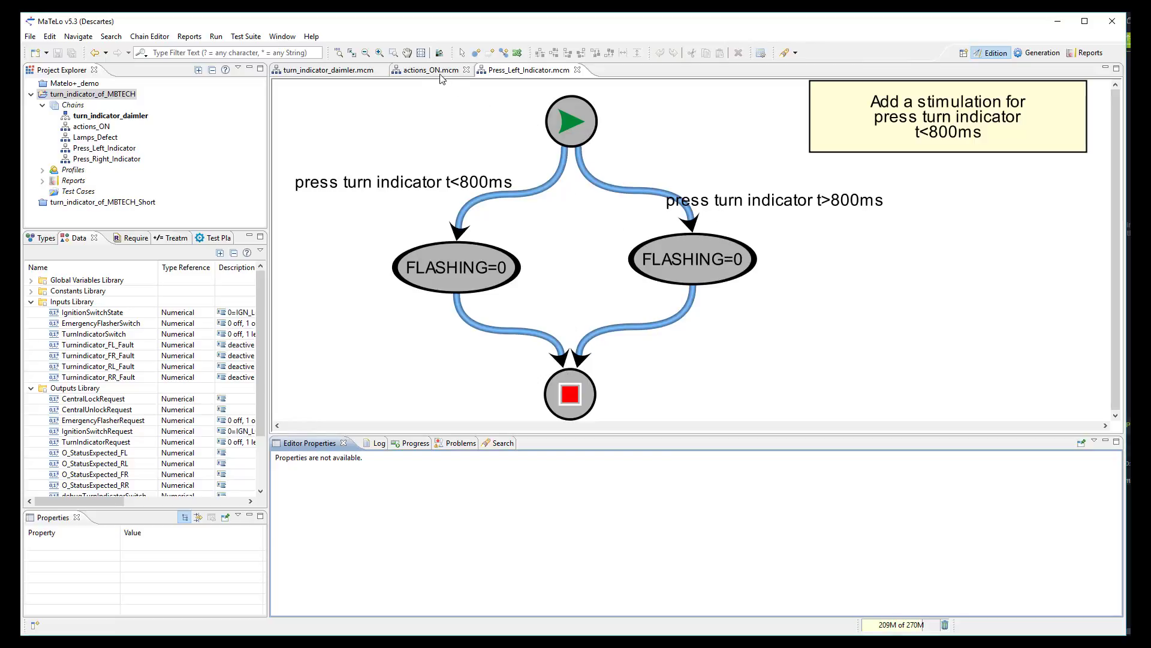
pyautogui.click(325, 70)
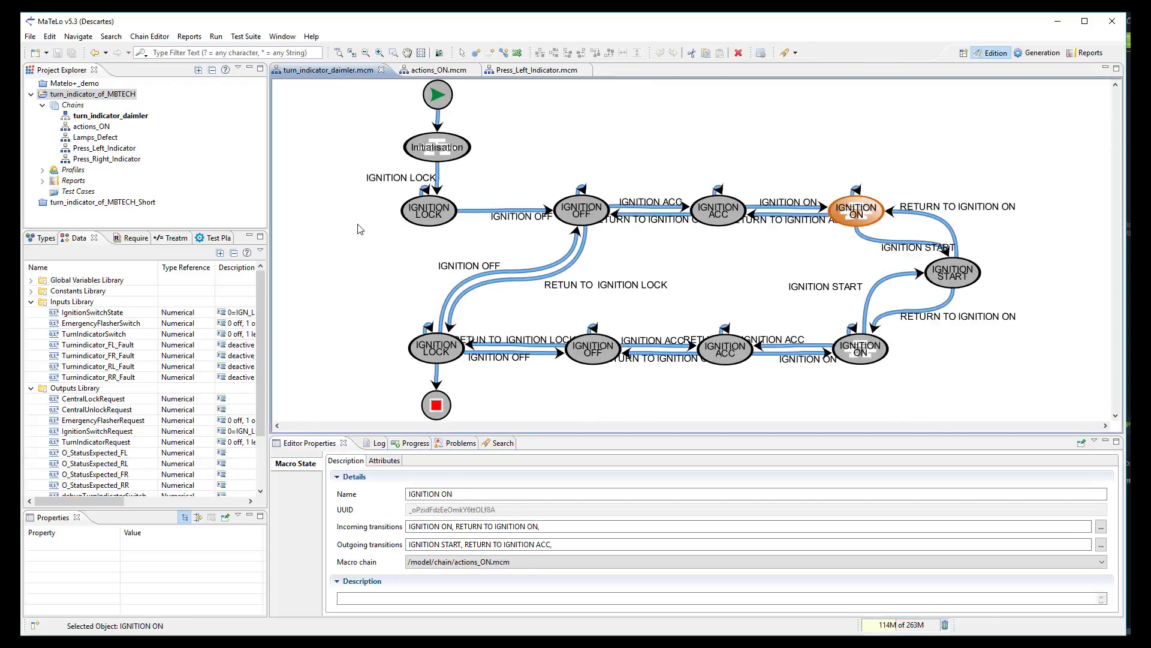
pyautogui.click(723, 270)
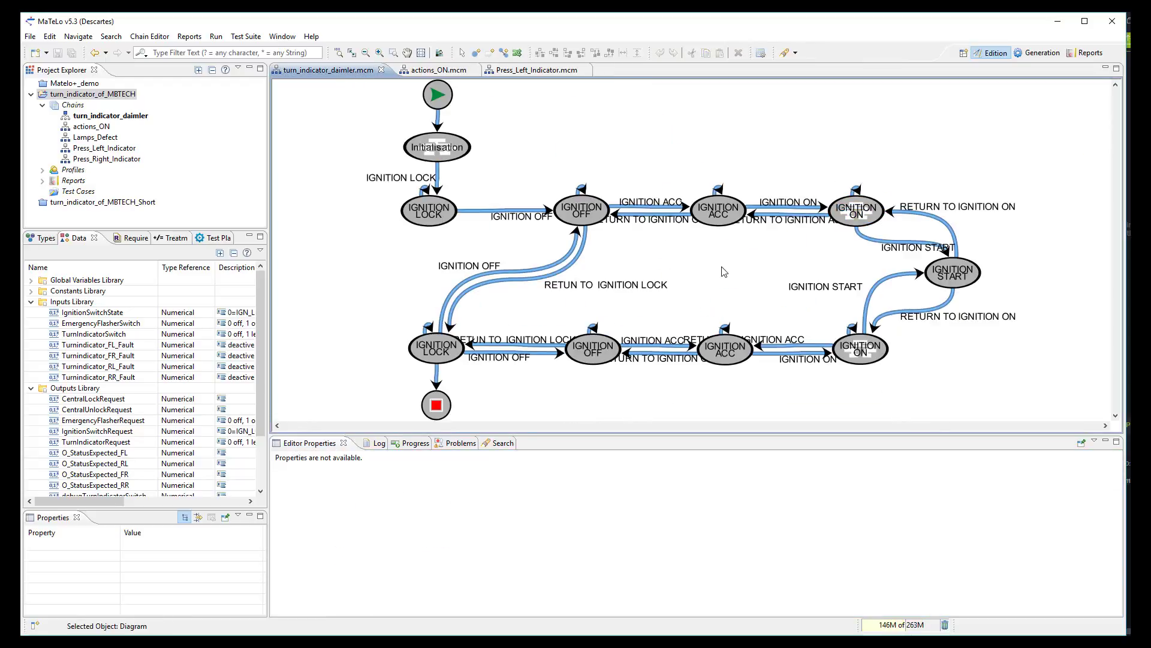
pyautogui.moveTo(1020, 58)
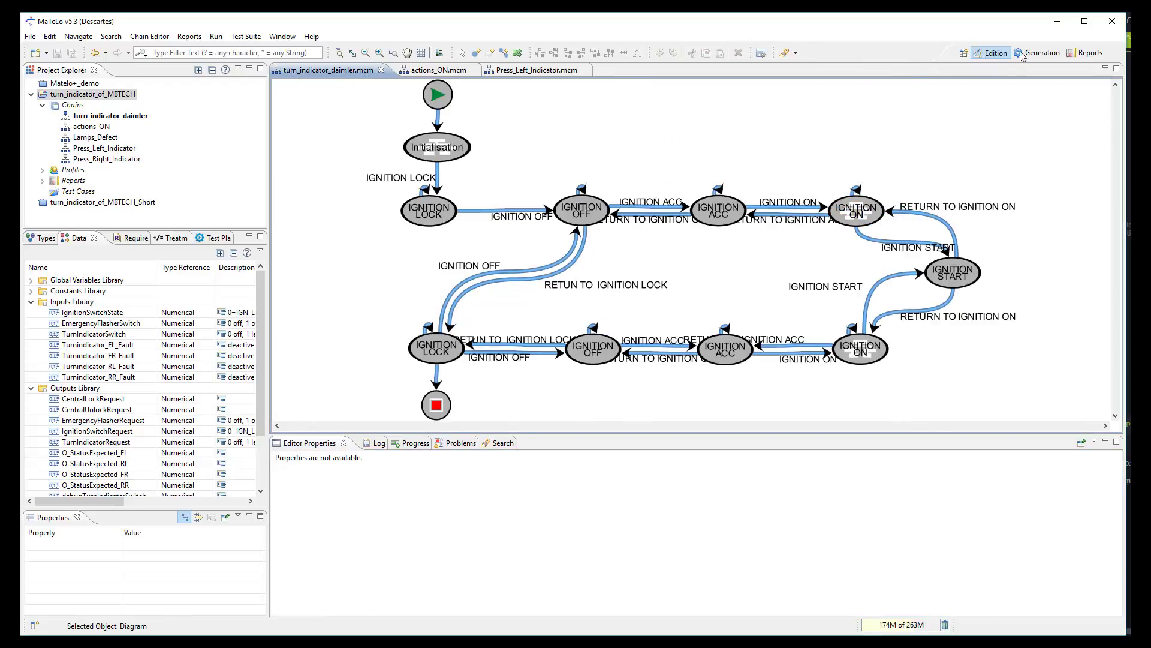
pyautogui.click(1041, 52)
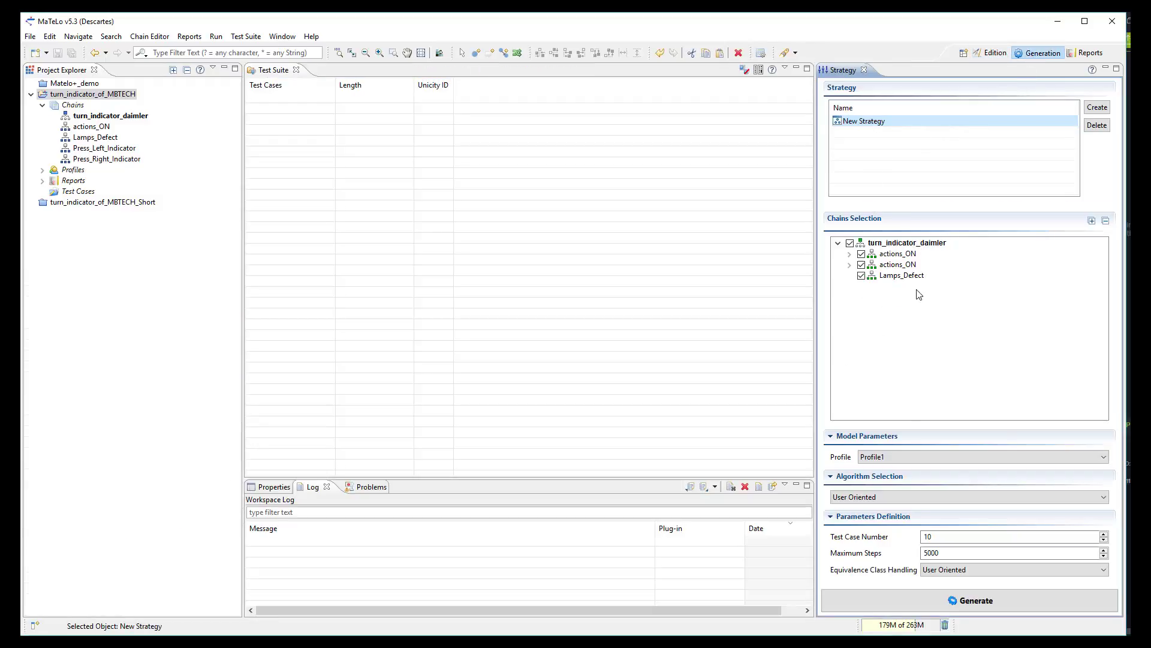
# - Expand both actions_ON chains, keep the User Oriented algorithm, and start generating 10 test cases
pyautogui.click(849, 253)
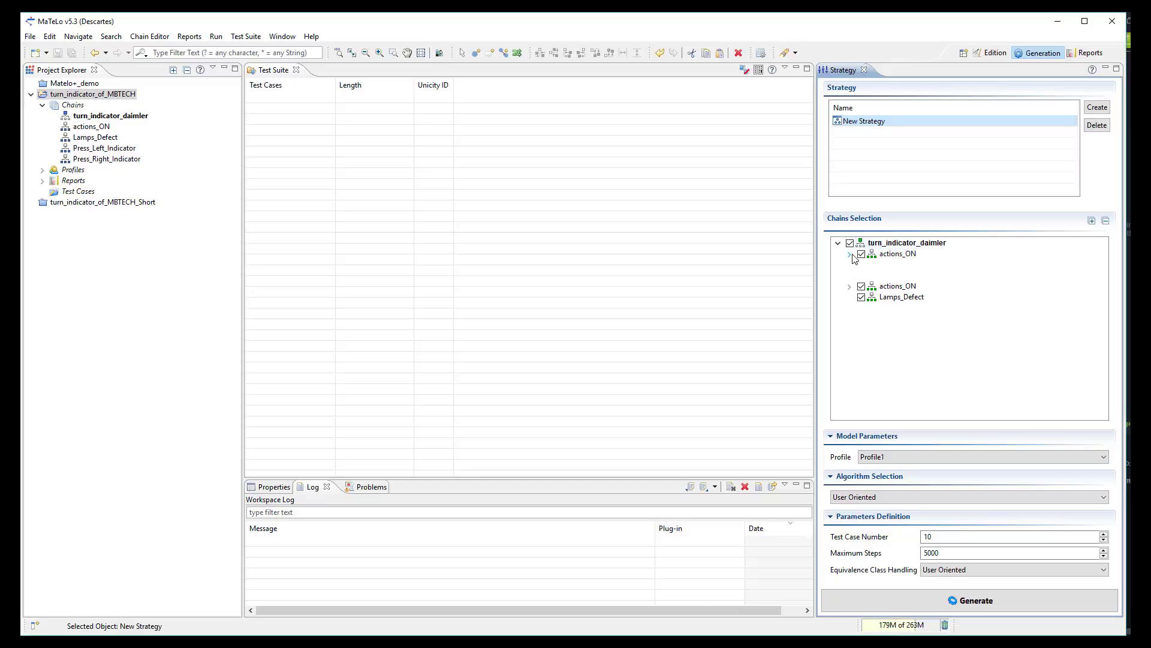
pyautogui.click(849, 254)
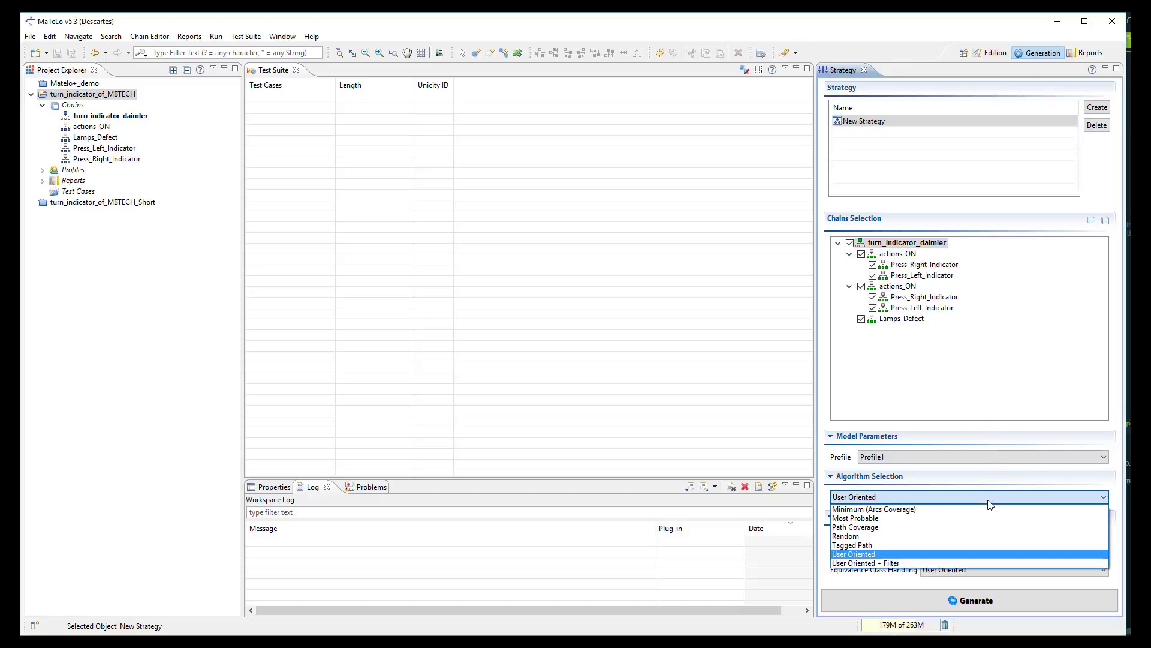
pyautogui.moveTo(986, 561)
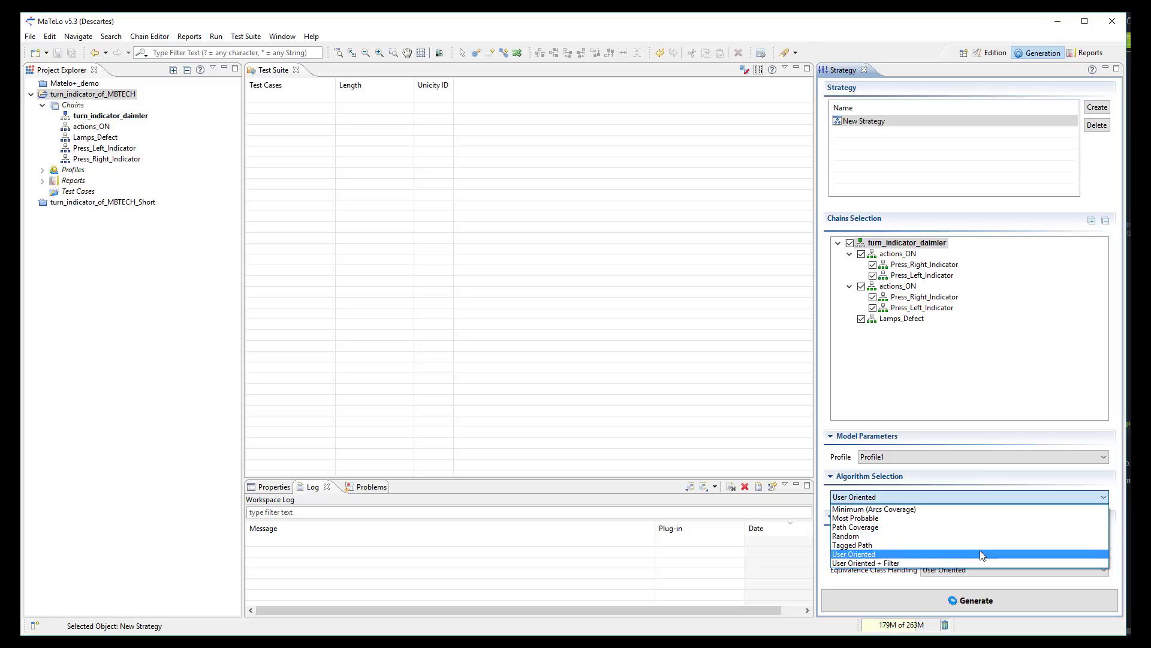
pyautogui.moveTo(982, 560)
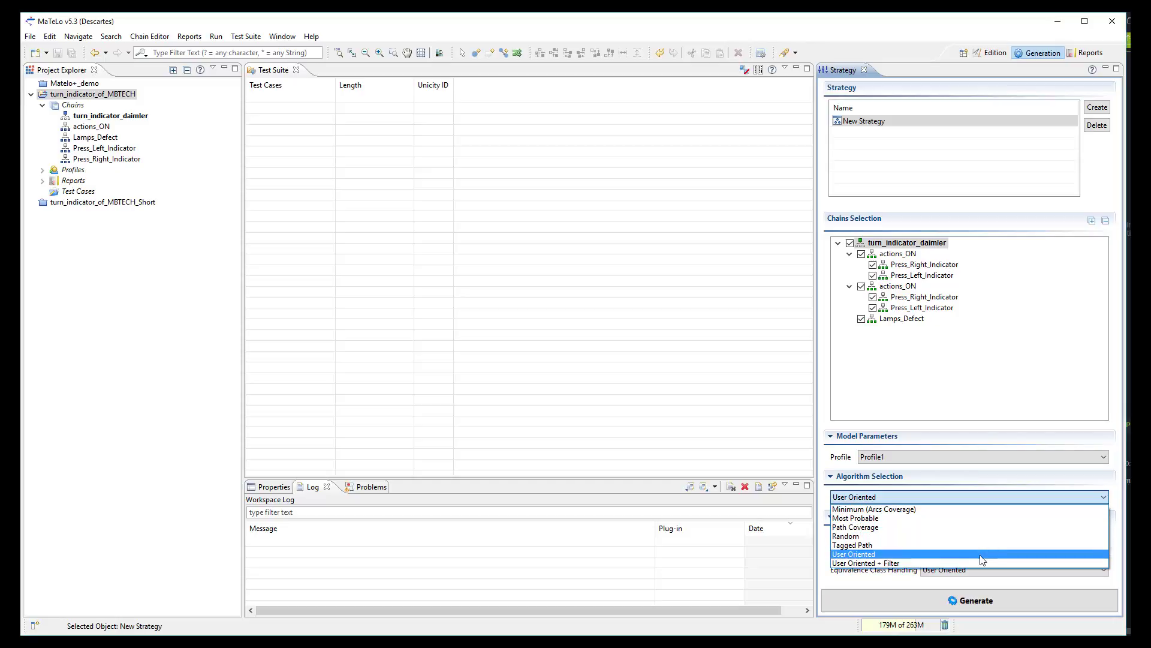
pyautogui.click(853, 554)
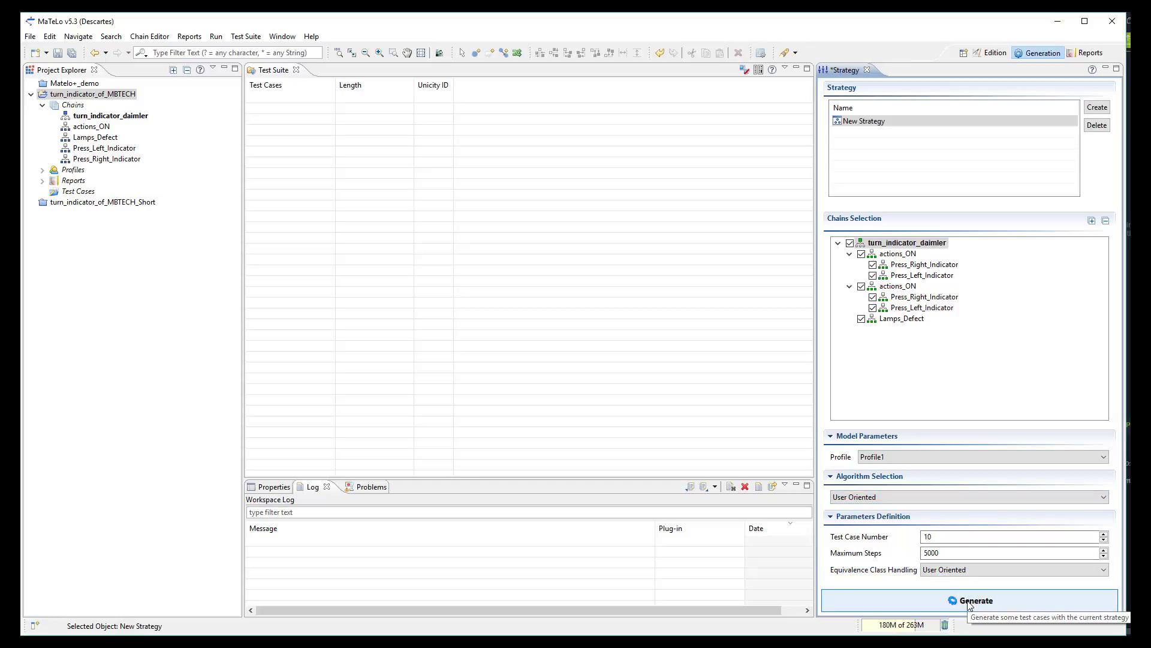
pyautogui.click(969, 600)
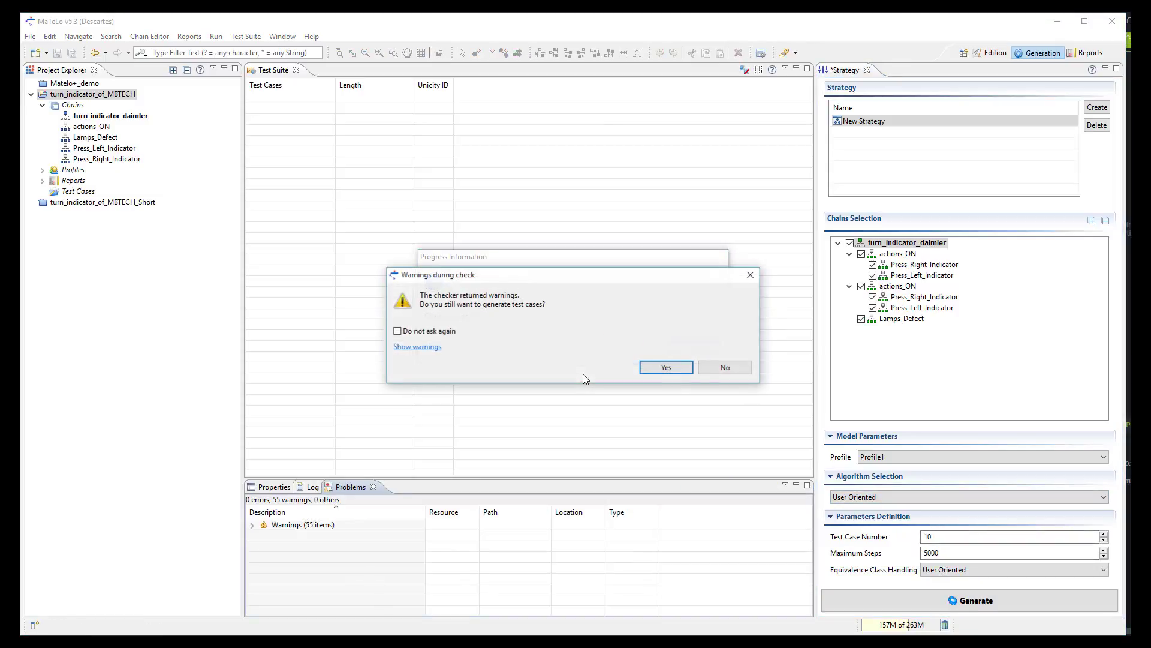
# - Proceed despite the 55 checker warnings and dismiss the Generation Status summary
pyautogui.click(664, 367)
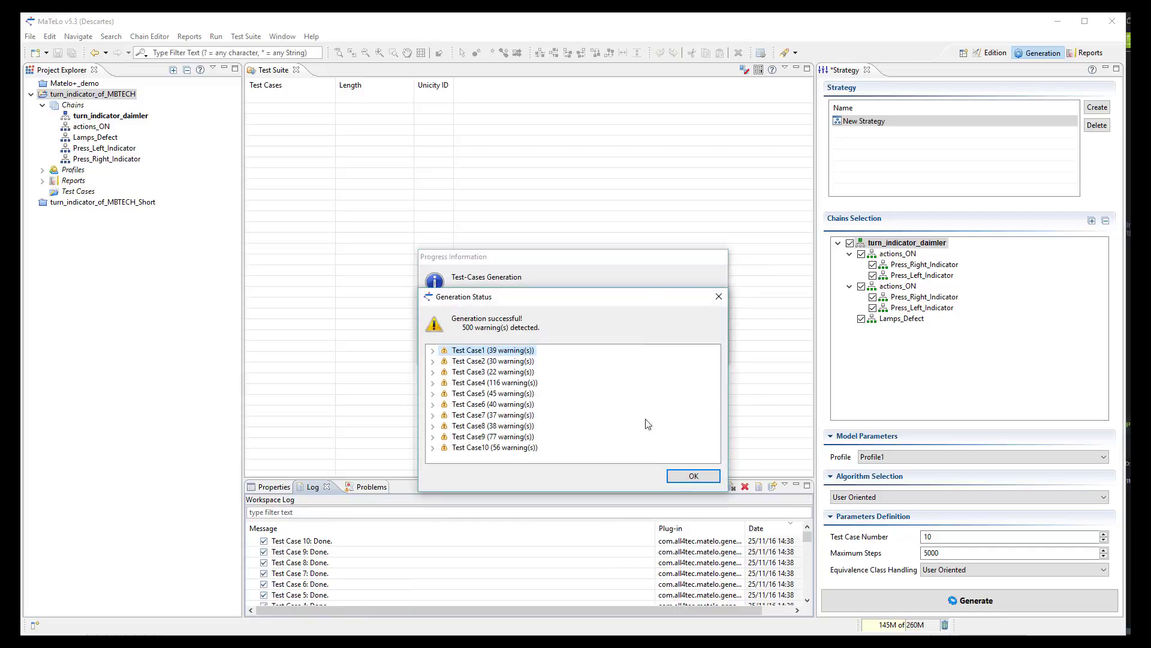
pyautogui.click(691, 477)
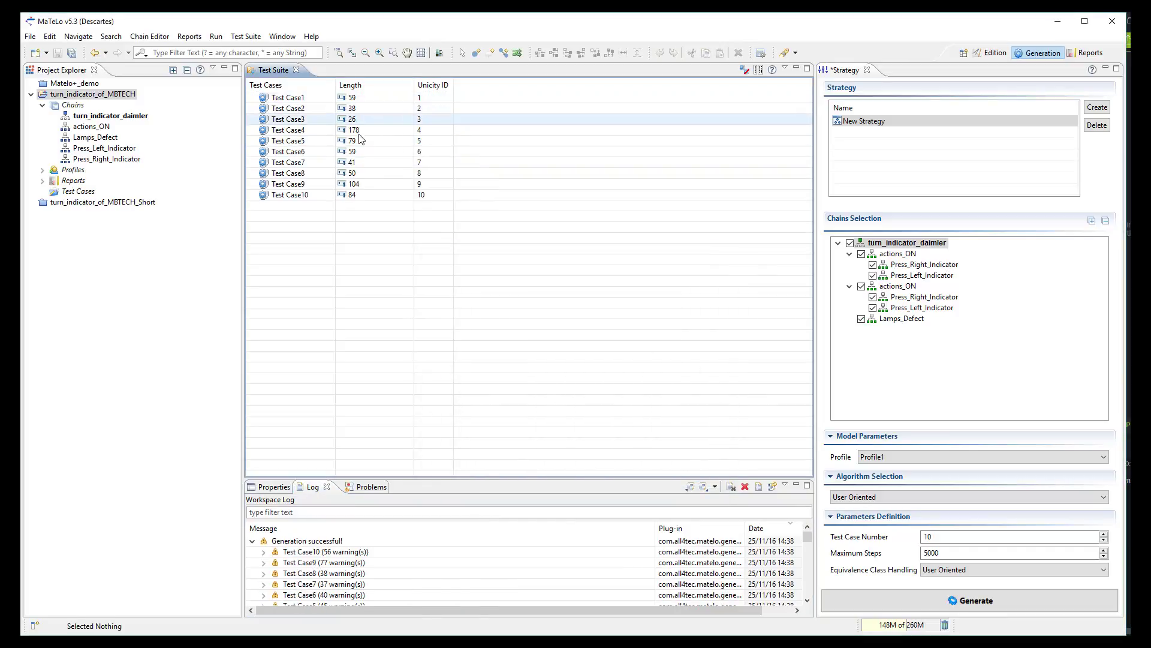
pyautogui.moveTo(438, 114)
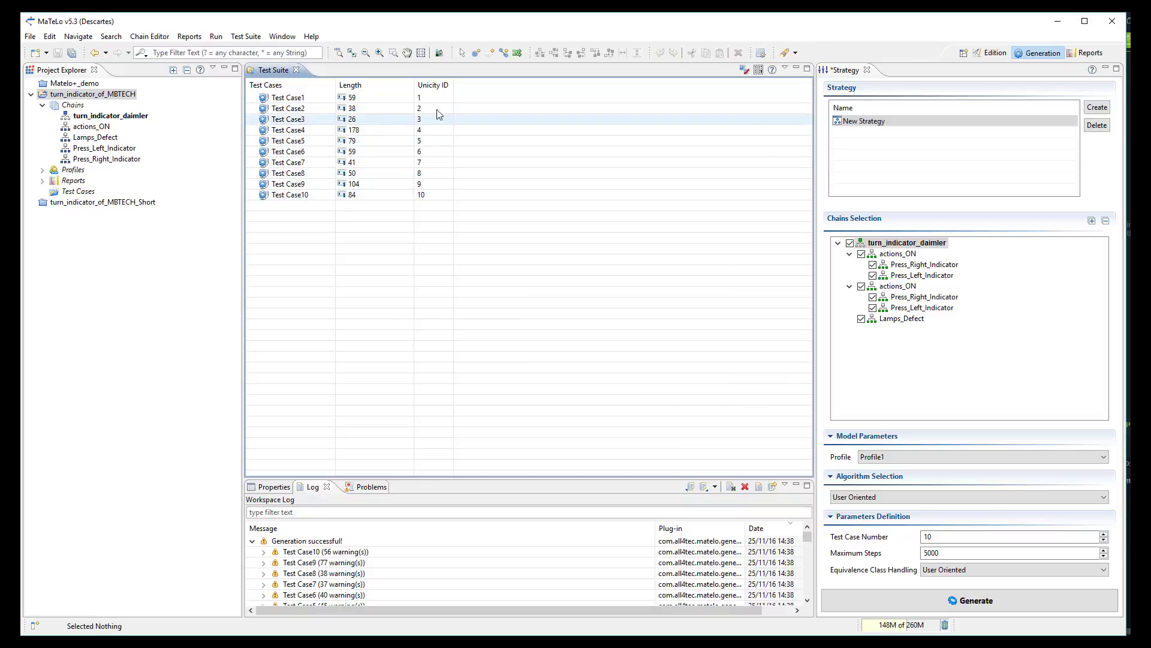
# - Open Test Case1 as an html report and scroll through its steps, stimulations and verifications to step 30
pyautogui.doubleClick(287, 97)
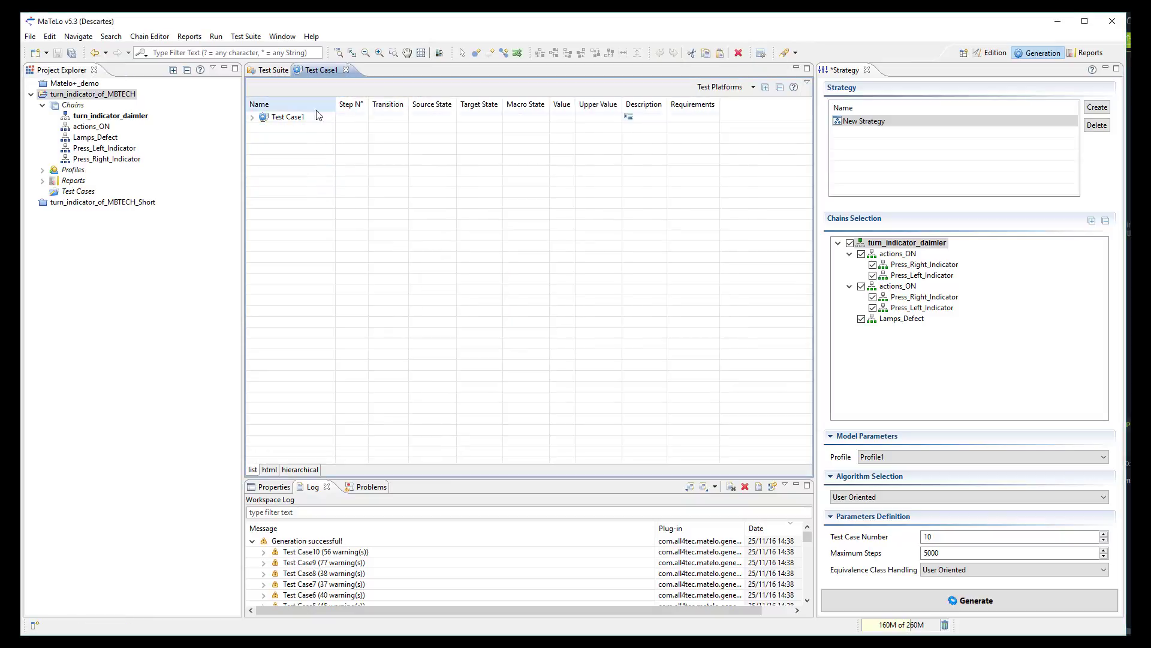
pyautogui.click(269, 469)
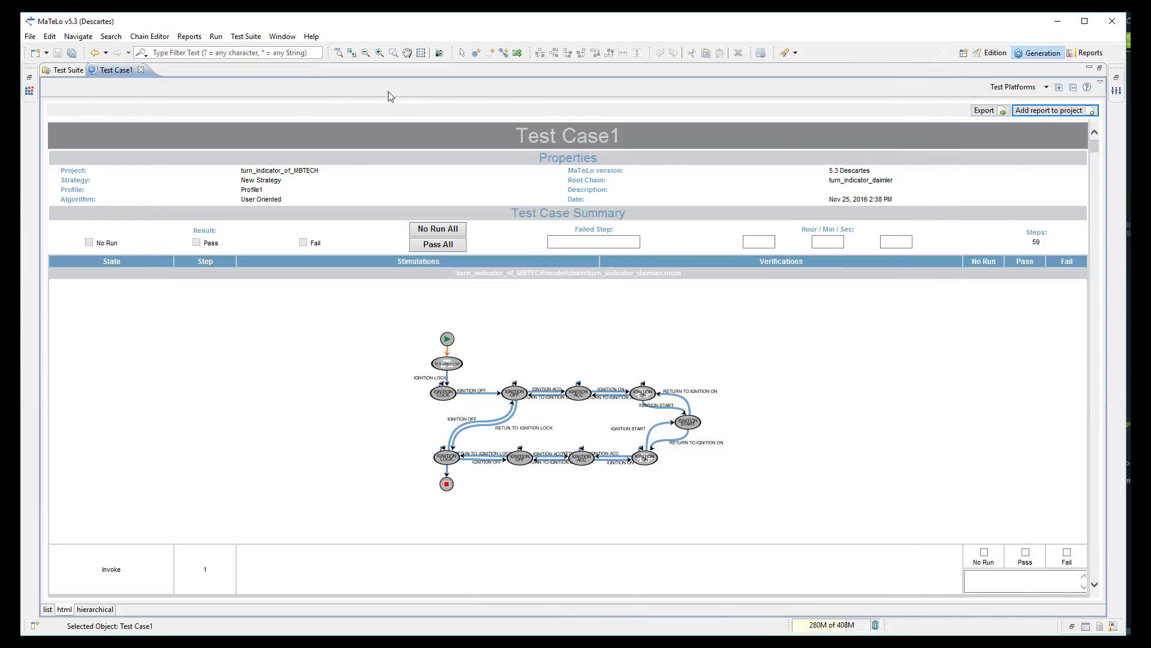
pyautogui.scroll(-3)
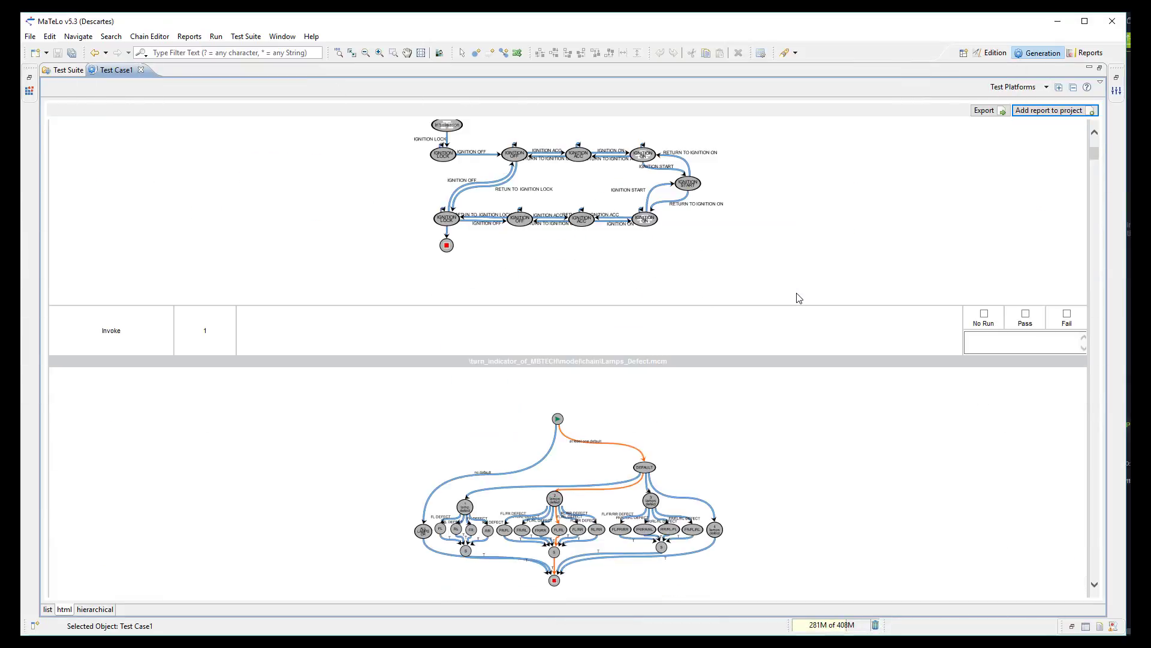
pyautogui.scroll(-3)
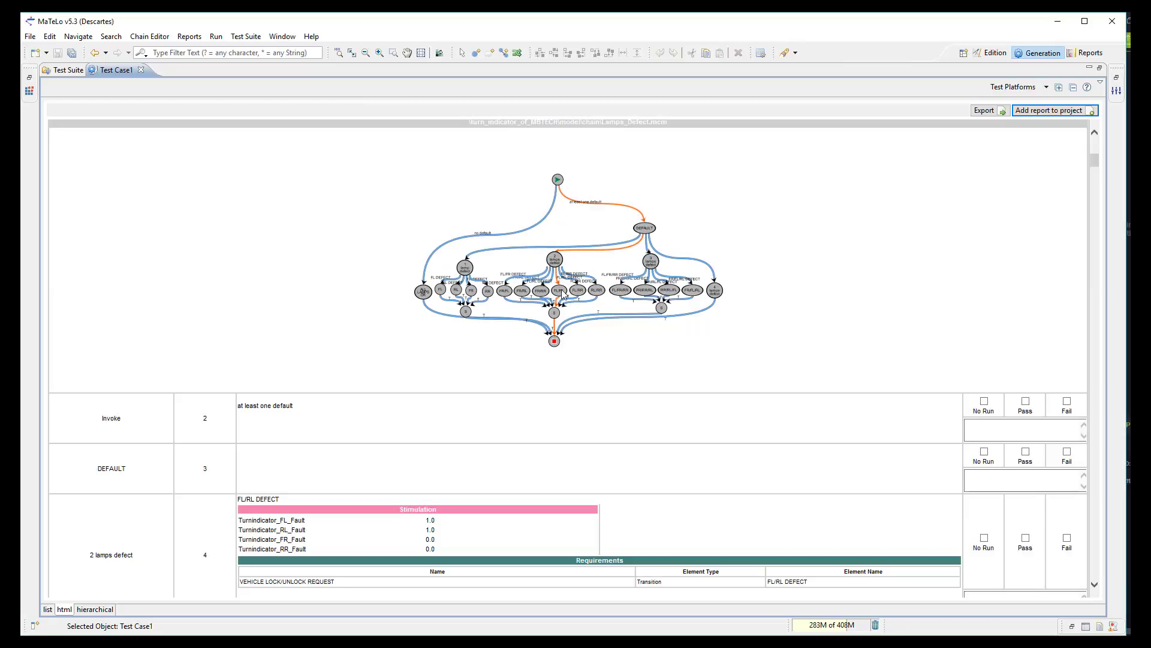
pyautogui.moveTo(553, 406)
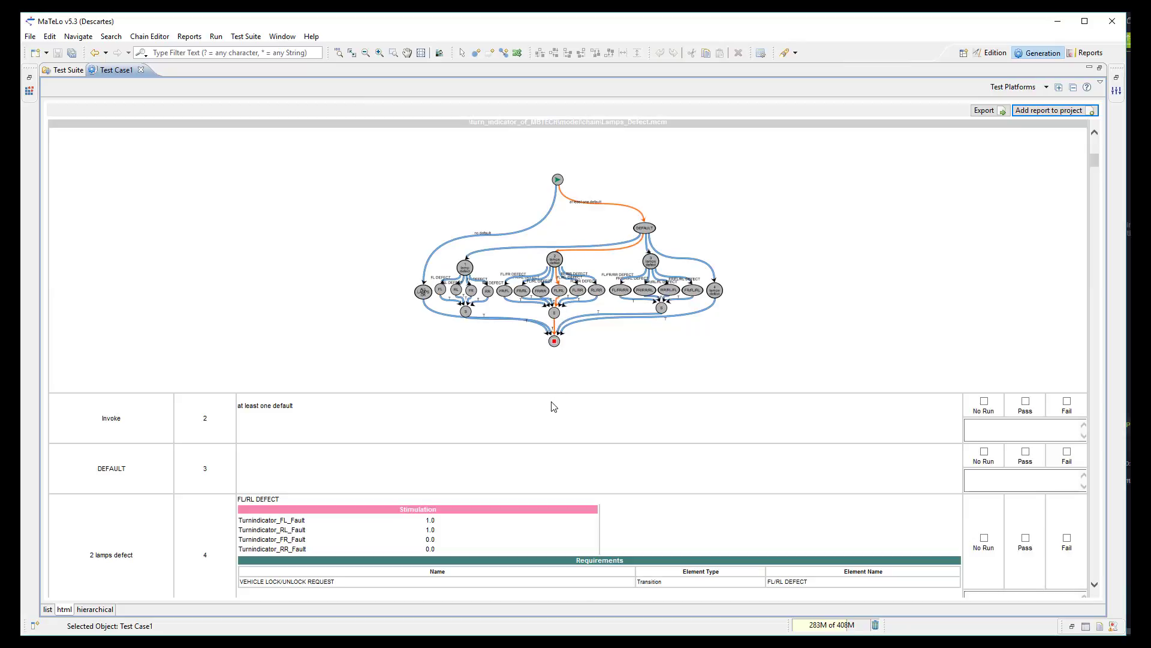
pyautogui.scroll(-3)
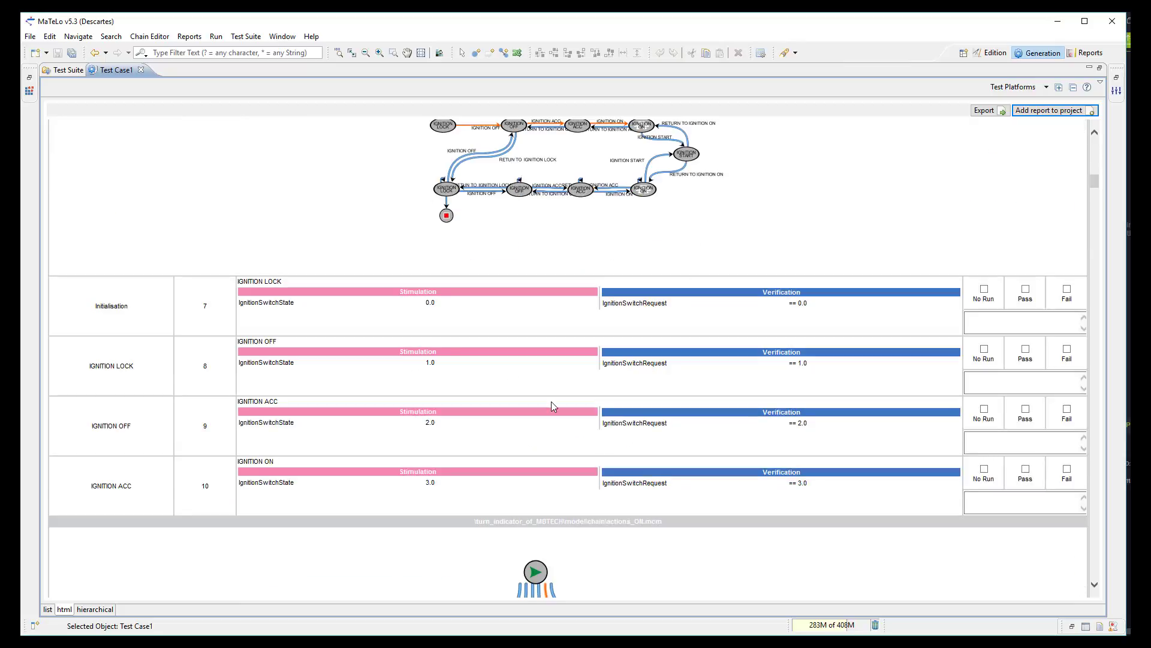
pyautogui.moveTo(637, 151)
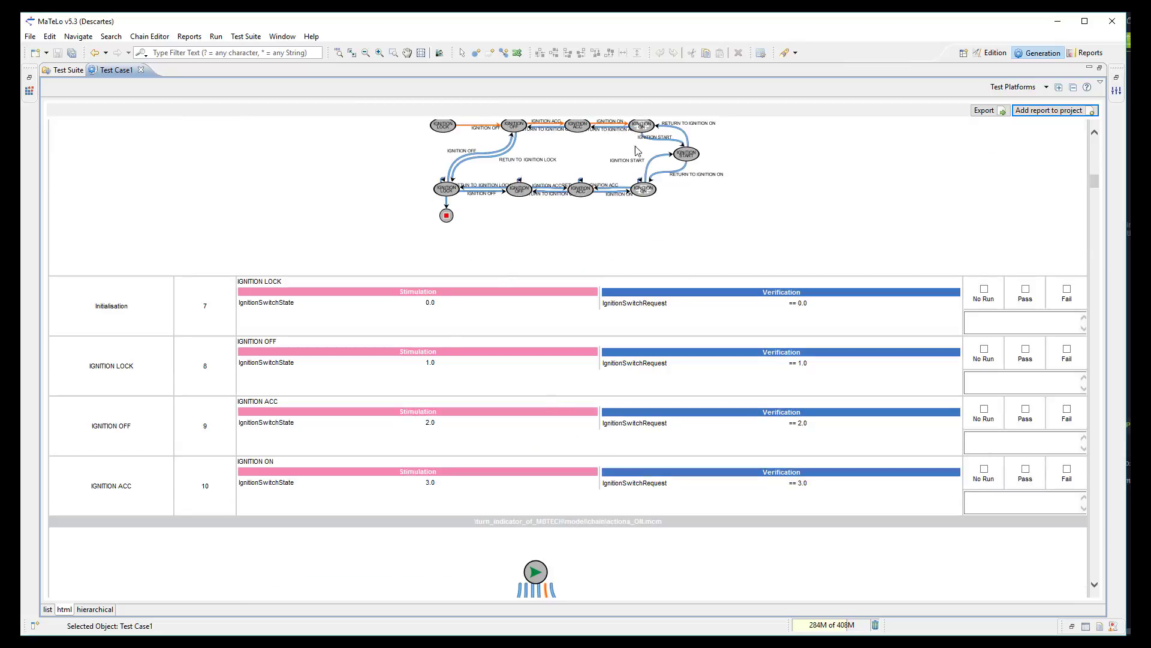
pyautogui.scroll(-3)
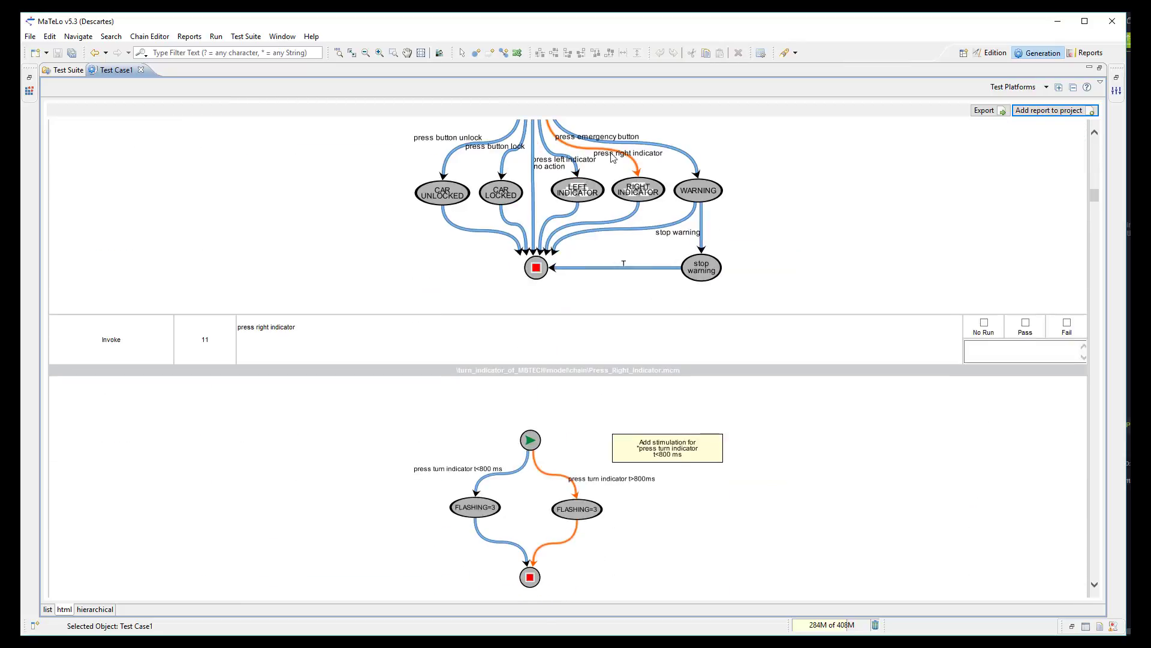
pyautogui.moveTo(588, 346)
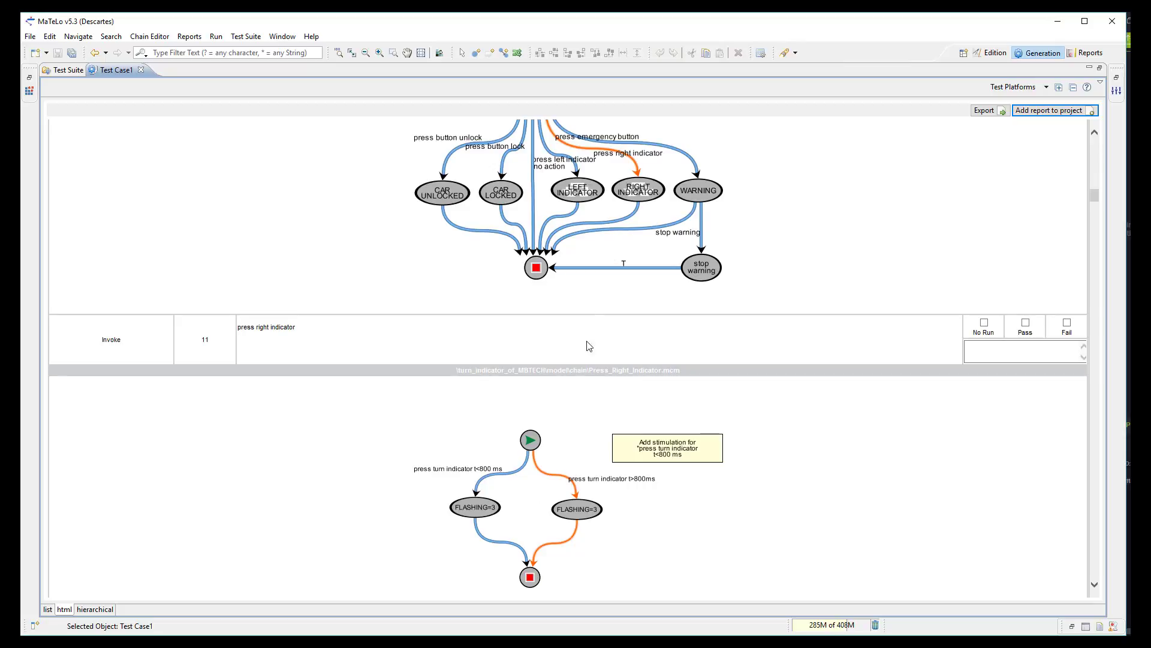
pyautogui.scroll(-3)
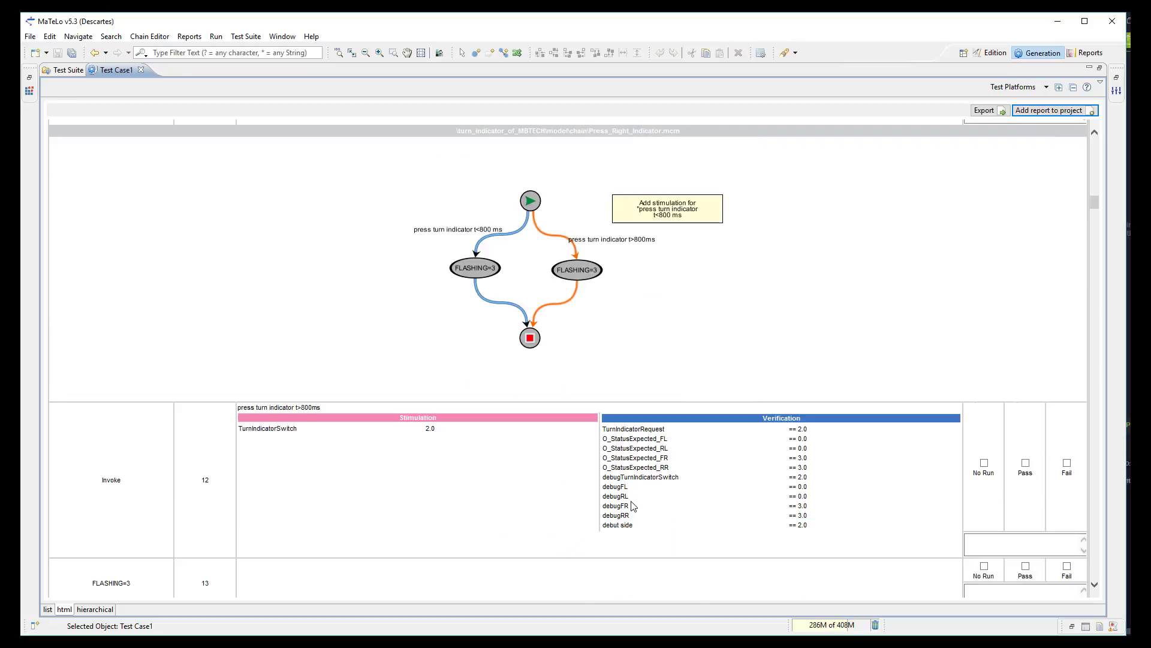
pyautogui.scroll(-3)
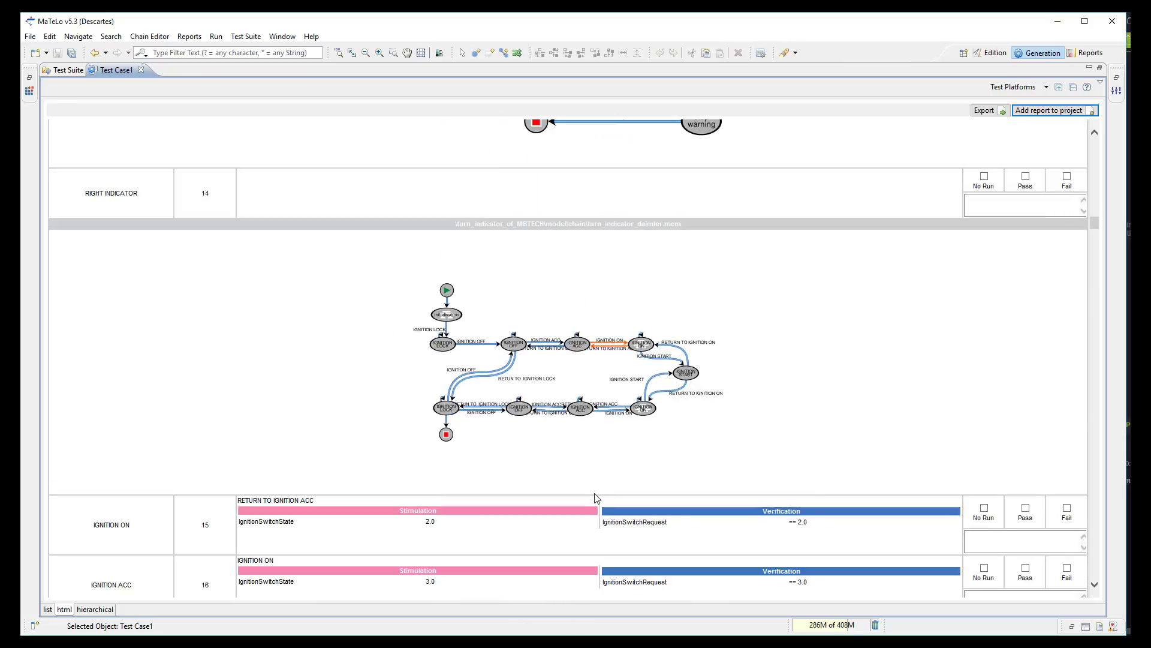
pyautogui.scroll(-3)
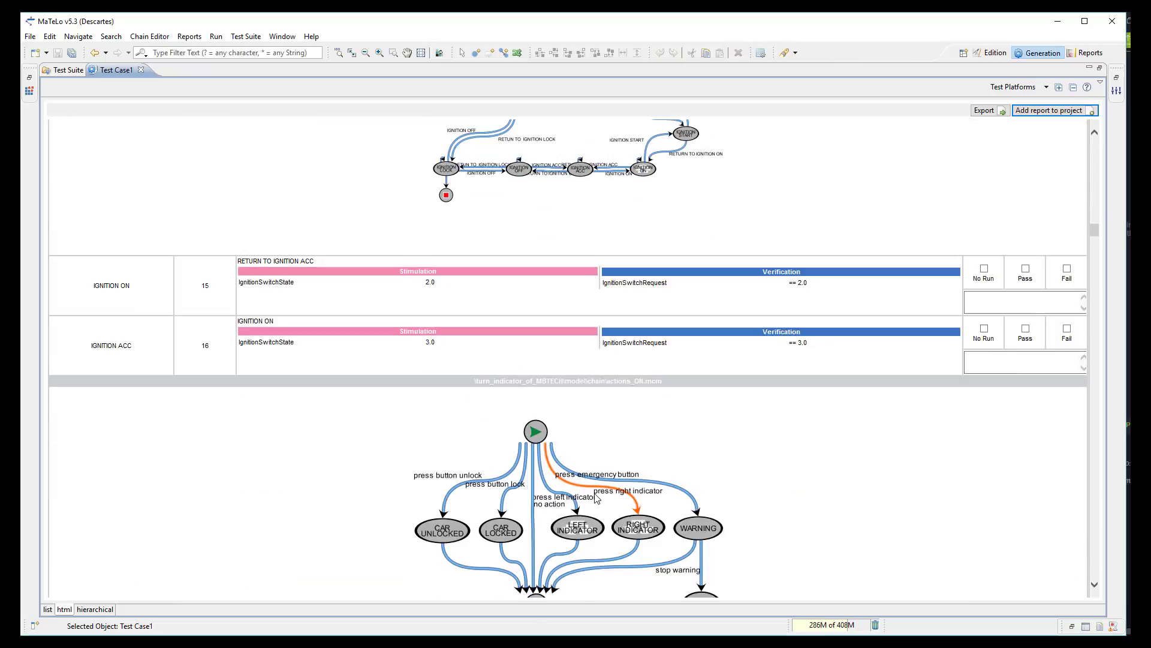
pyautogui.scroll(-3)
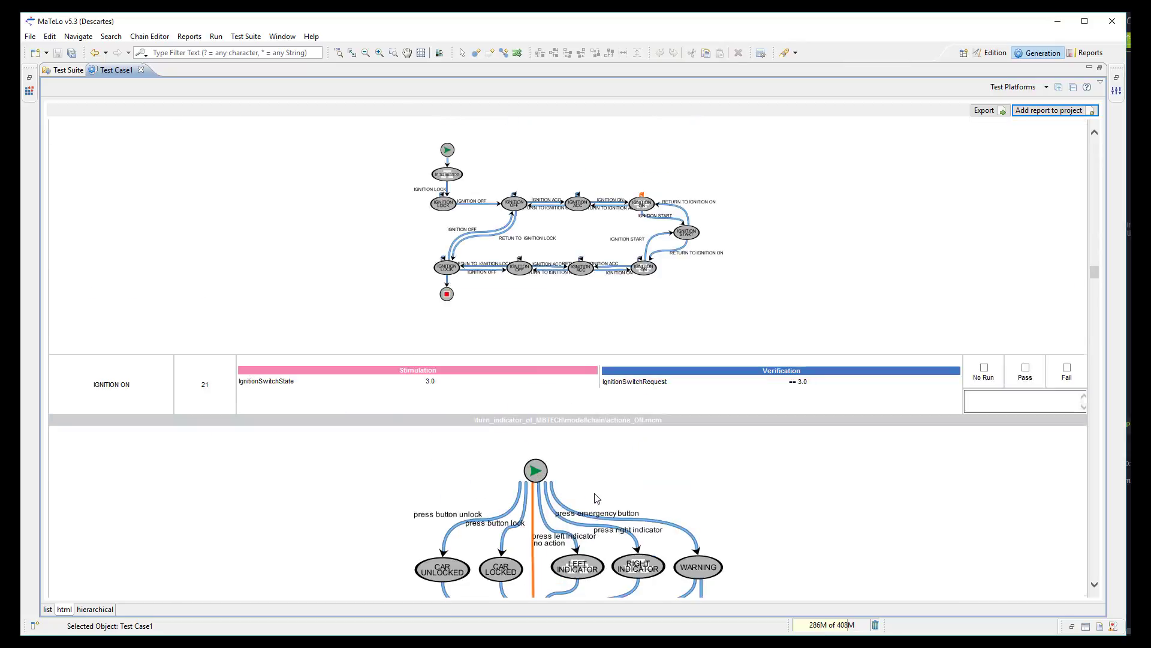
pyautogui.scroll(-3)
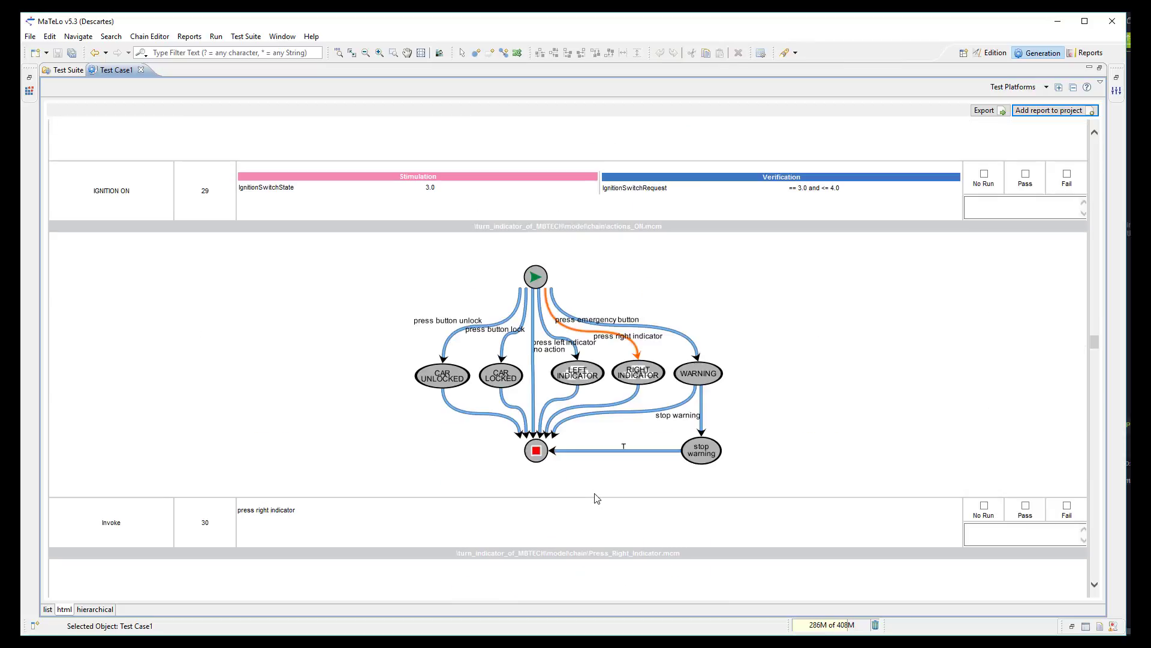
pyautogui.moveTo(144, 71)
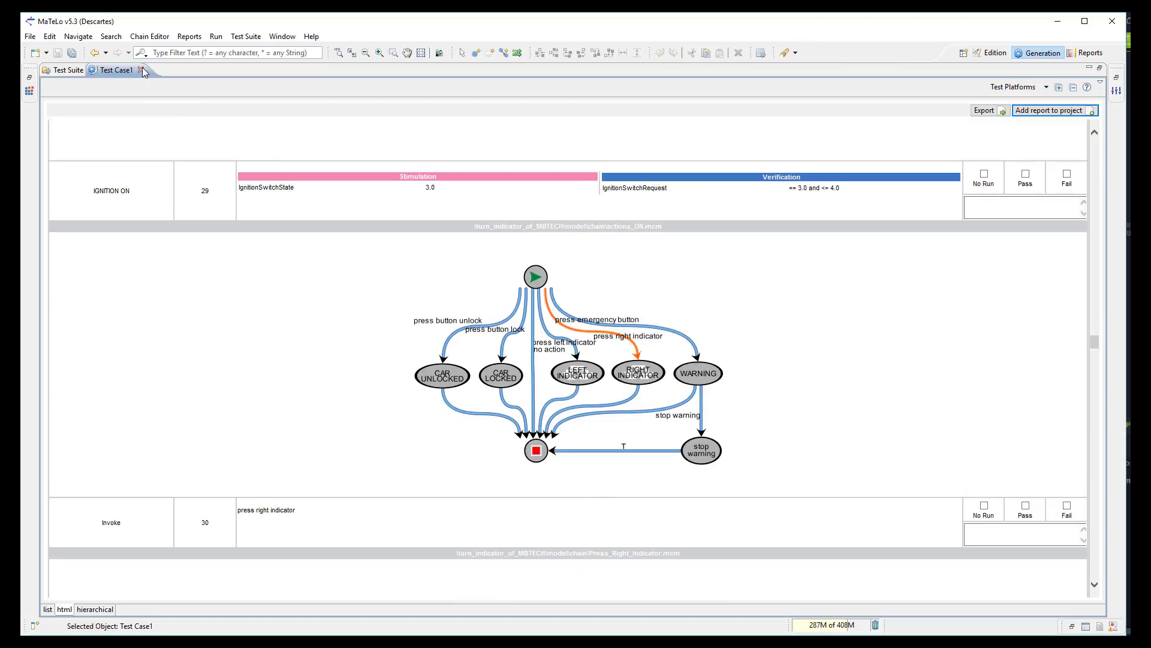
# - Add Test Case1 to the project and start its export, agreeing to save the project first
pyautogui.click(66, 70)
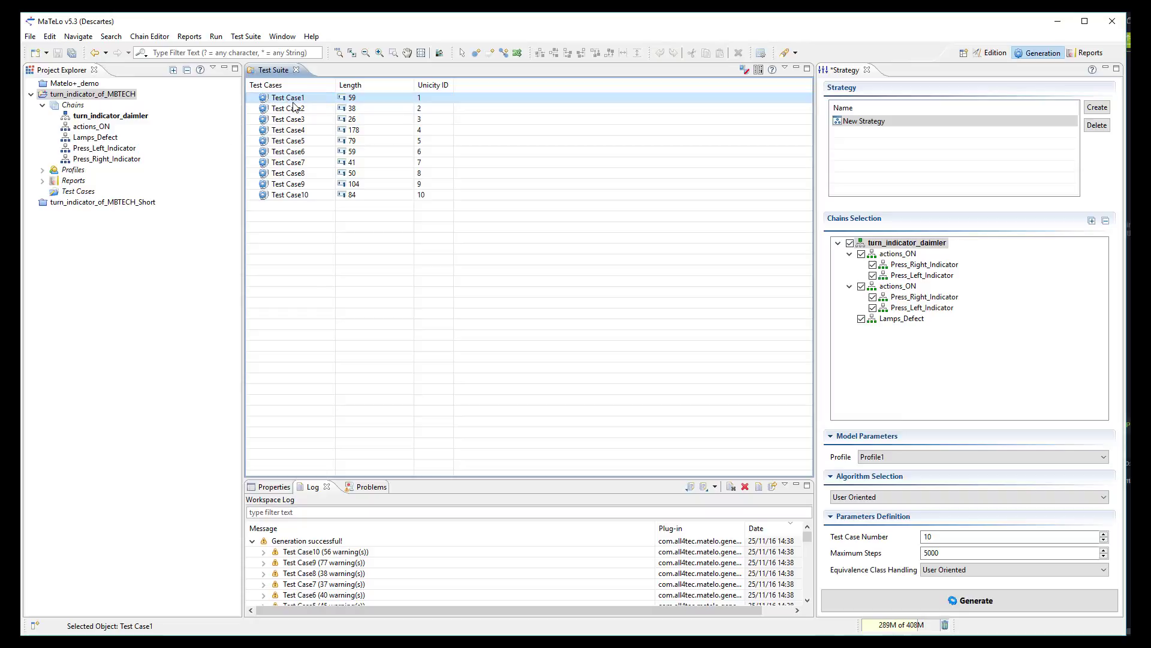
pyautogui.rightClick(286, 98)
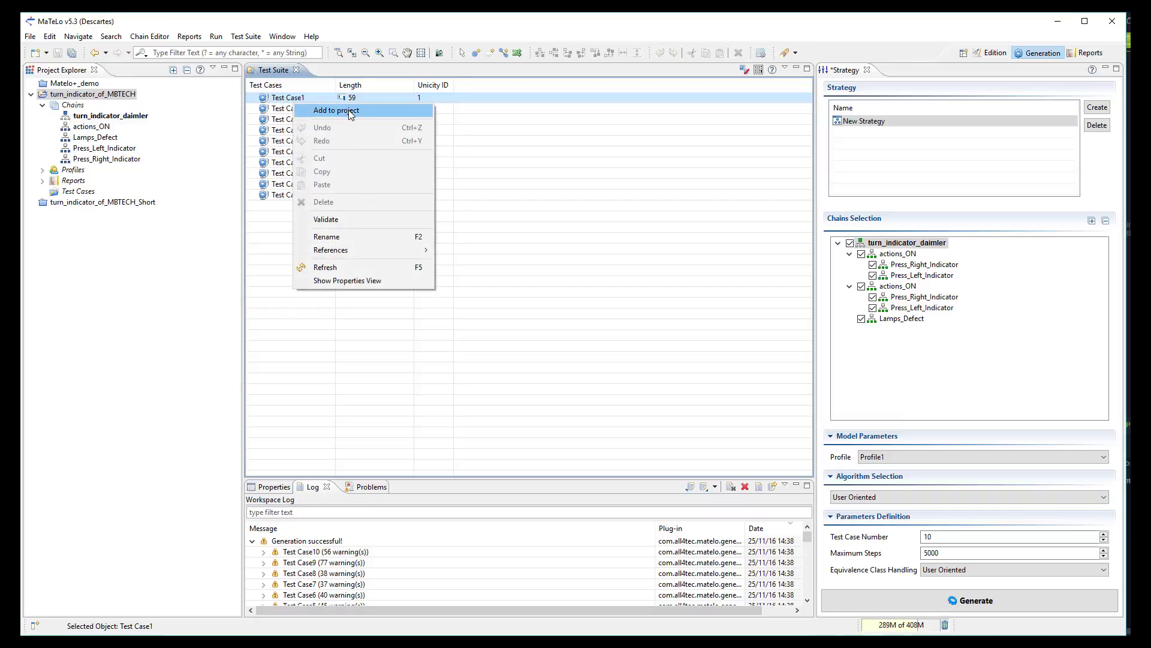
pyautogui.click(336, 111)
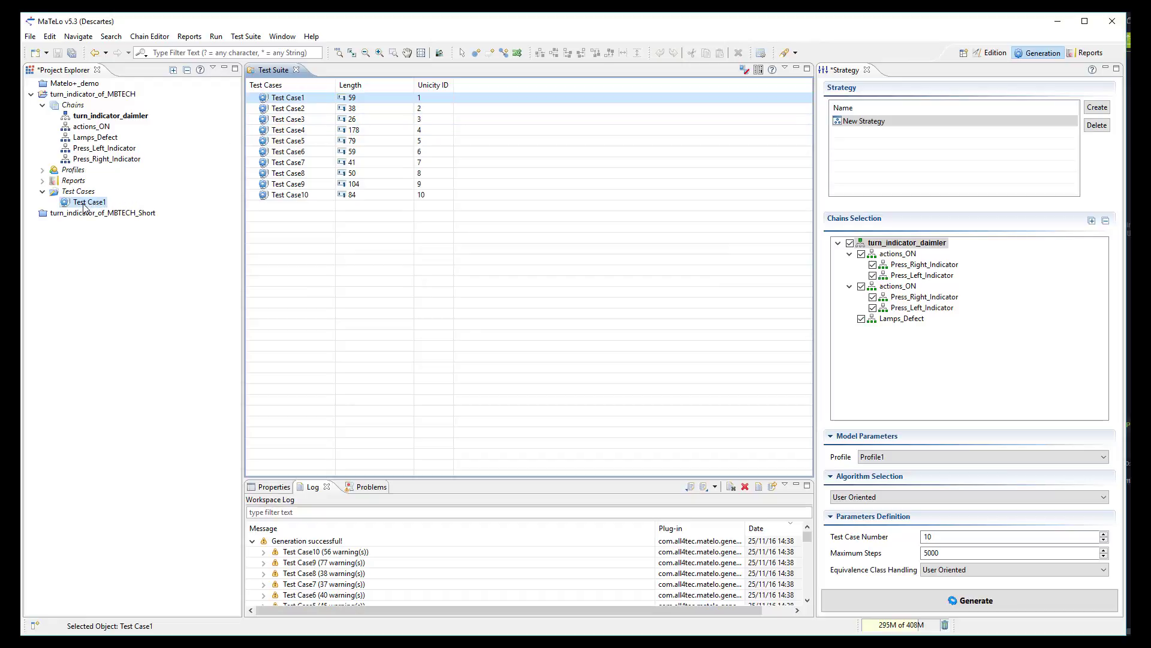
pyautogui.rightClick(89, 201)
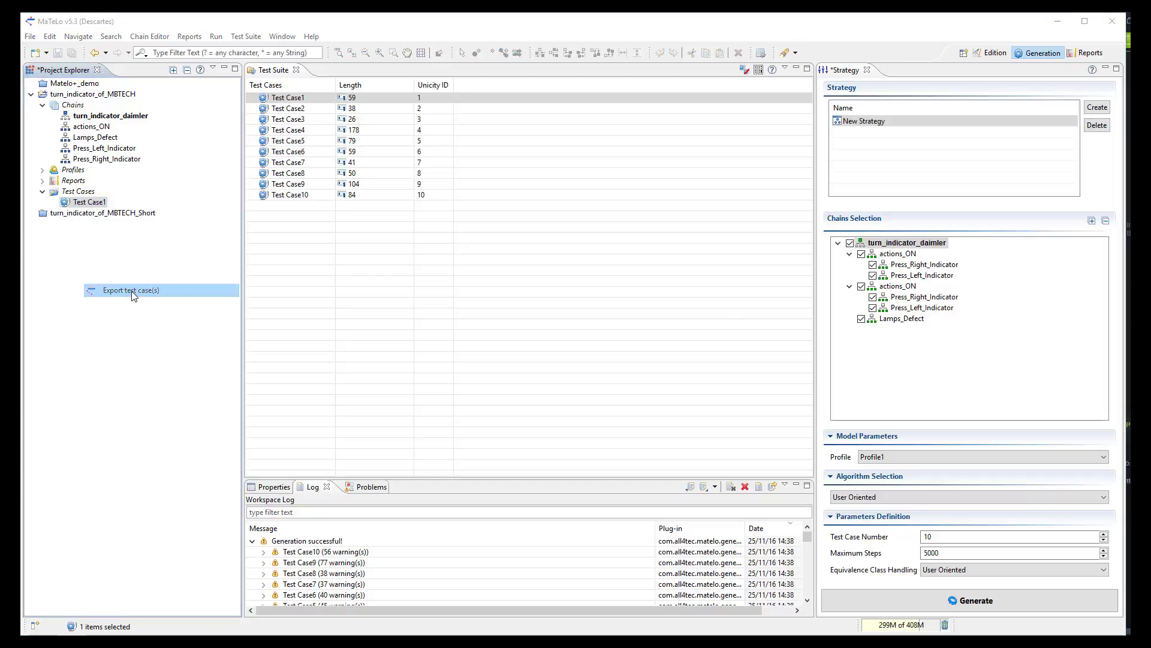
pyautogui.click(131, 289)
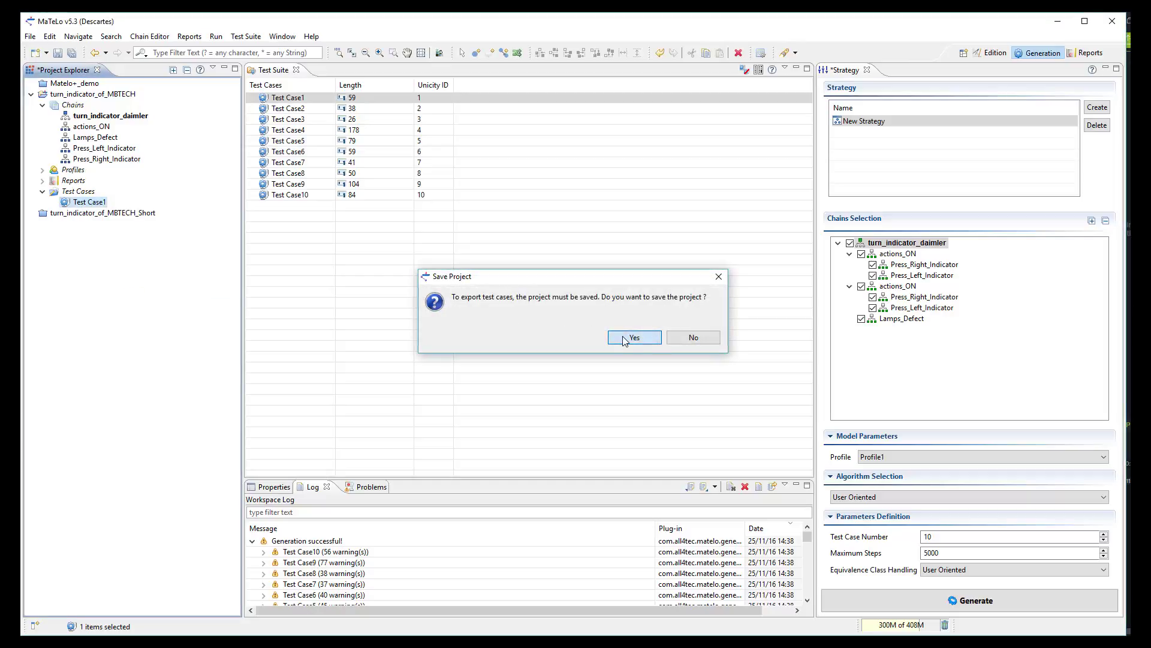
pyautogui.click(633, 337)
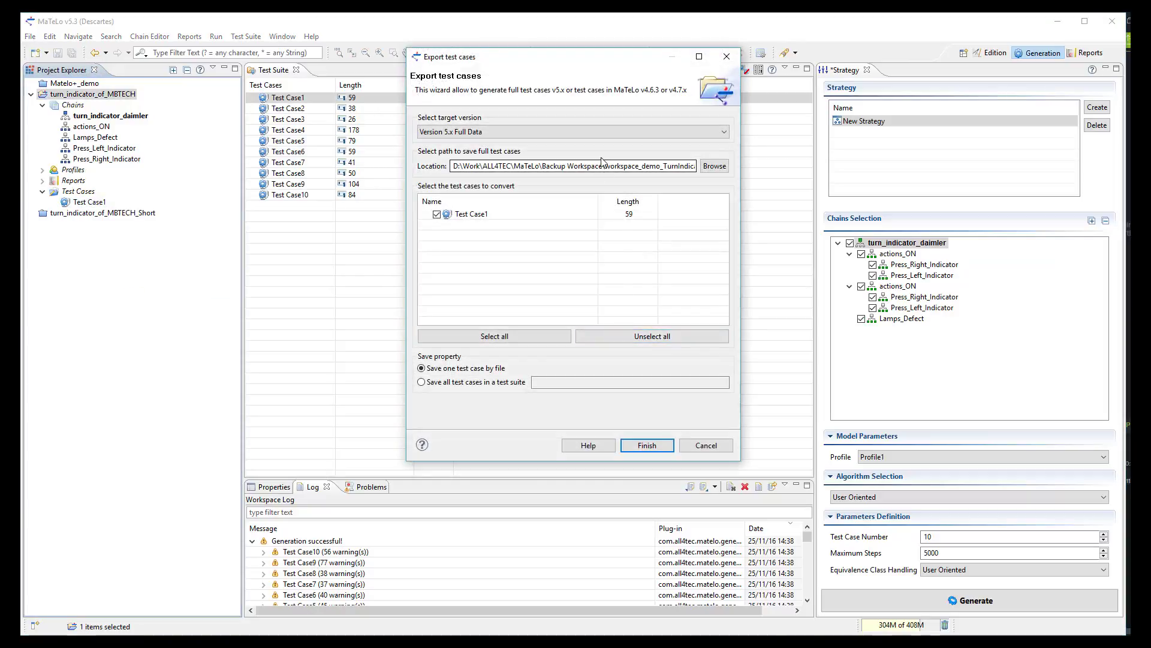
# - Export Test Case1 as a full test case file to the Desktop (Bureau) and dismiss the success message
pyautogui.click(713, 165)
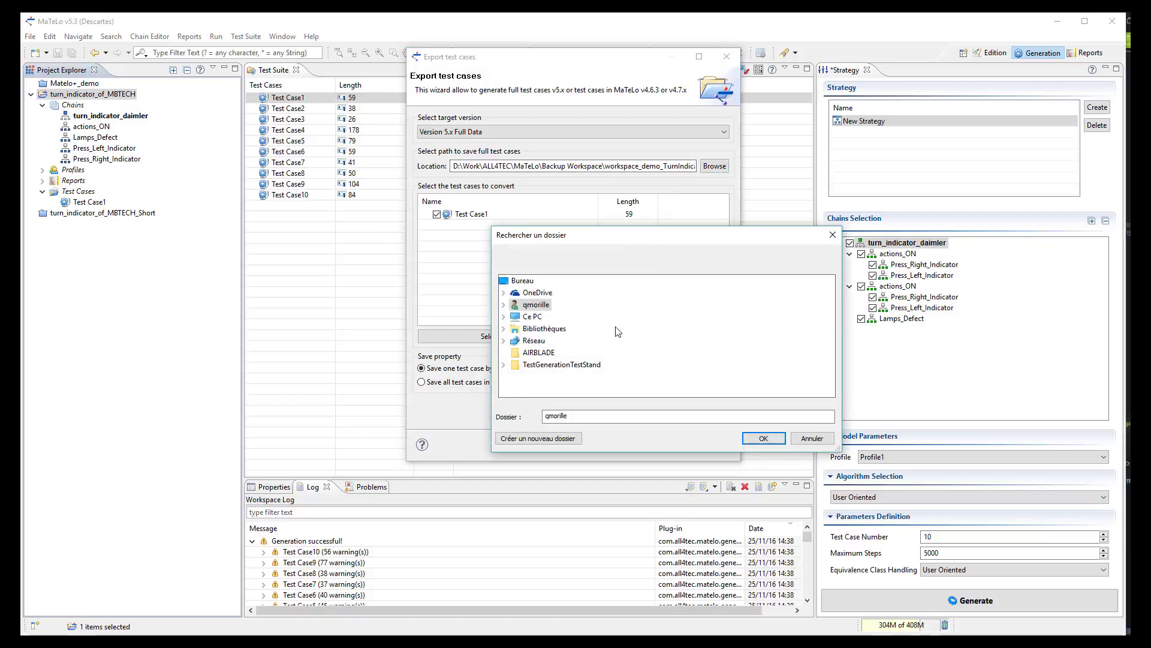
pyautogui.click(504, 303)
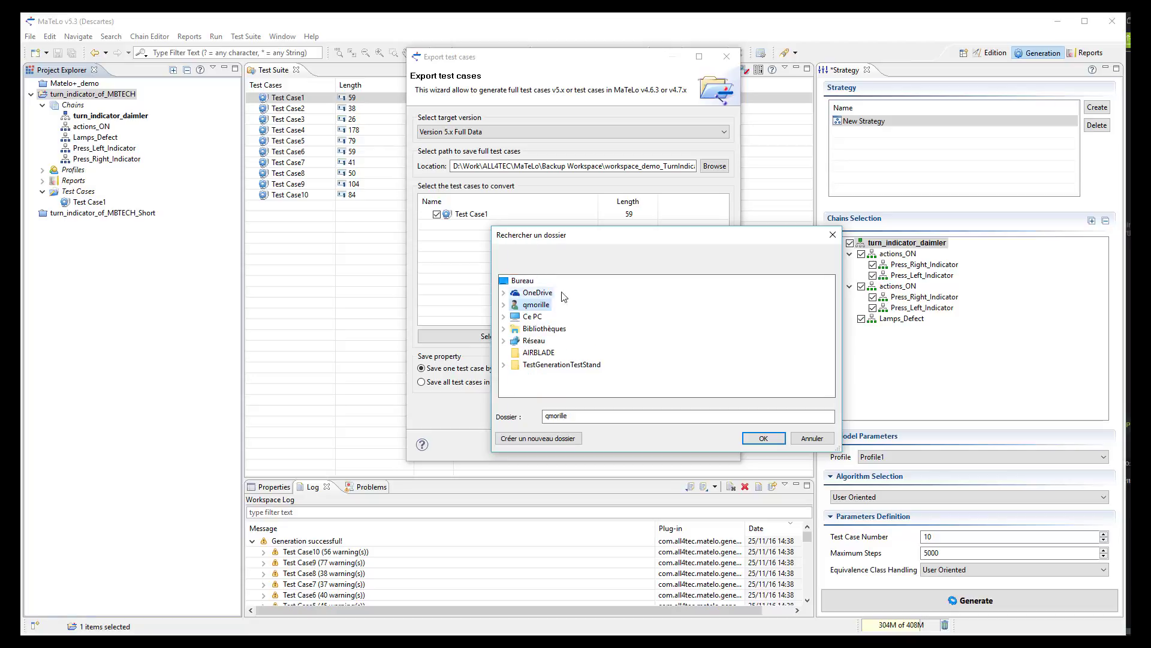
pyautogui.click(523, 281)
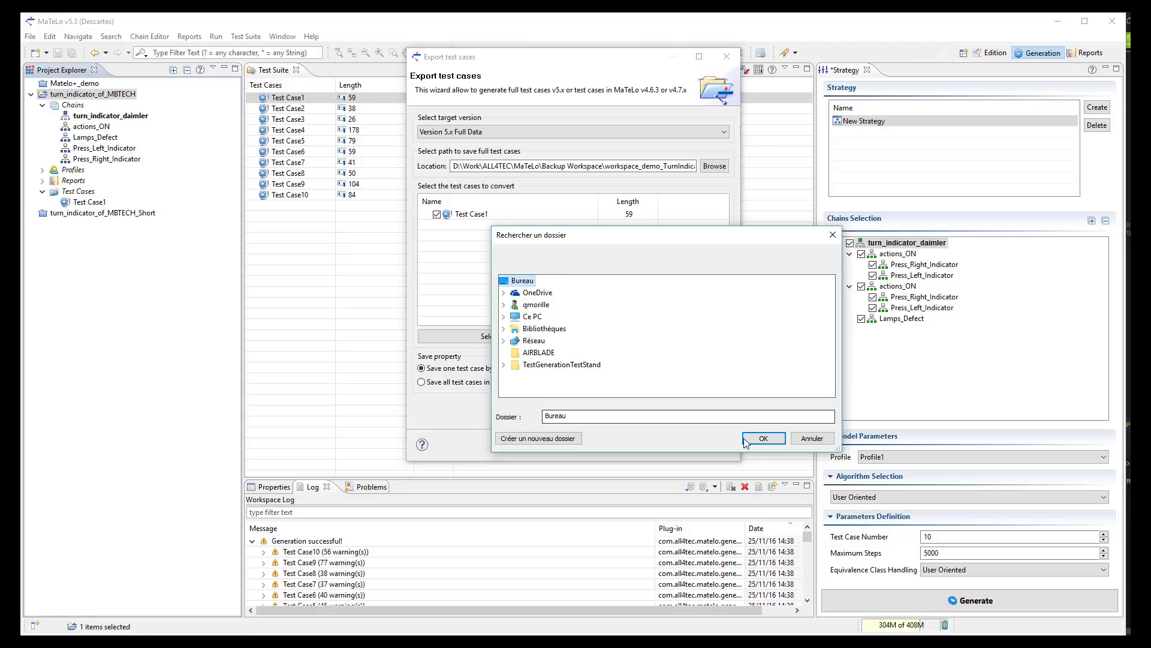
pyautogui.click(762, 439)
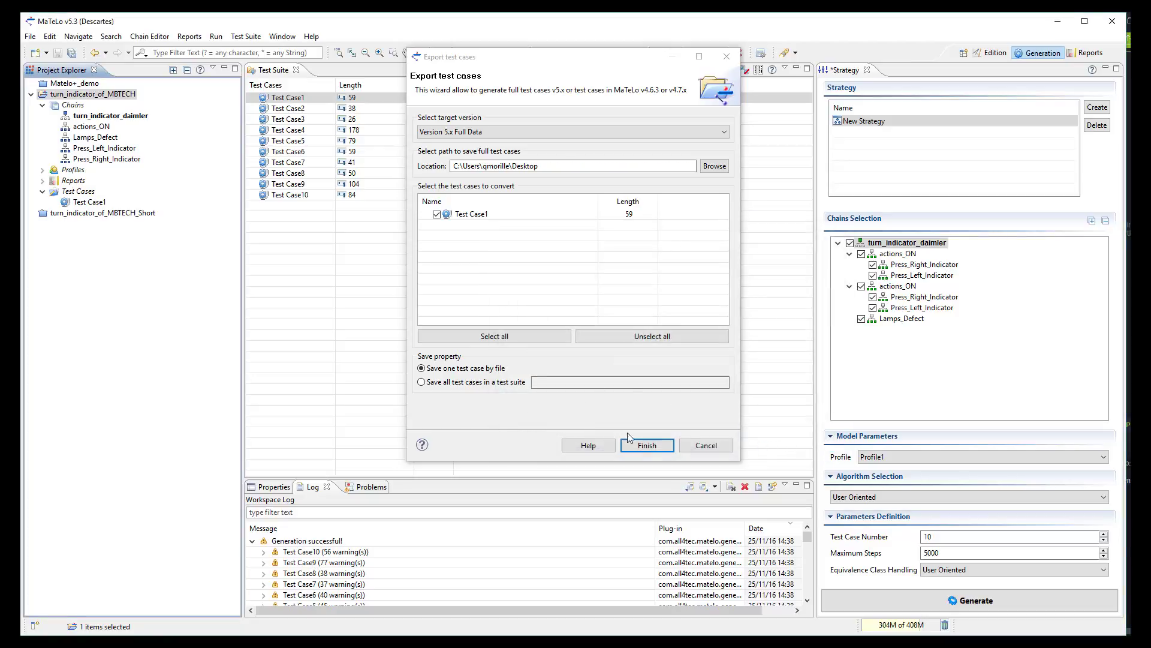
pyautogui.click(645, 445)
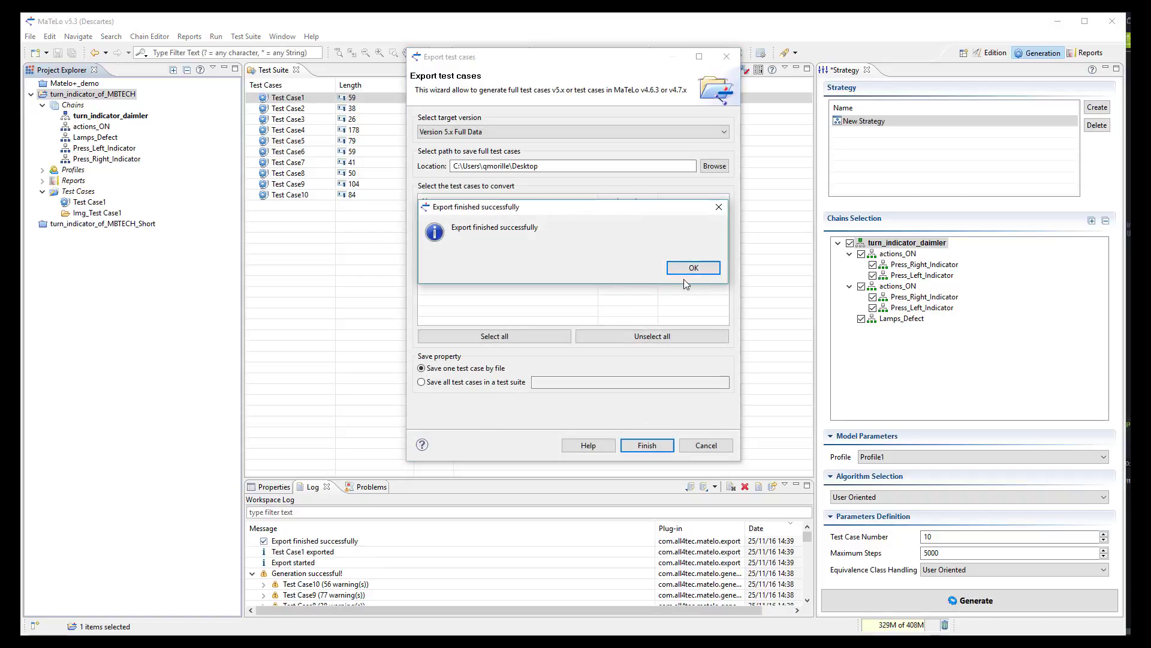
pyautogui.click(691, 267)
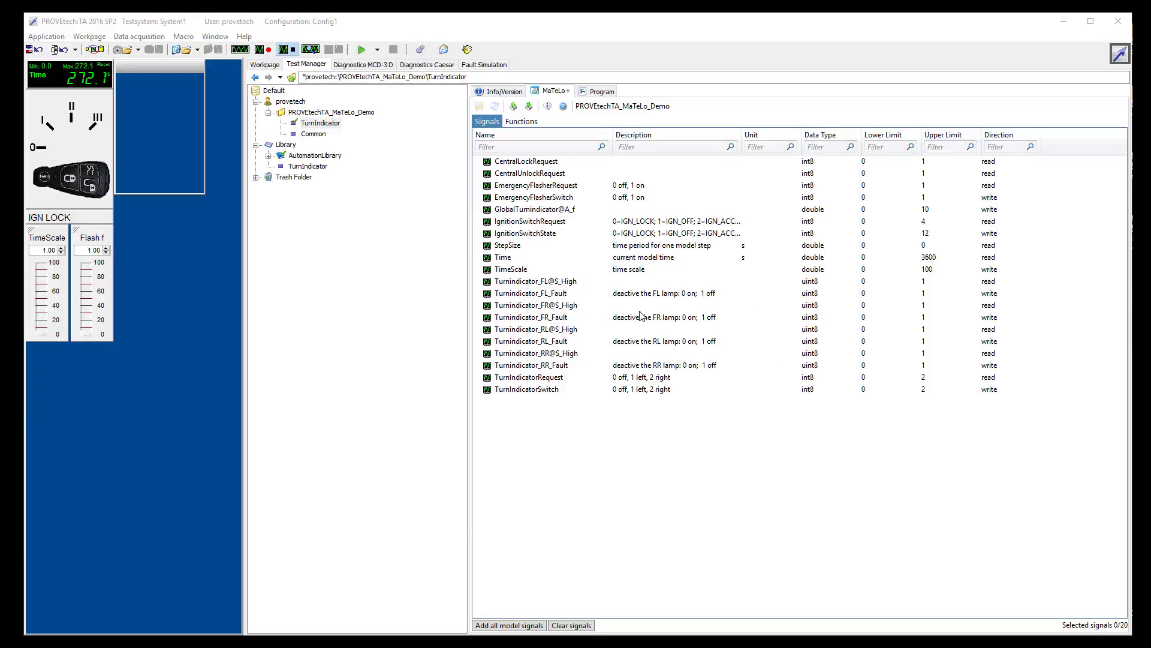
pyautogui.moveTo(529, 105)
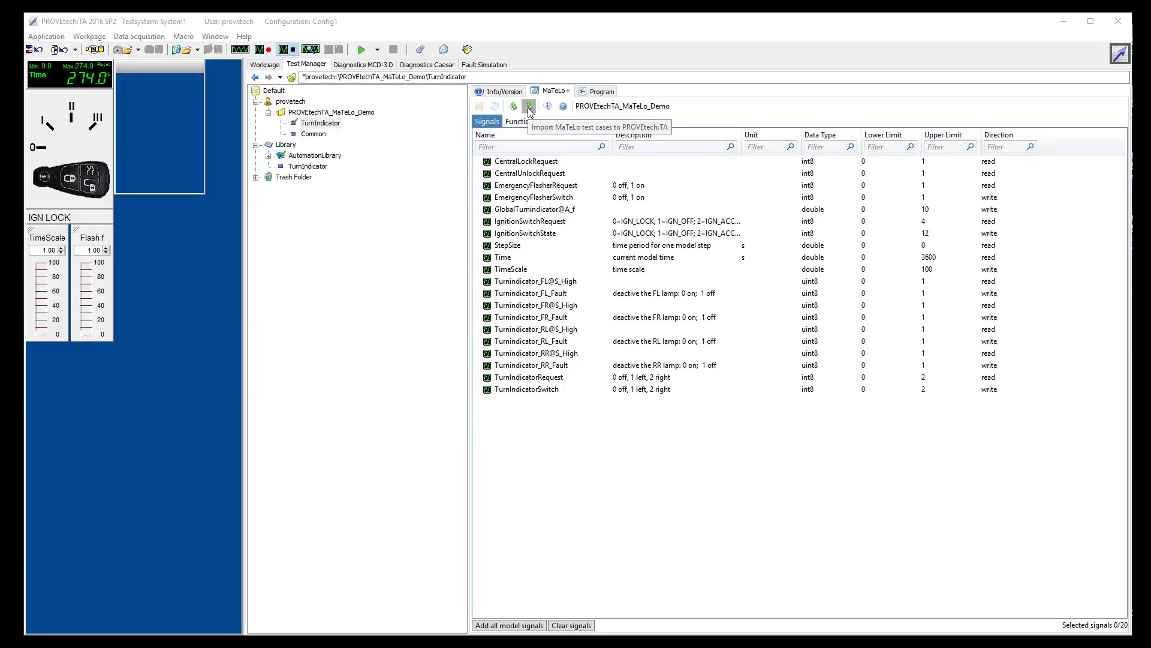
# - Import the exported MaTeLo test case file so Test_Case3 appears under the MaTeLo_Demo project
pyautogui.click(527, 106)
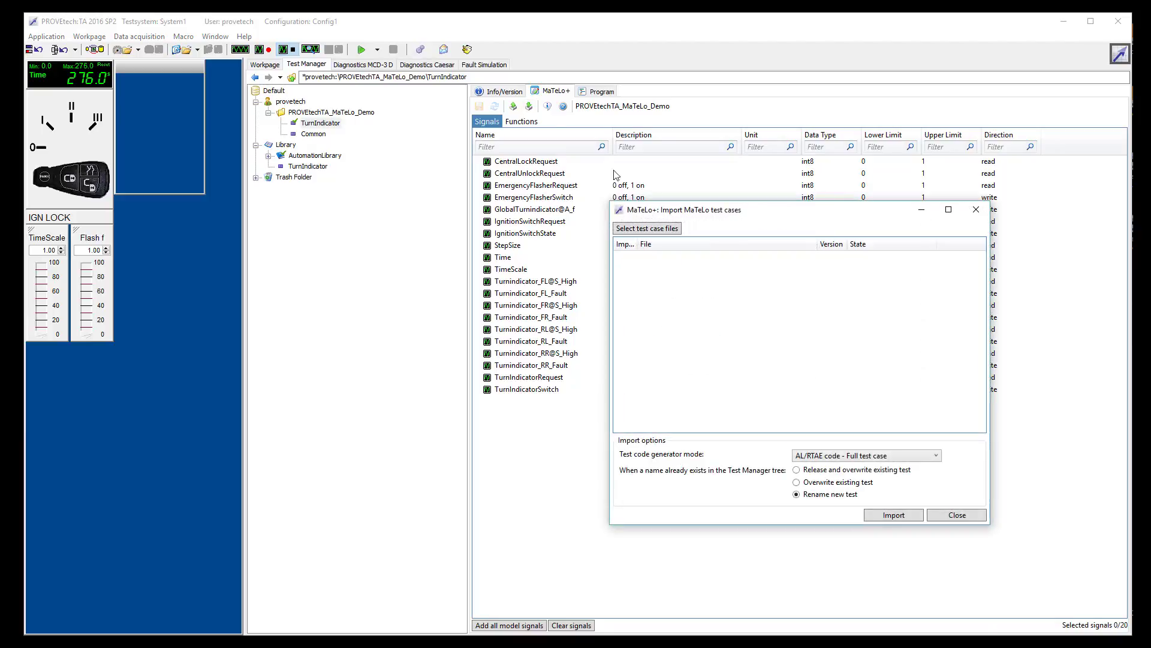
pyautogui.click(646, 228)
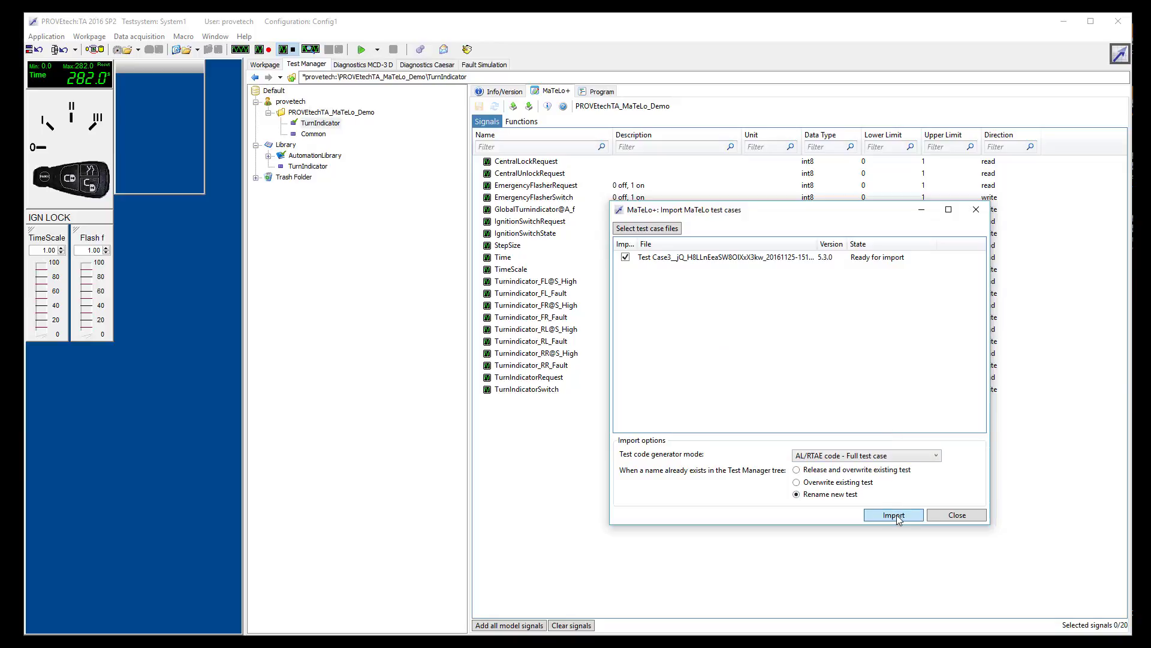
pyautogui.click(892, 515)
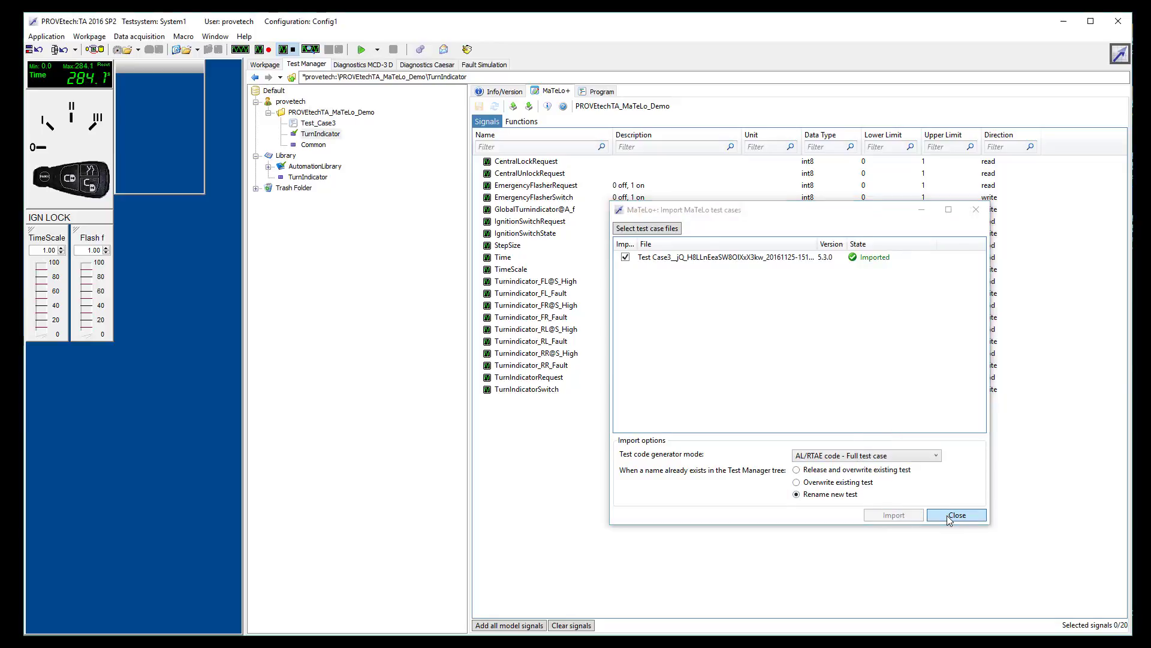
pyautogui.click(957, 515)
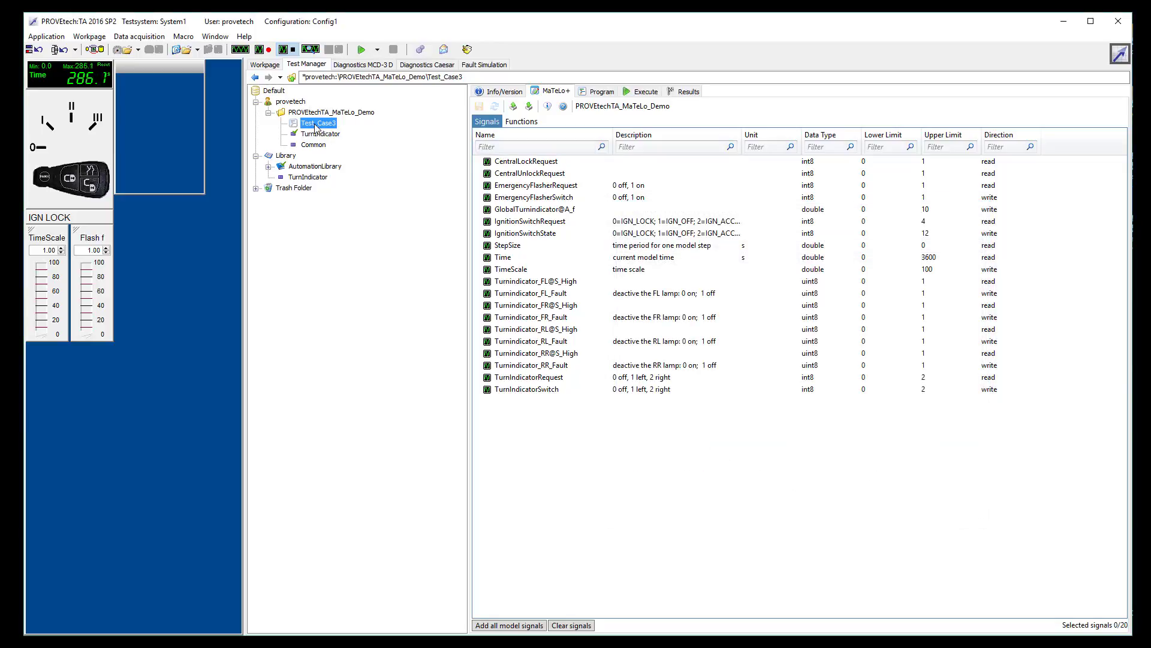
# - Review the generated Test_Case3 script and confirm it passes the syntax check
pyautogui.click(600, 91)
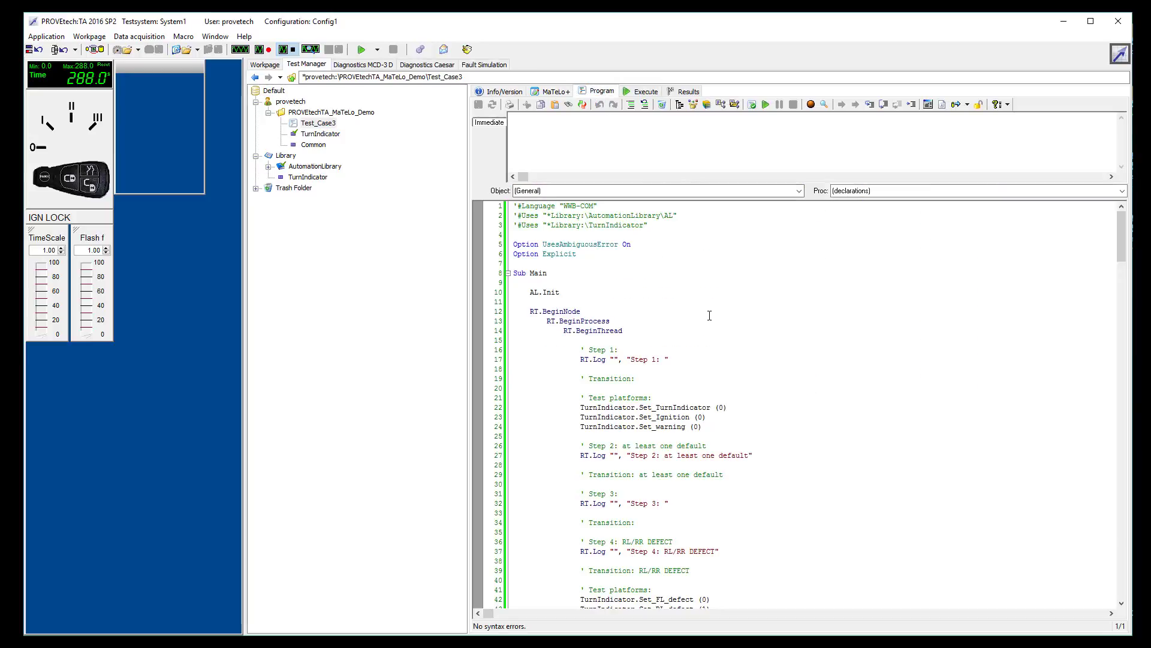
pyautogui.scroll(-3)
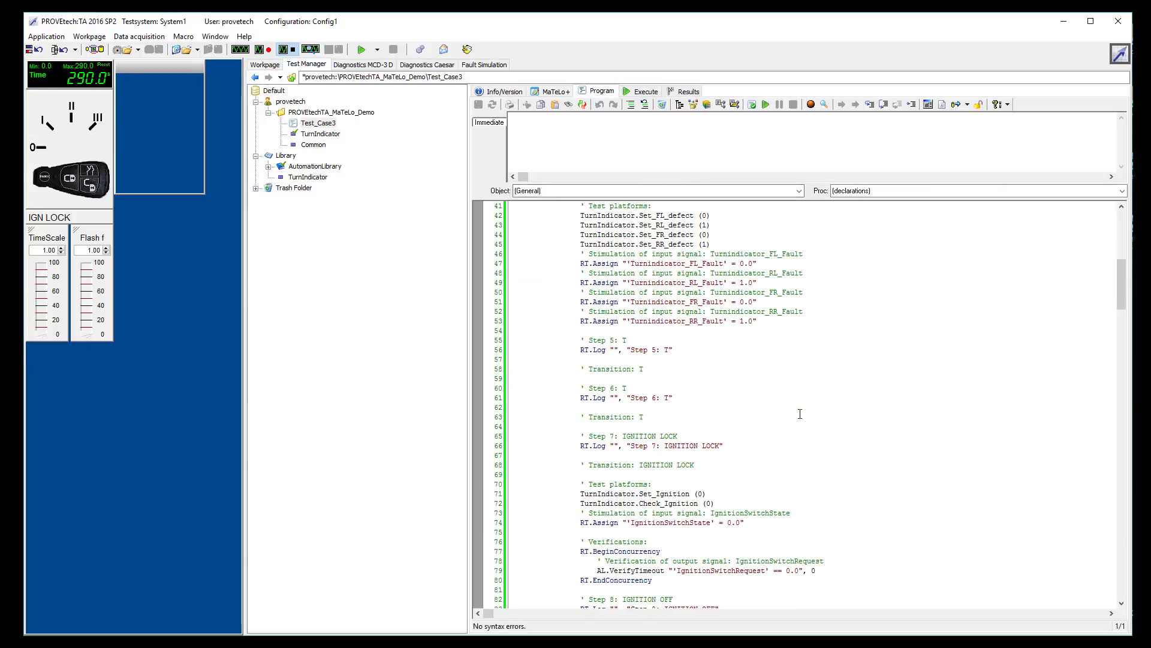
pyautogui.scroll(-3)
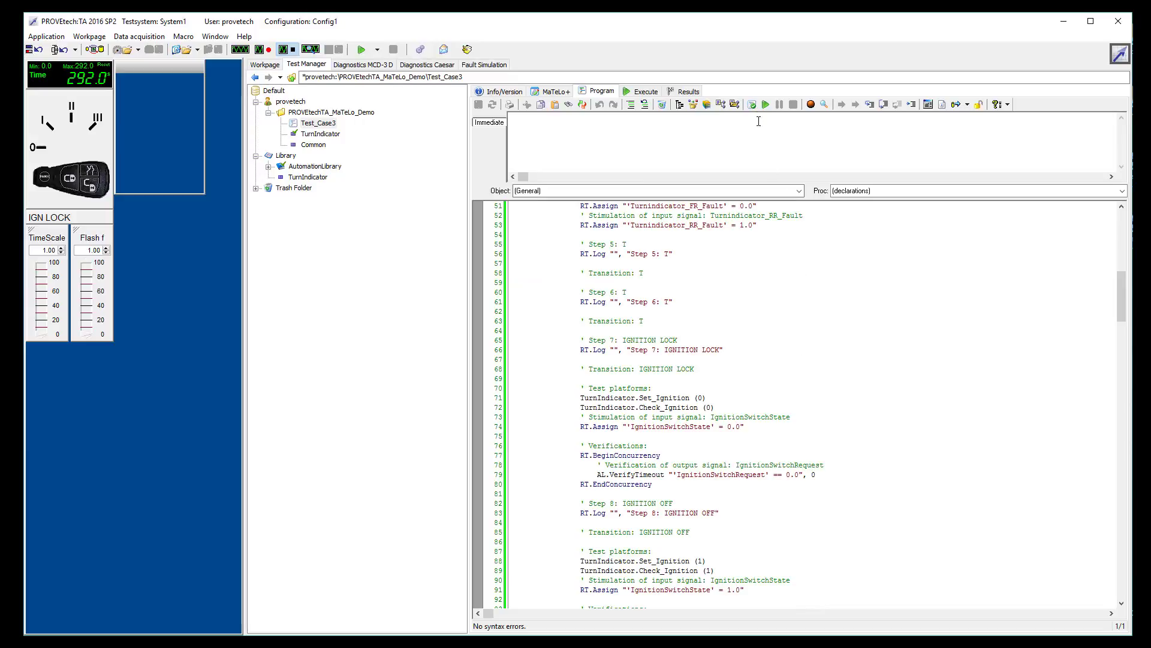
pyautogui.click(691, 104)
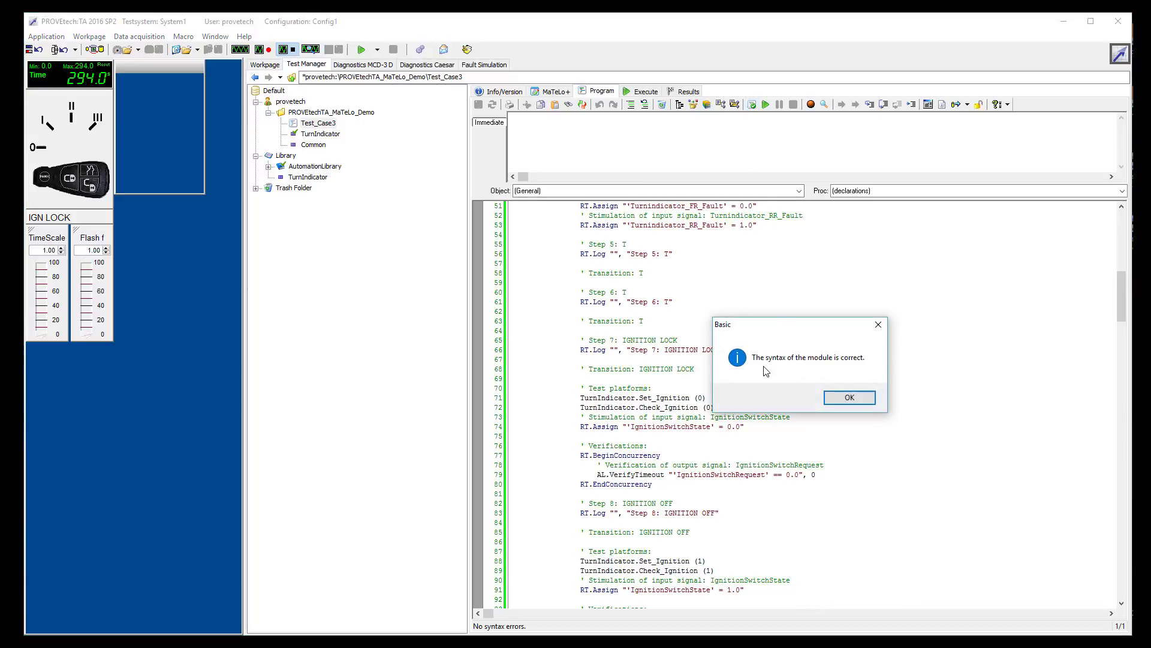
pyautogui.click(848, 396)
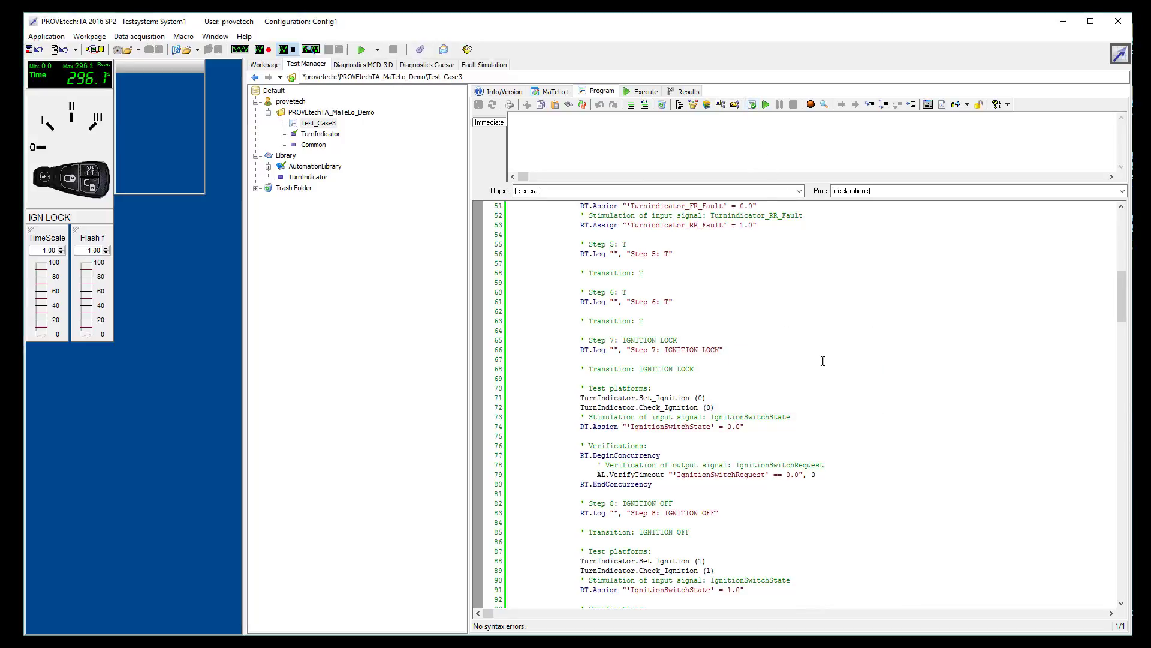
# - Start executing Test_Case3 and bring up the car workpage simulation
pyautogui.click(645, 90)
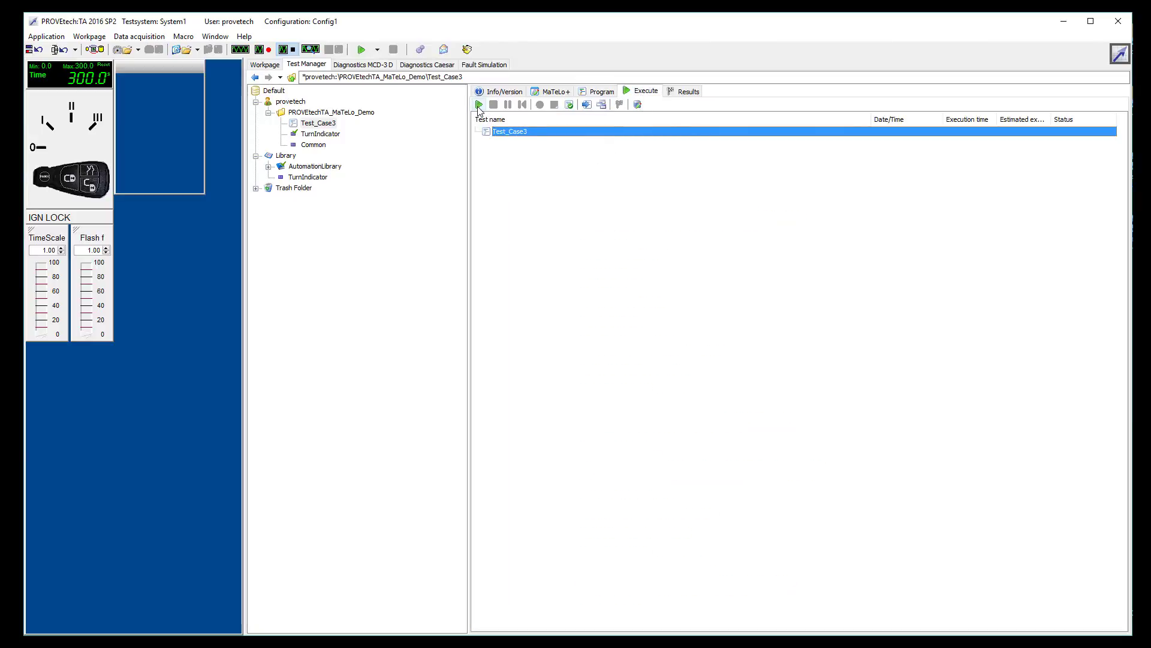
pyautogui.click(478, 104)
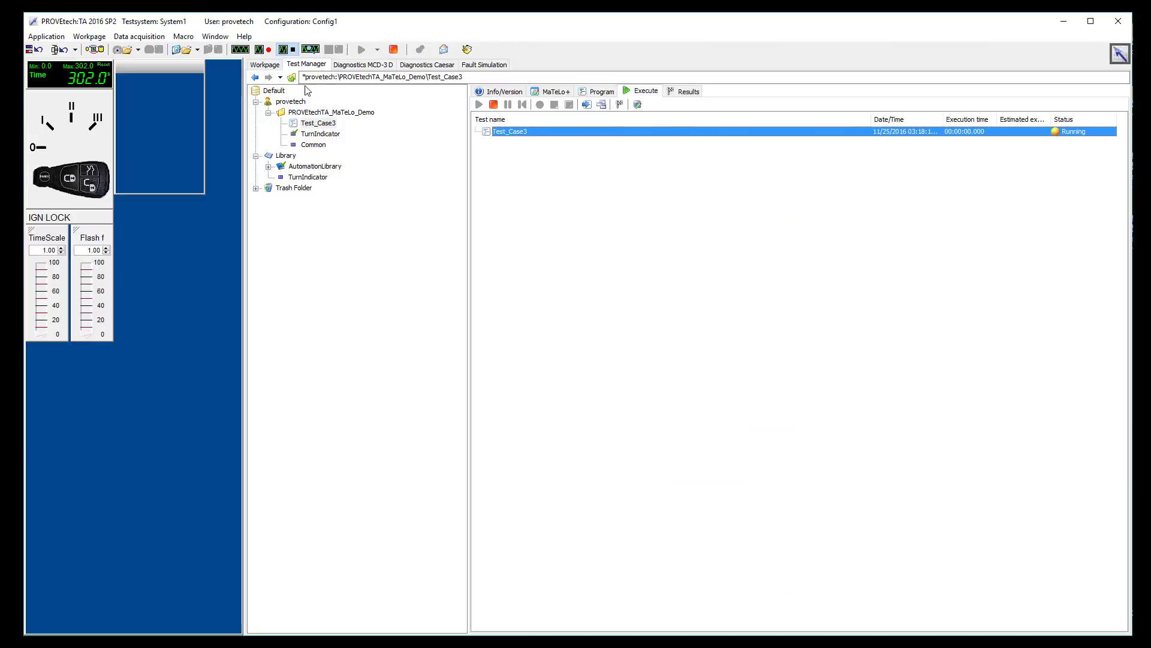
pyautogui.click(264, 65)
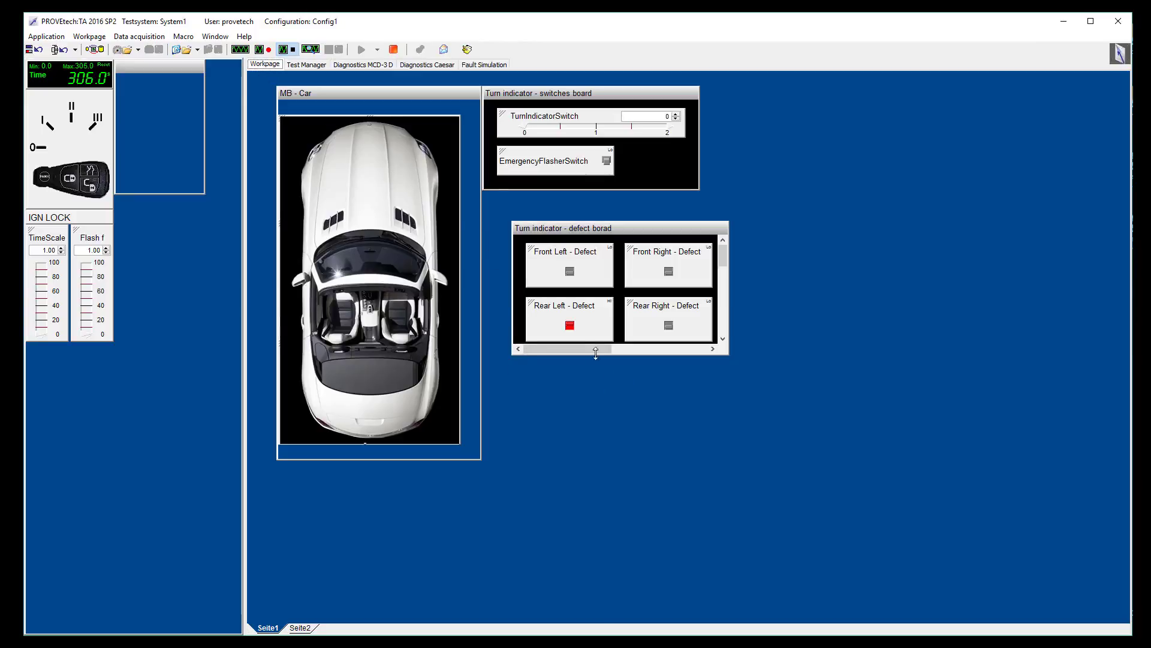
# - Watch the cockpit panels as the test sets rear-left and rear-right lamp defects and cycles ignition
pyautogui.click(668, 325)
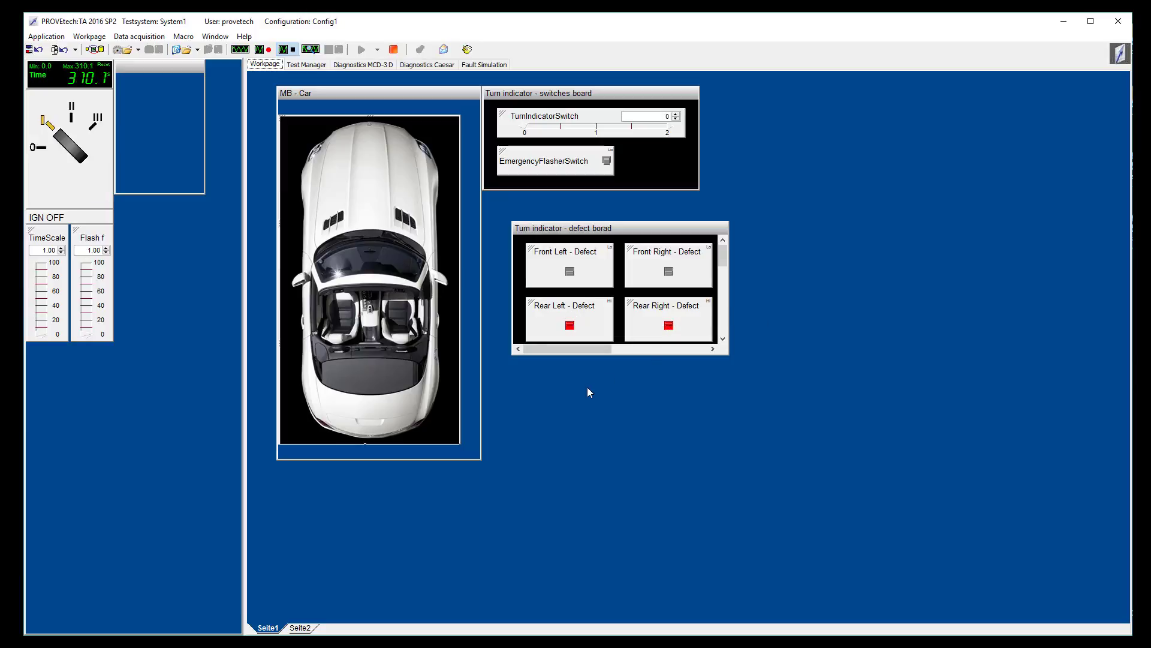
pyautogui.click(68, 139)
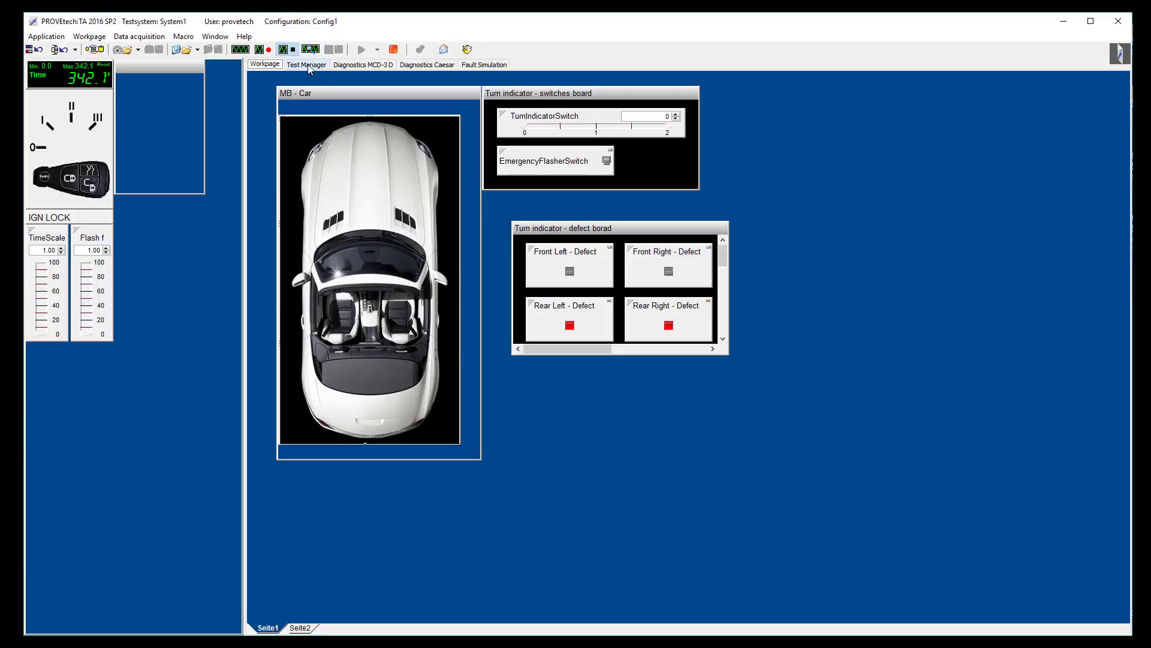
# - Return to Test Manager, wait for Test_Case3 to finish Passed, and show its results
pyautogui.click(306, 65)
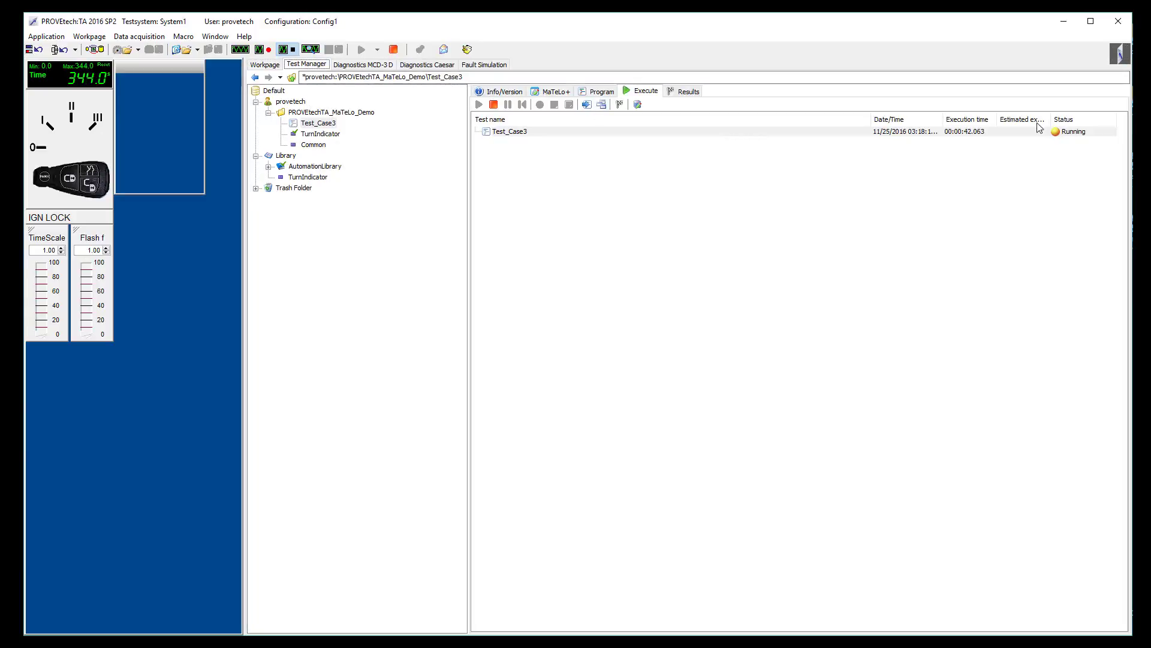
pyautogui.moveTo(431, 91)
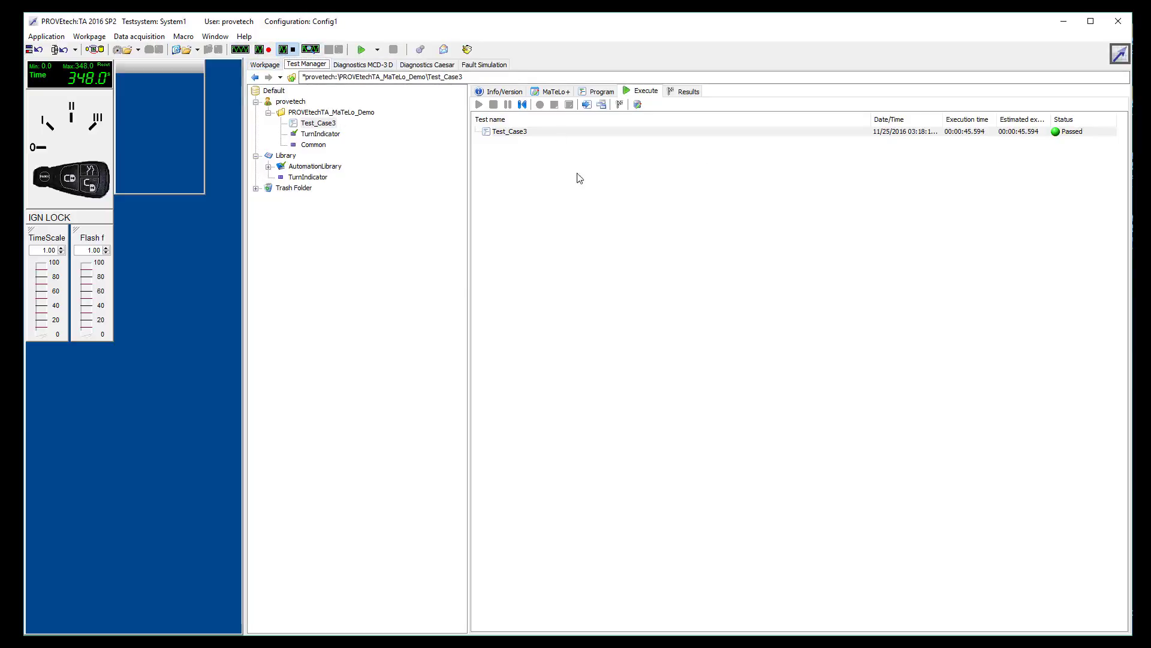
pyautogui.moveTo(724, 139)
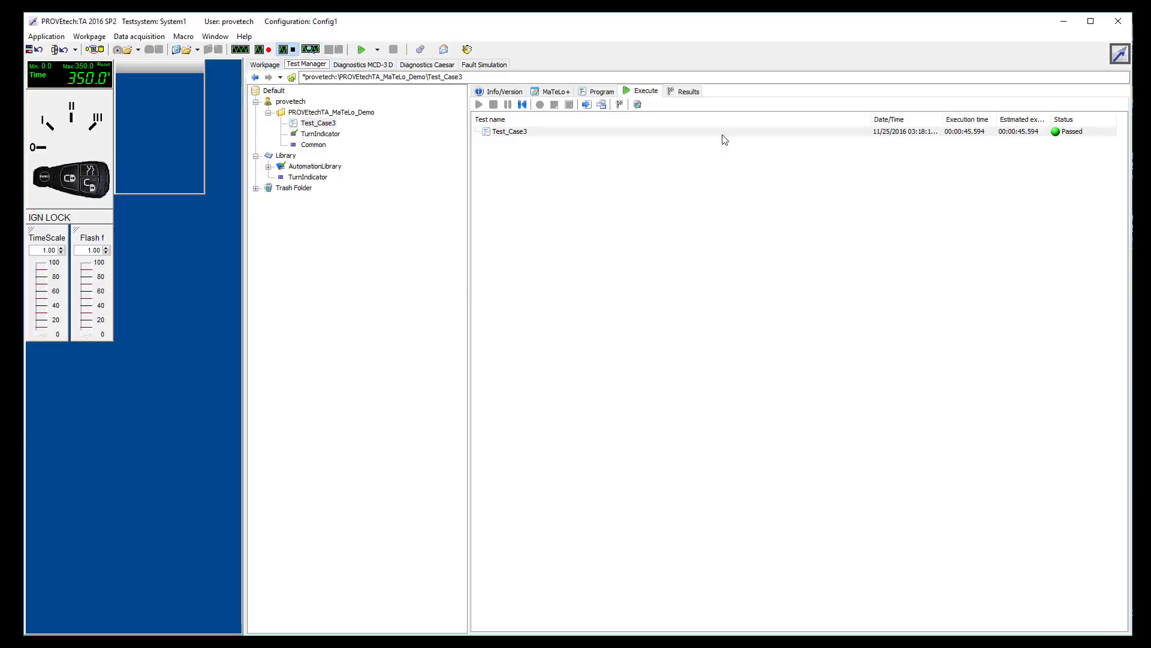
pyautogui.click(688, 90)
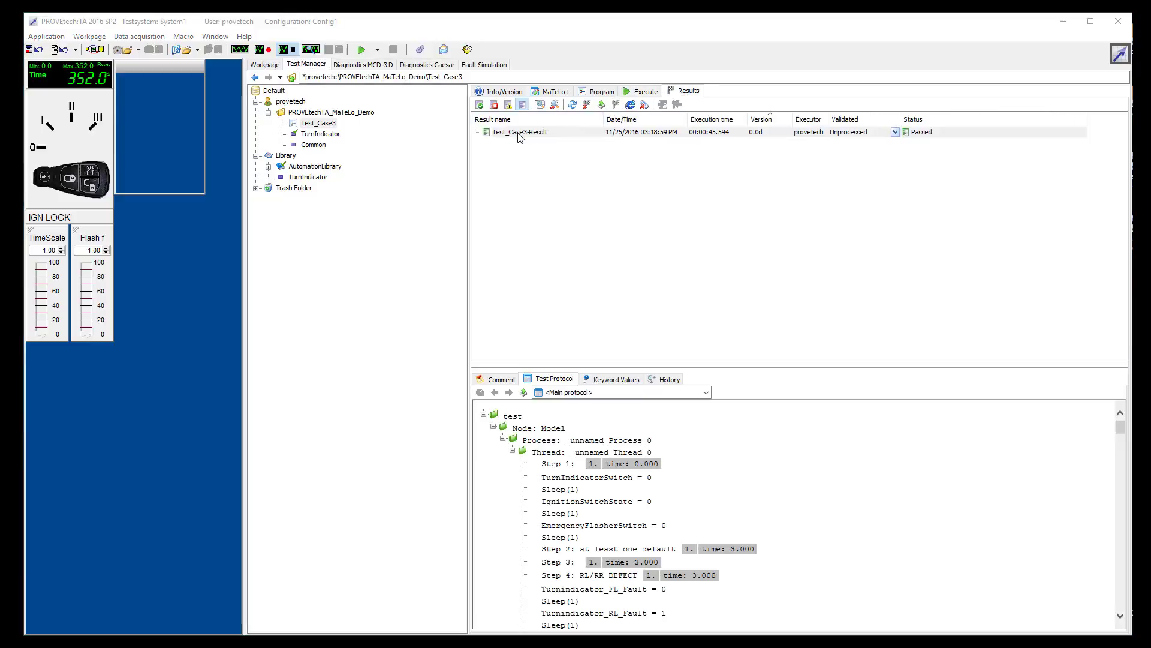
# - Open the Test_Case3-Result protocol and review it through step 26 to Test Result: Passed
pyautogui.doubleClick(520, 132)
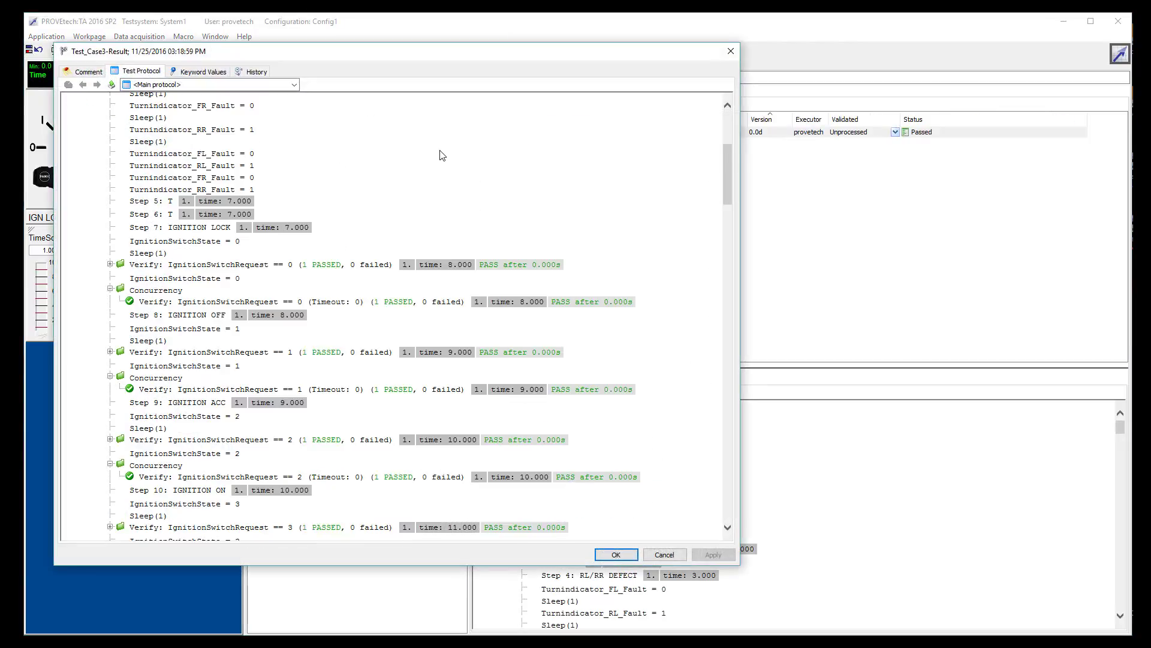
pyautogui.scroll(-3)
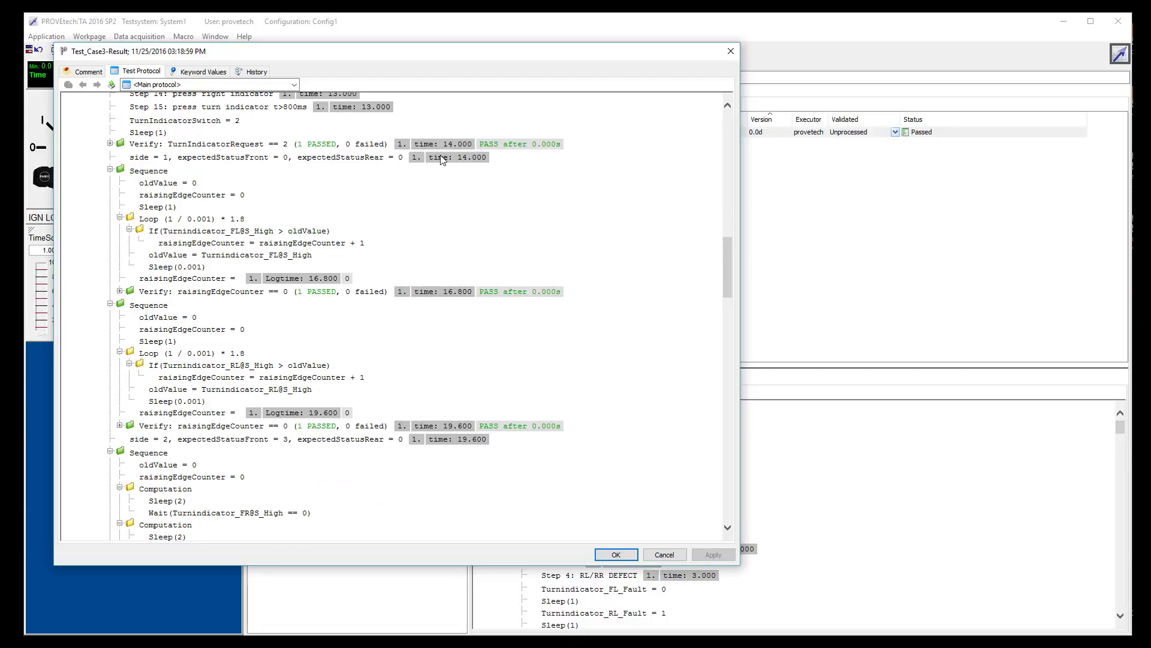
pyautogui.scroll(-3)
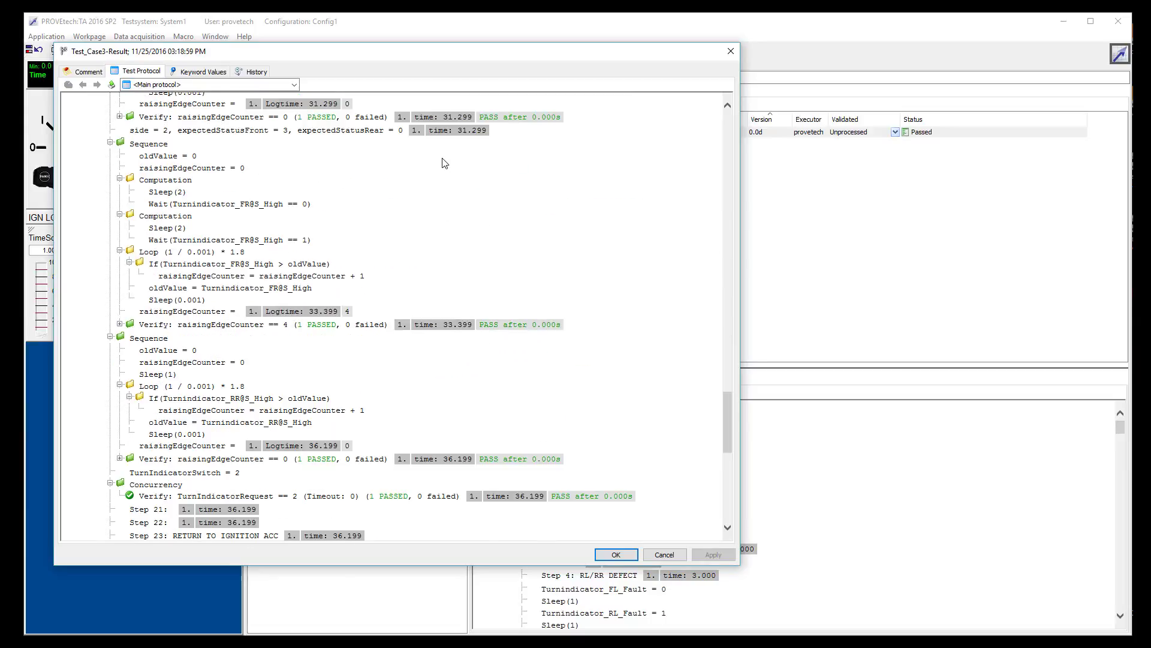
pyautogui.scroll(-3)
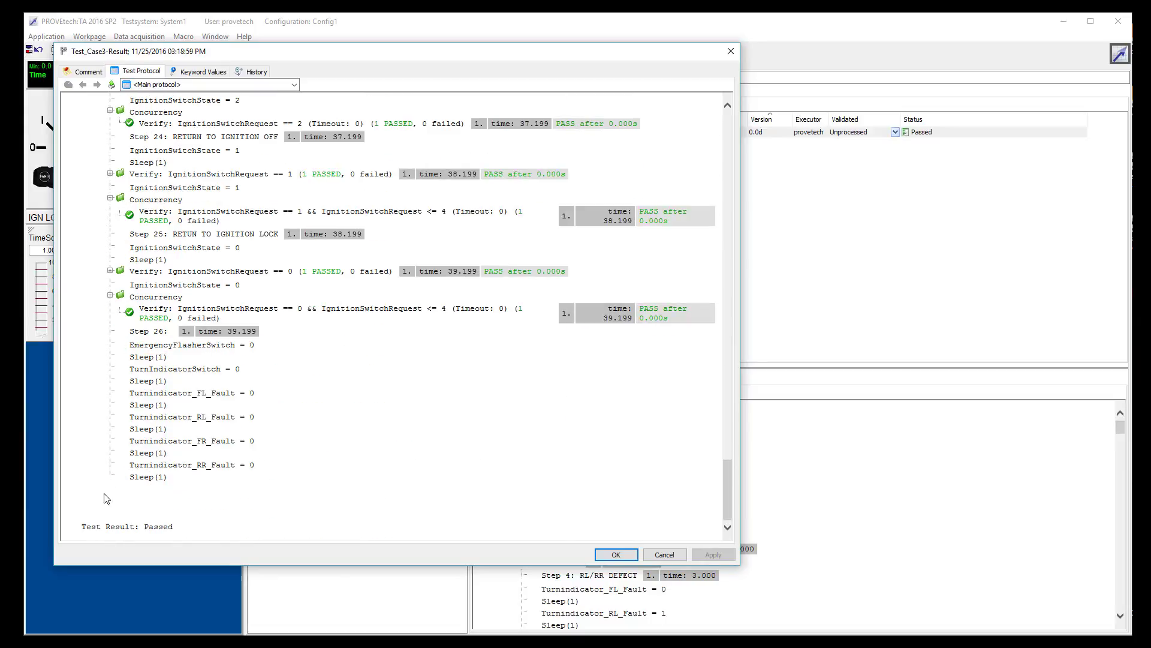